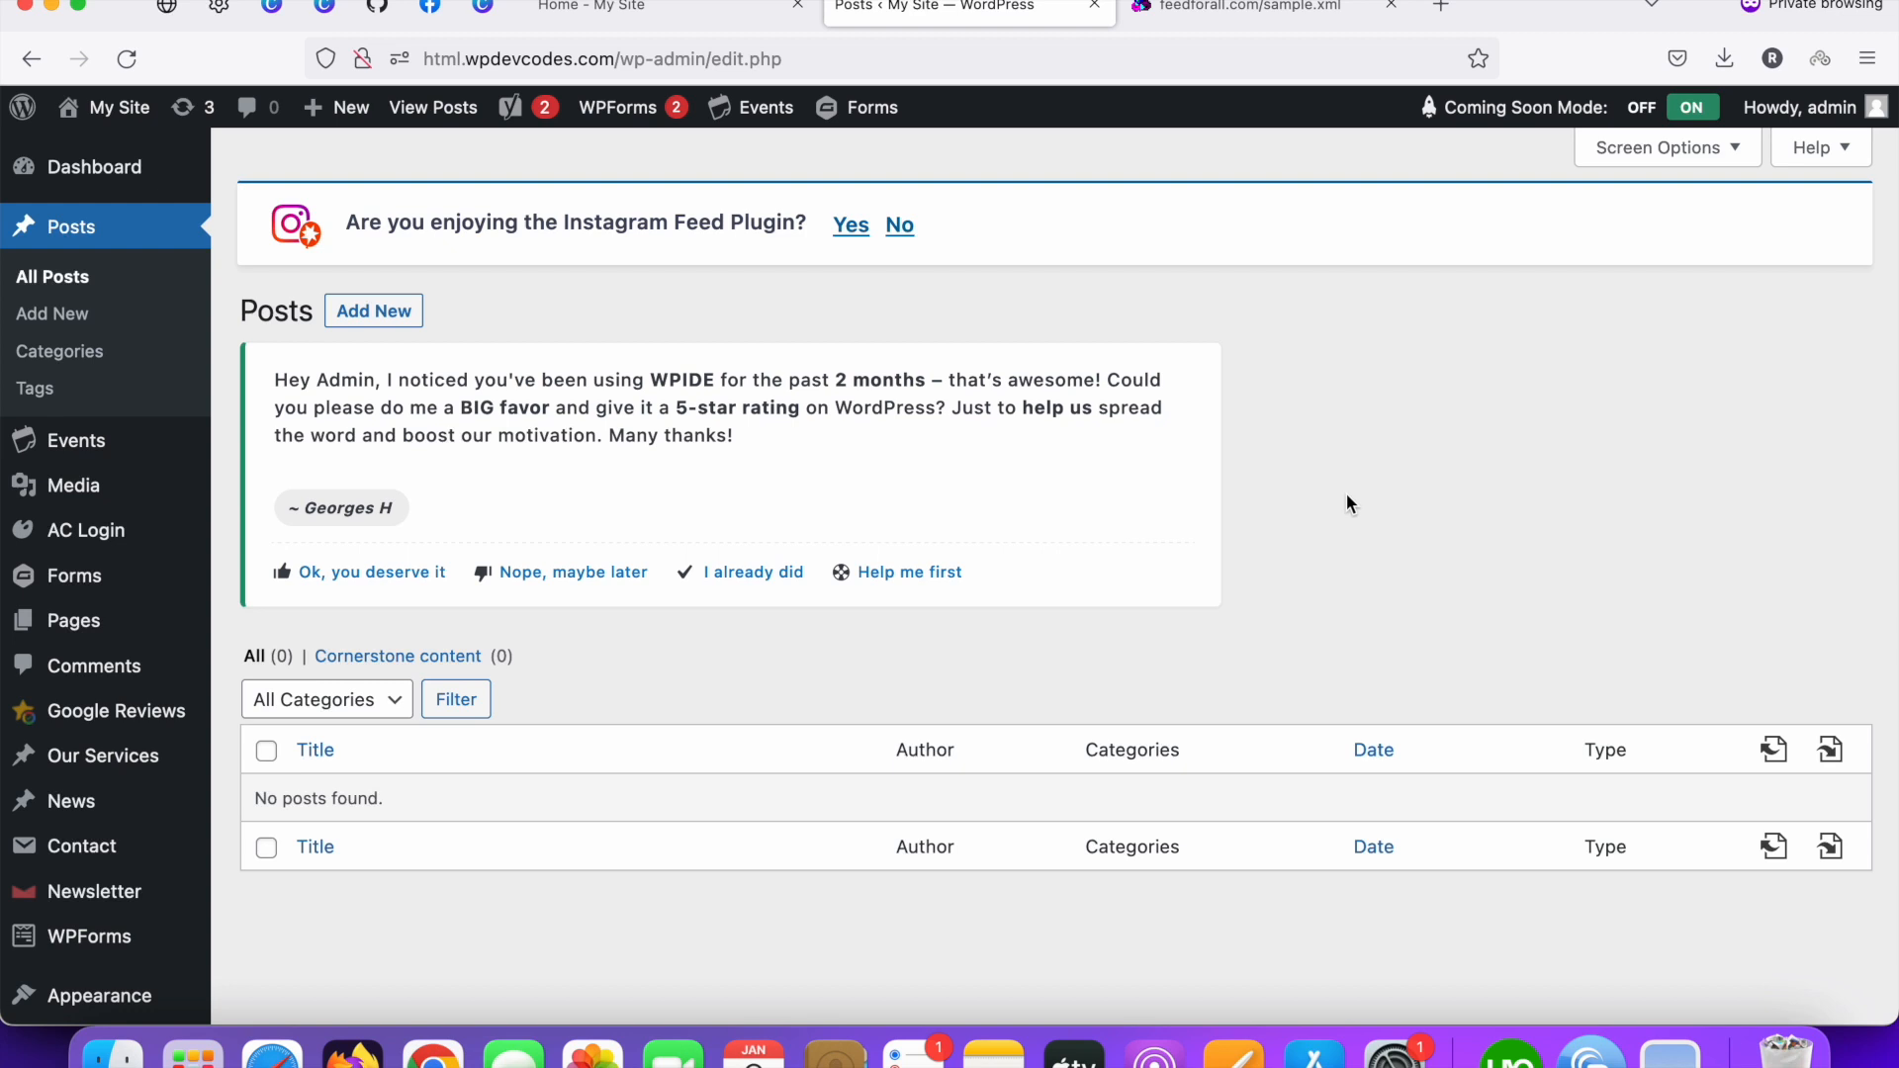
mouse_move(708, 323)
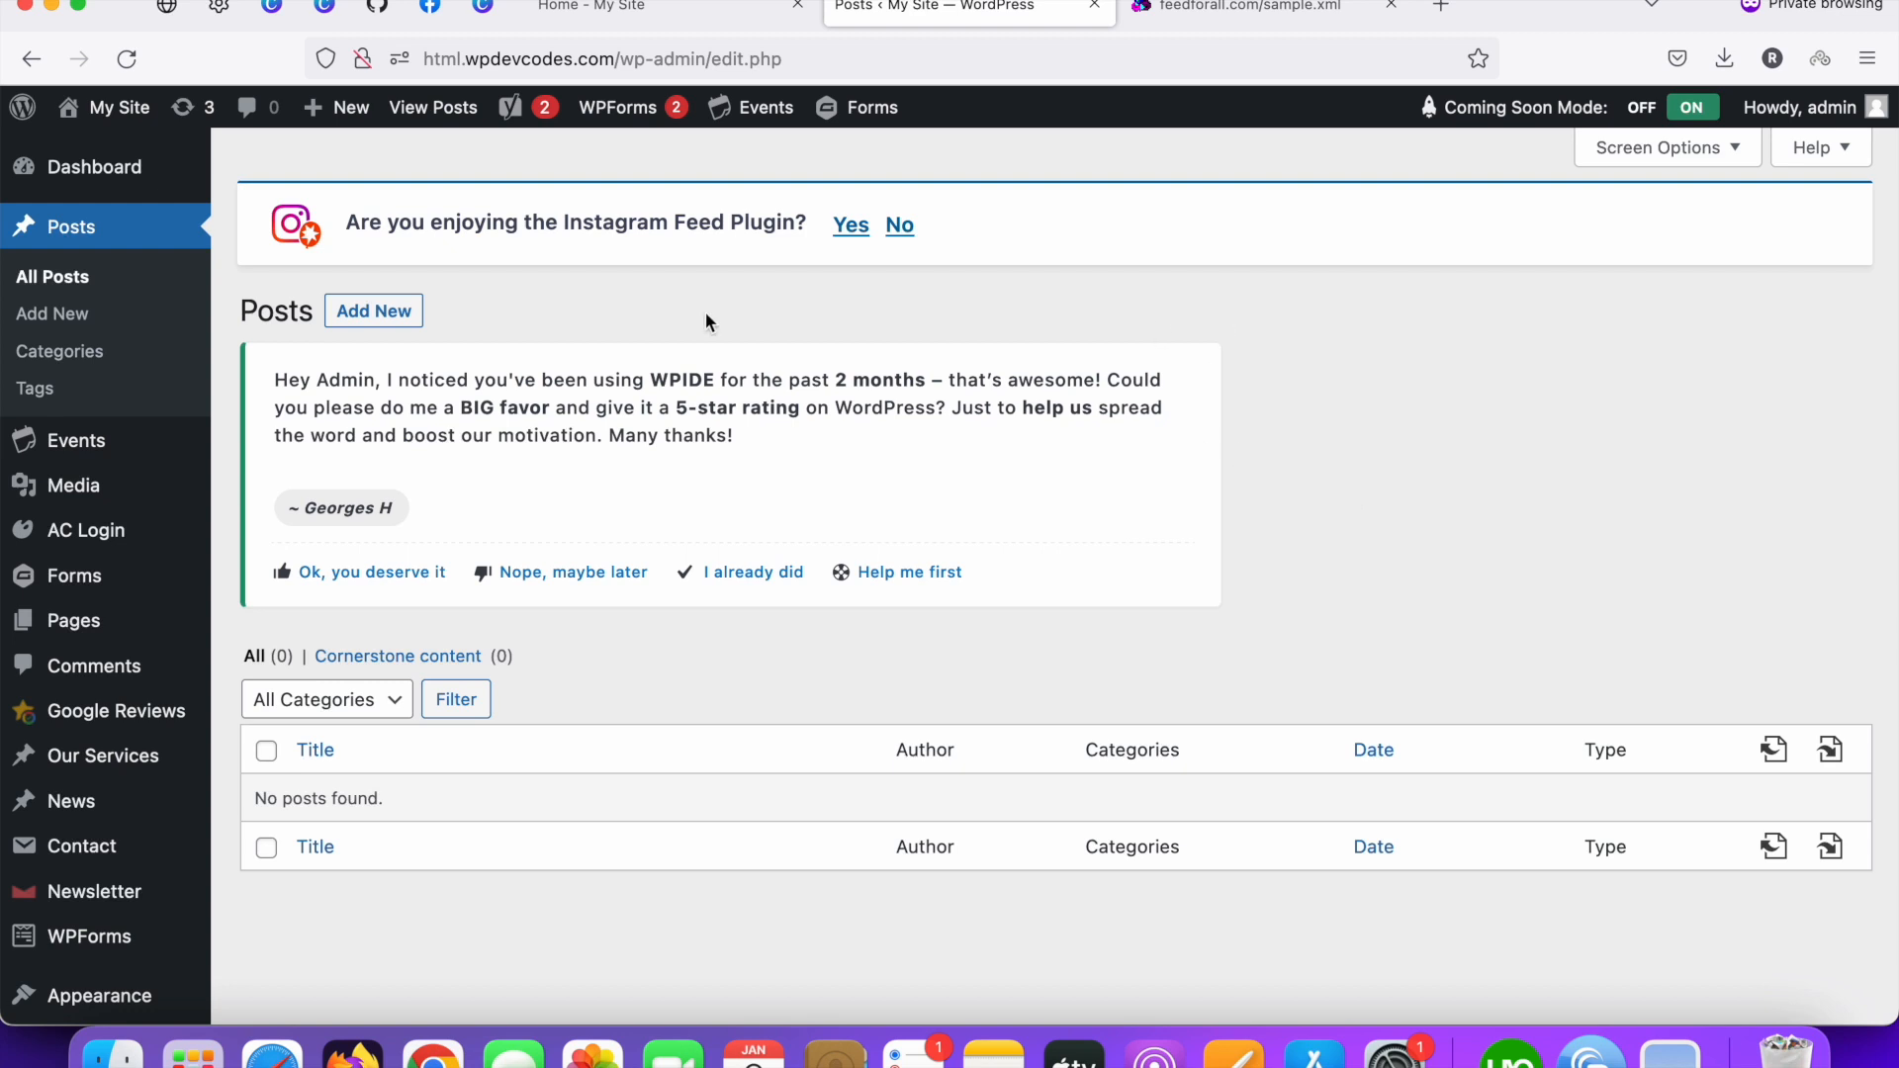
mouse_move(141, 239)
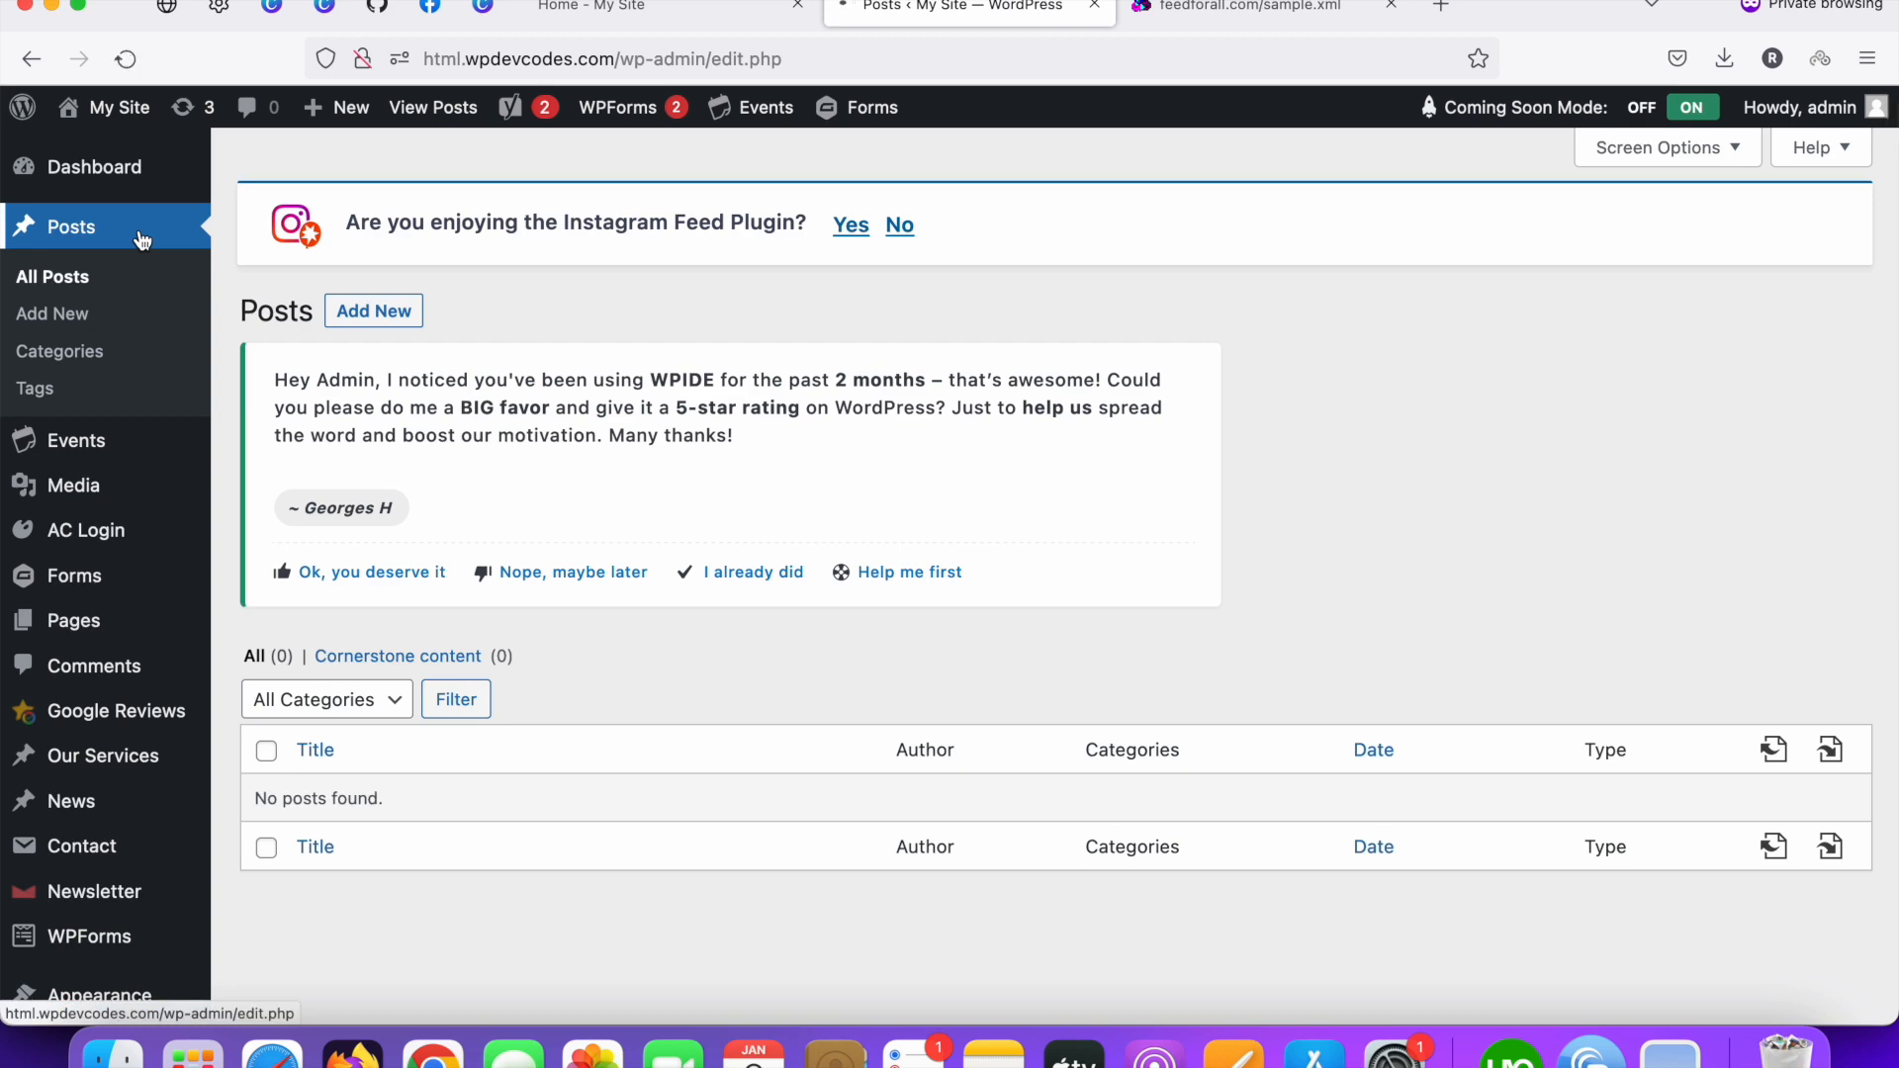
Step: Confirm the All Posts list is empty, then switch to the feedforall.com sample.xml tab
scroll(down, 3)
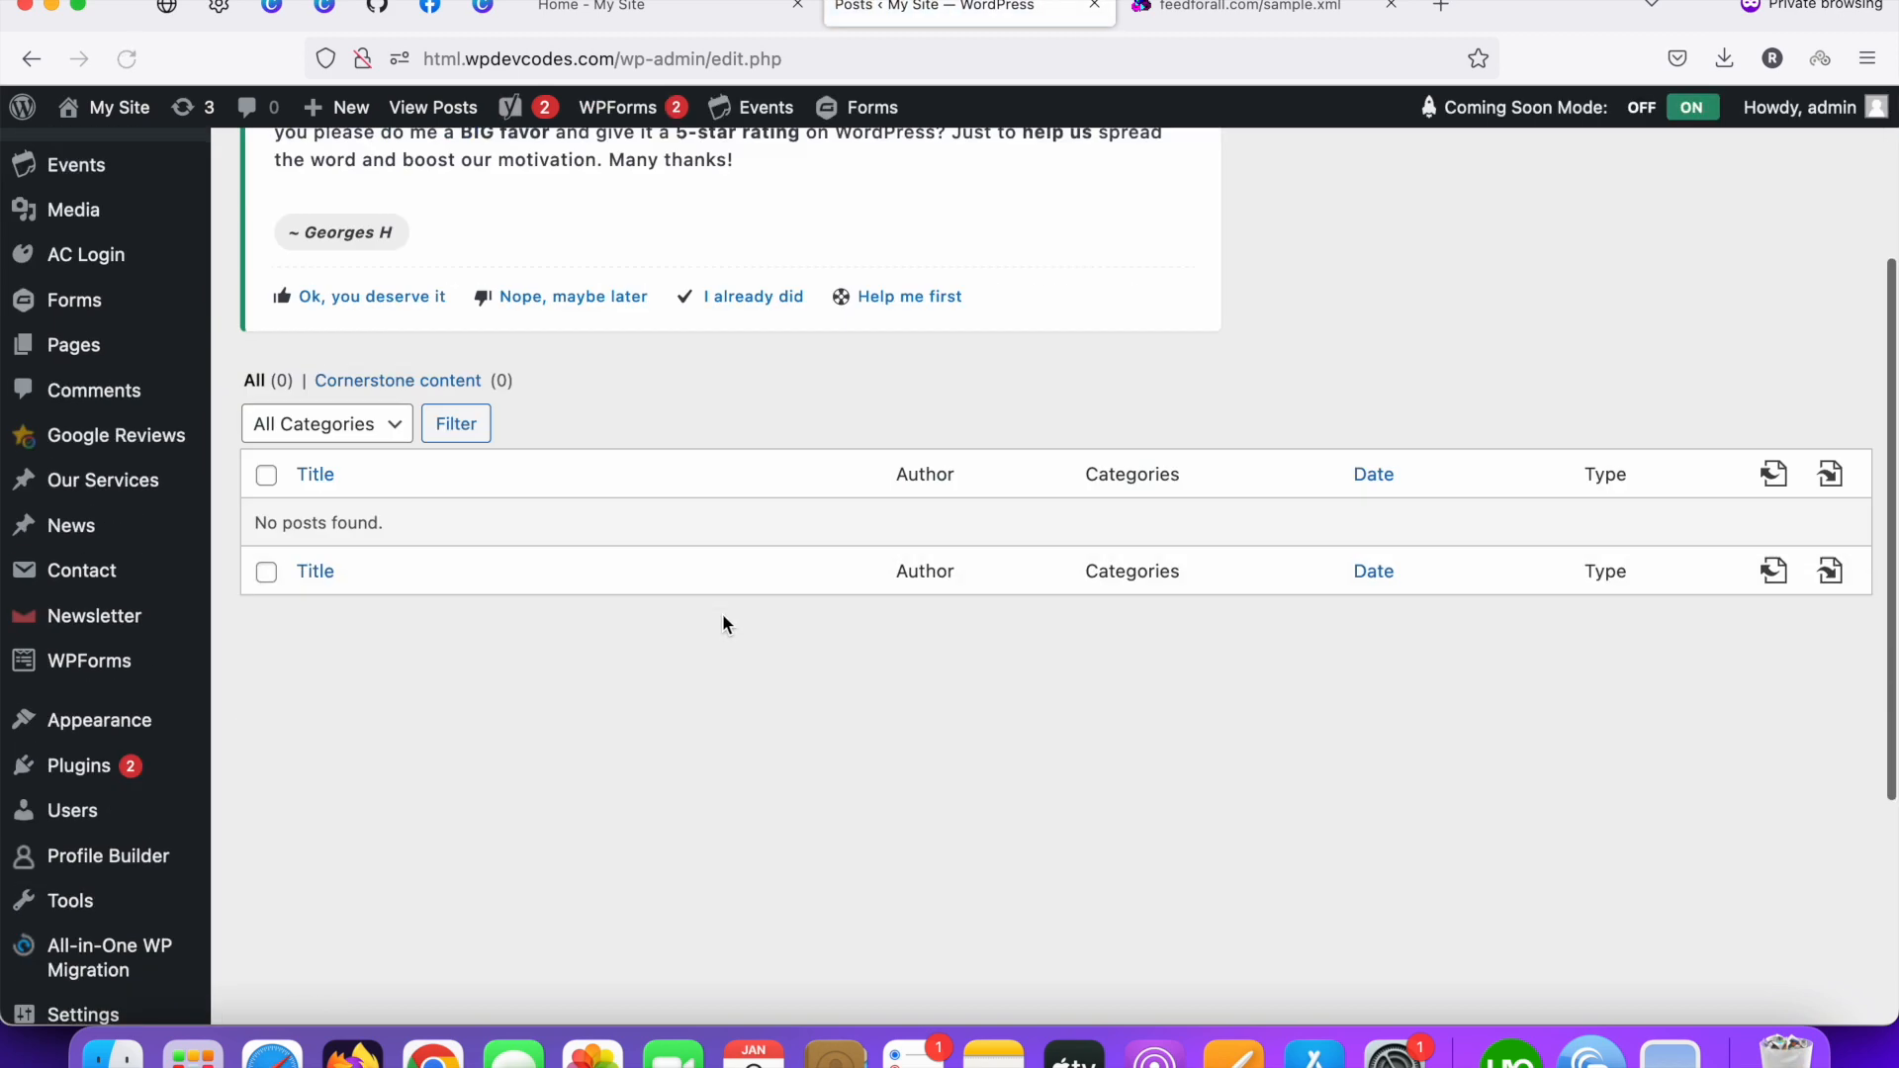
scroll(up, 3)
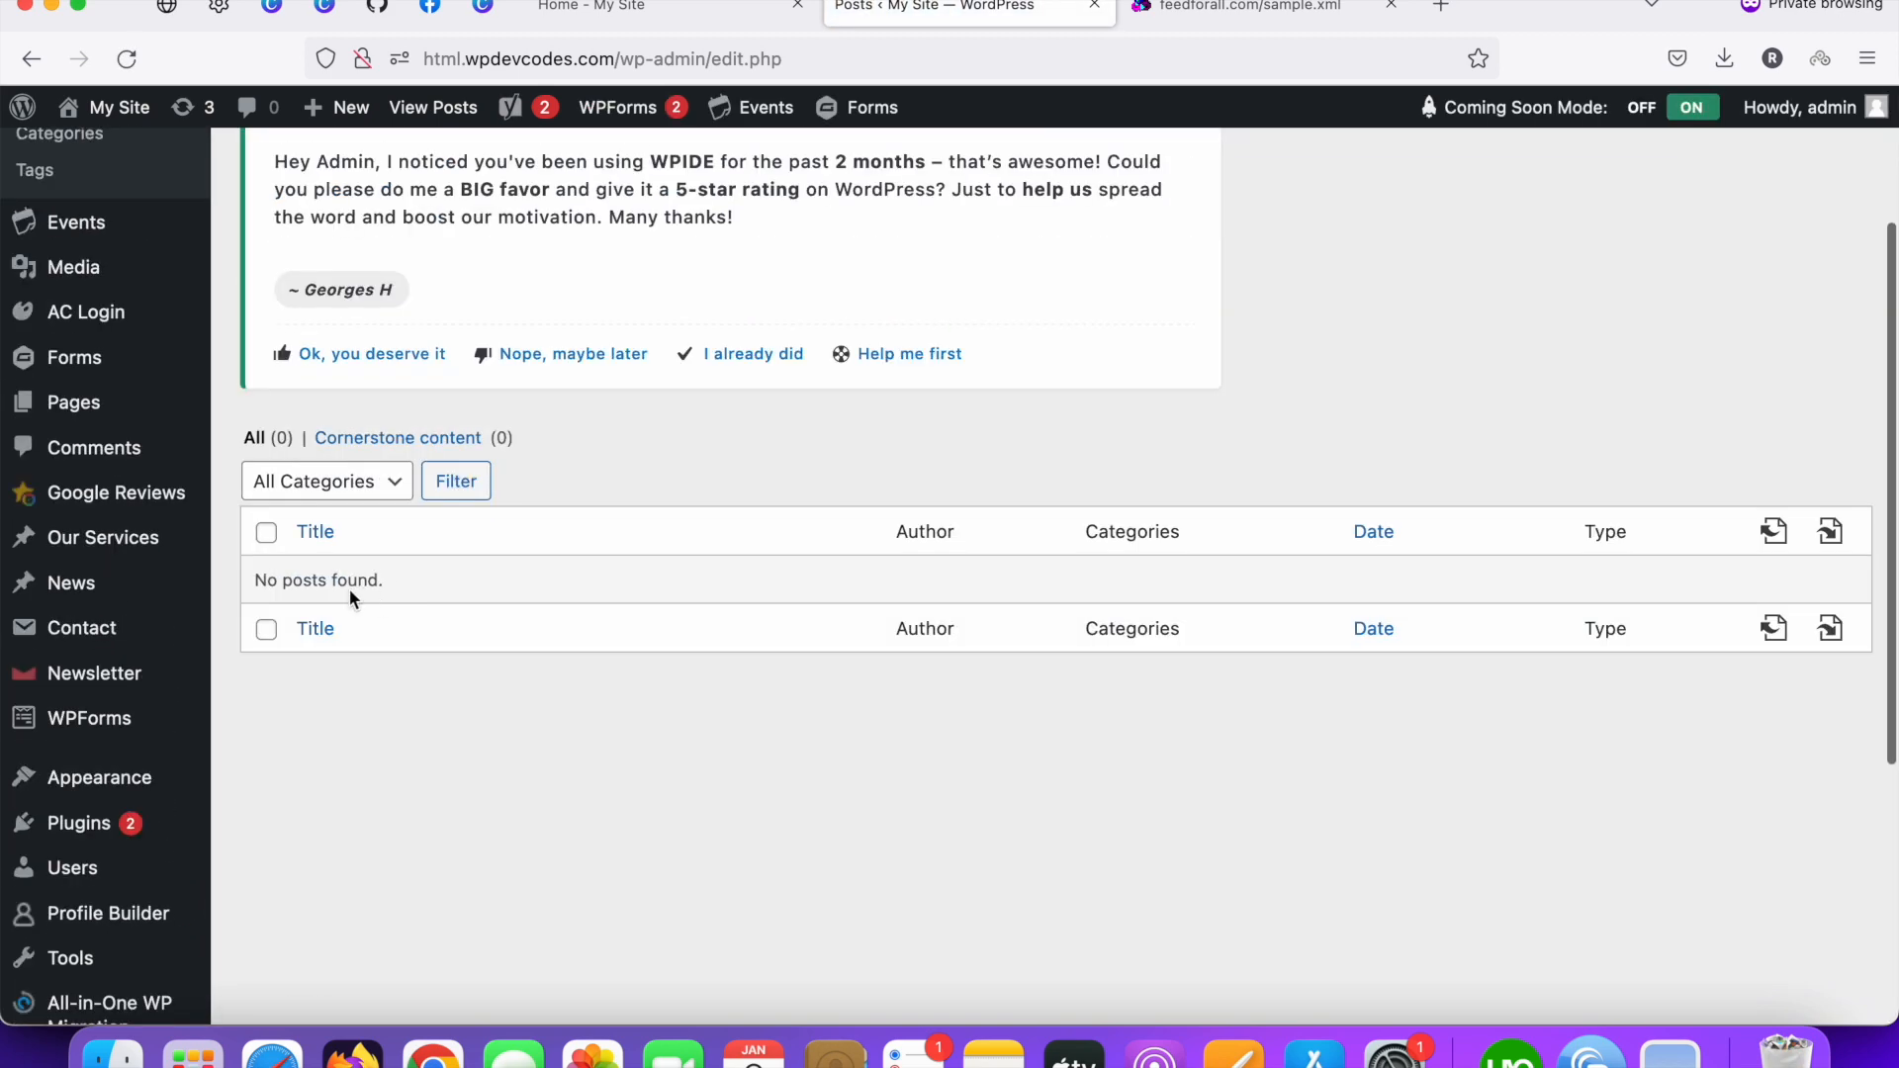
double_click(318, 581)
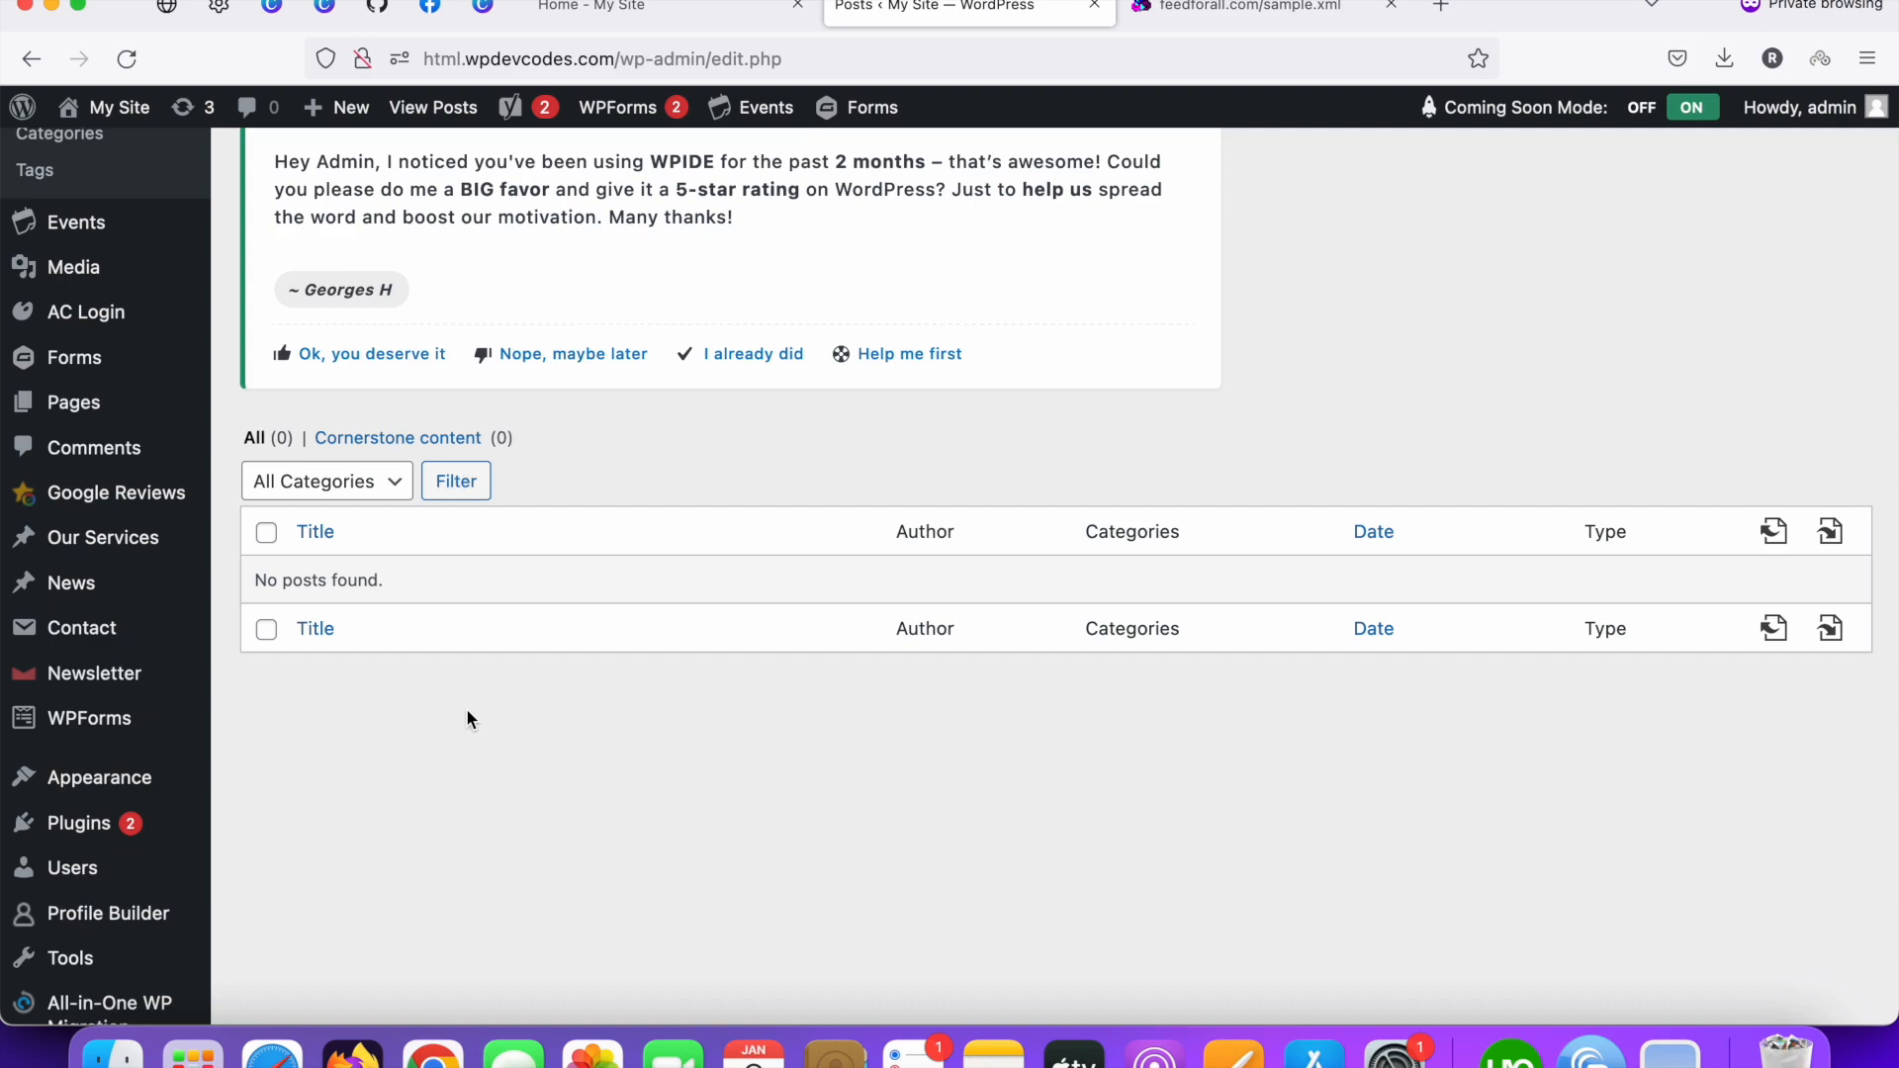
click(1263, 7)
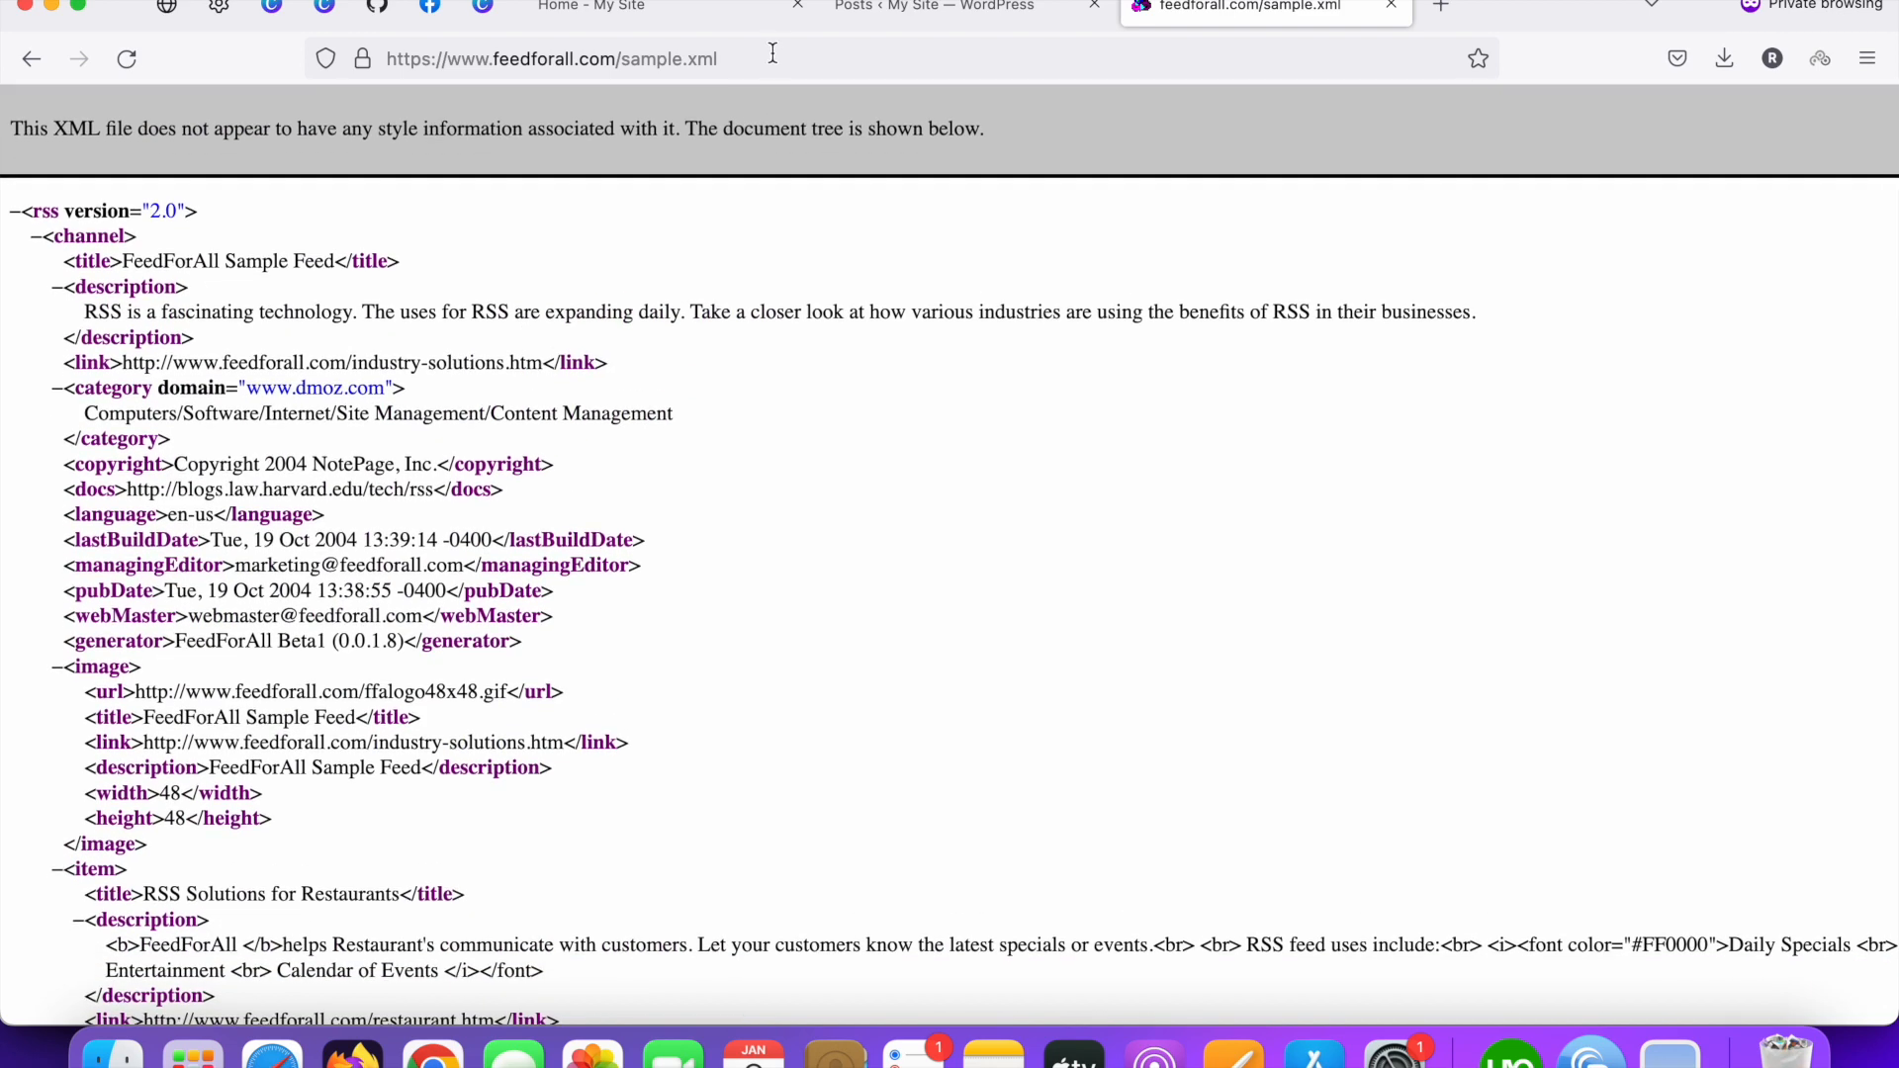
mouse_move(981, 627)
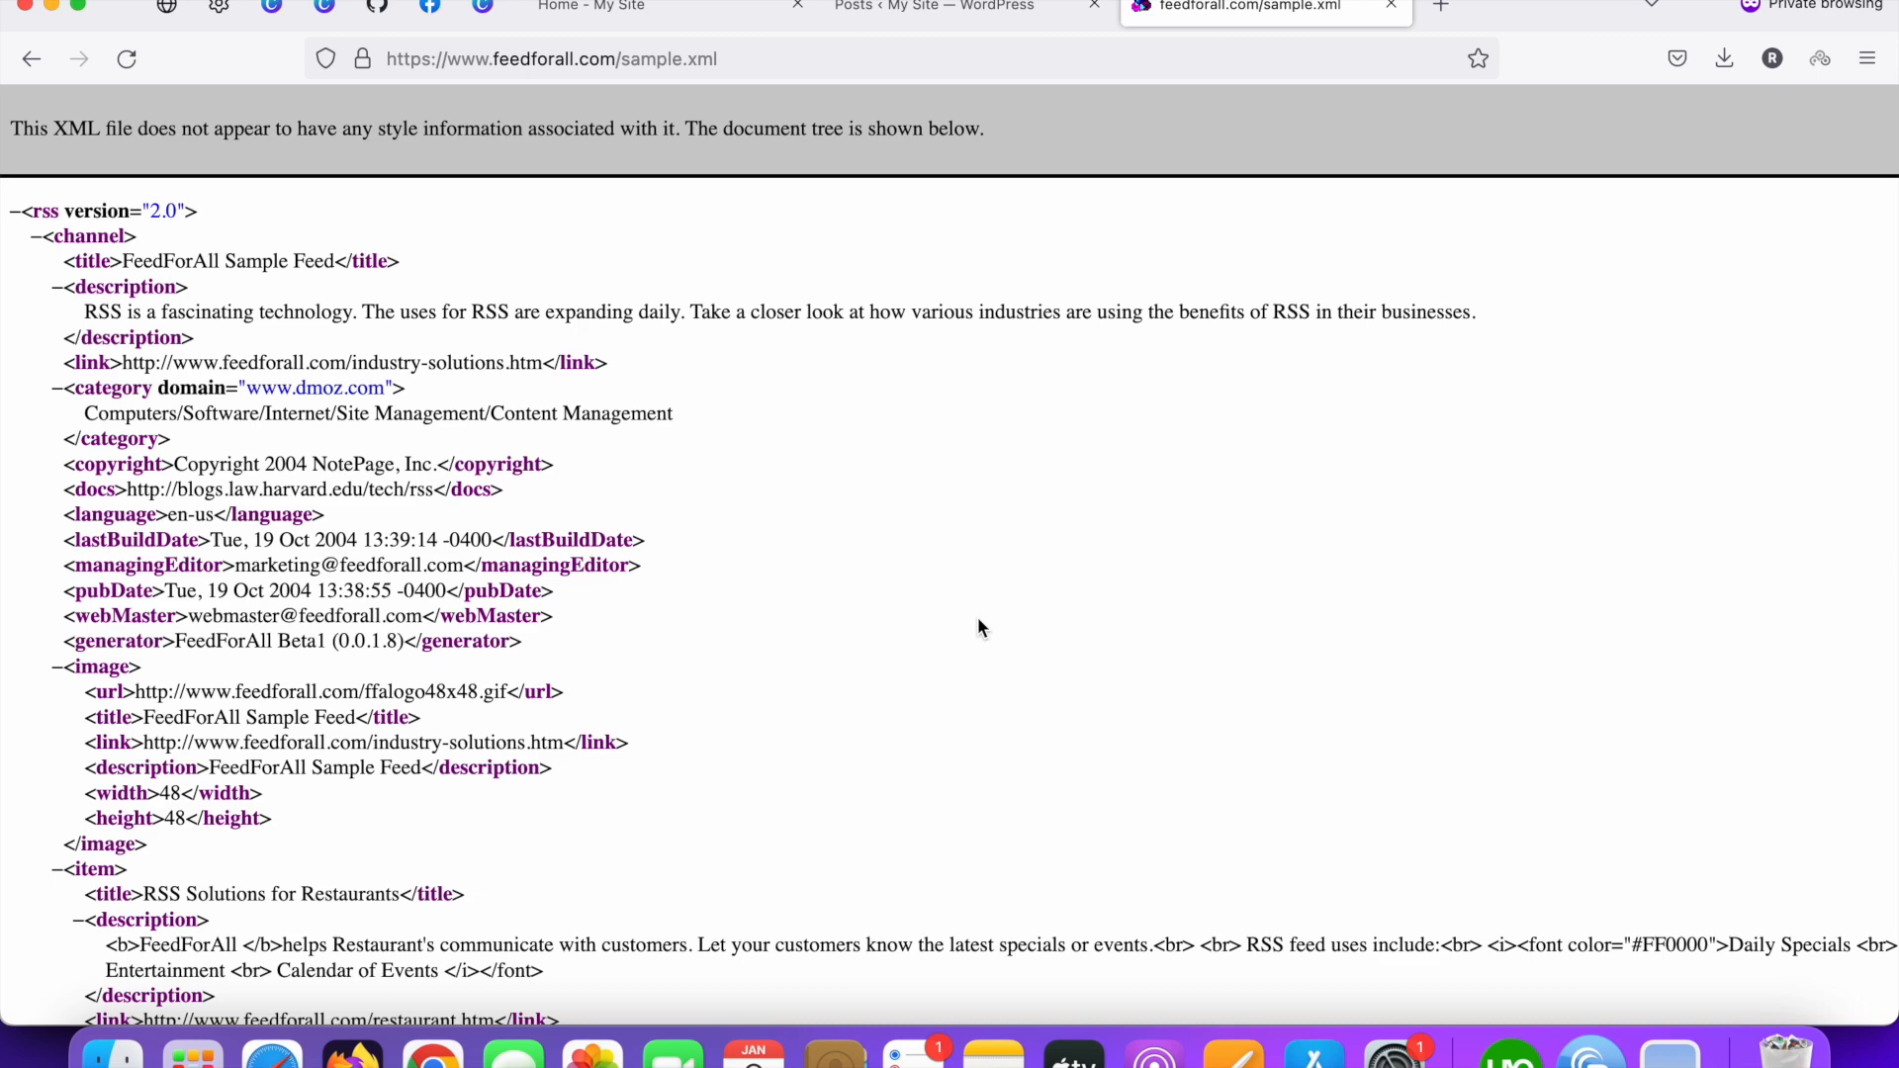
mouse_move(965, 40)
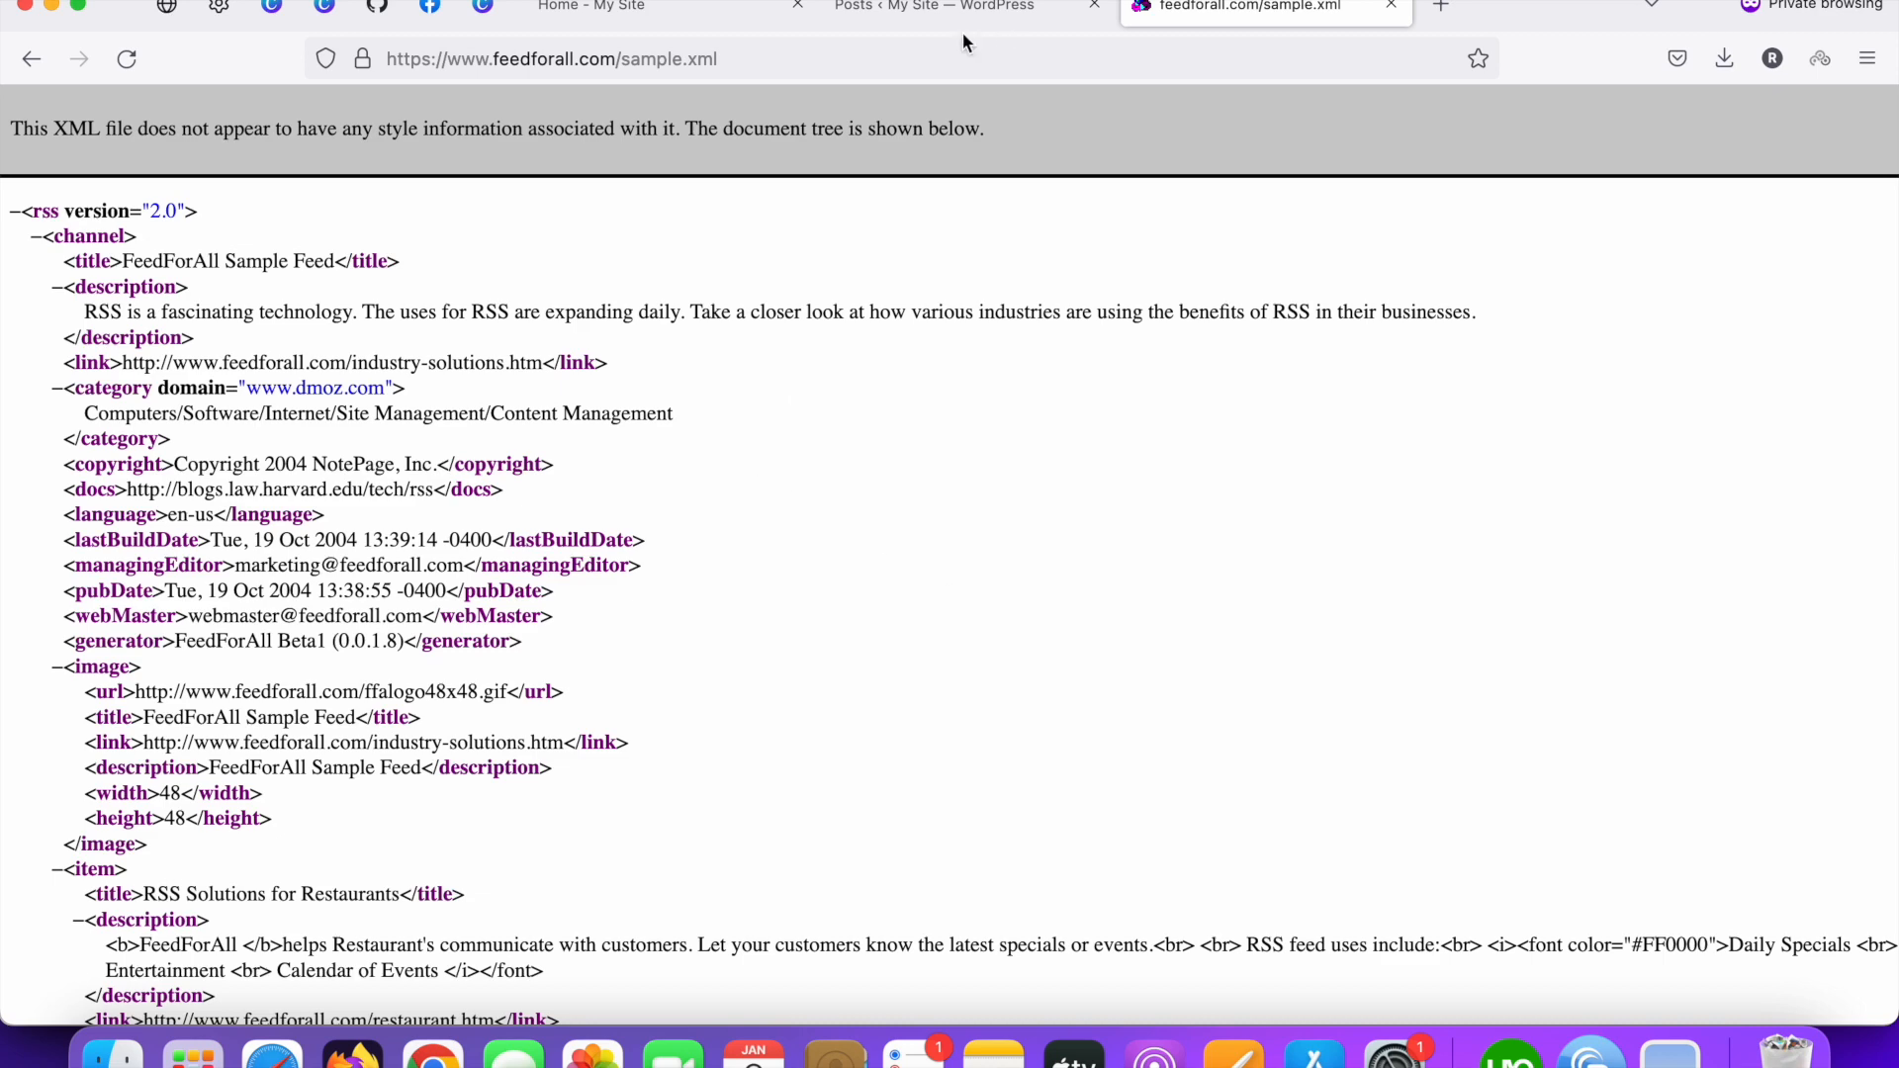
Step: Back in WordPress, search Plugins > Add New for 'Wpematic'
click(933, 7)
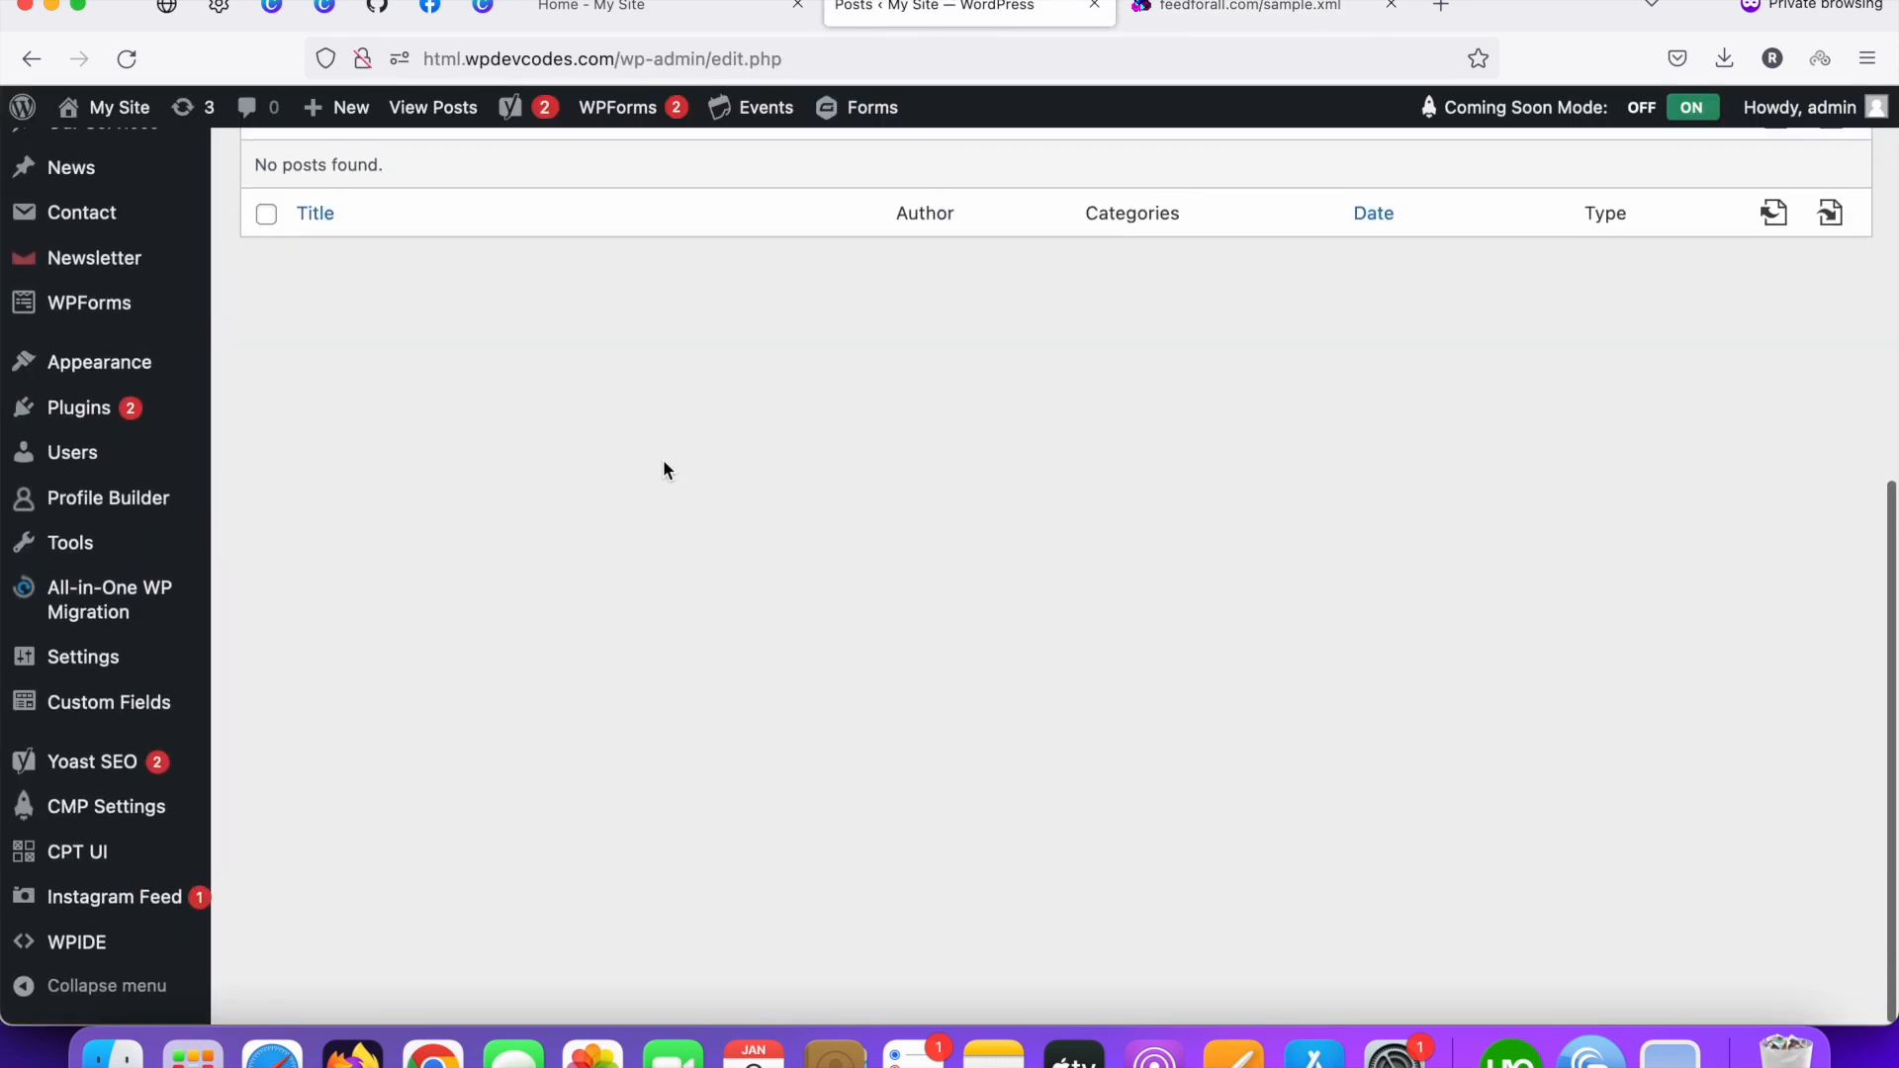
scroll(up, 3)
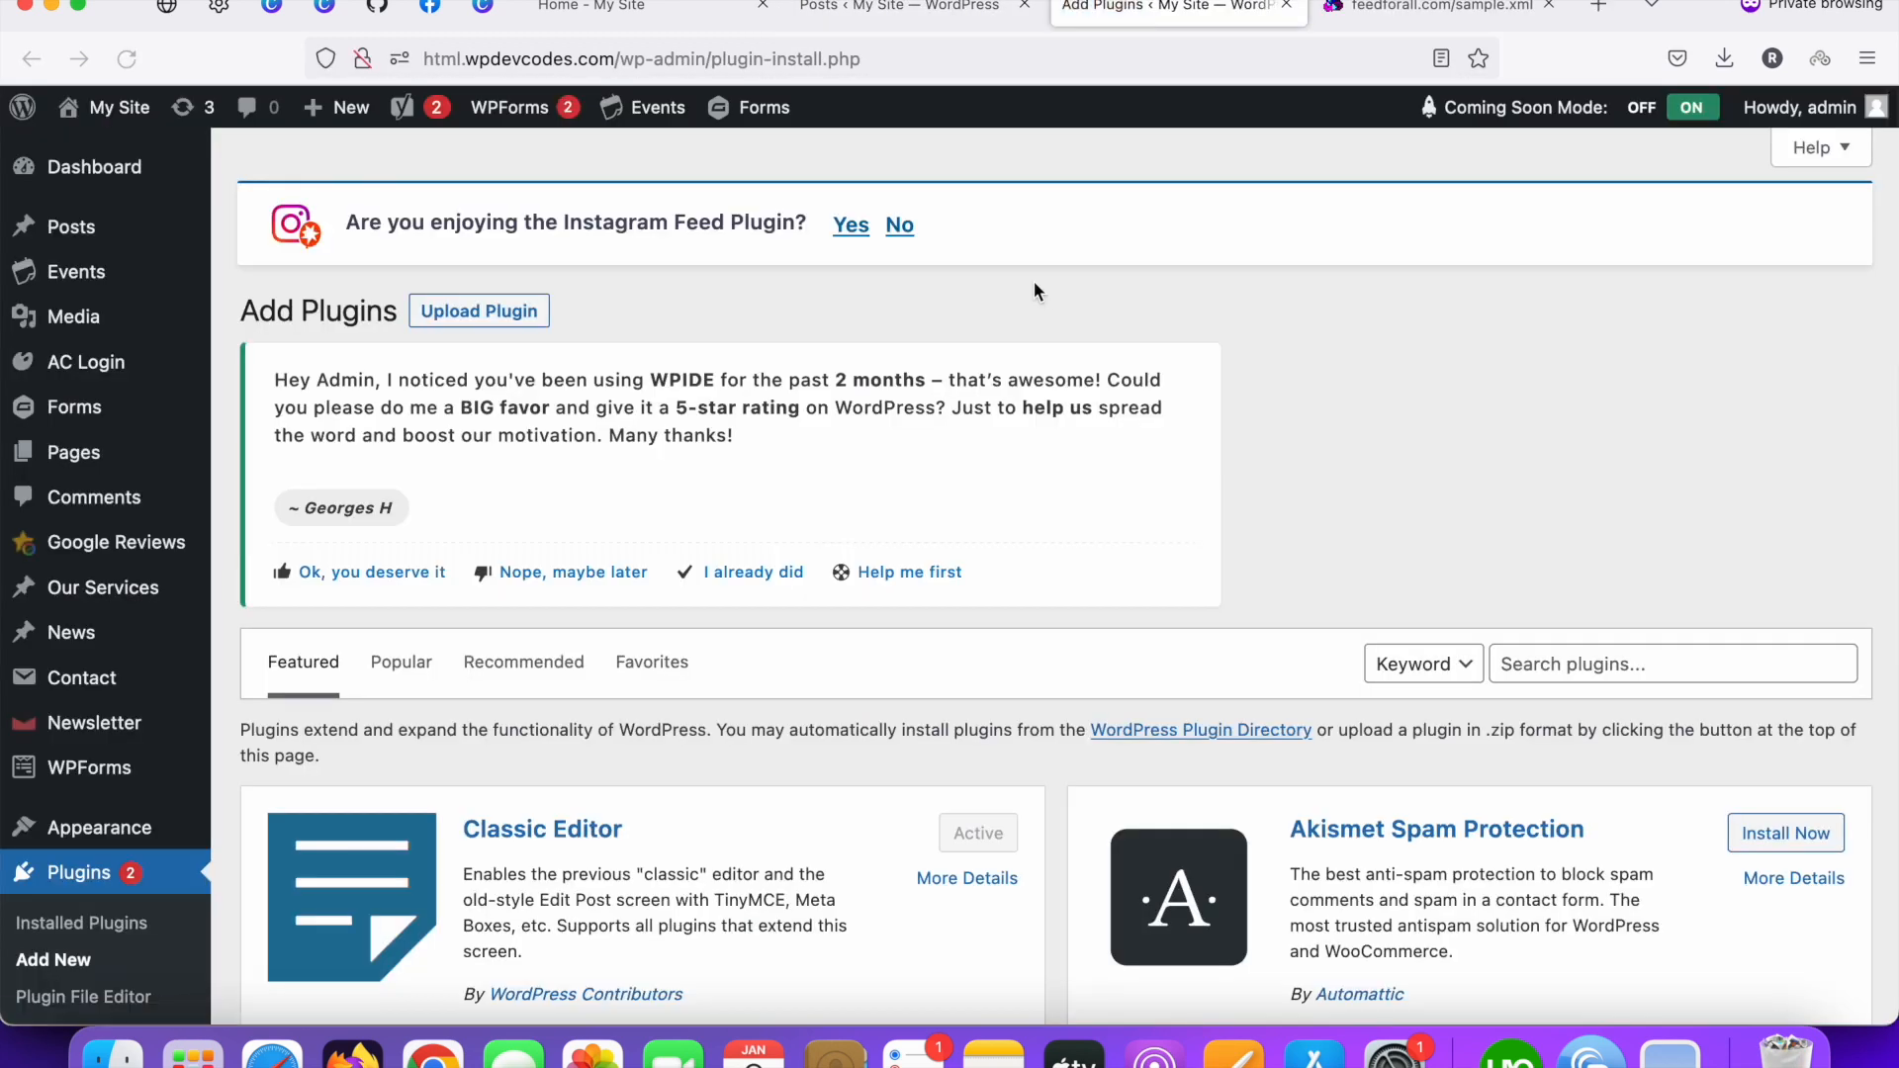
click(1671, 664)
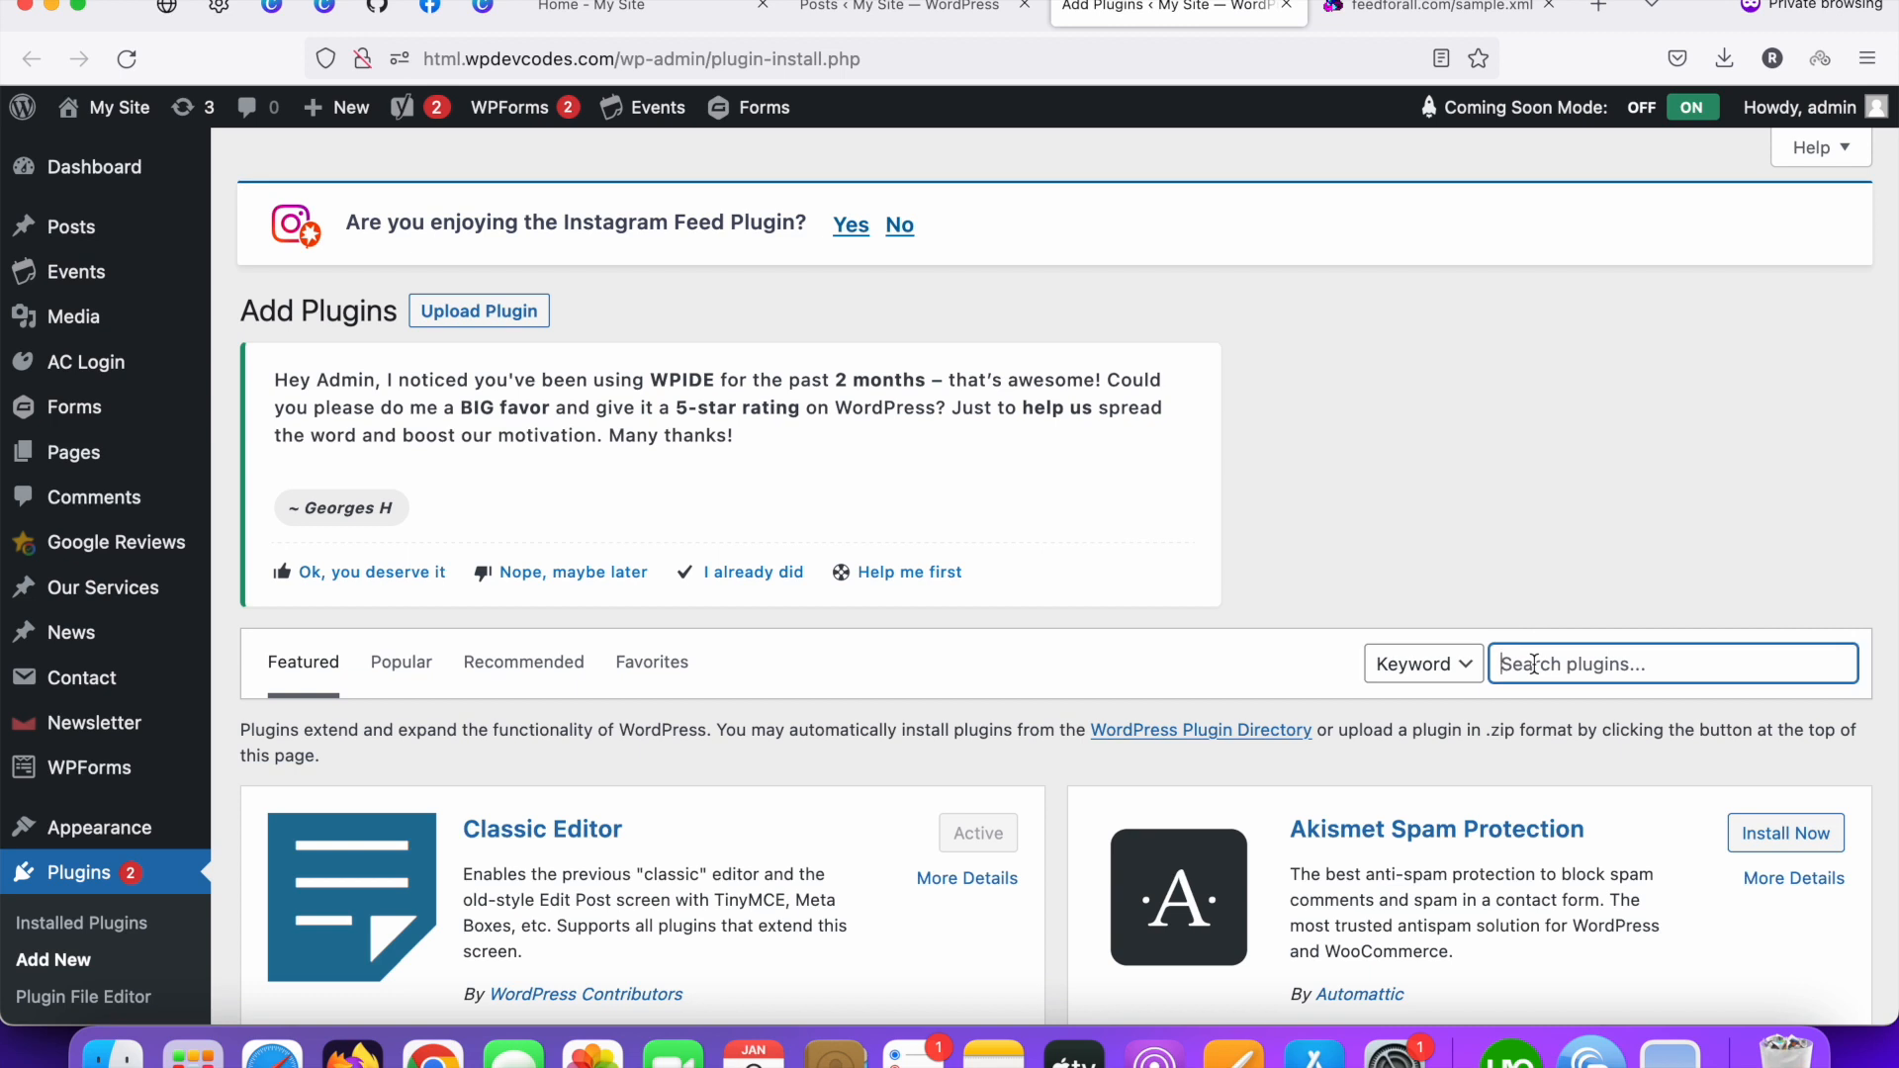
text(Wpe)
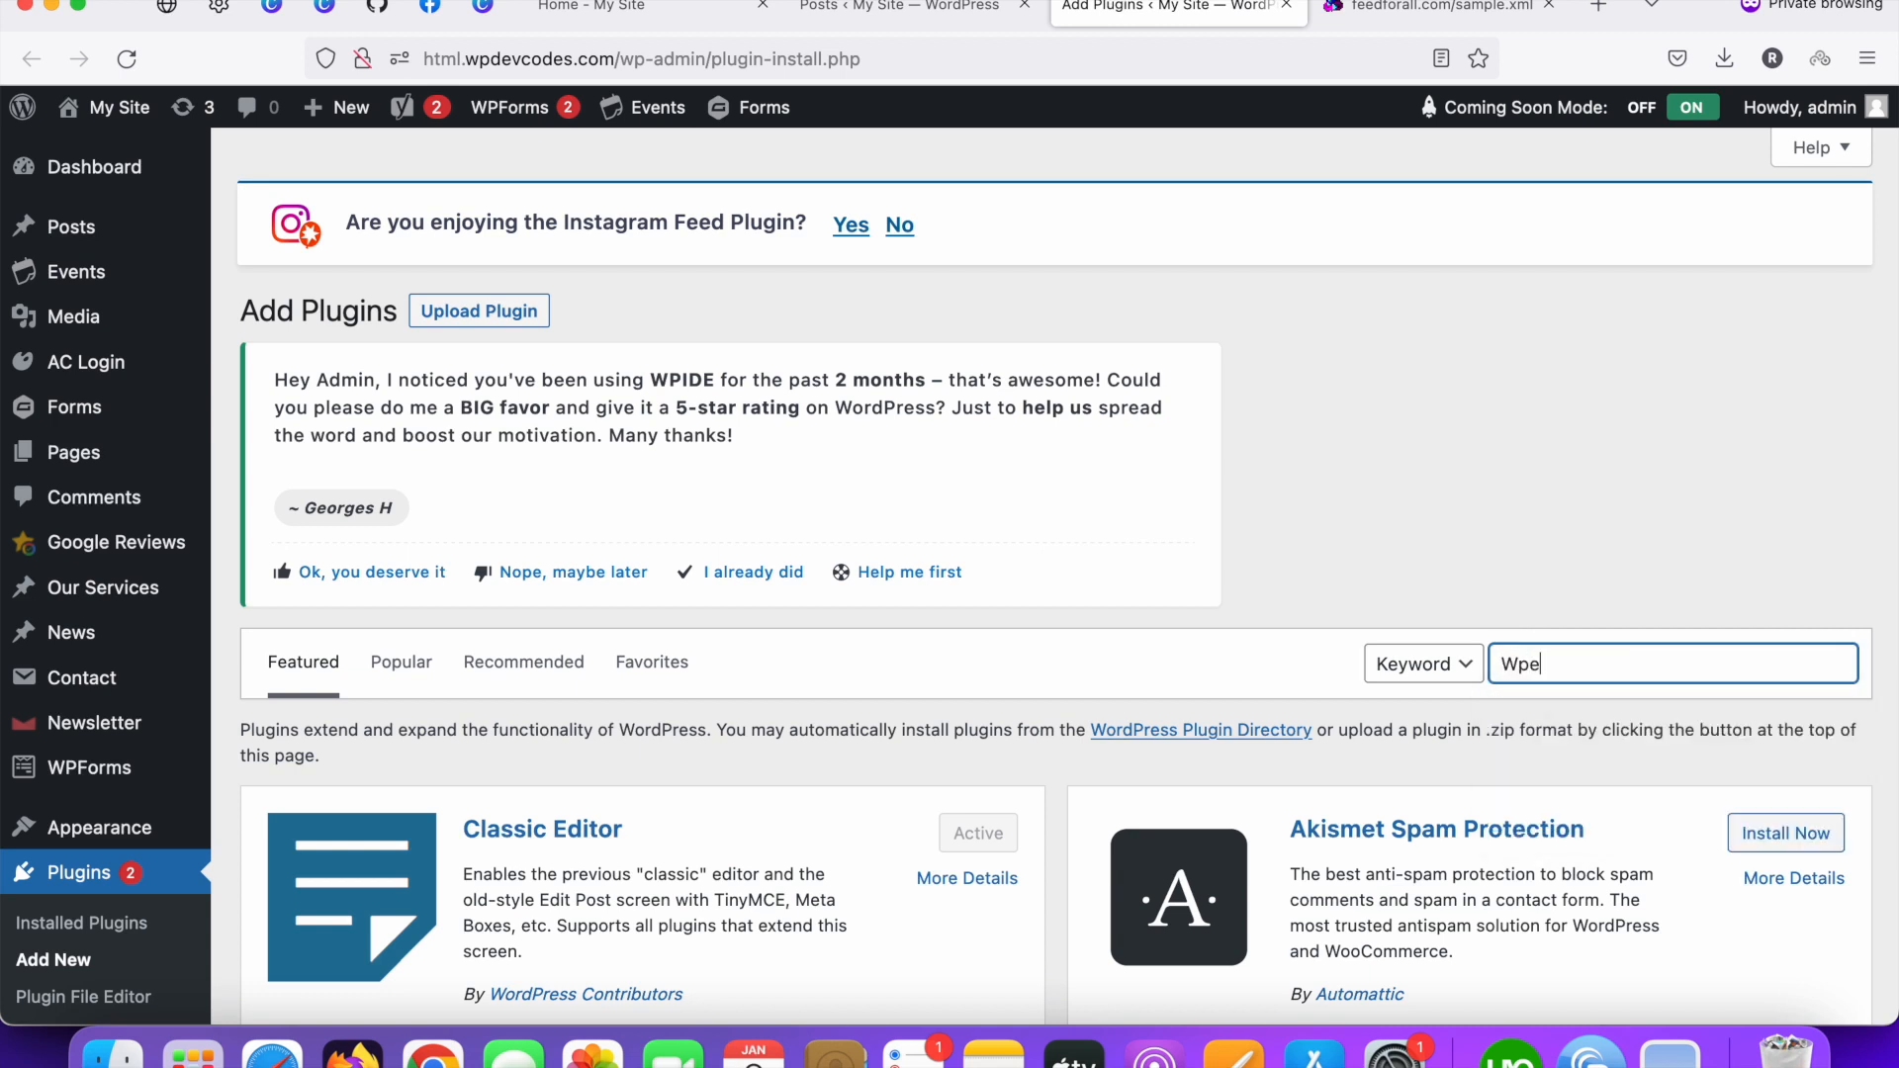
text(matico)
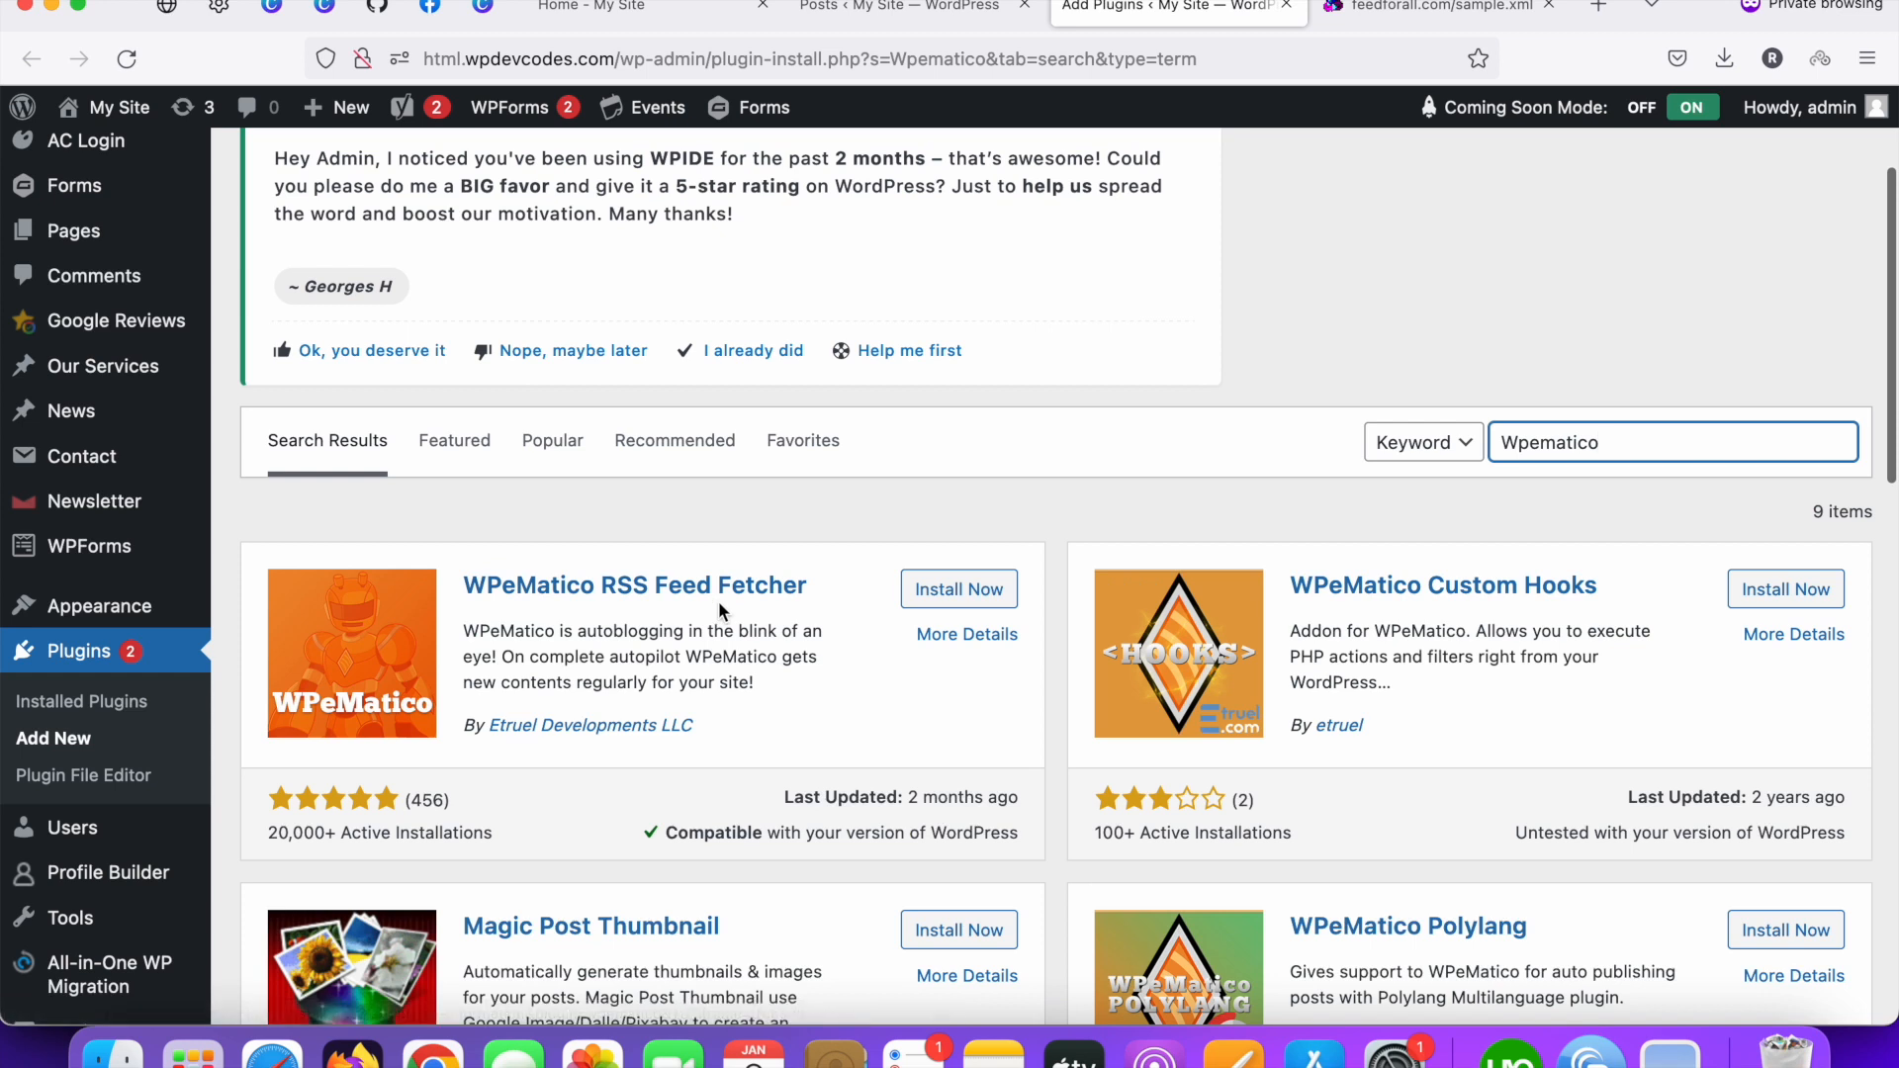
Step: Install WPeMatico RSS Feed Fetcher from the results, then activate it
click(956, 590)
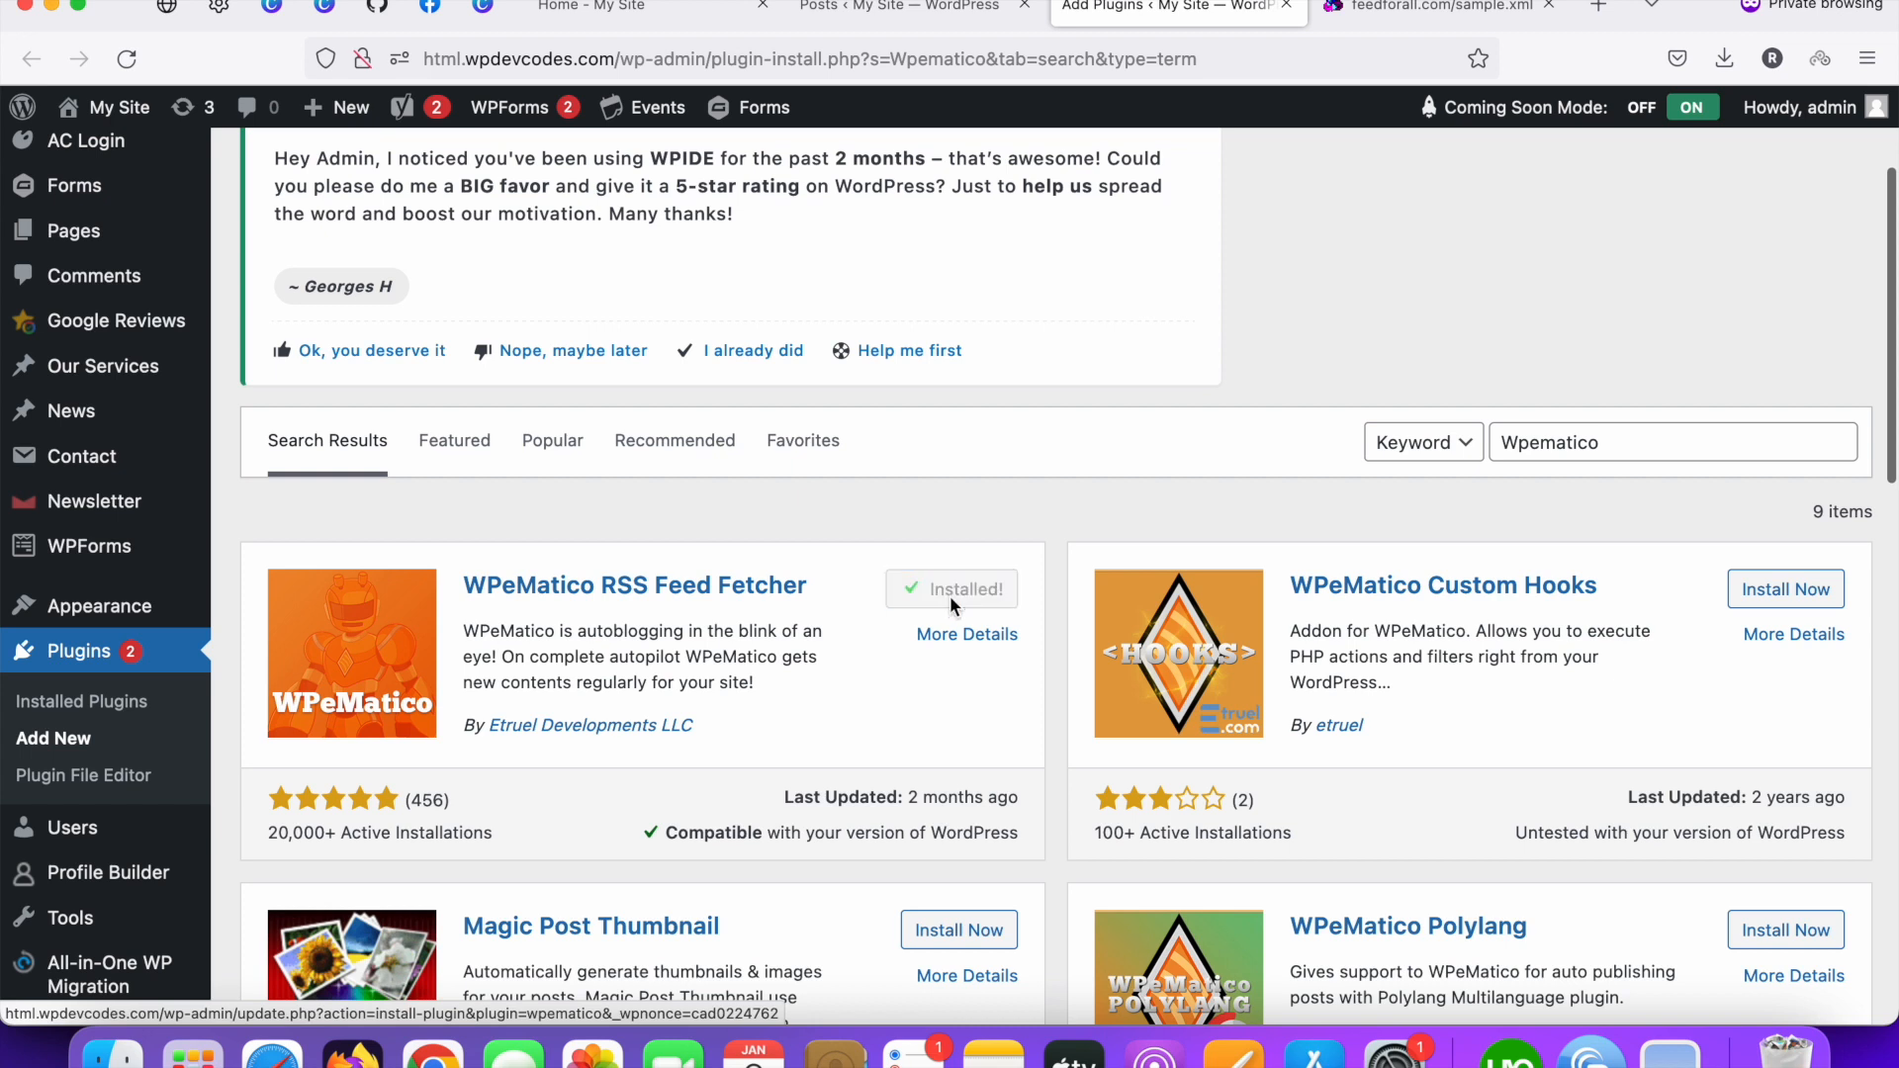
click(958, 590)
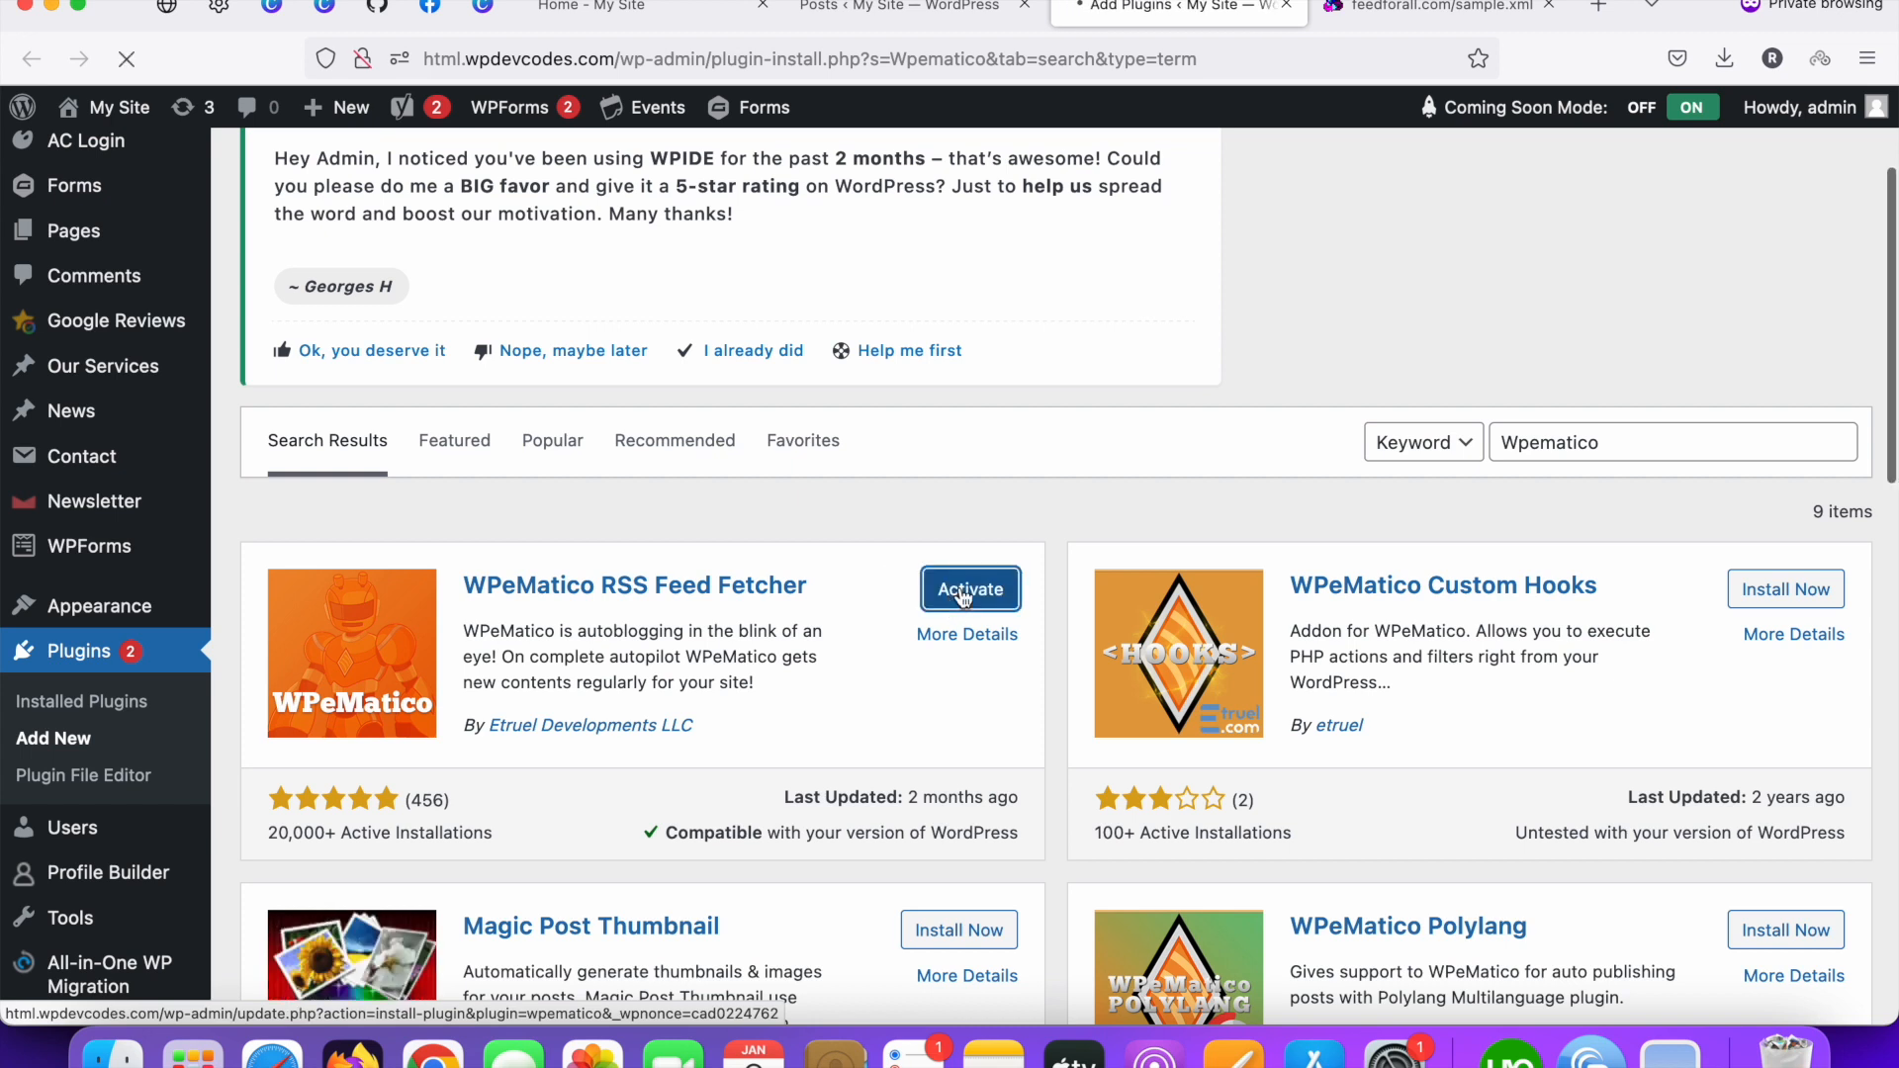
click(969, 588)
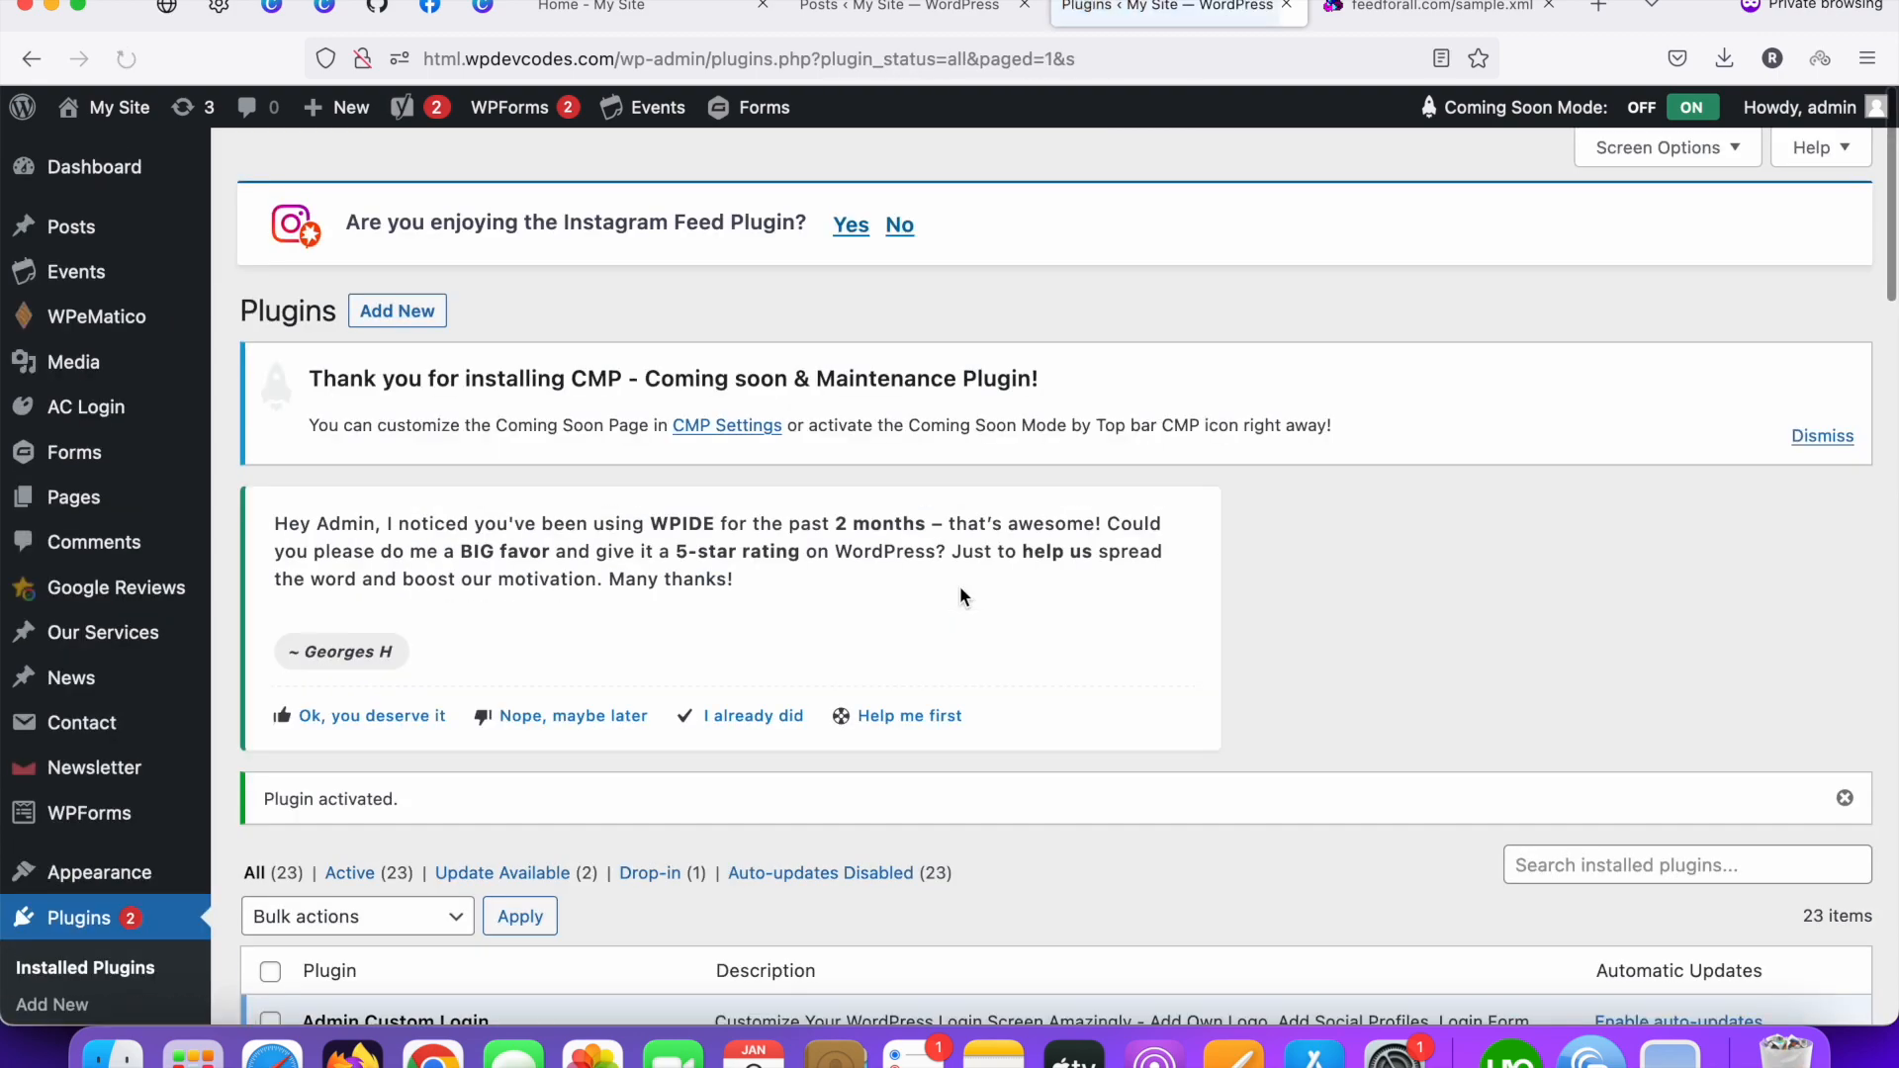
mouse_move(86, 406)
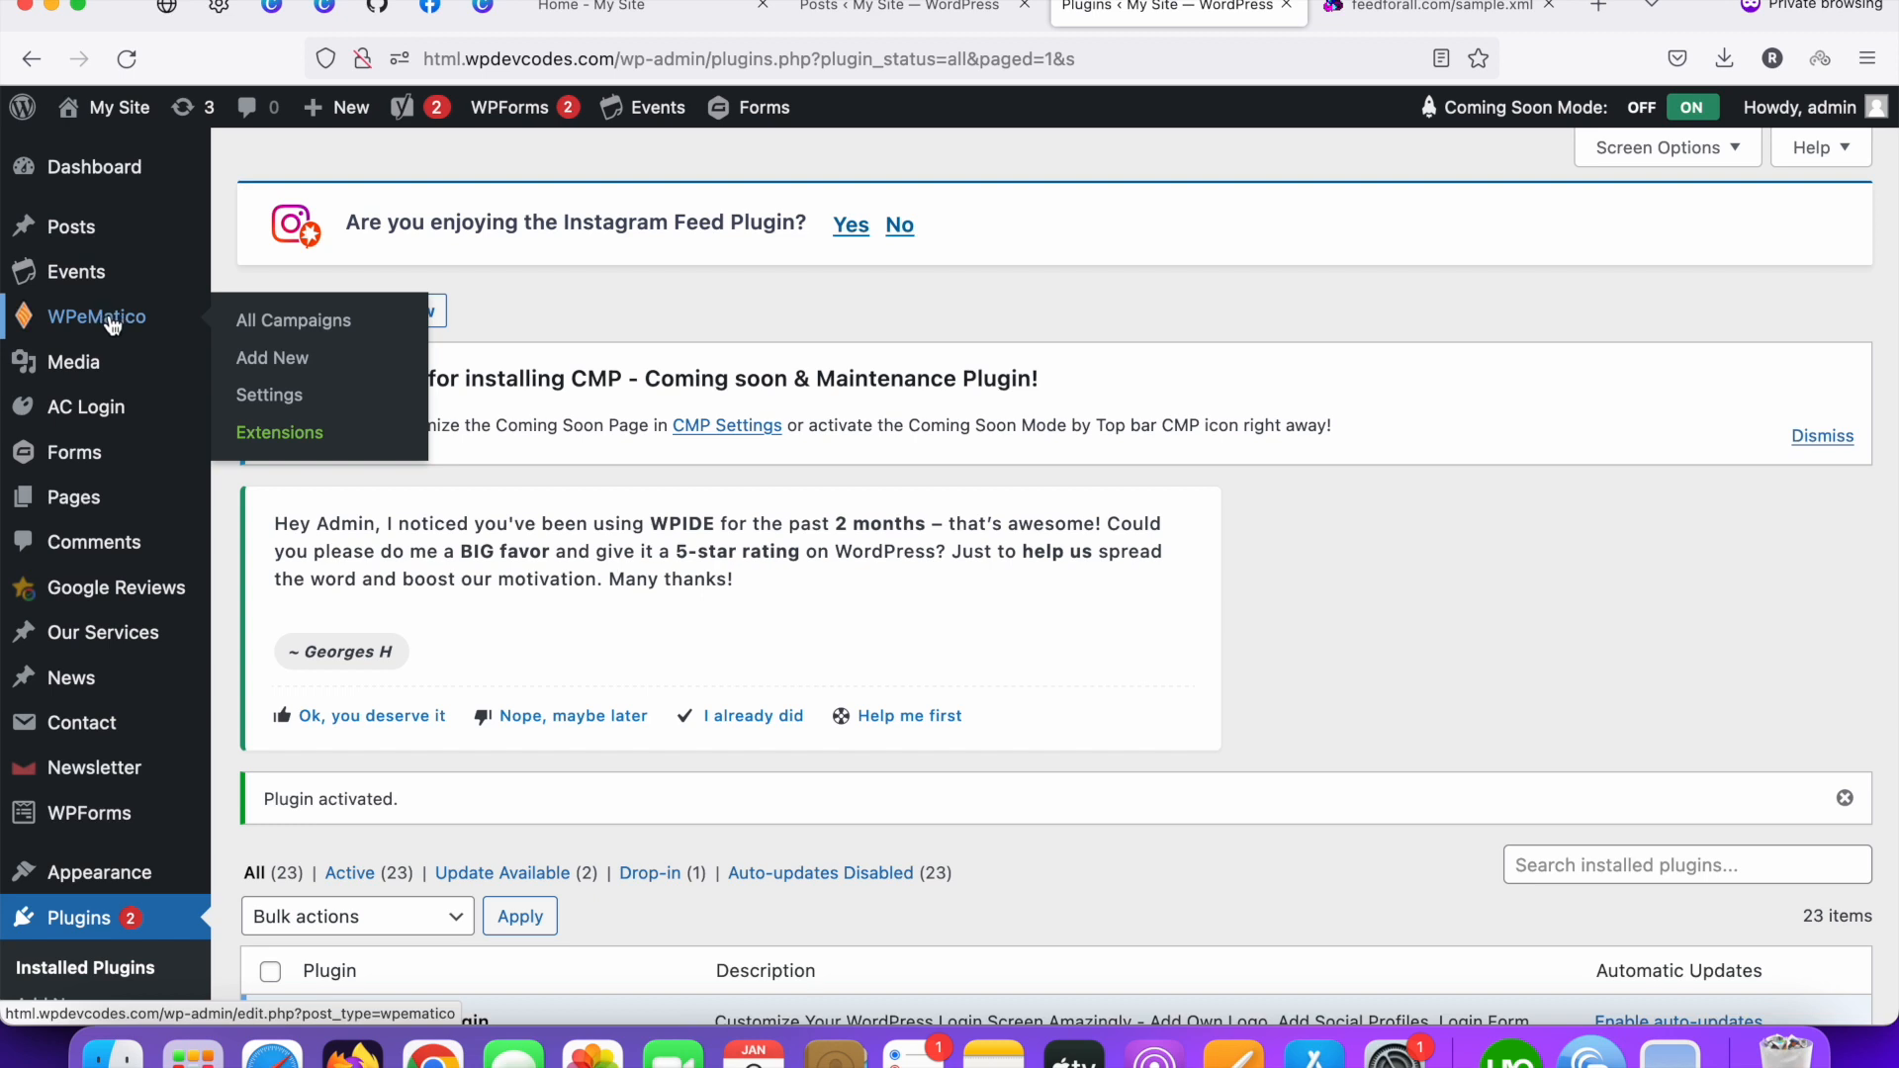
mouse_move(272, 357)
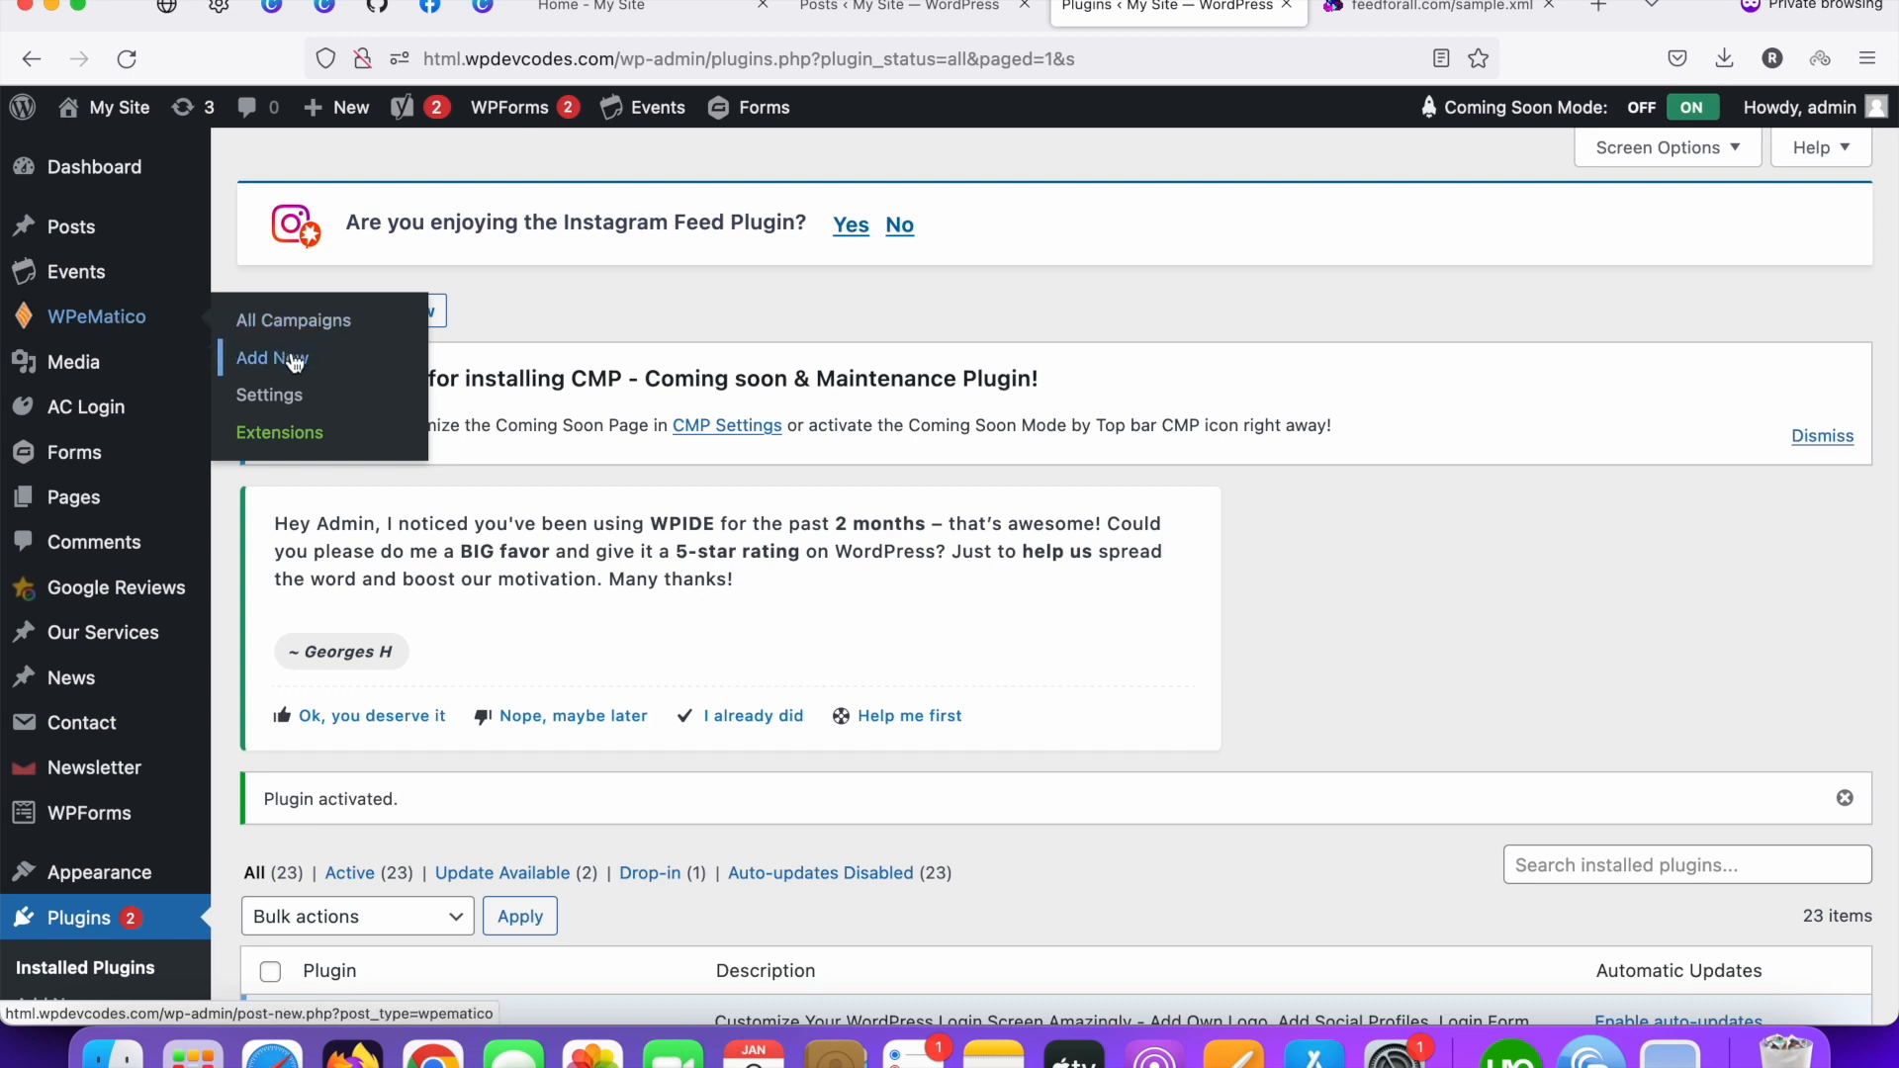
Step: Add a new WPeMatico campaign titled 'RSS Feeds Post', then return to the sample feed tab
click(271, 357)
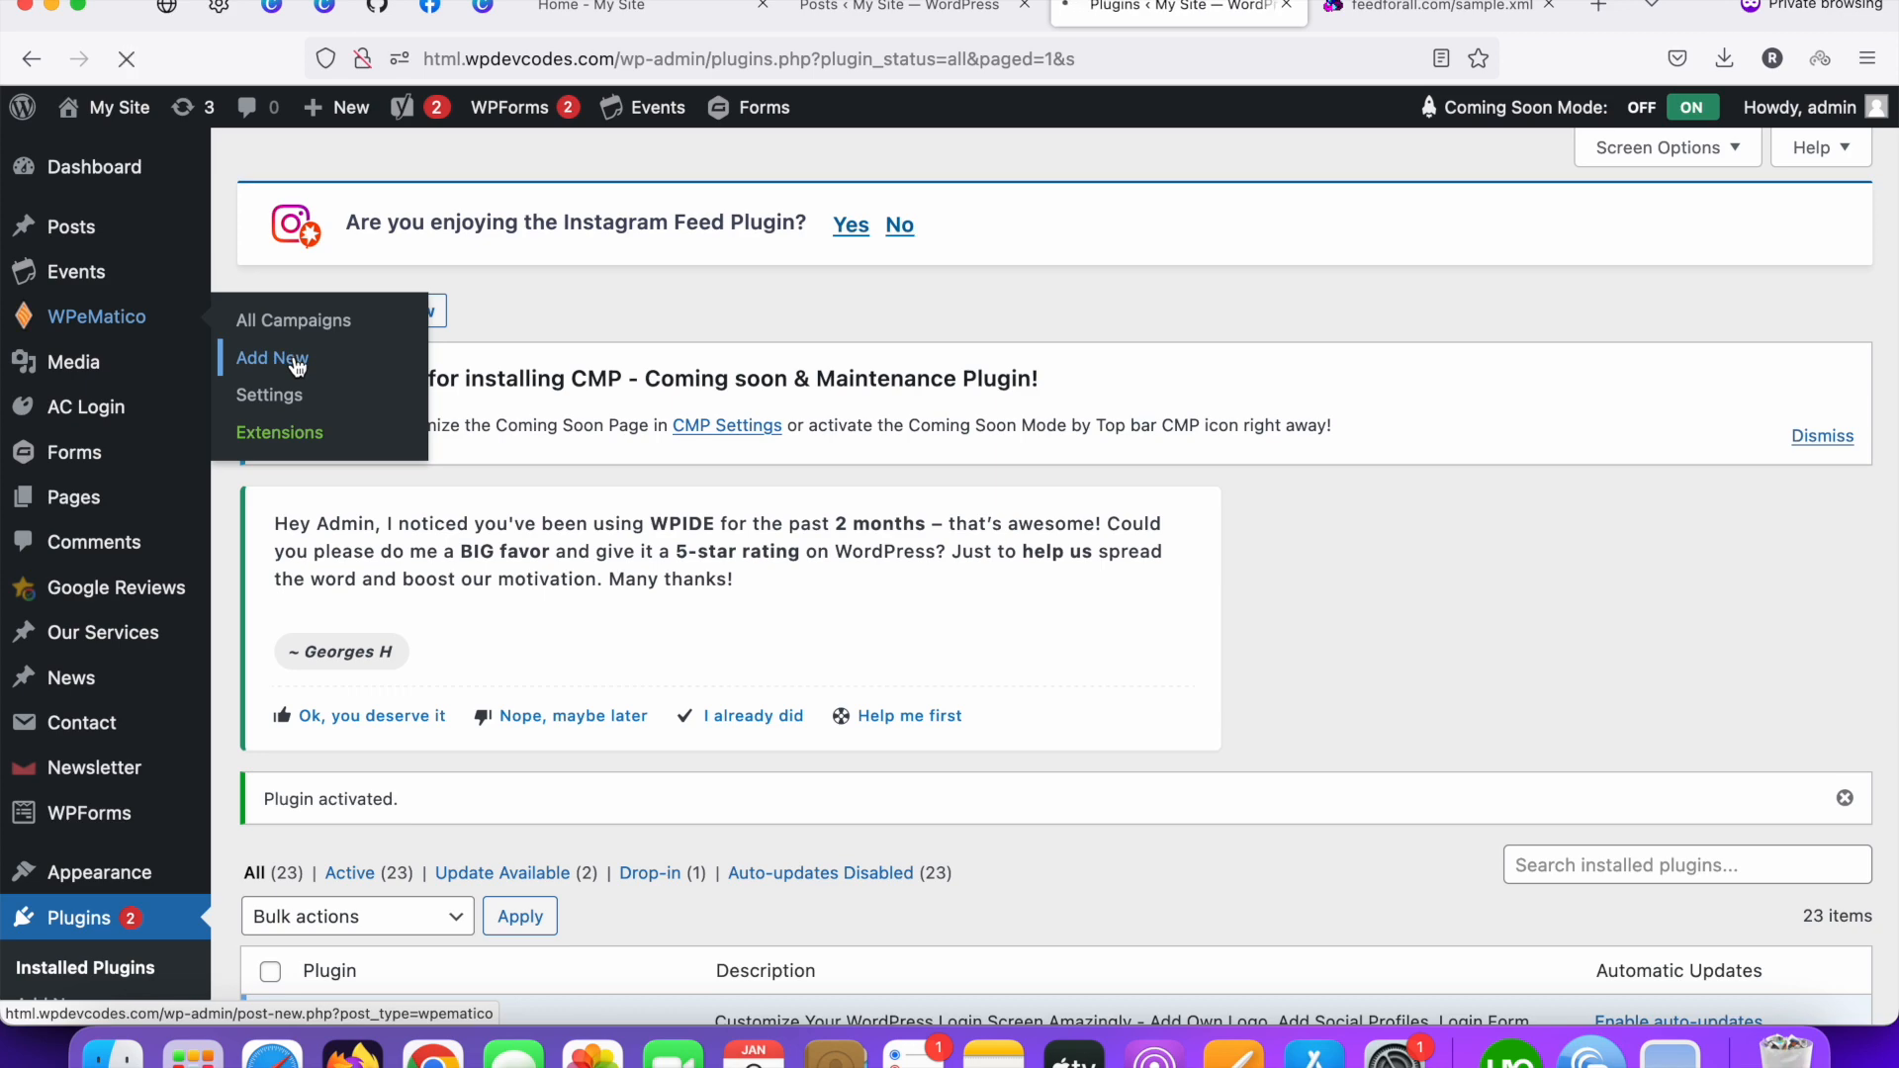
click(271, 357)
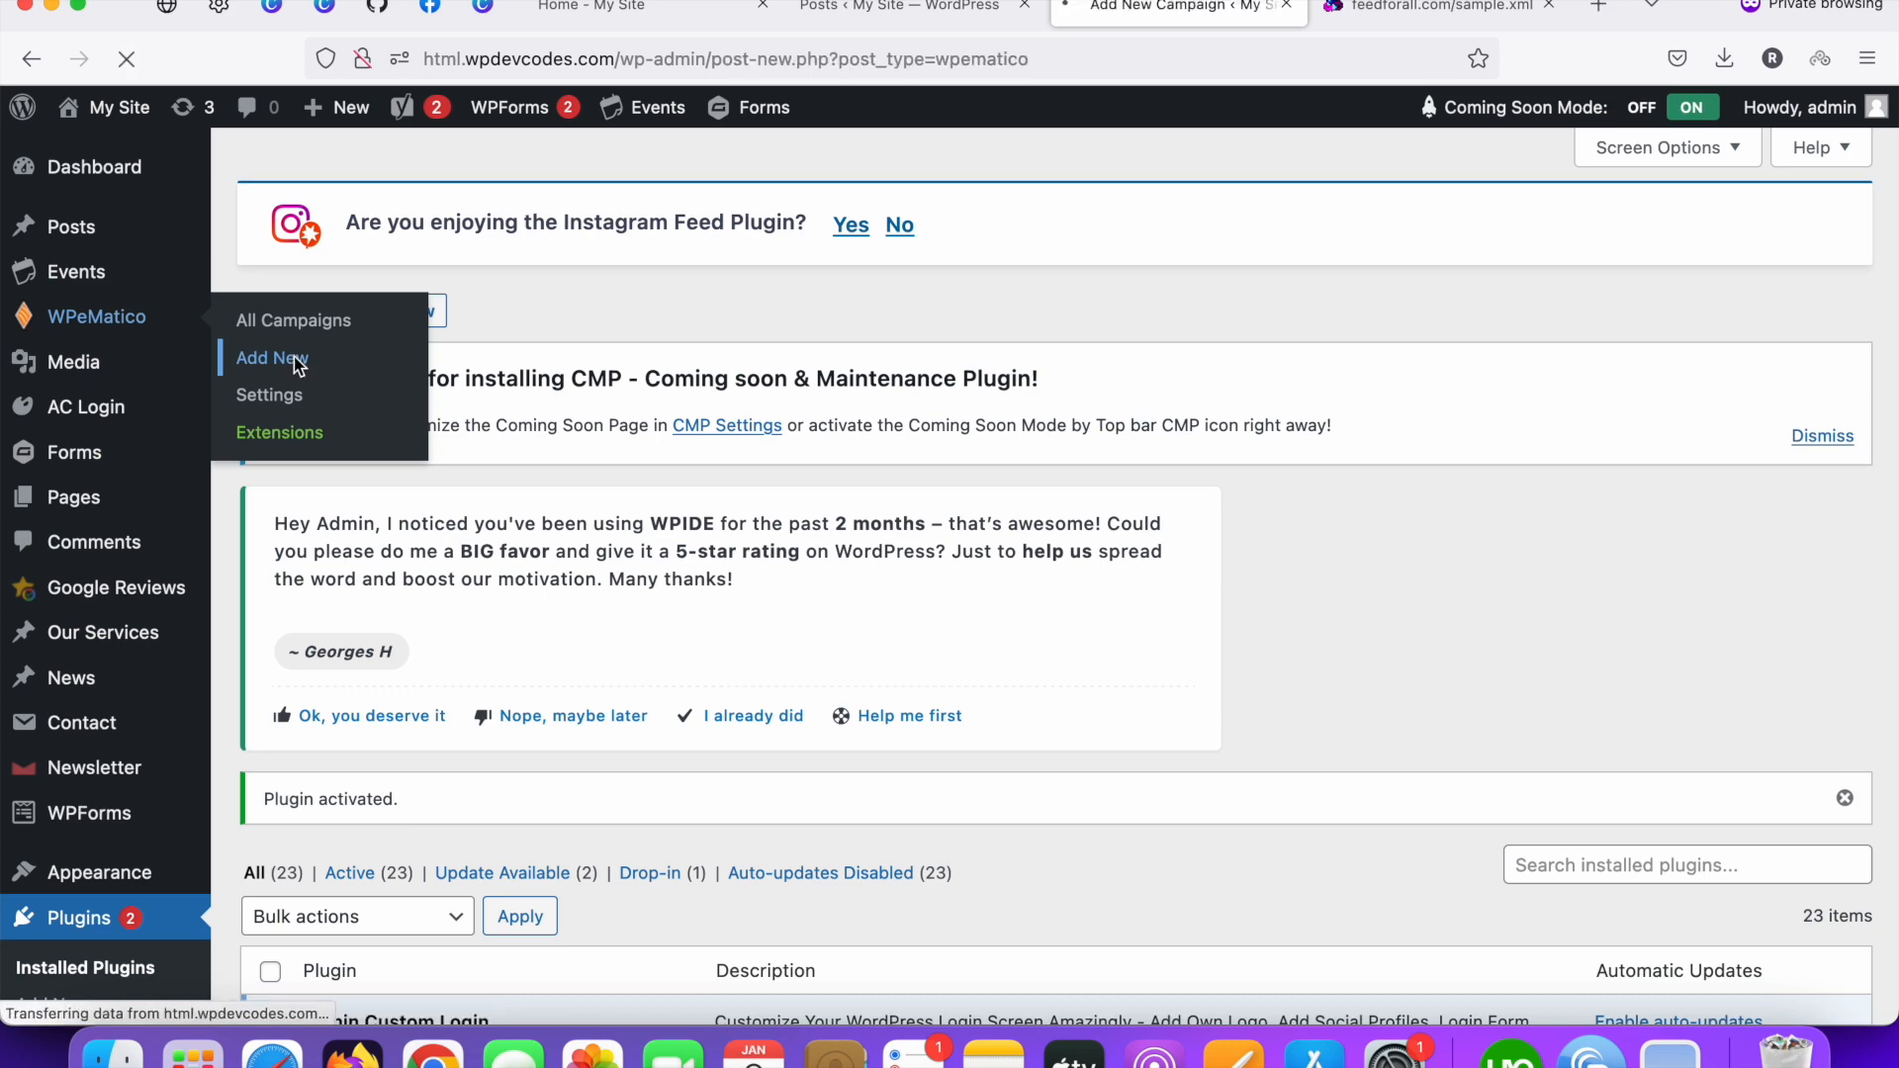
click(271, 357)
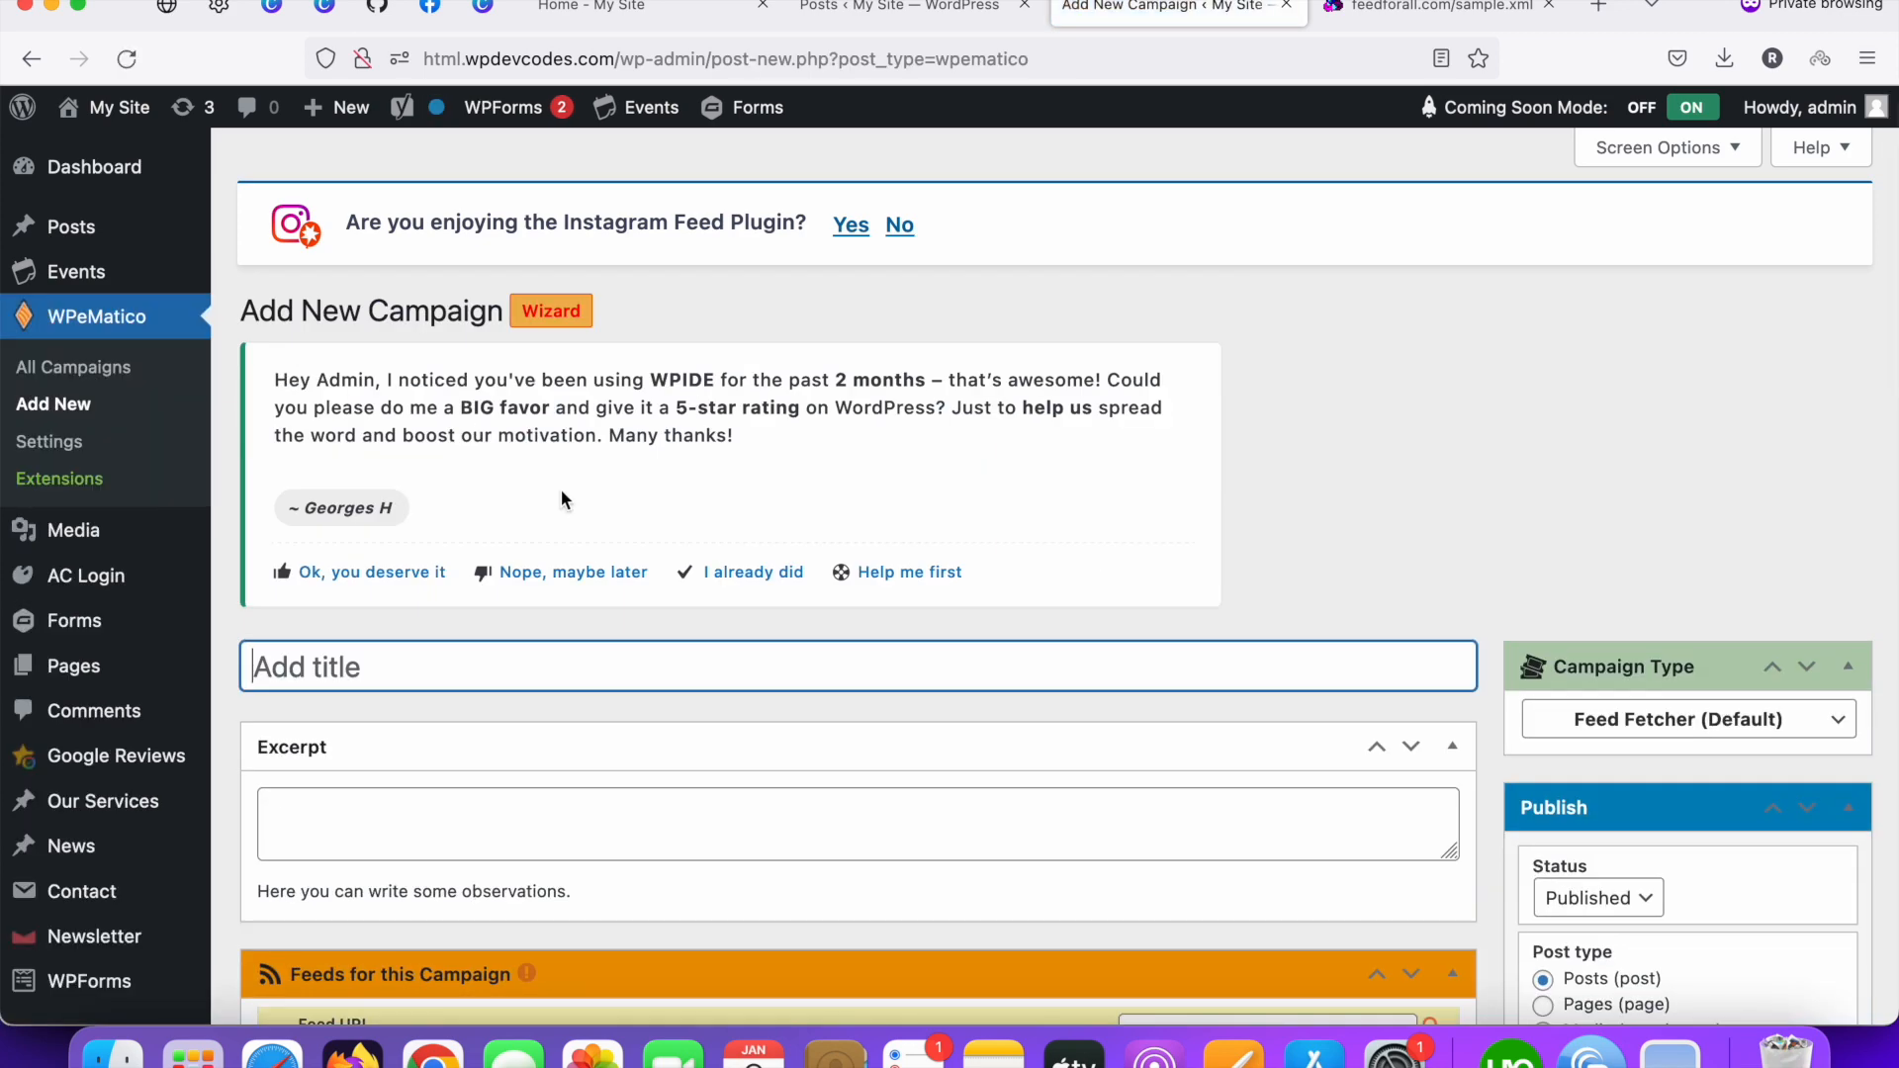
scroll(down, 3)
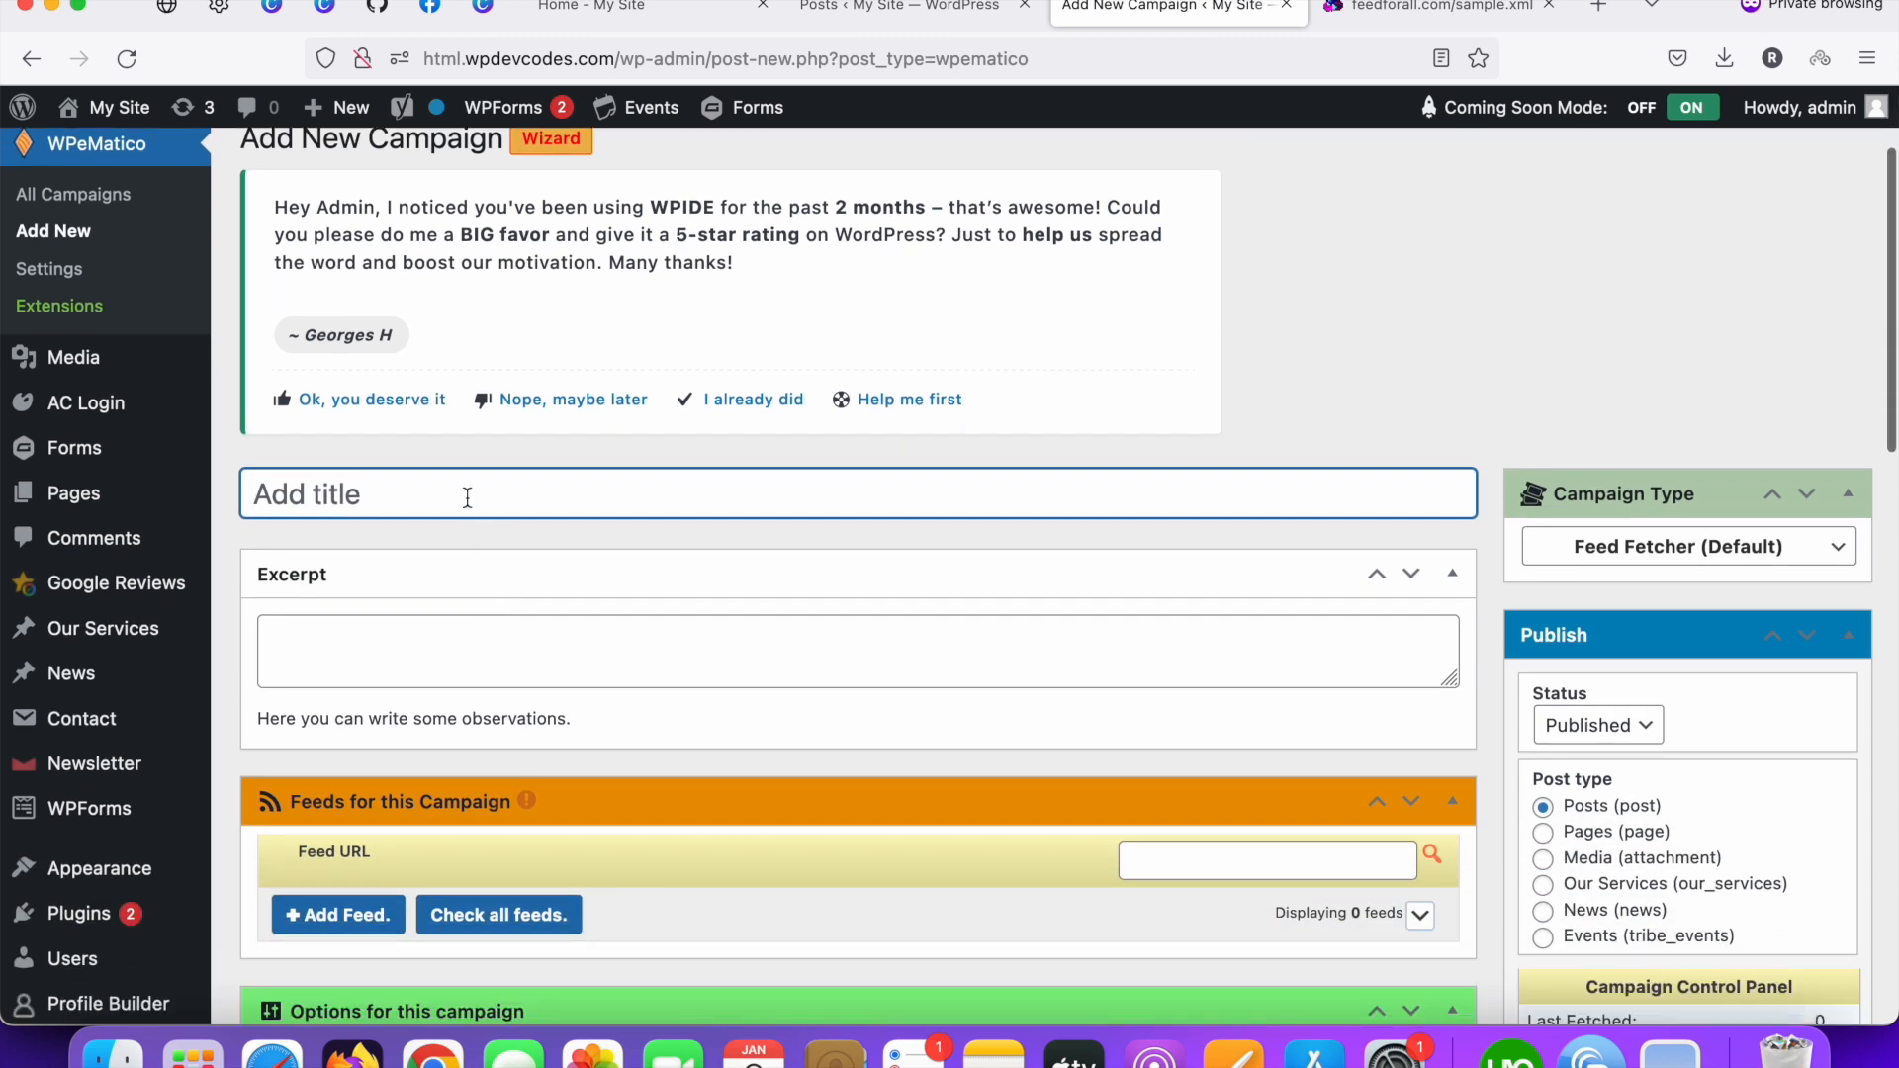
text(RSS F)
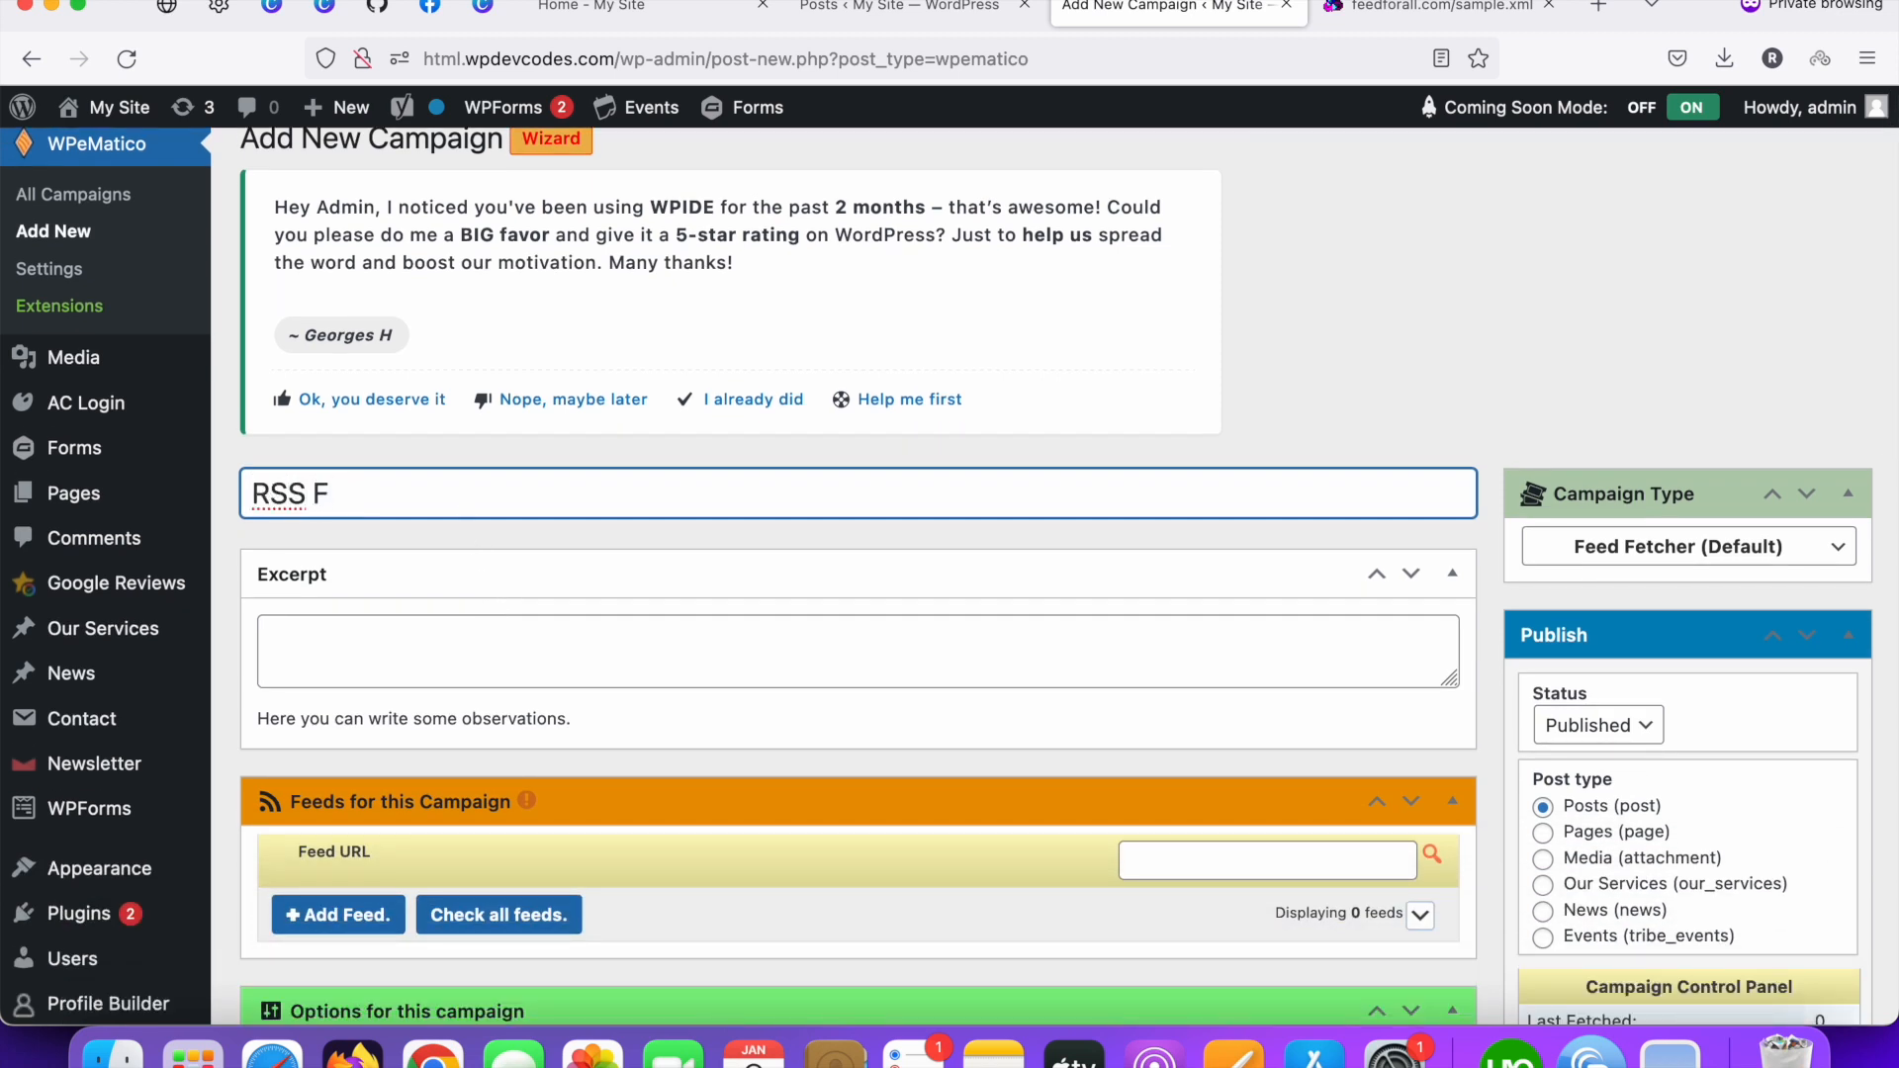
text(eeds)
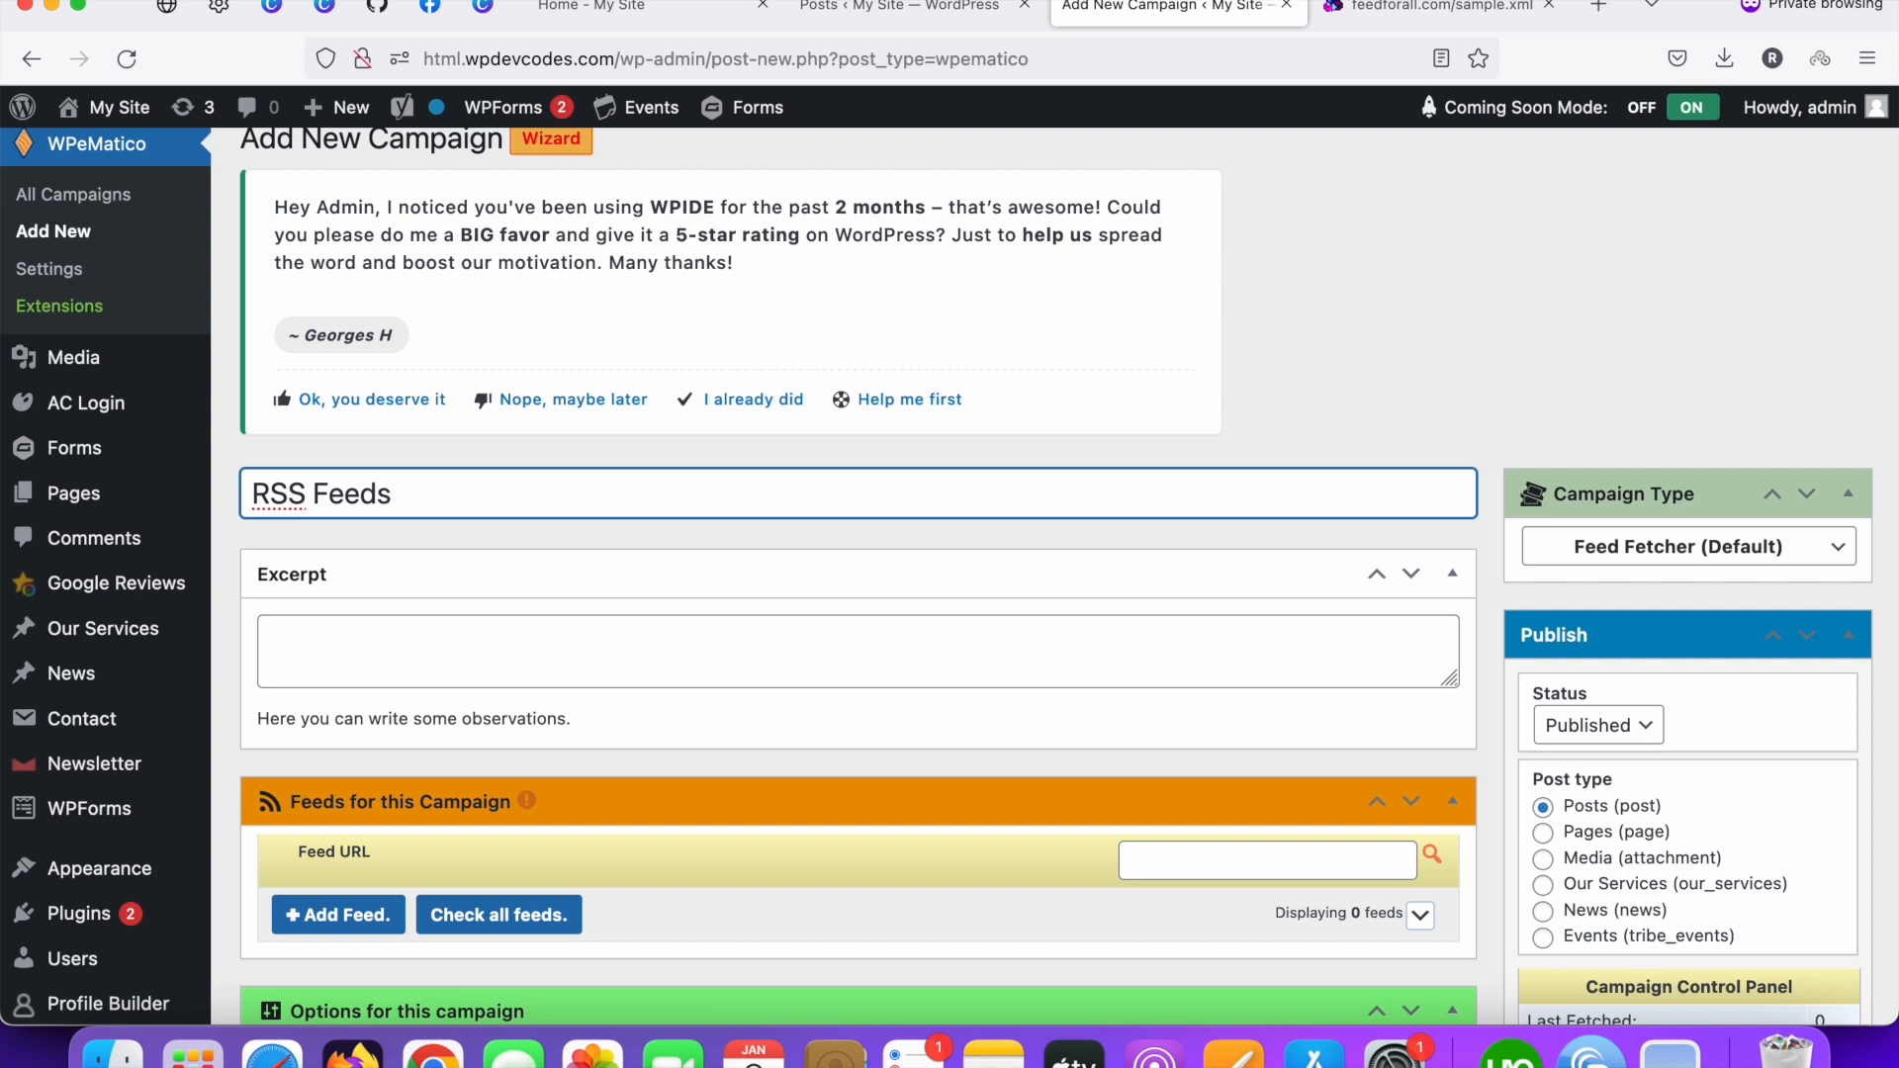
text(P)
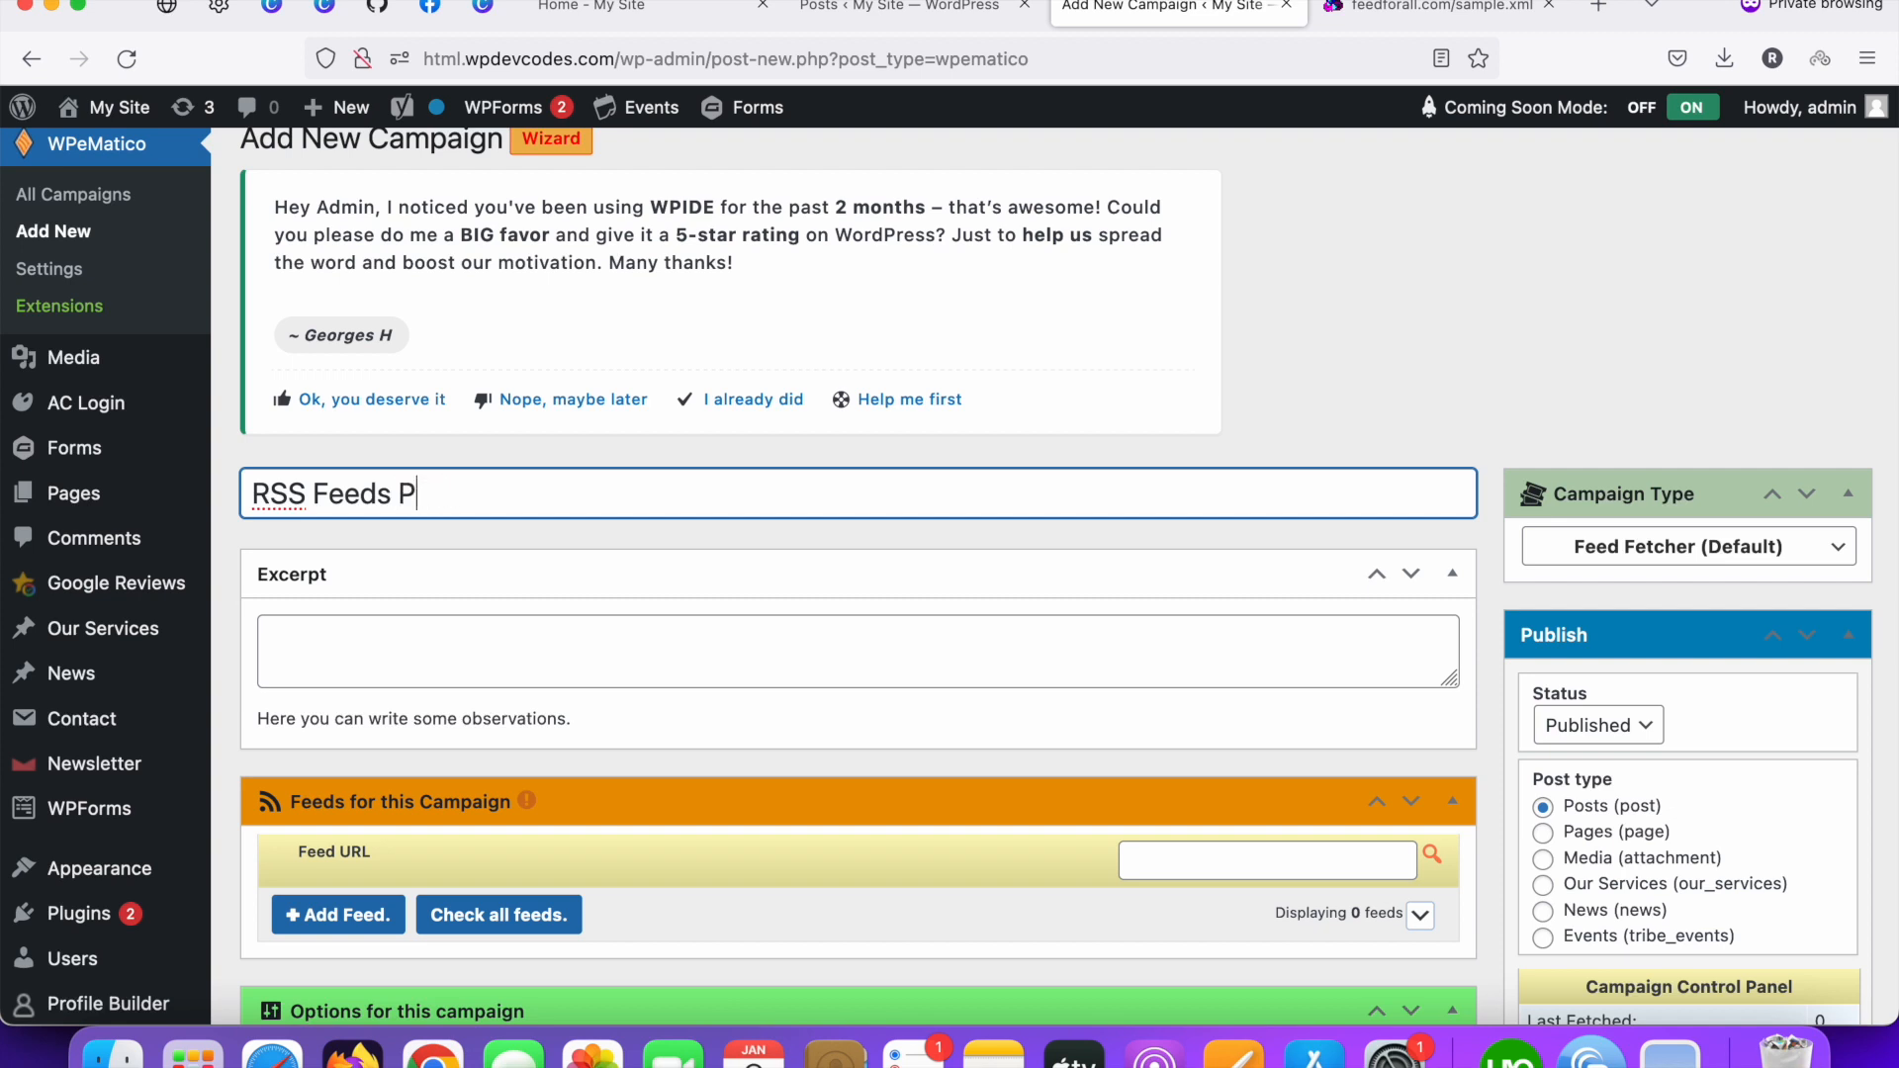
text(ost)
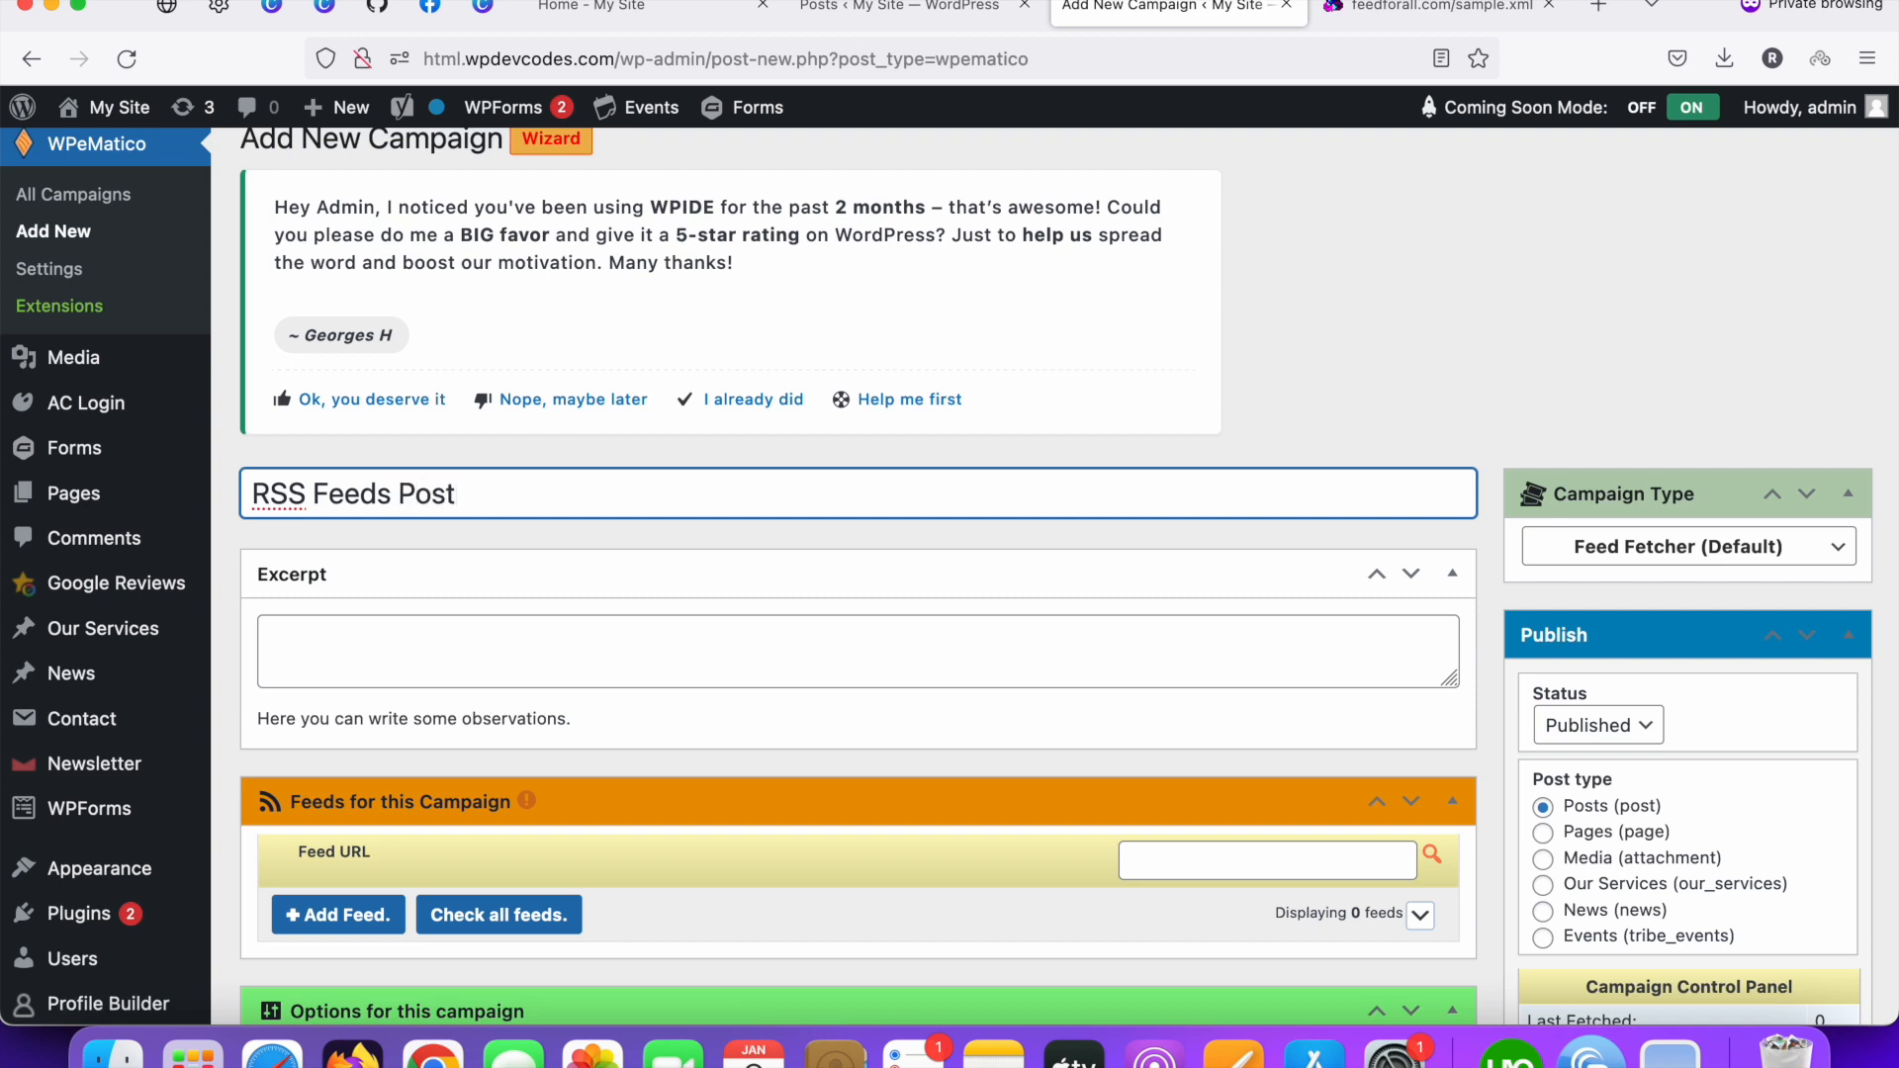
scroll(down, 3)
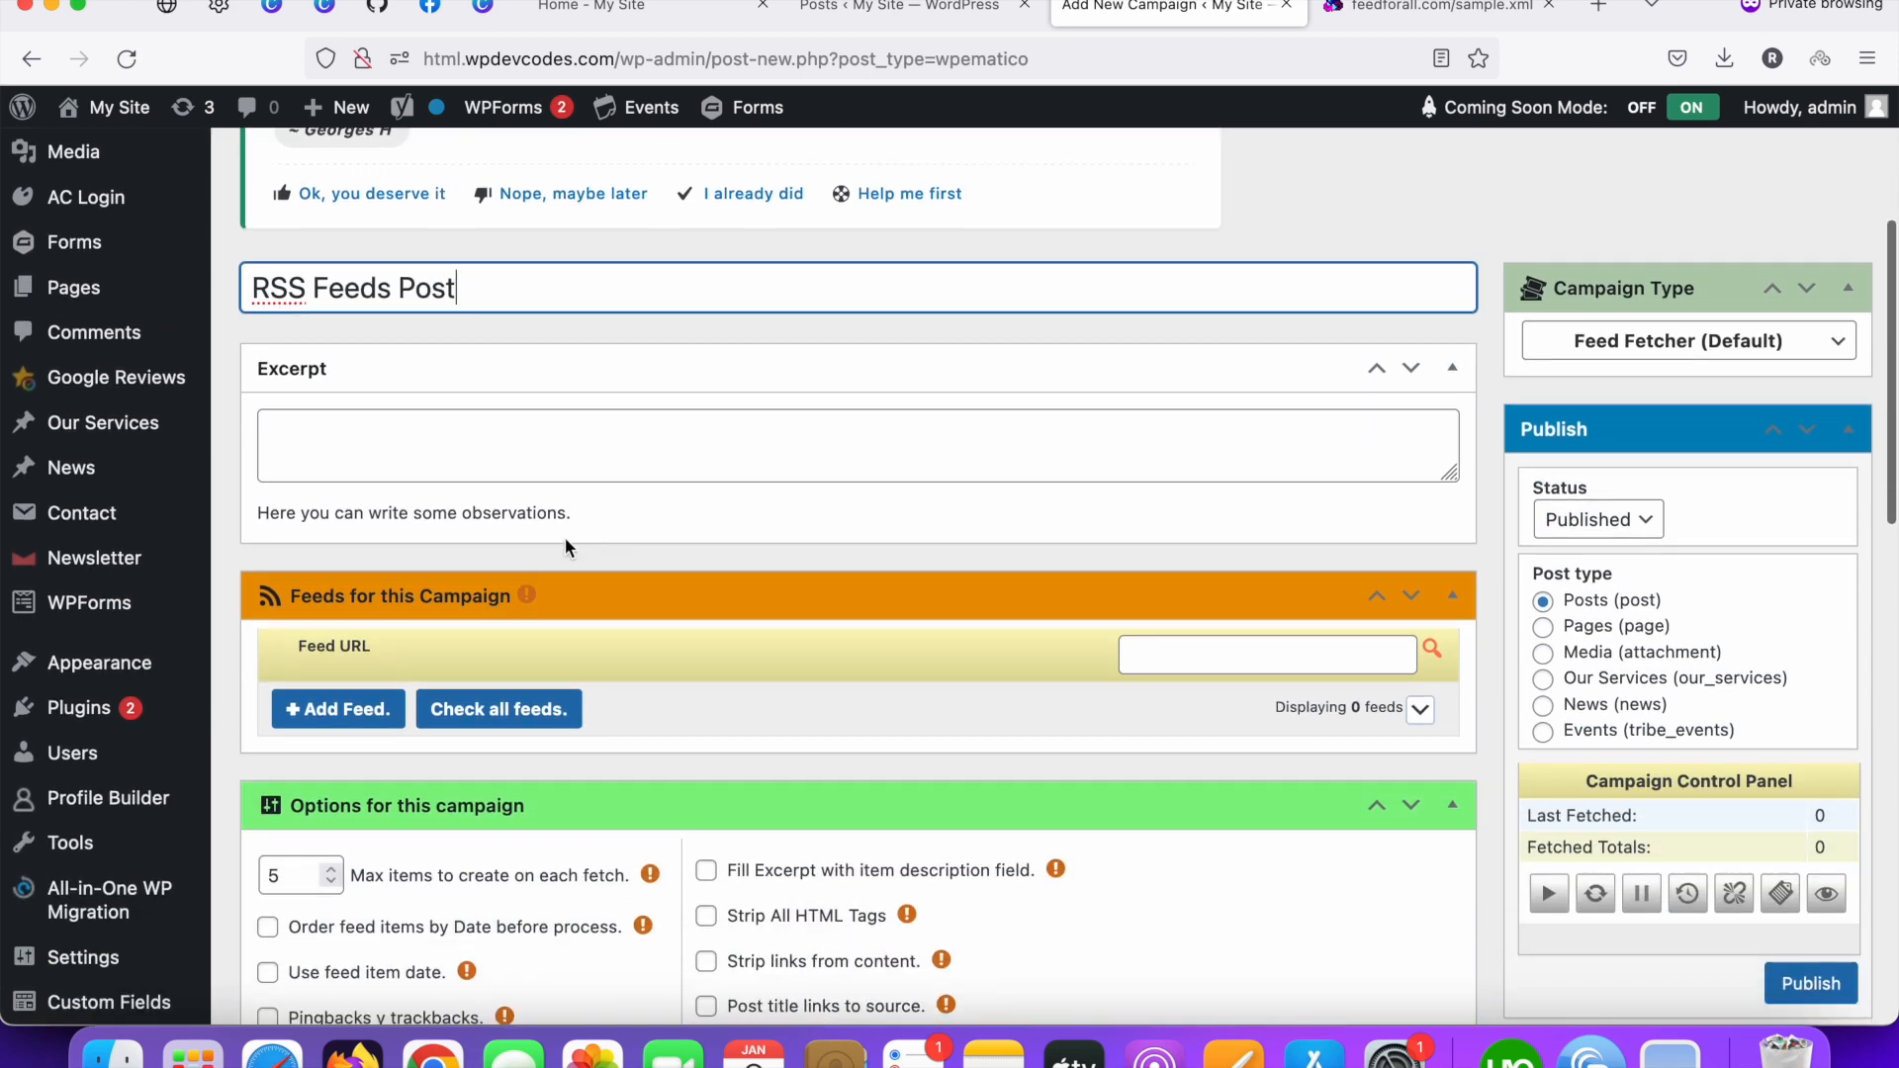
click(1441, 7)
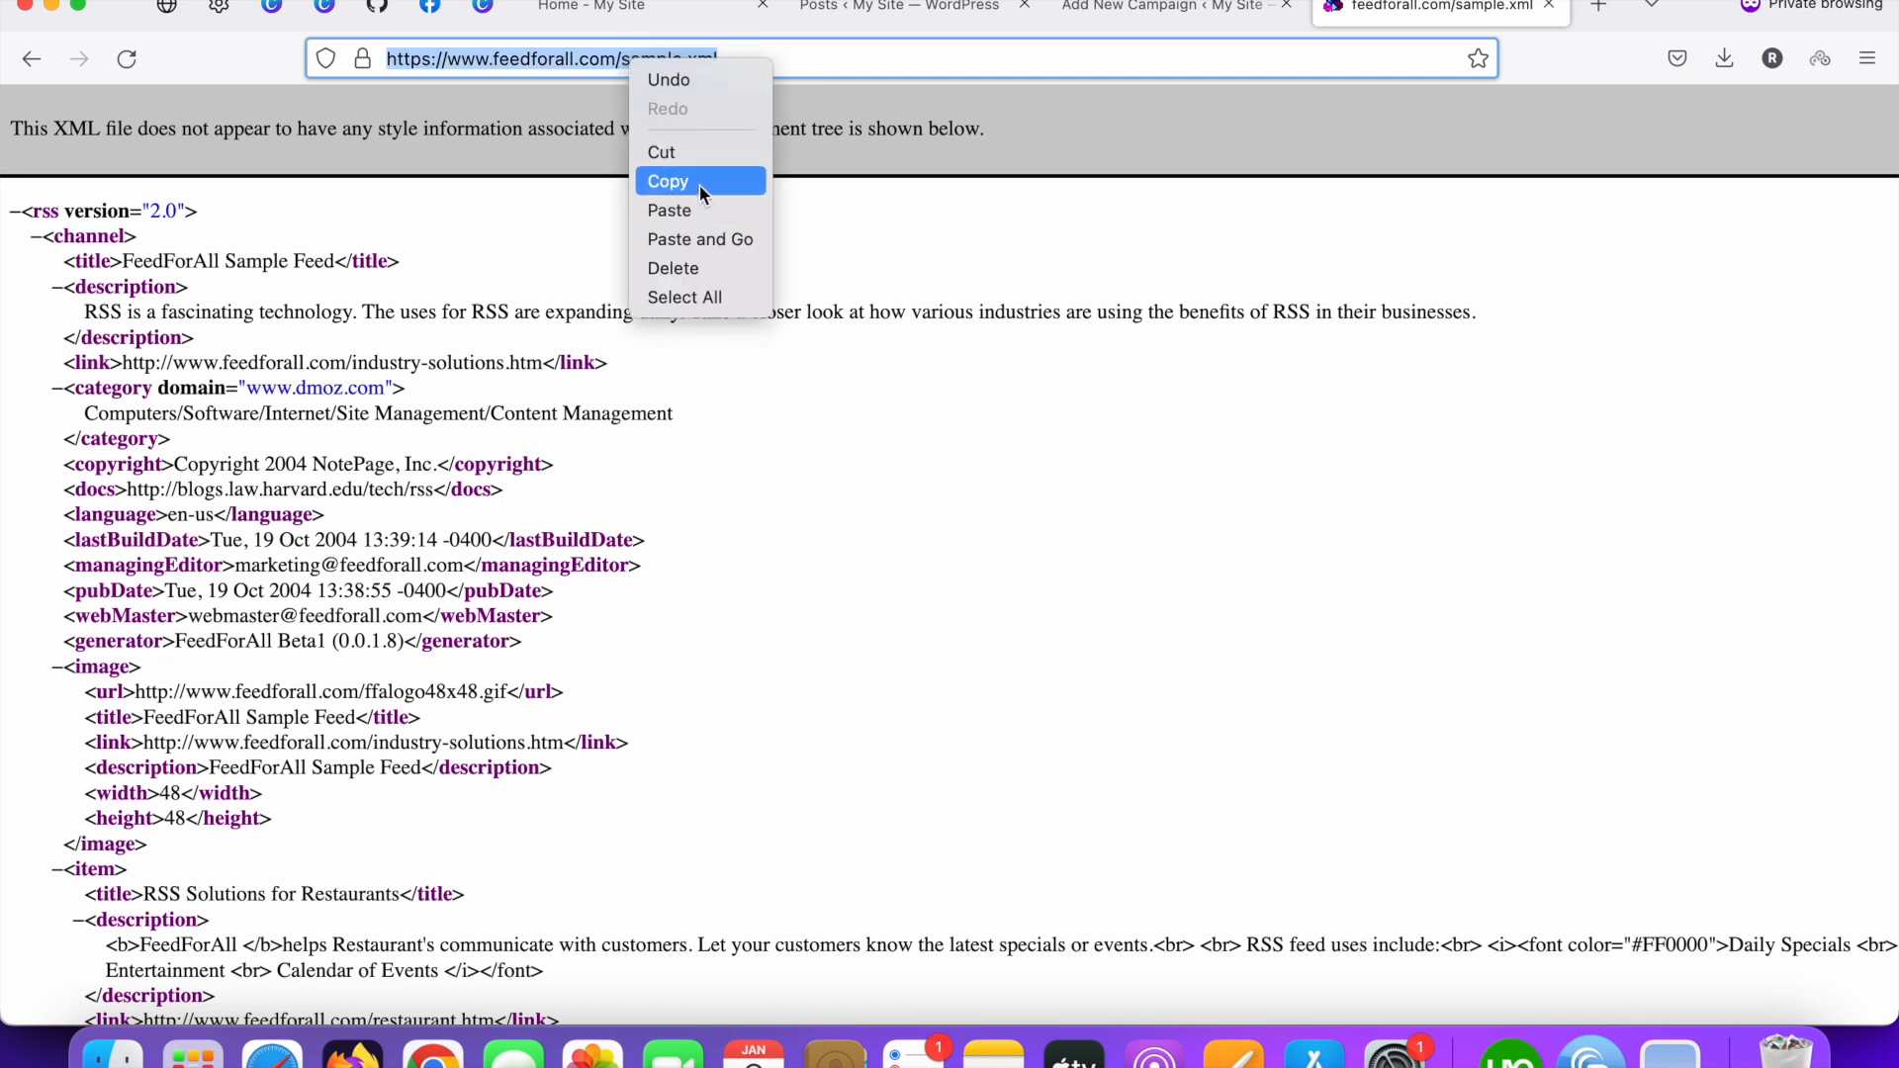
Step: Copy the sample.xml address from the address bar and return to the campaign tab
click(667, 180)
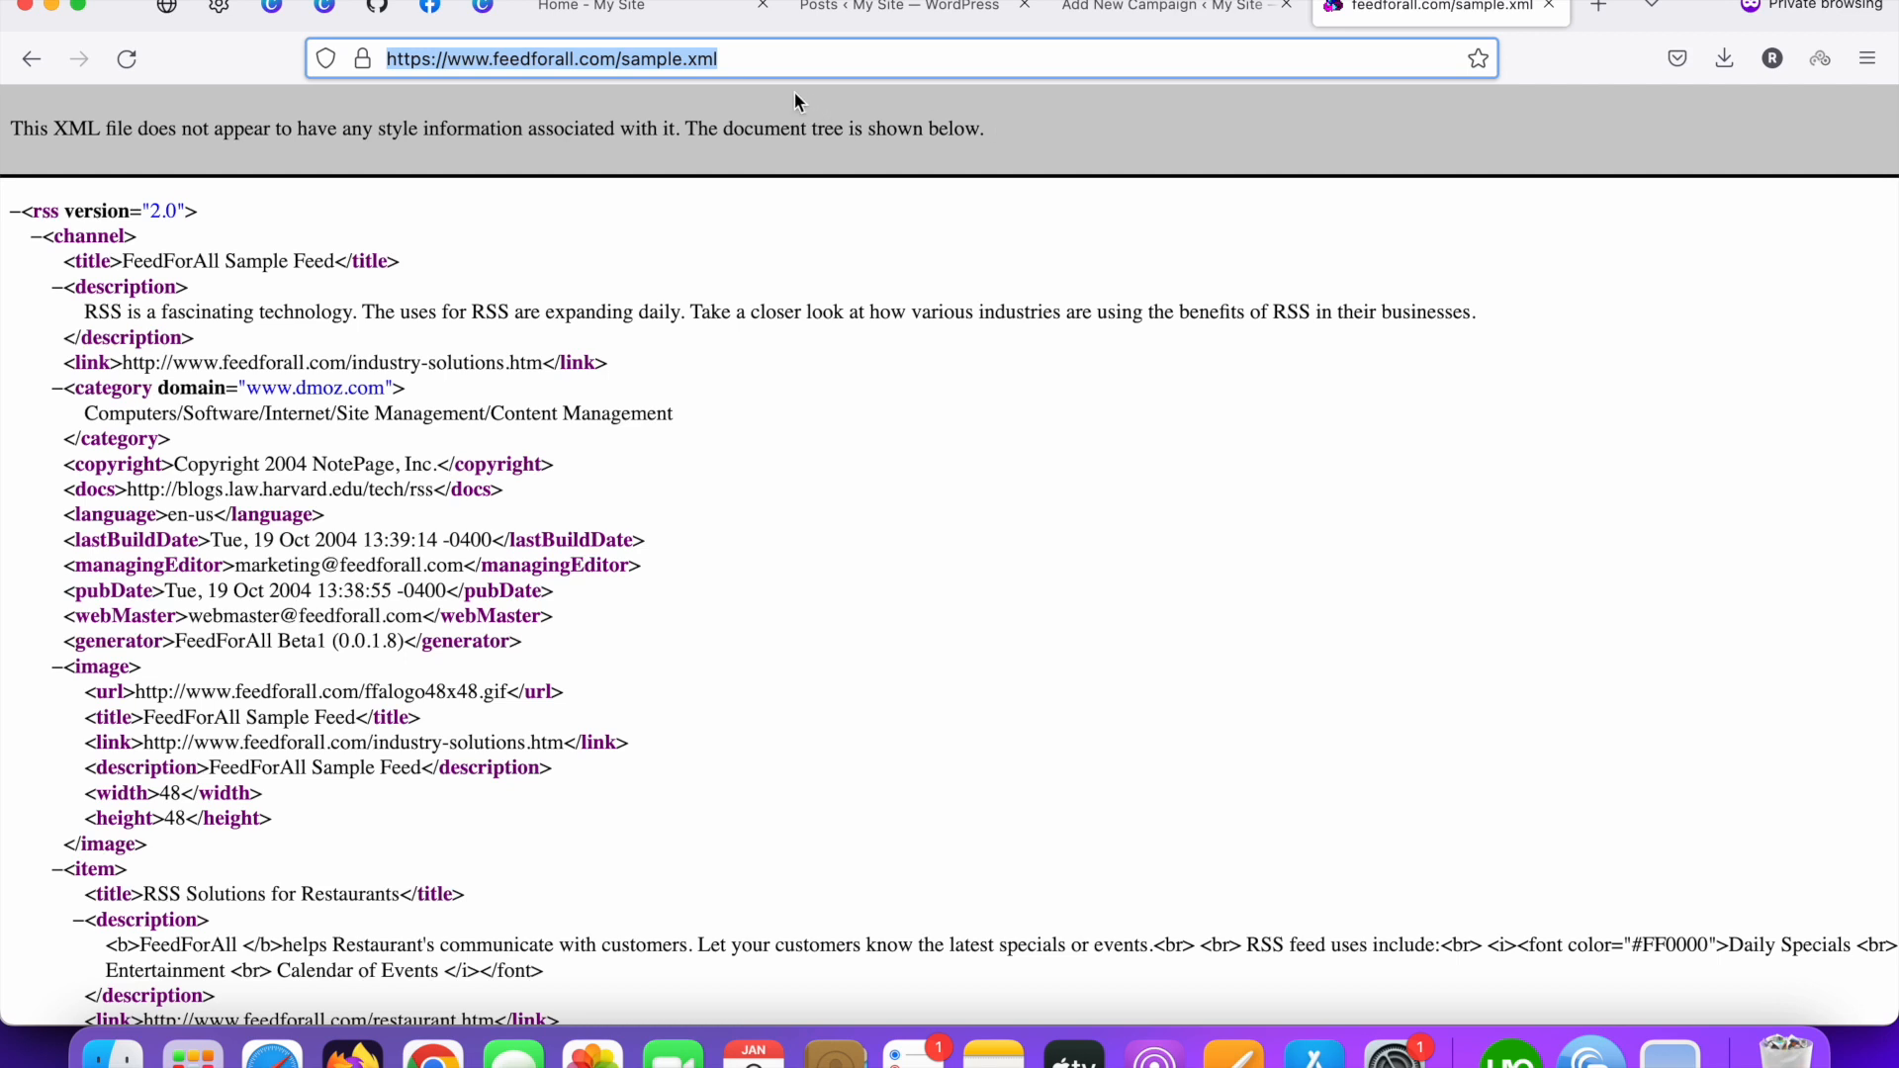
mouse_move(789, 95)
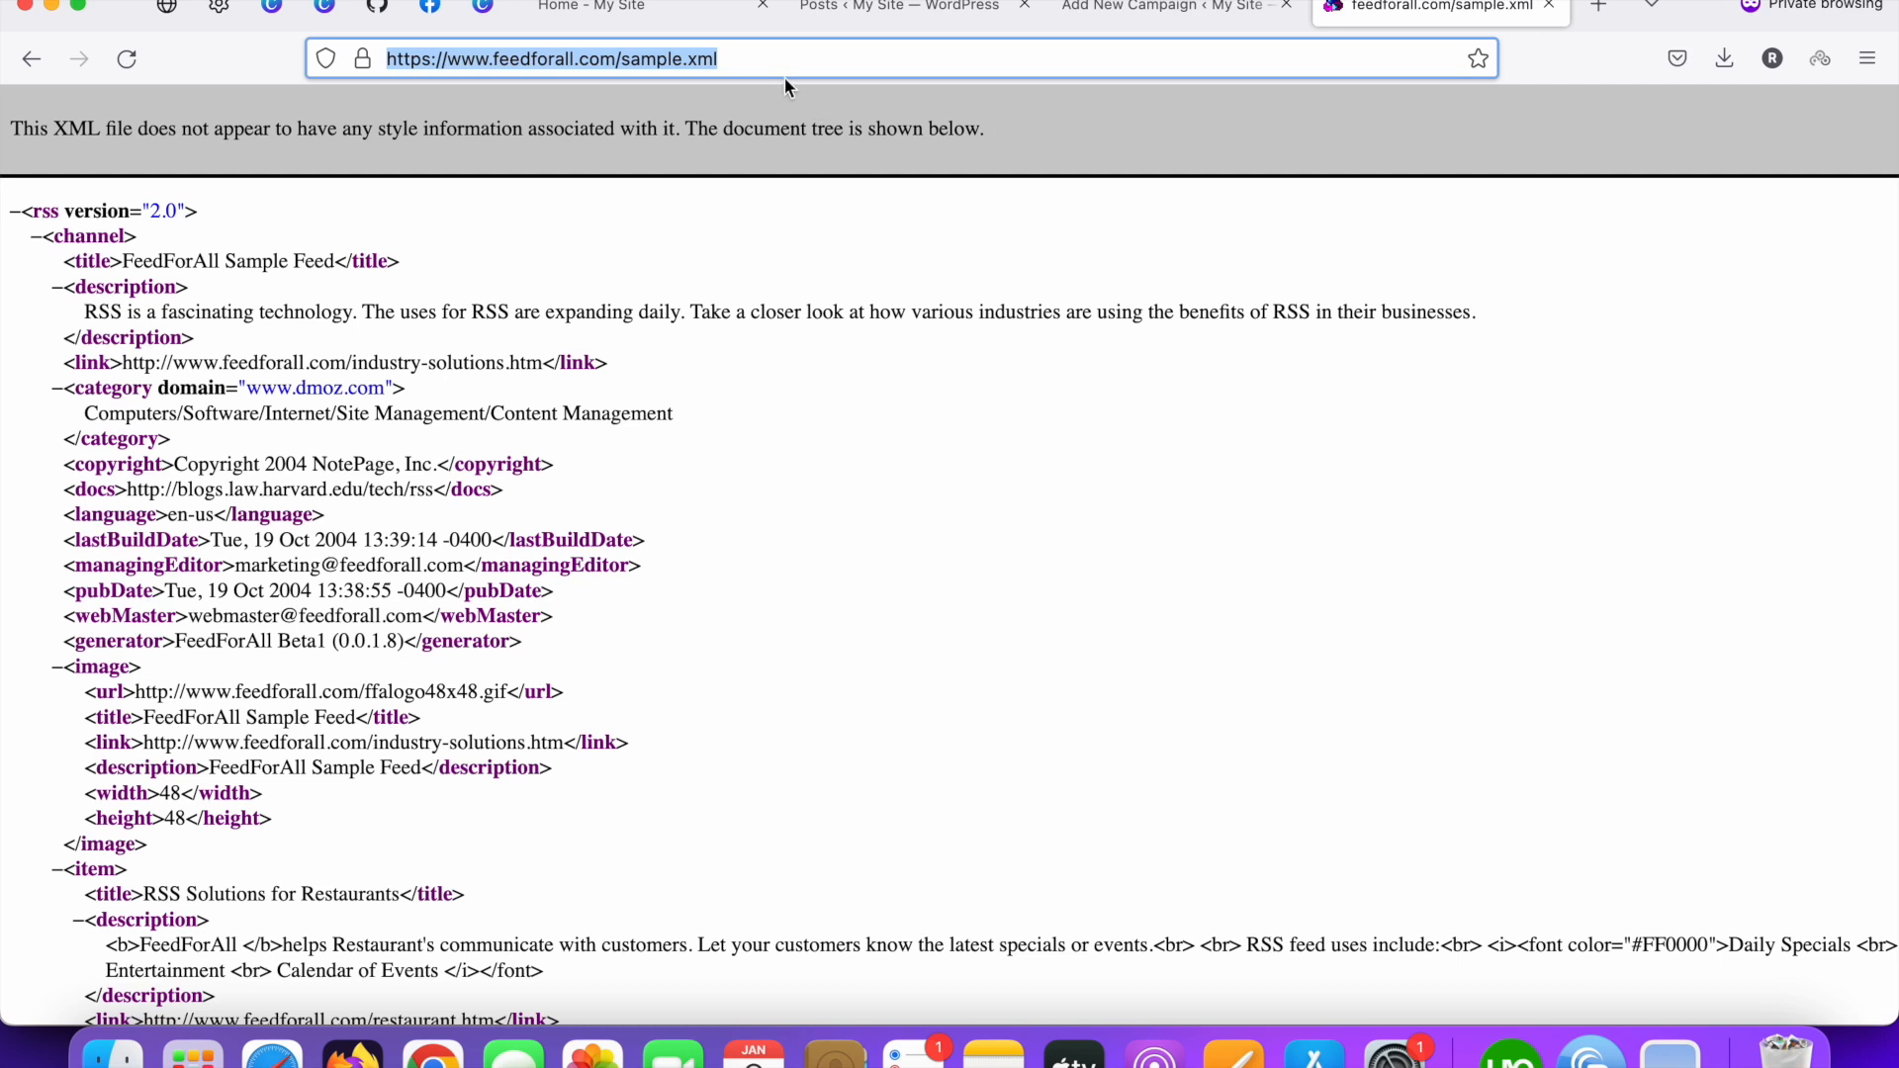
mouse_move(771, 372)
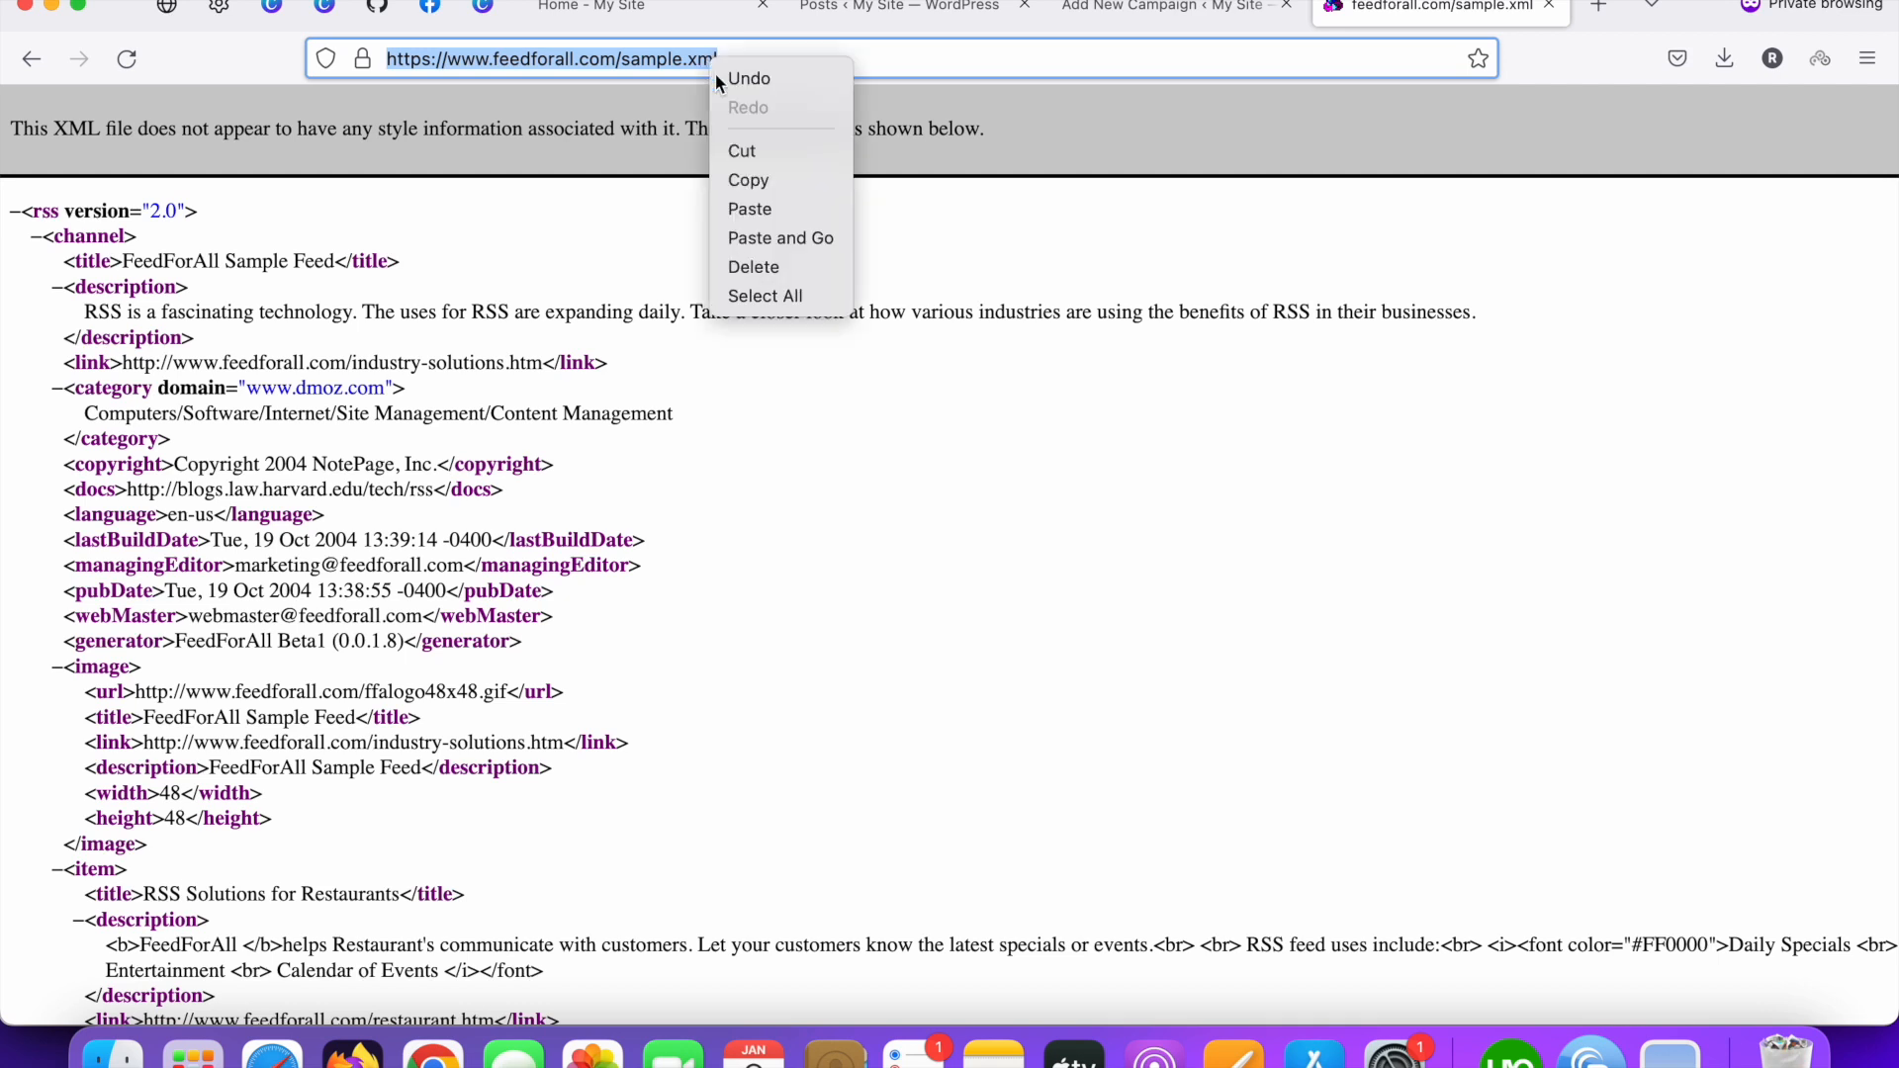
click(1126, 7)
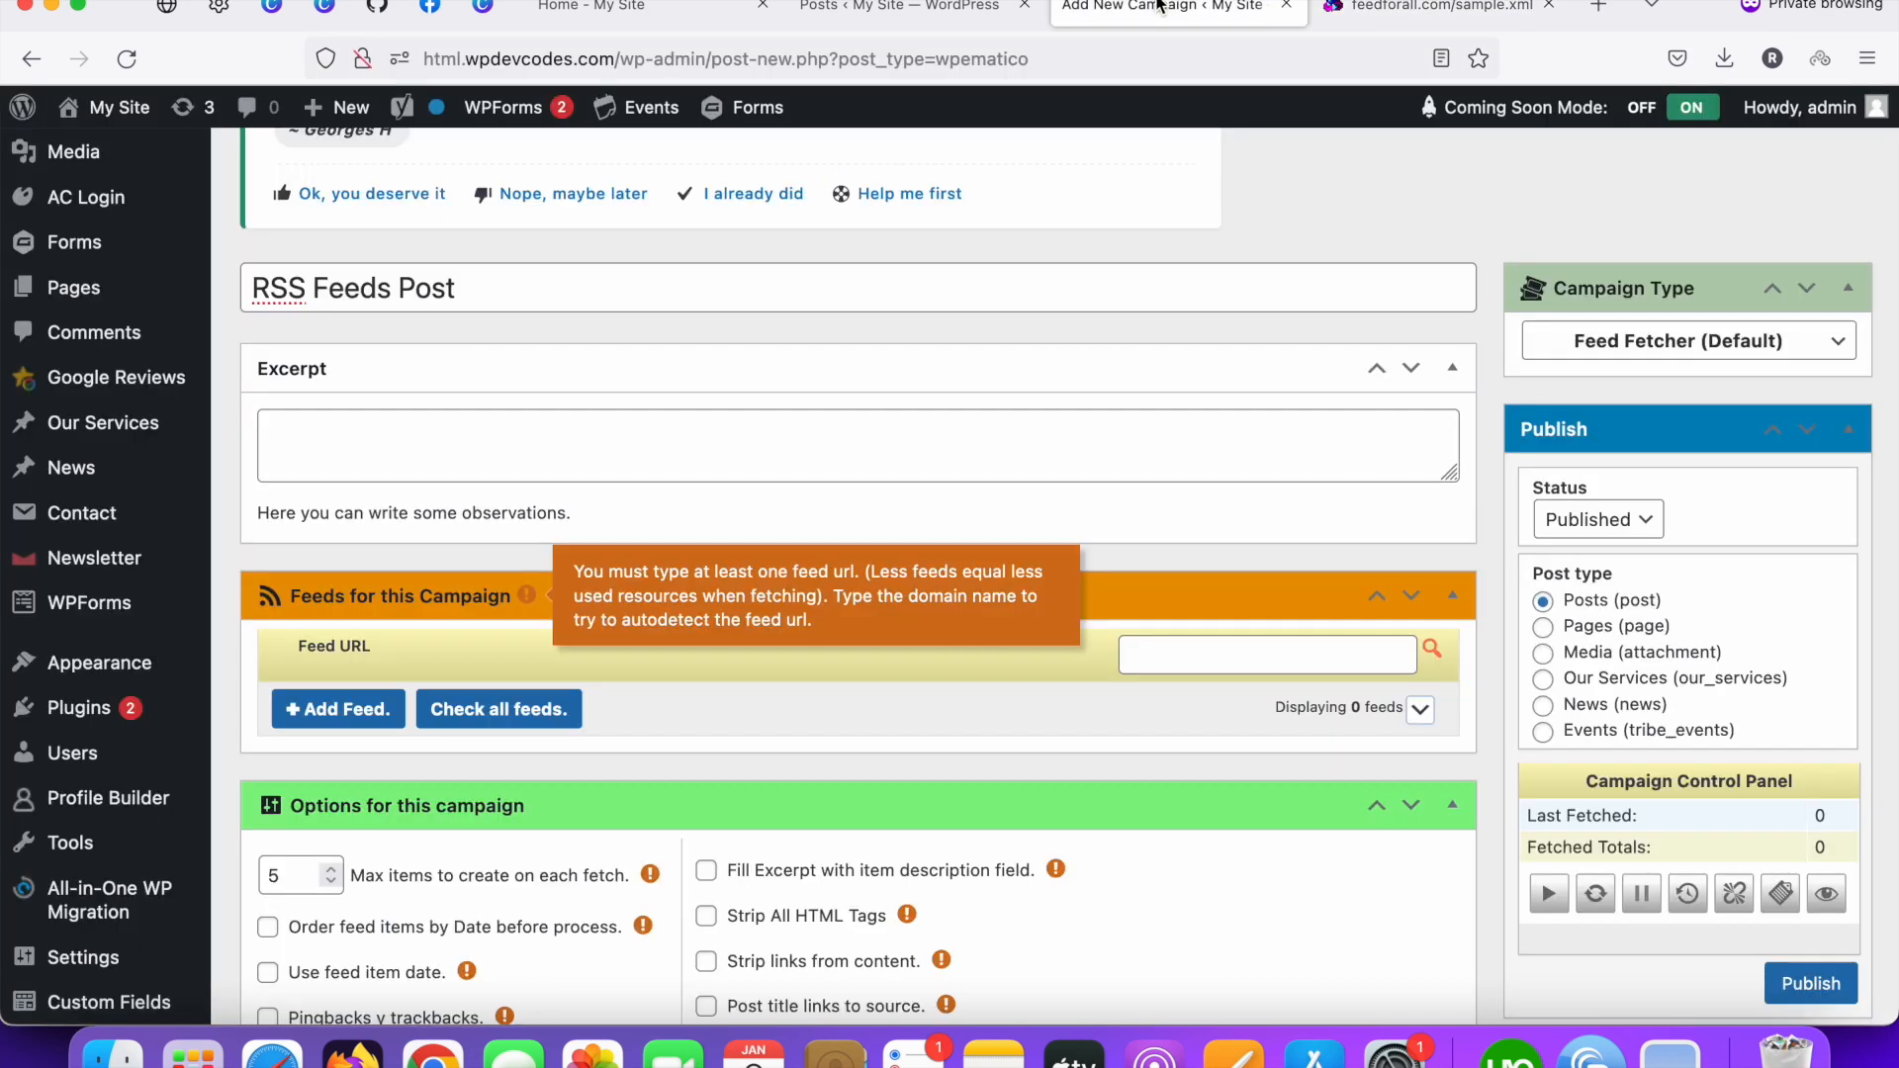
mouse_move(854, 250)
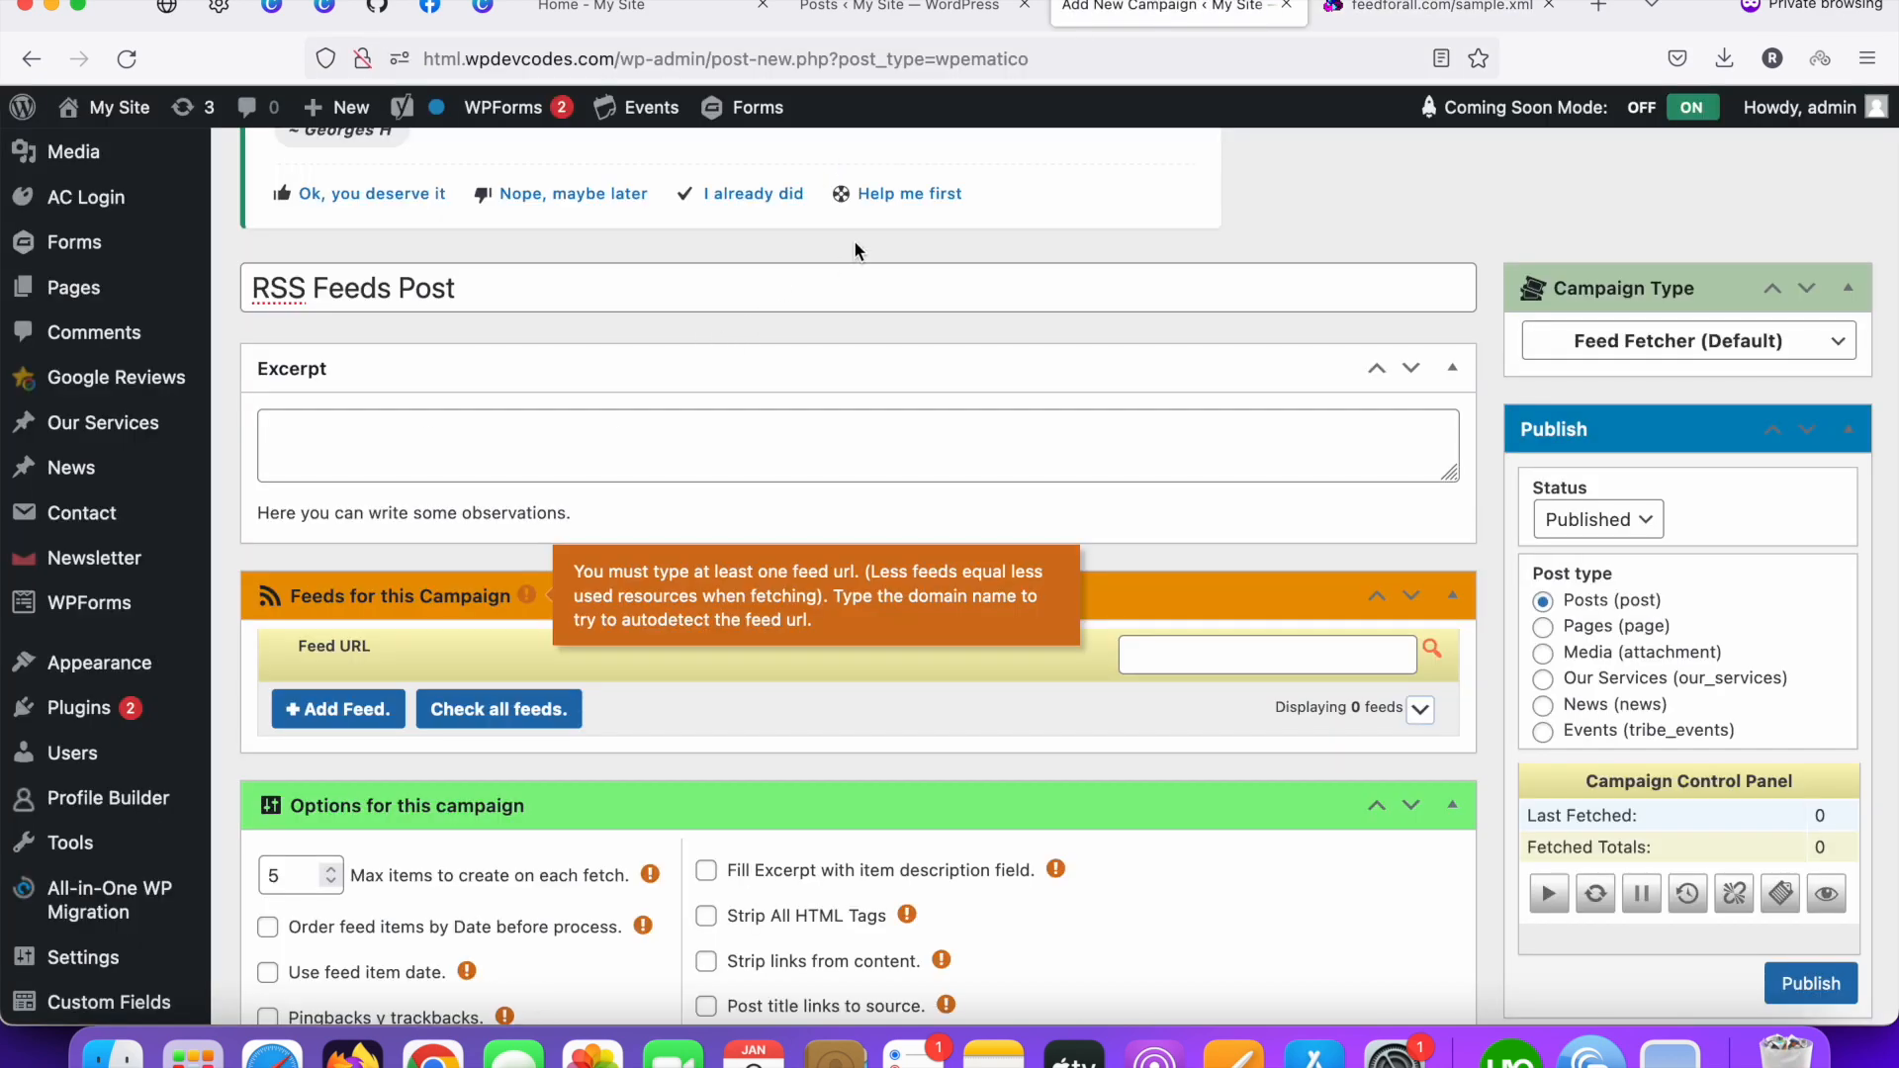
Step: Paste the sample.xml URL into a feed row and verify it parses as FeedForAll Sample Feed
scroll(up, 3)
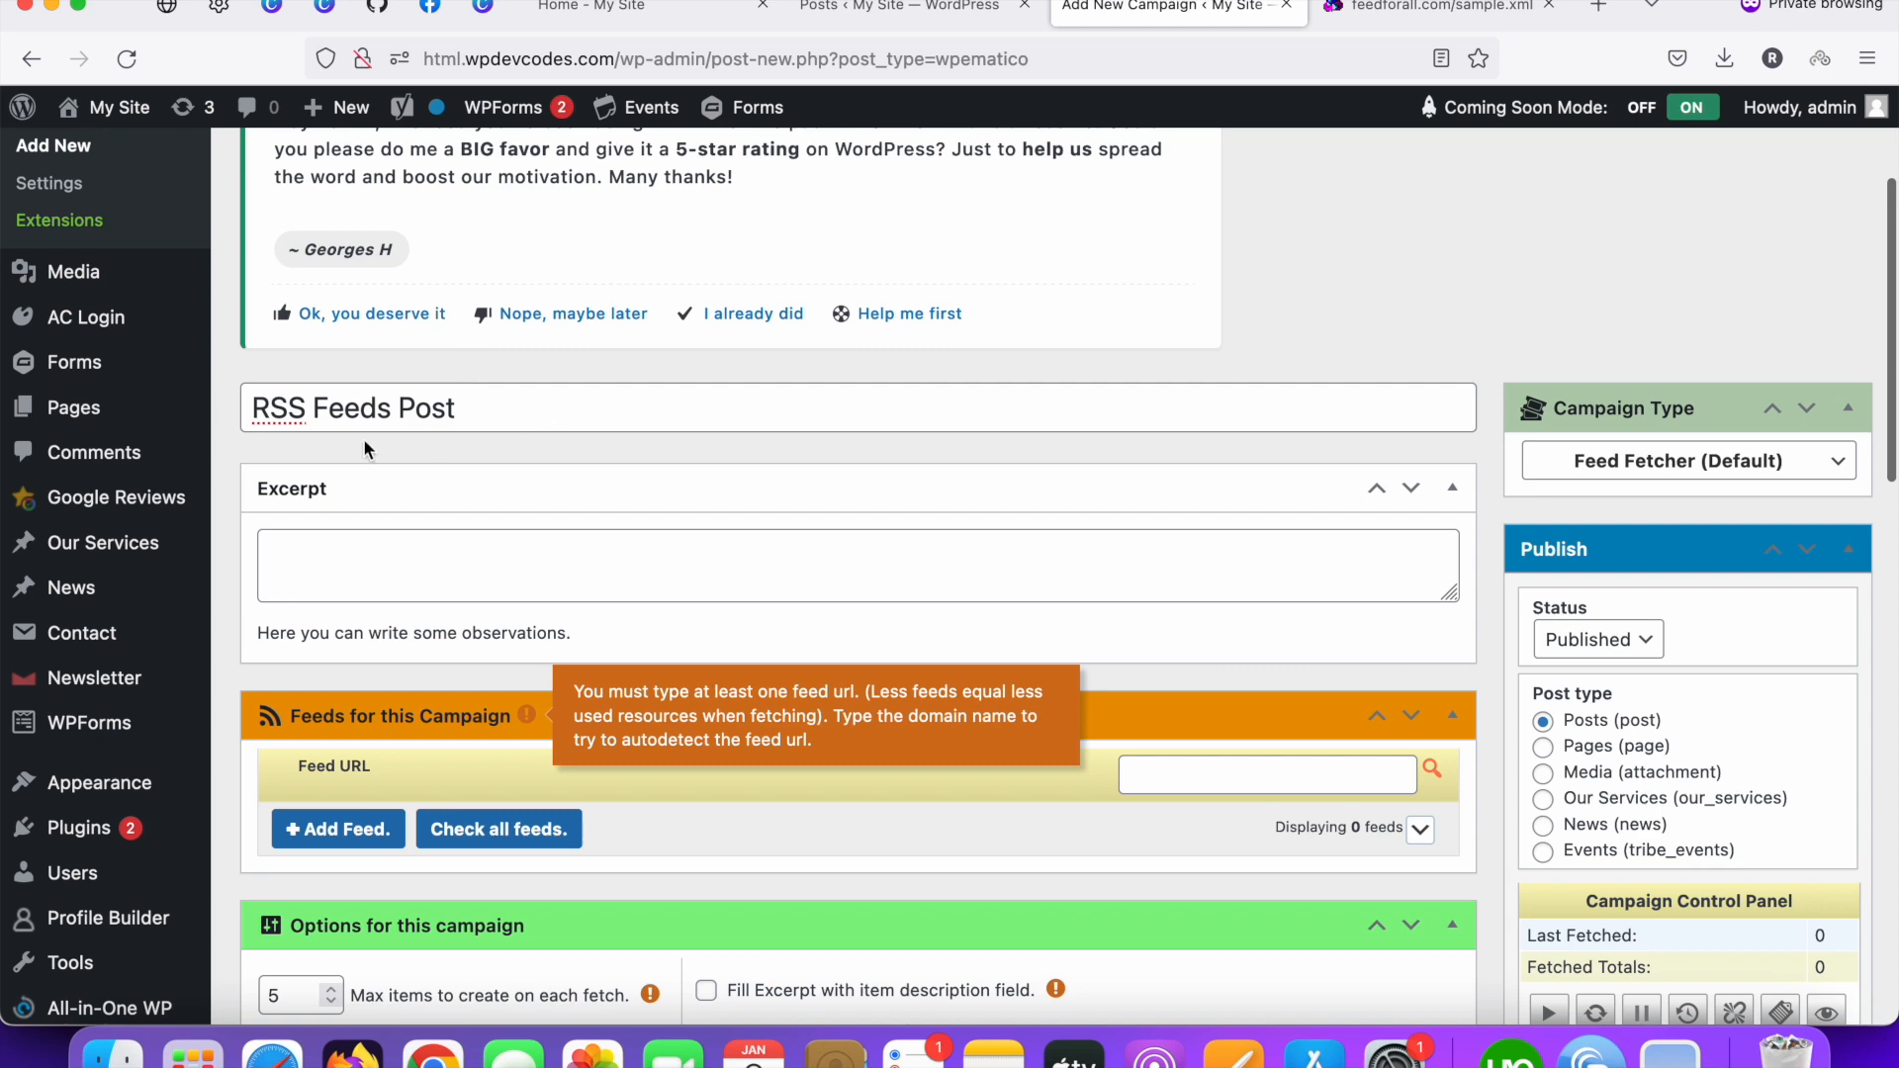
scroll(down, 3)
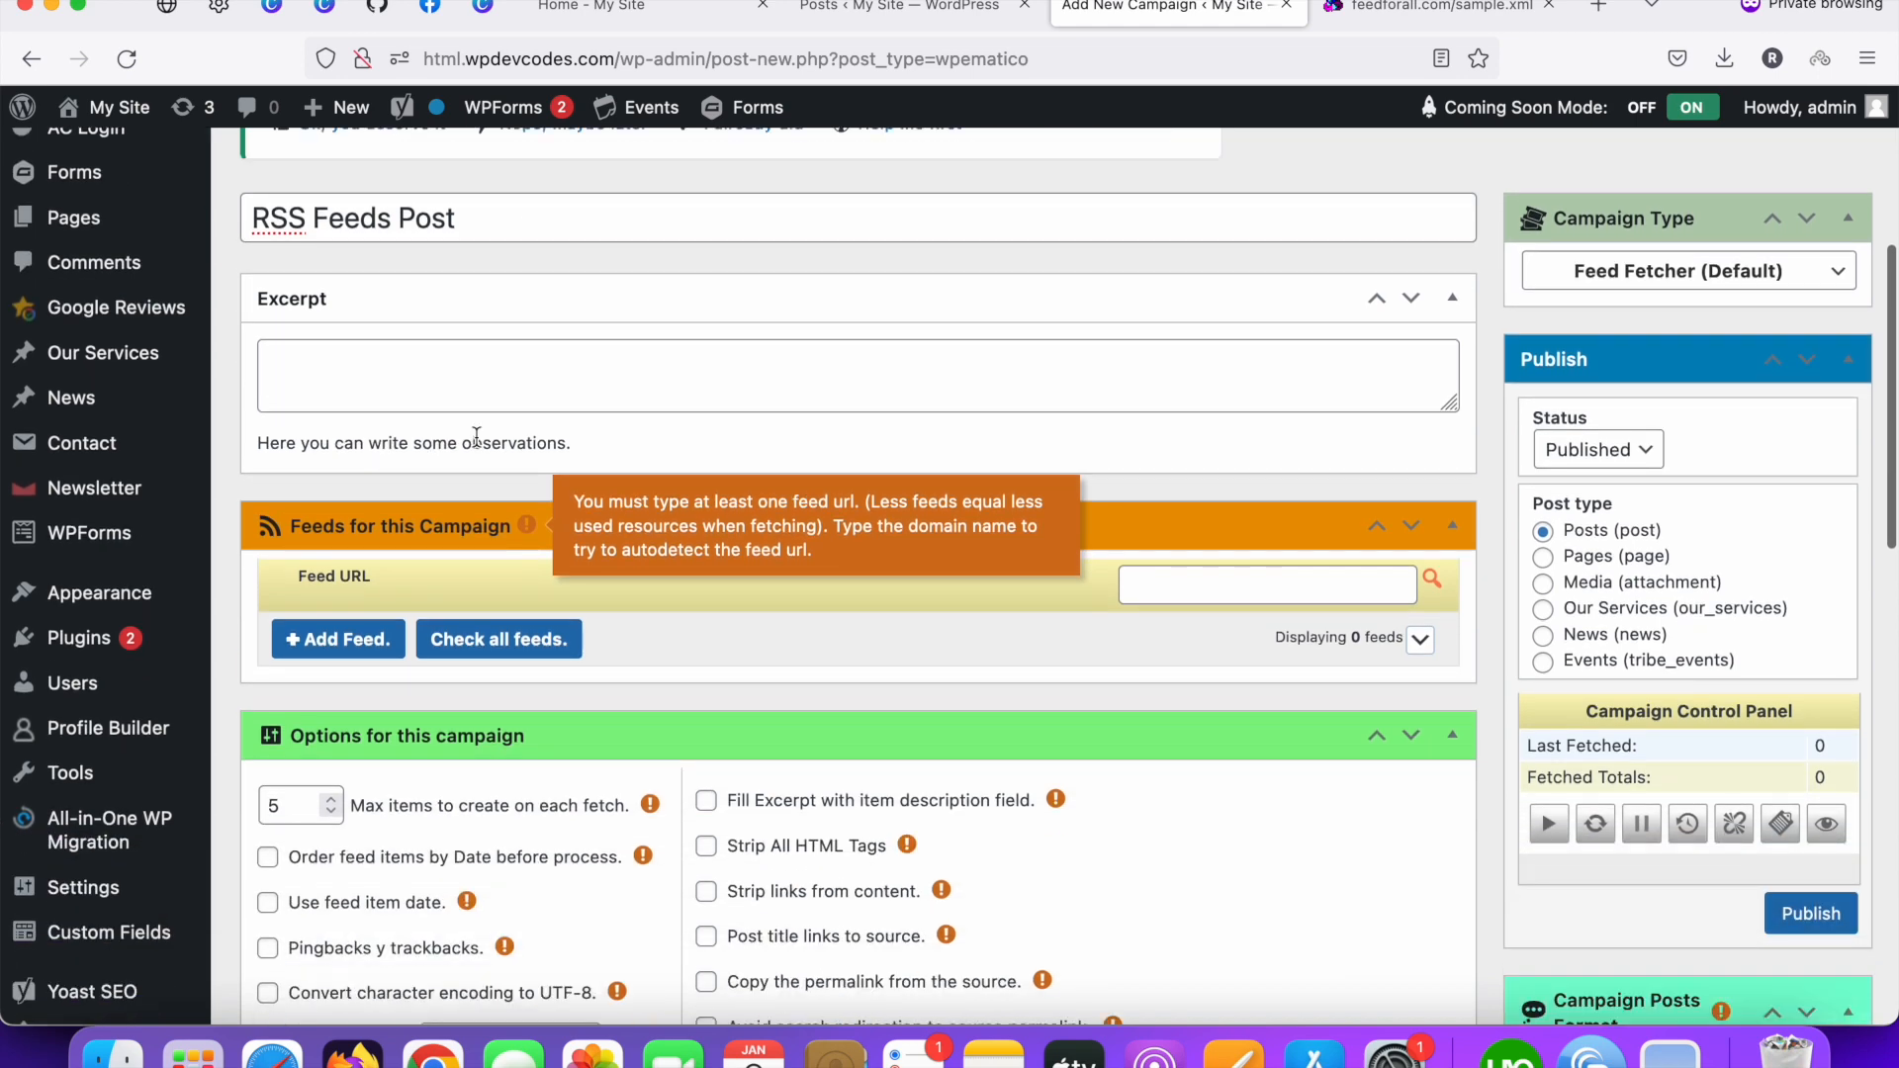
scroll(down, 3)
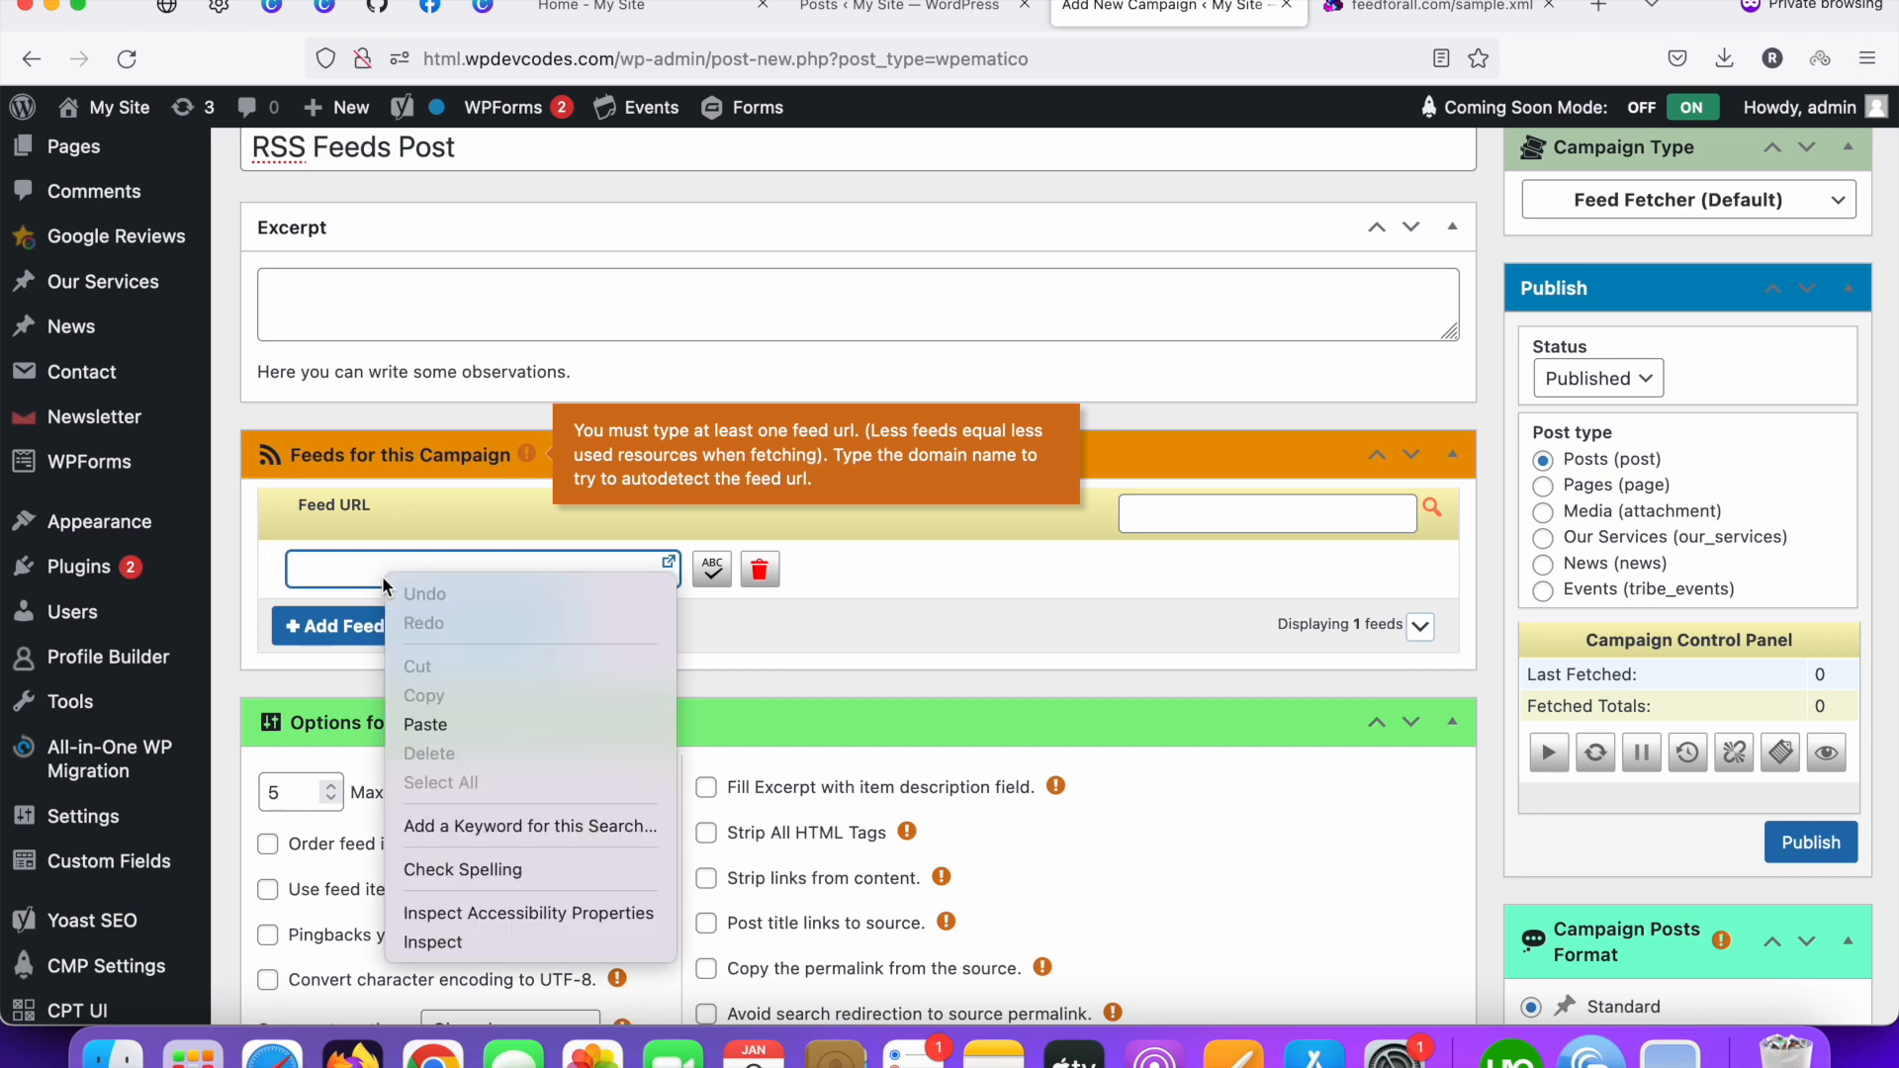
click(425, 723)
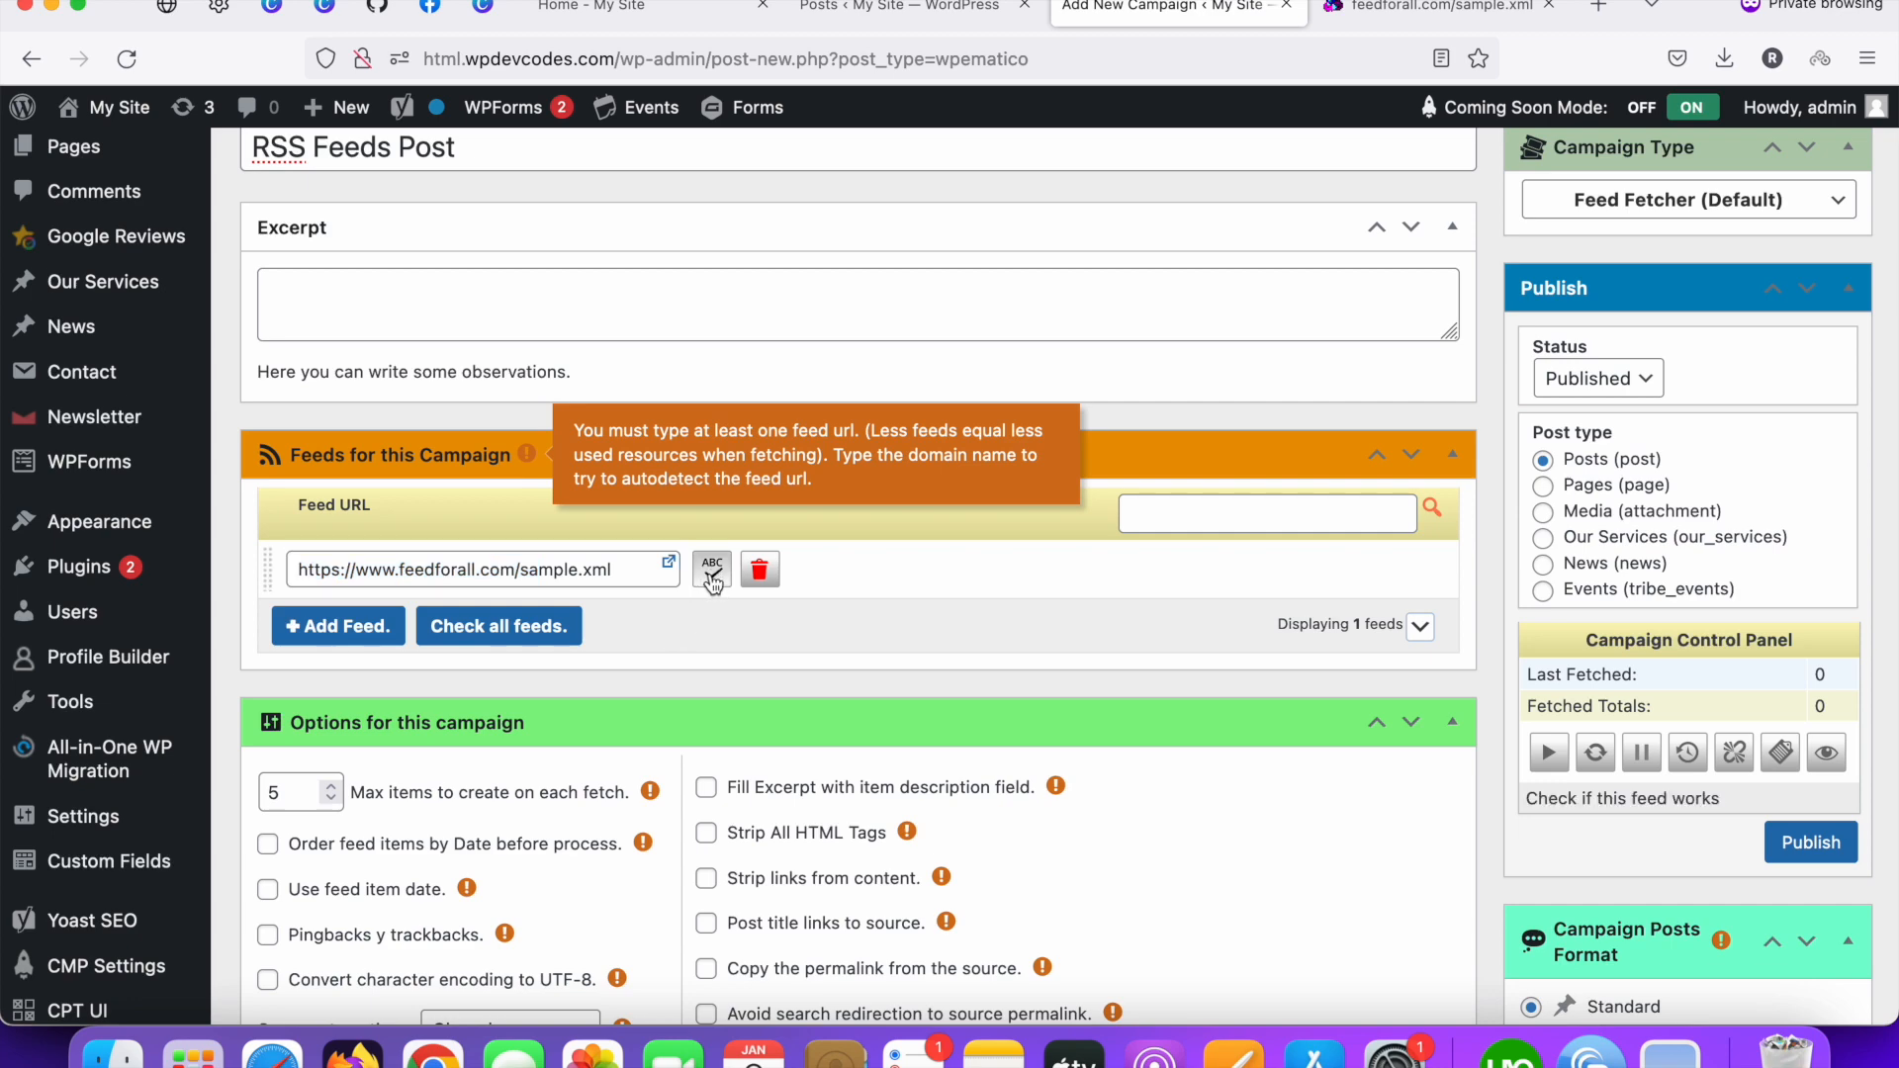
click(711, 569)
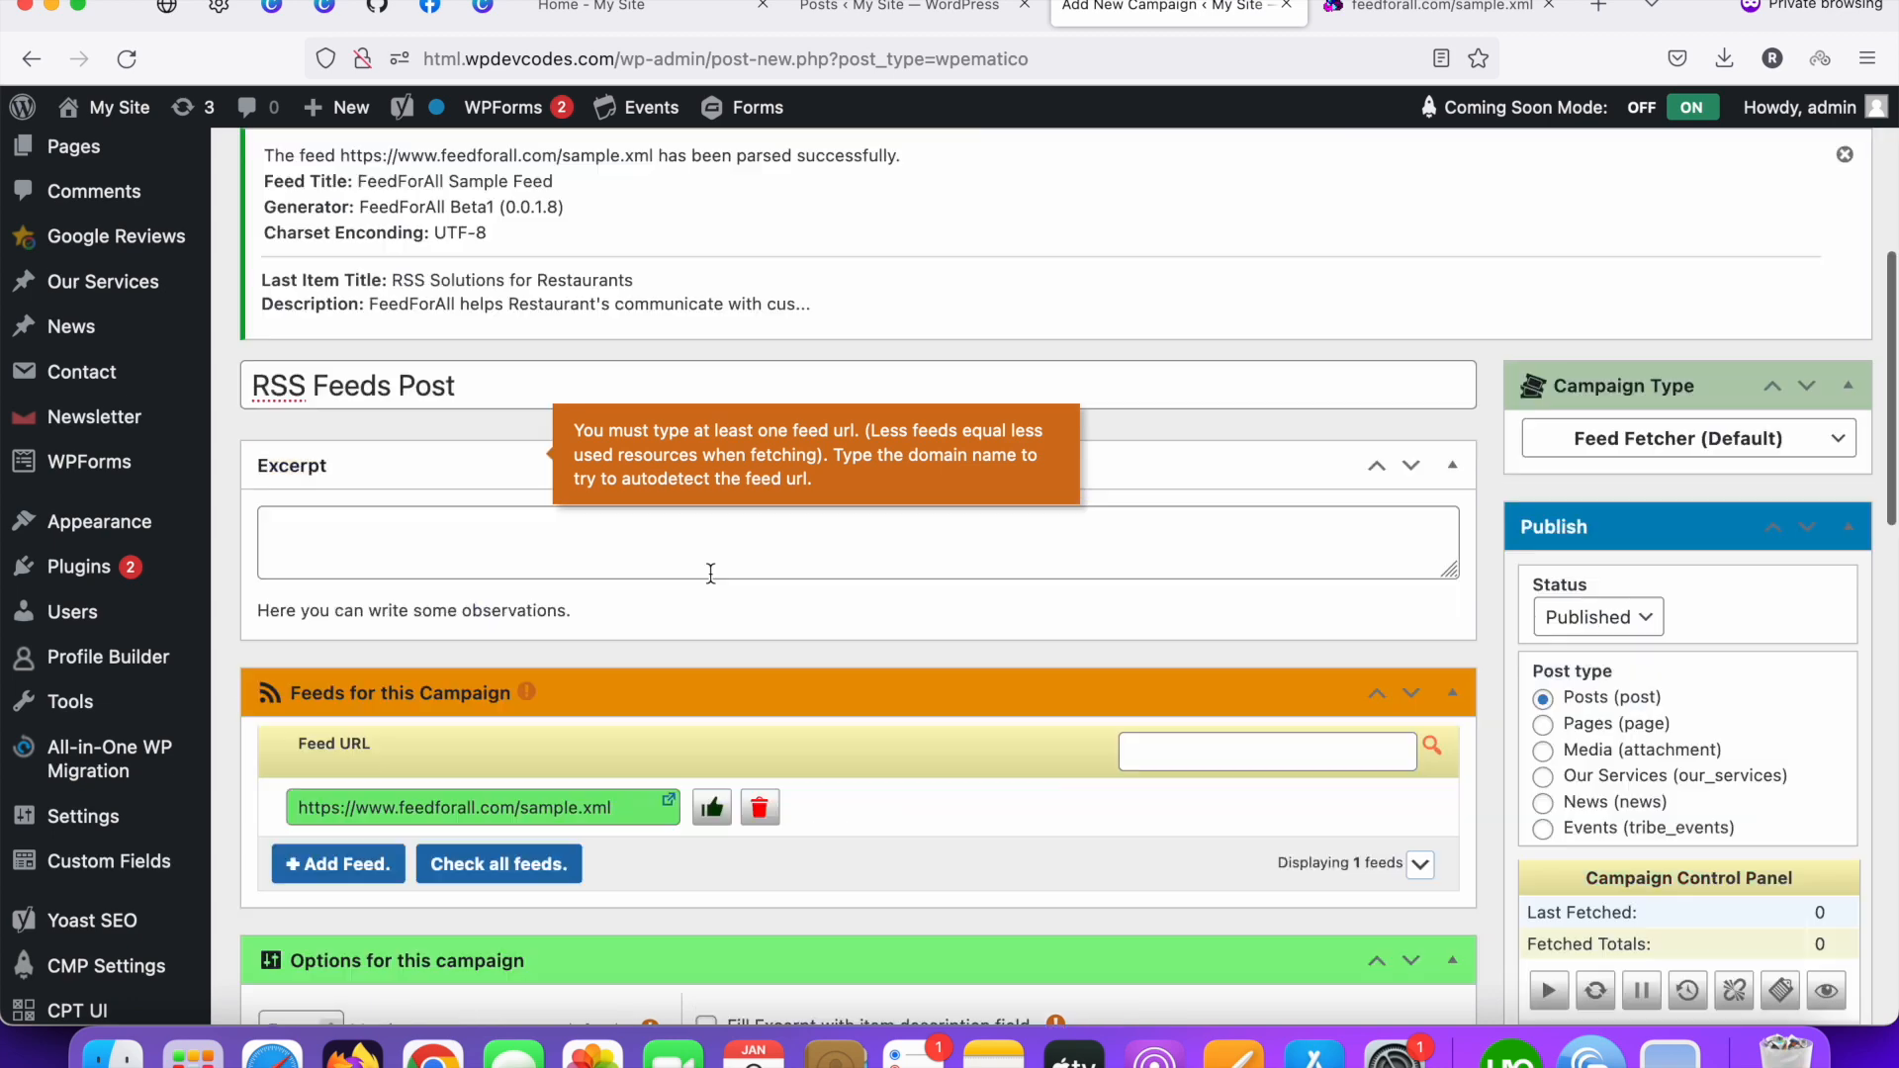
scroll(down, 3)
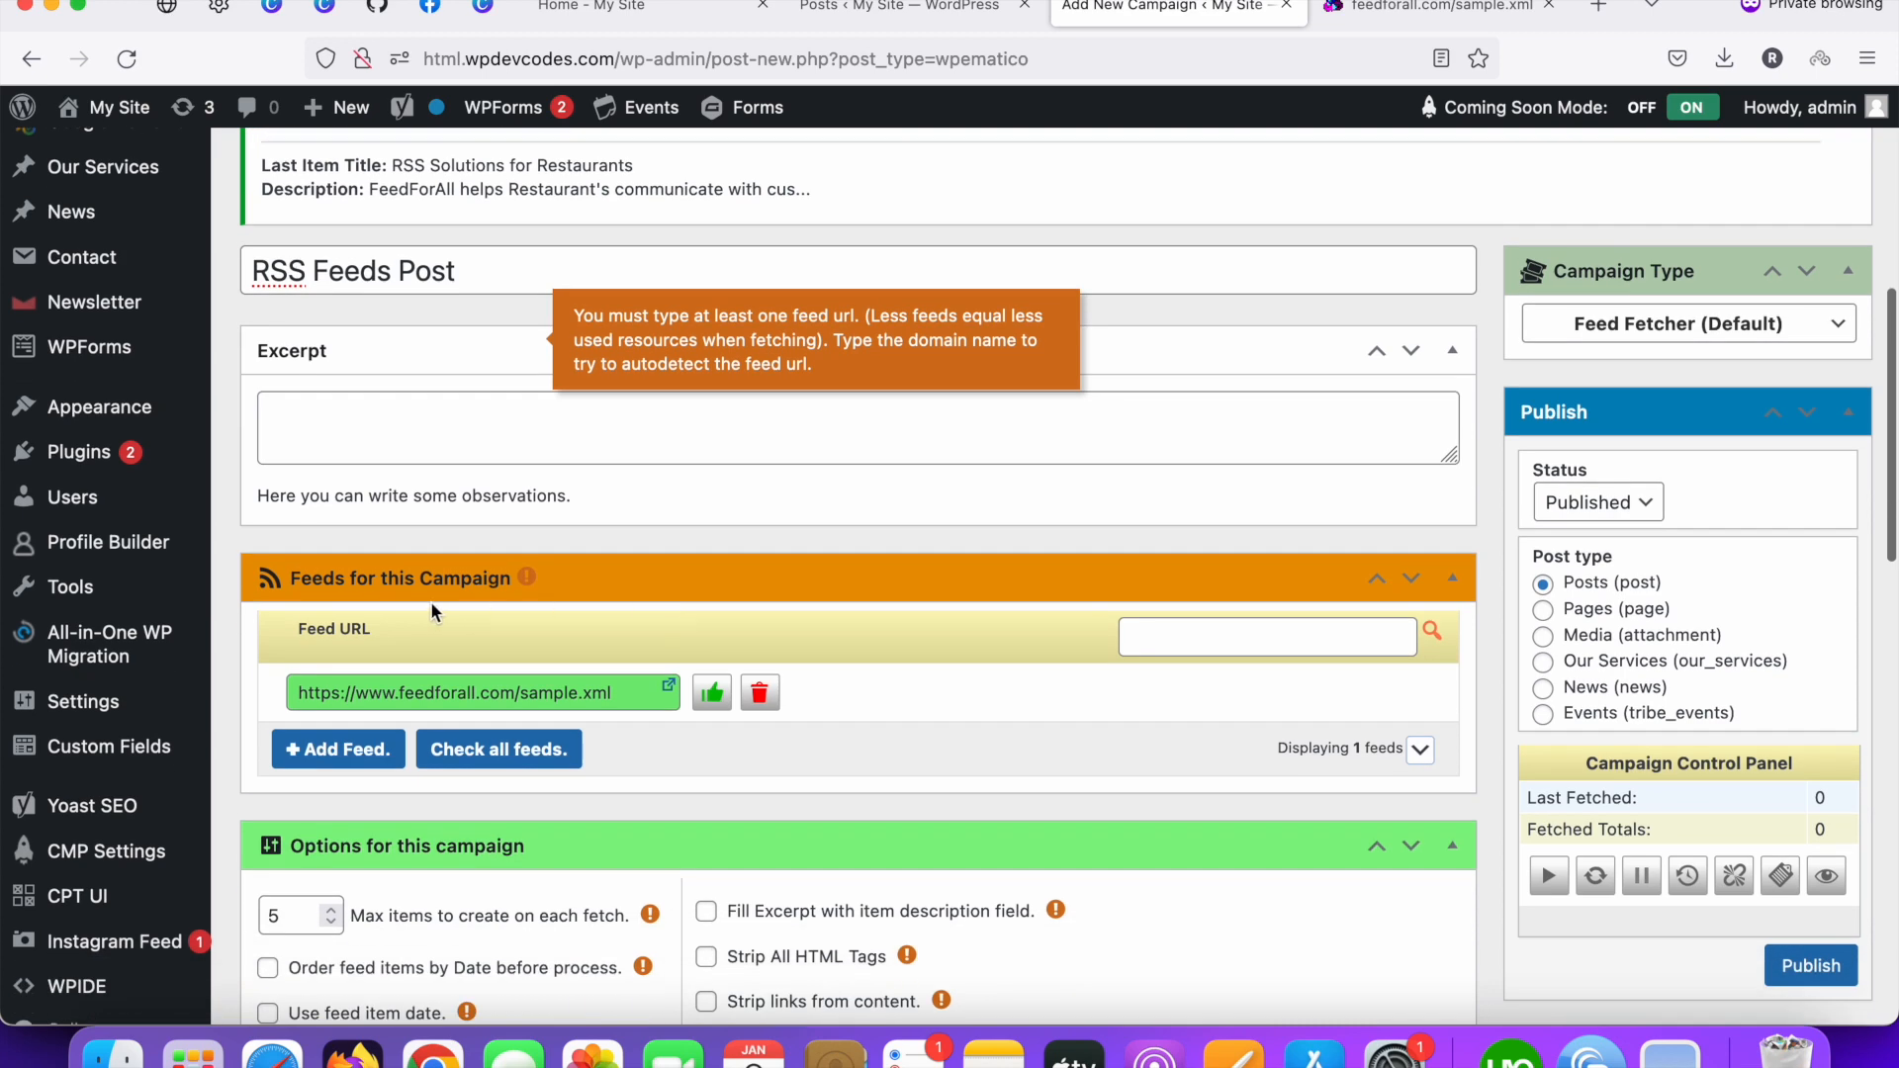
mouse_move(492, 631)
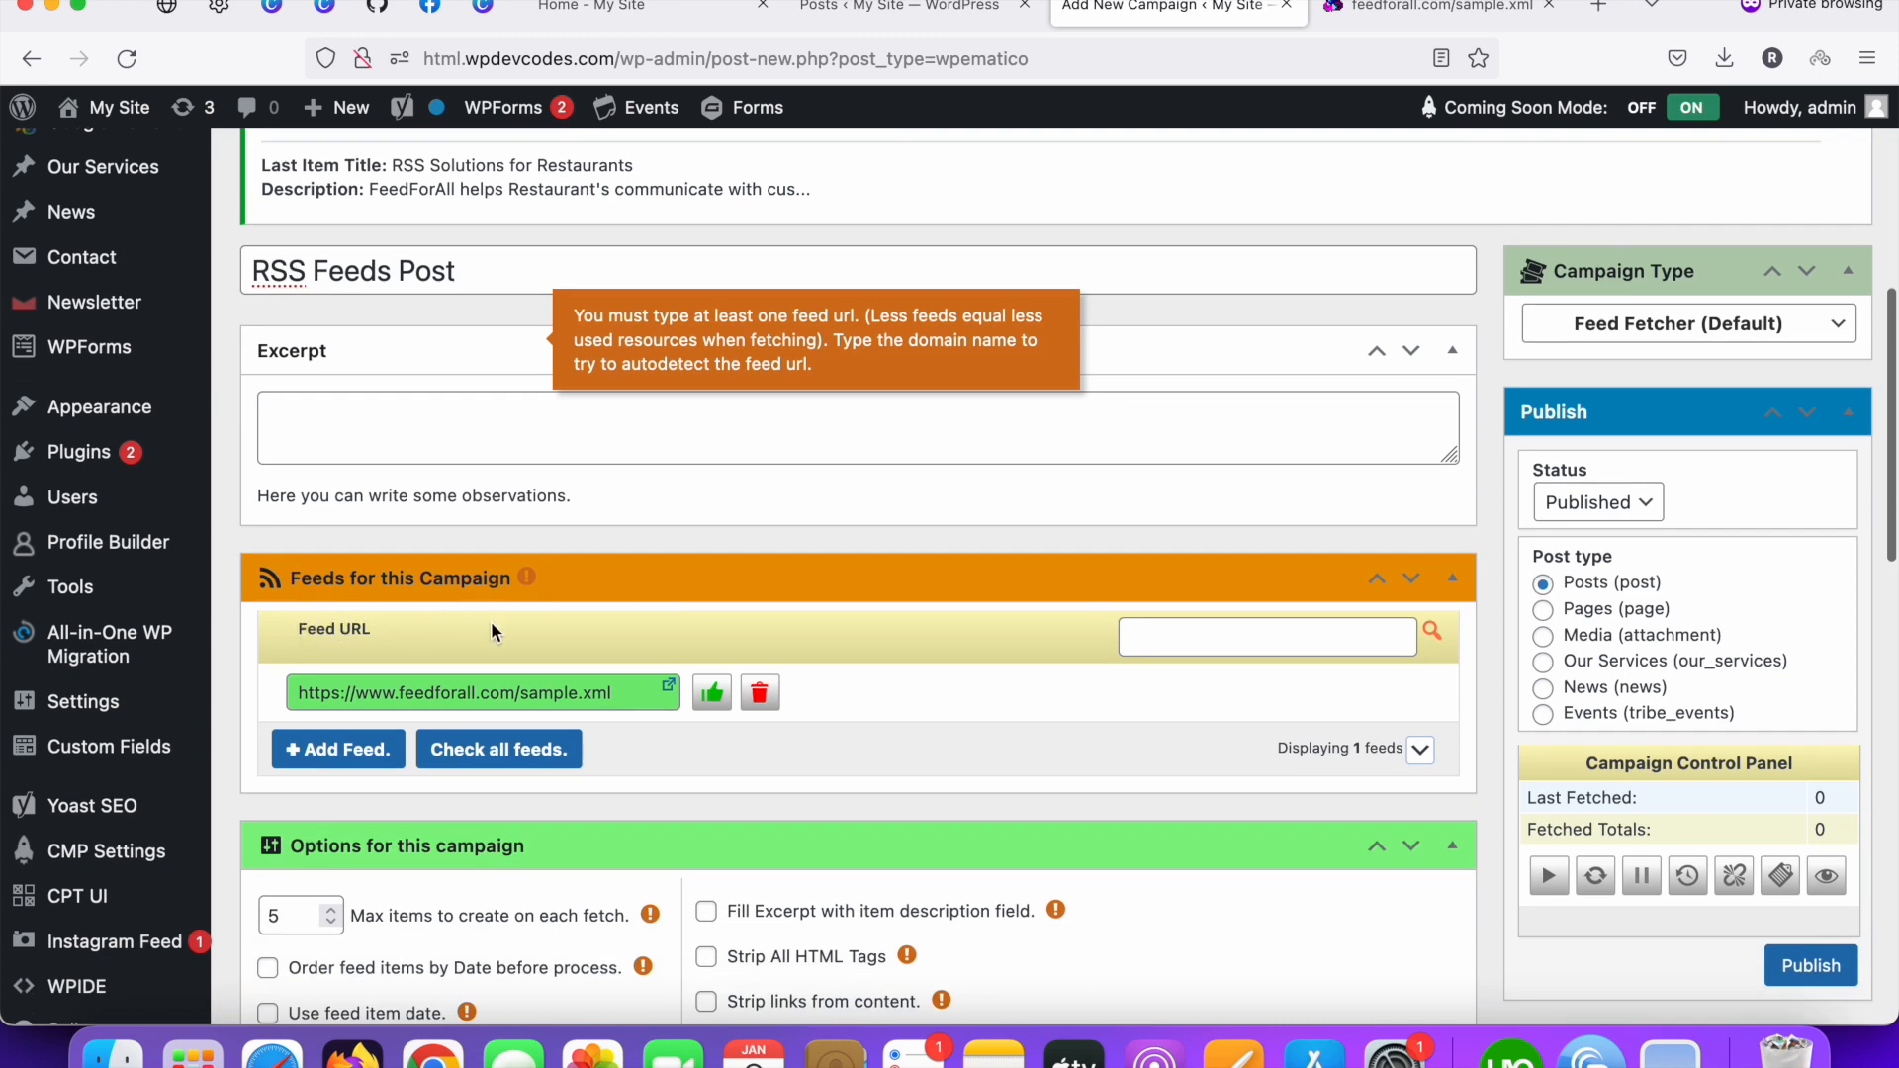
scroll(down, 3)
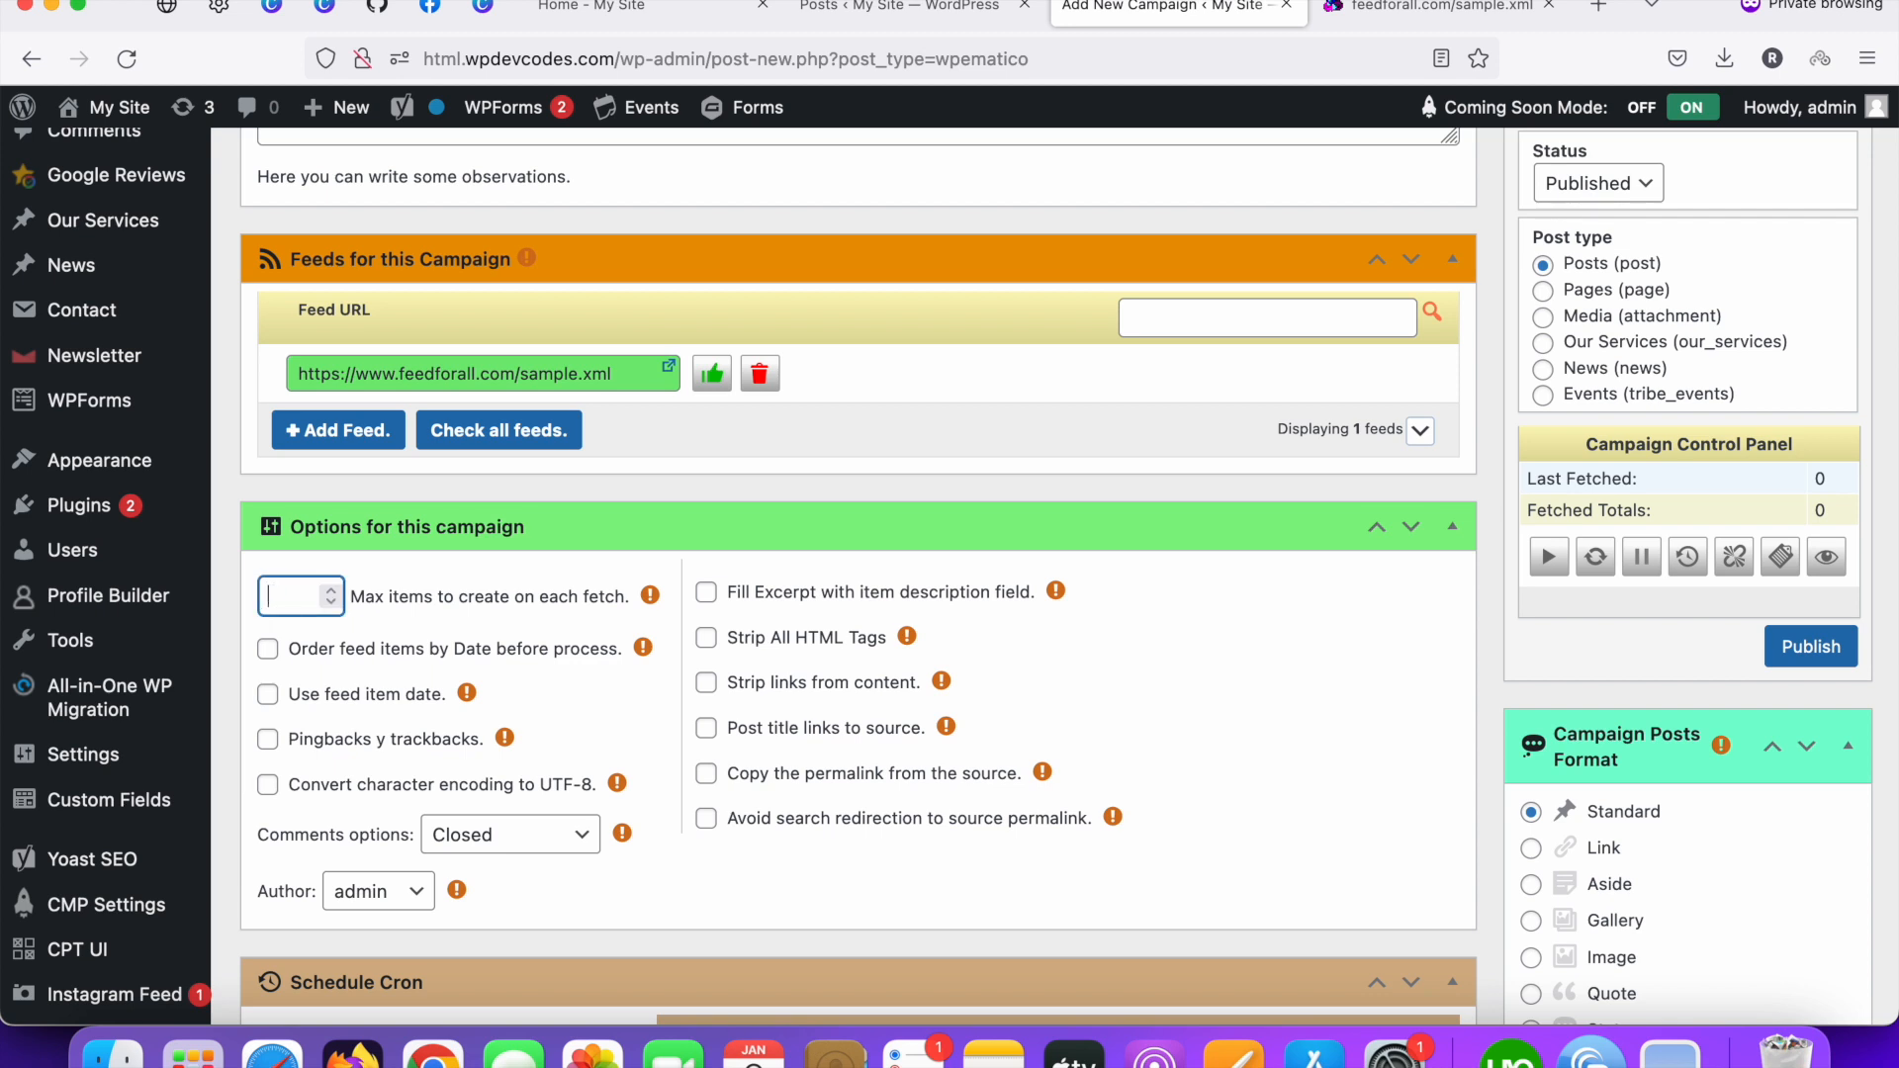
Step: Set max items per fetch to 1000 and enable feed item dates and title links to source
text(1000)
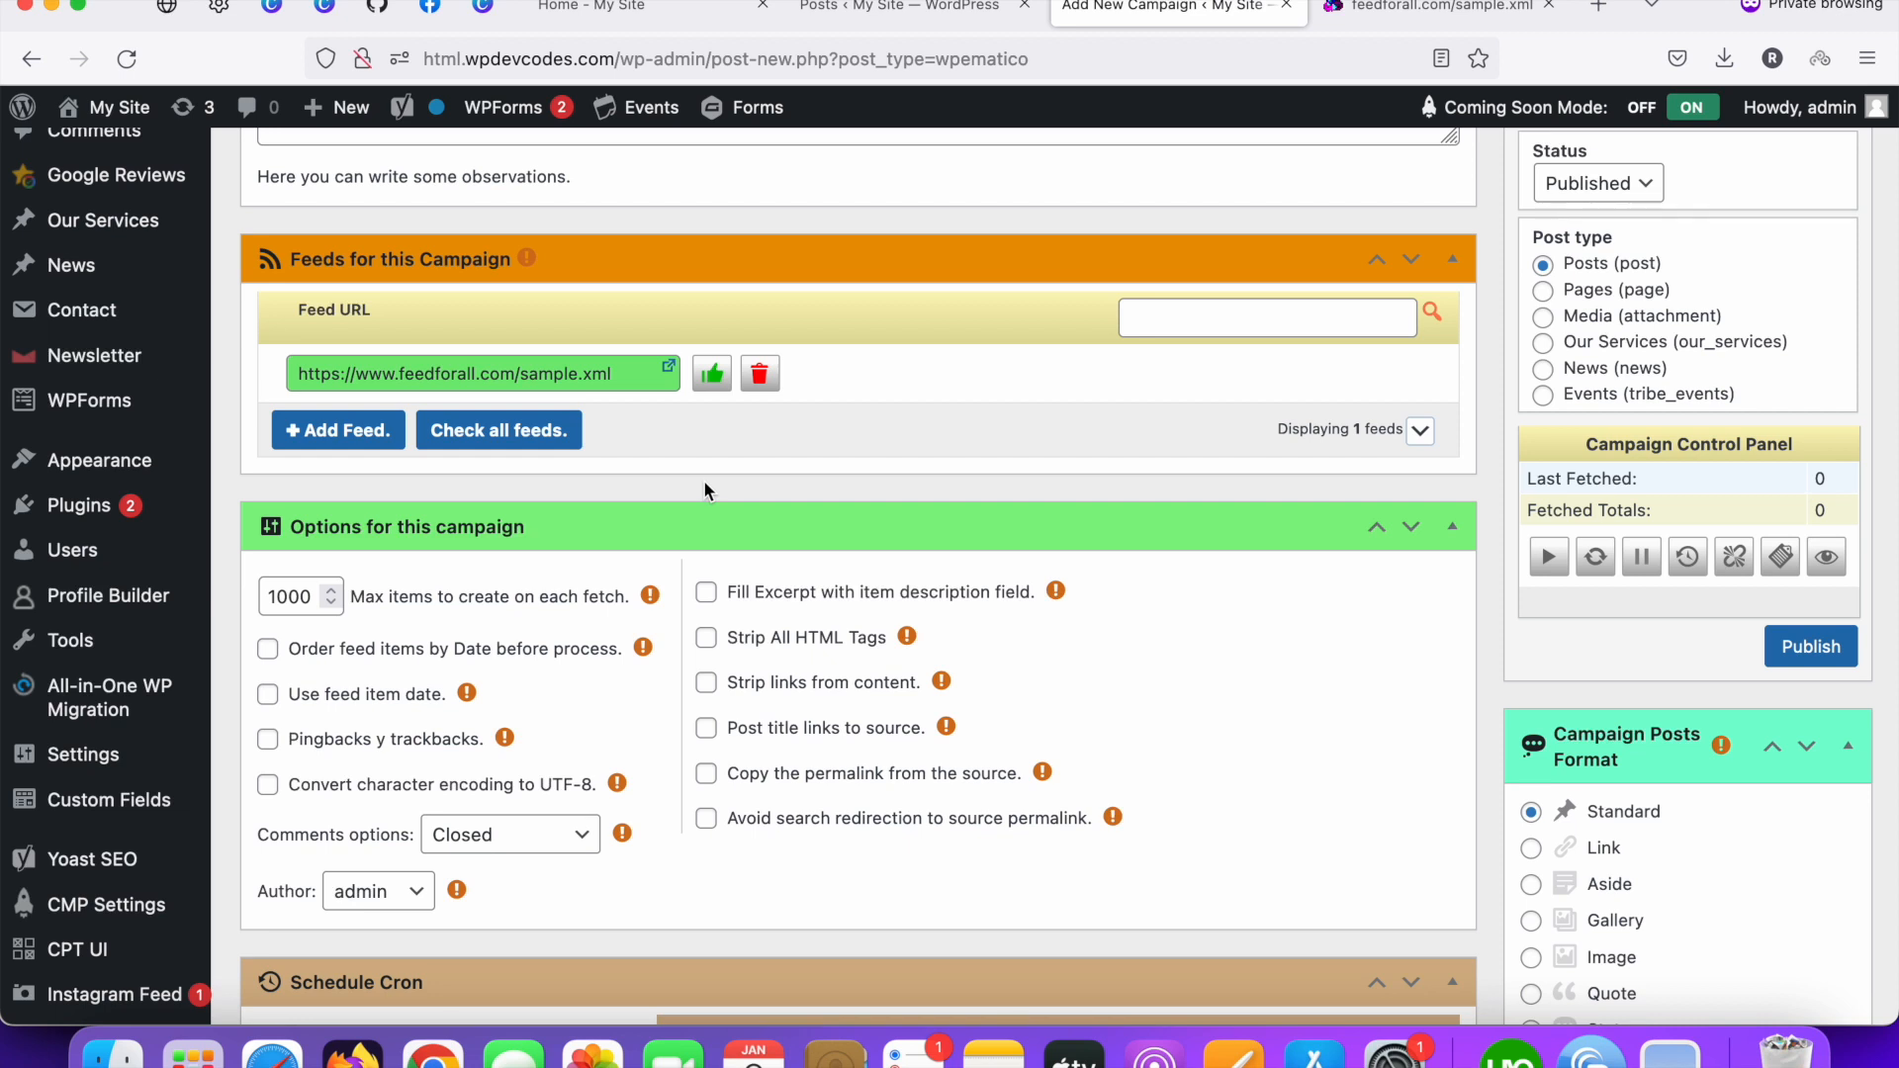
click(268, 694)
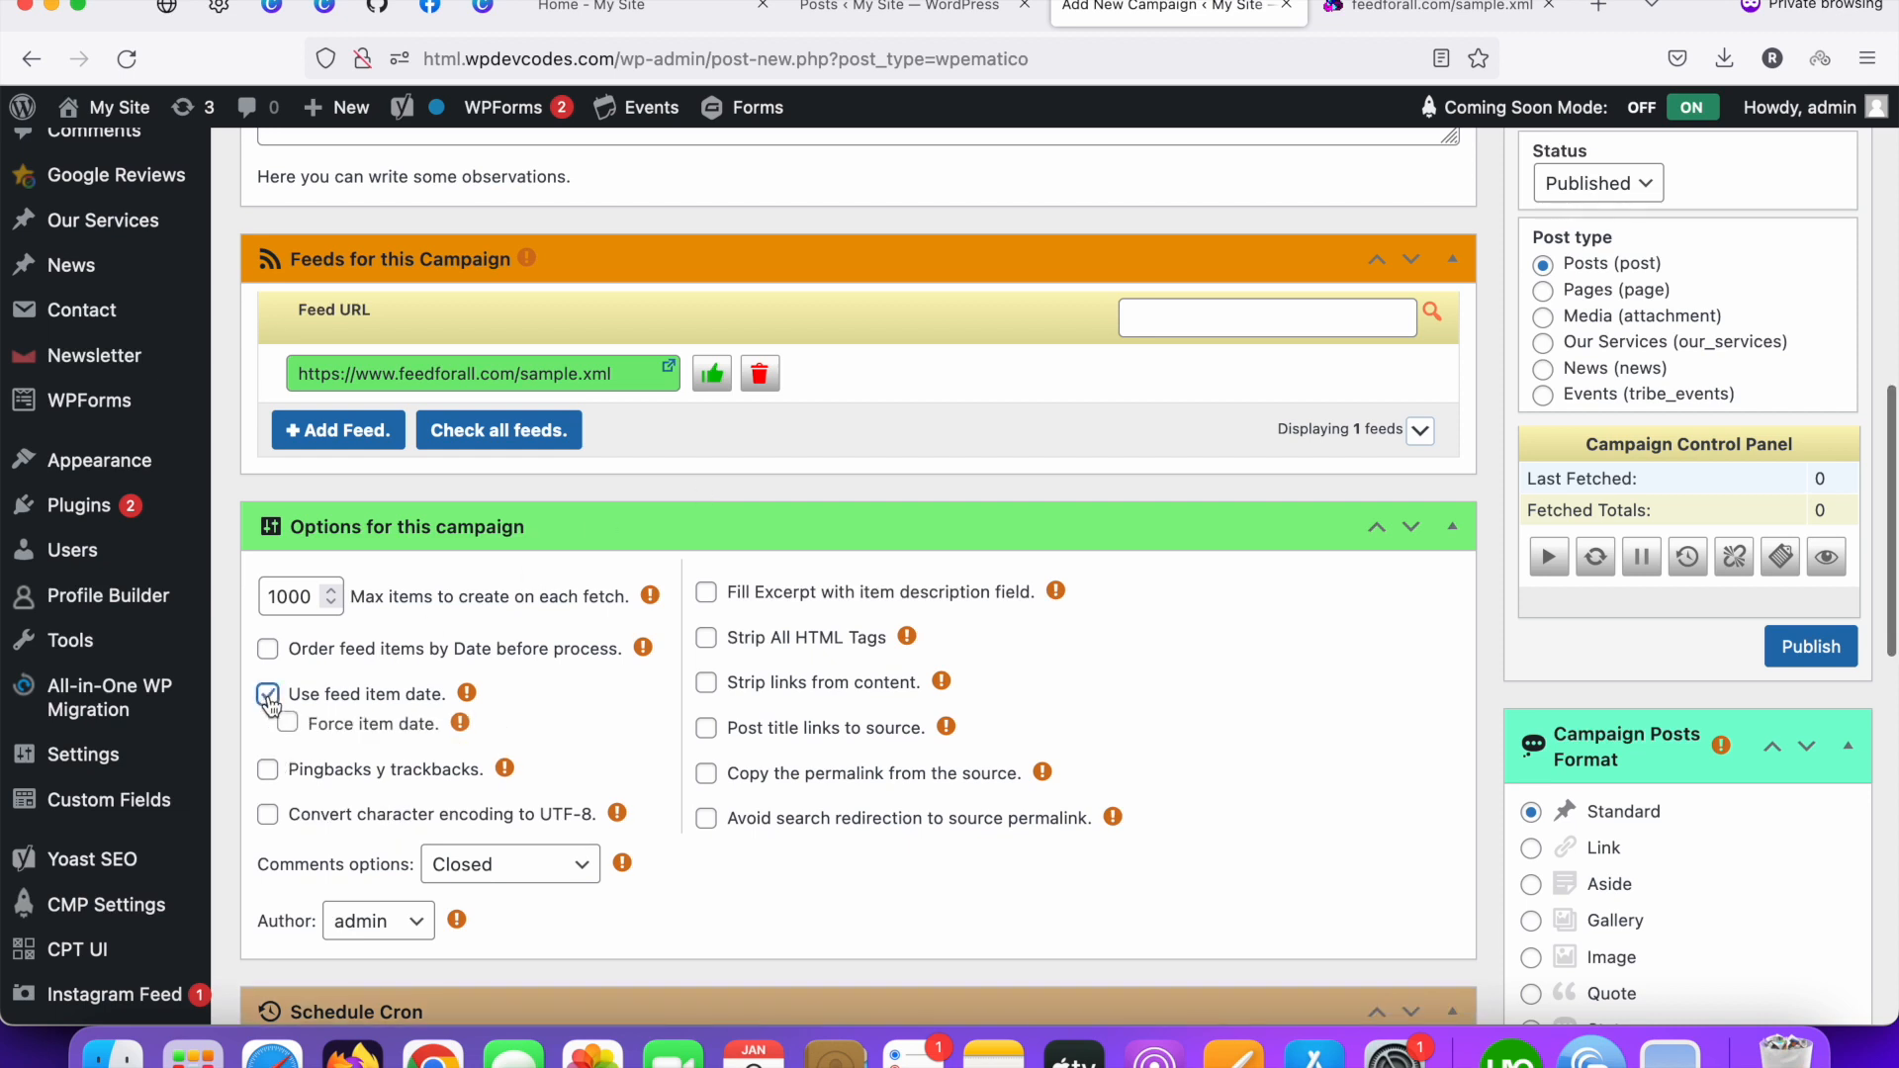
click(268, 694)
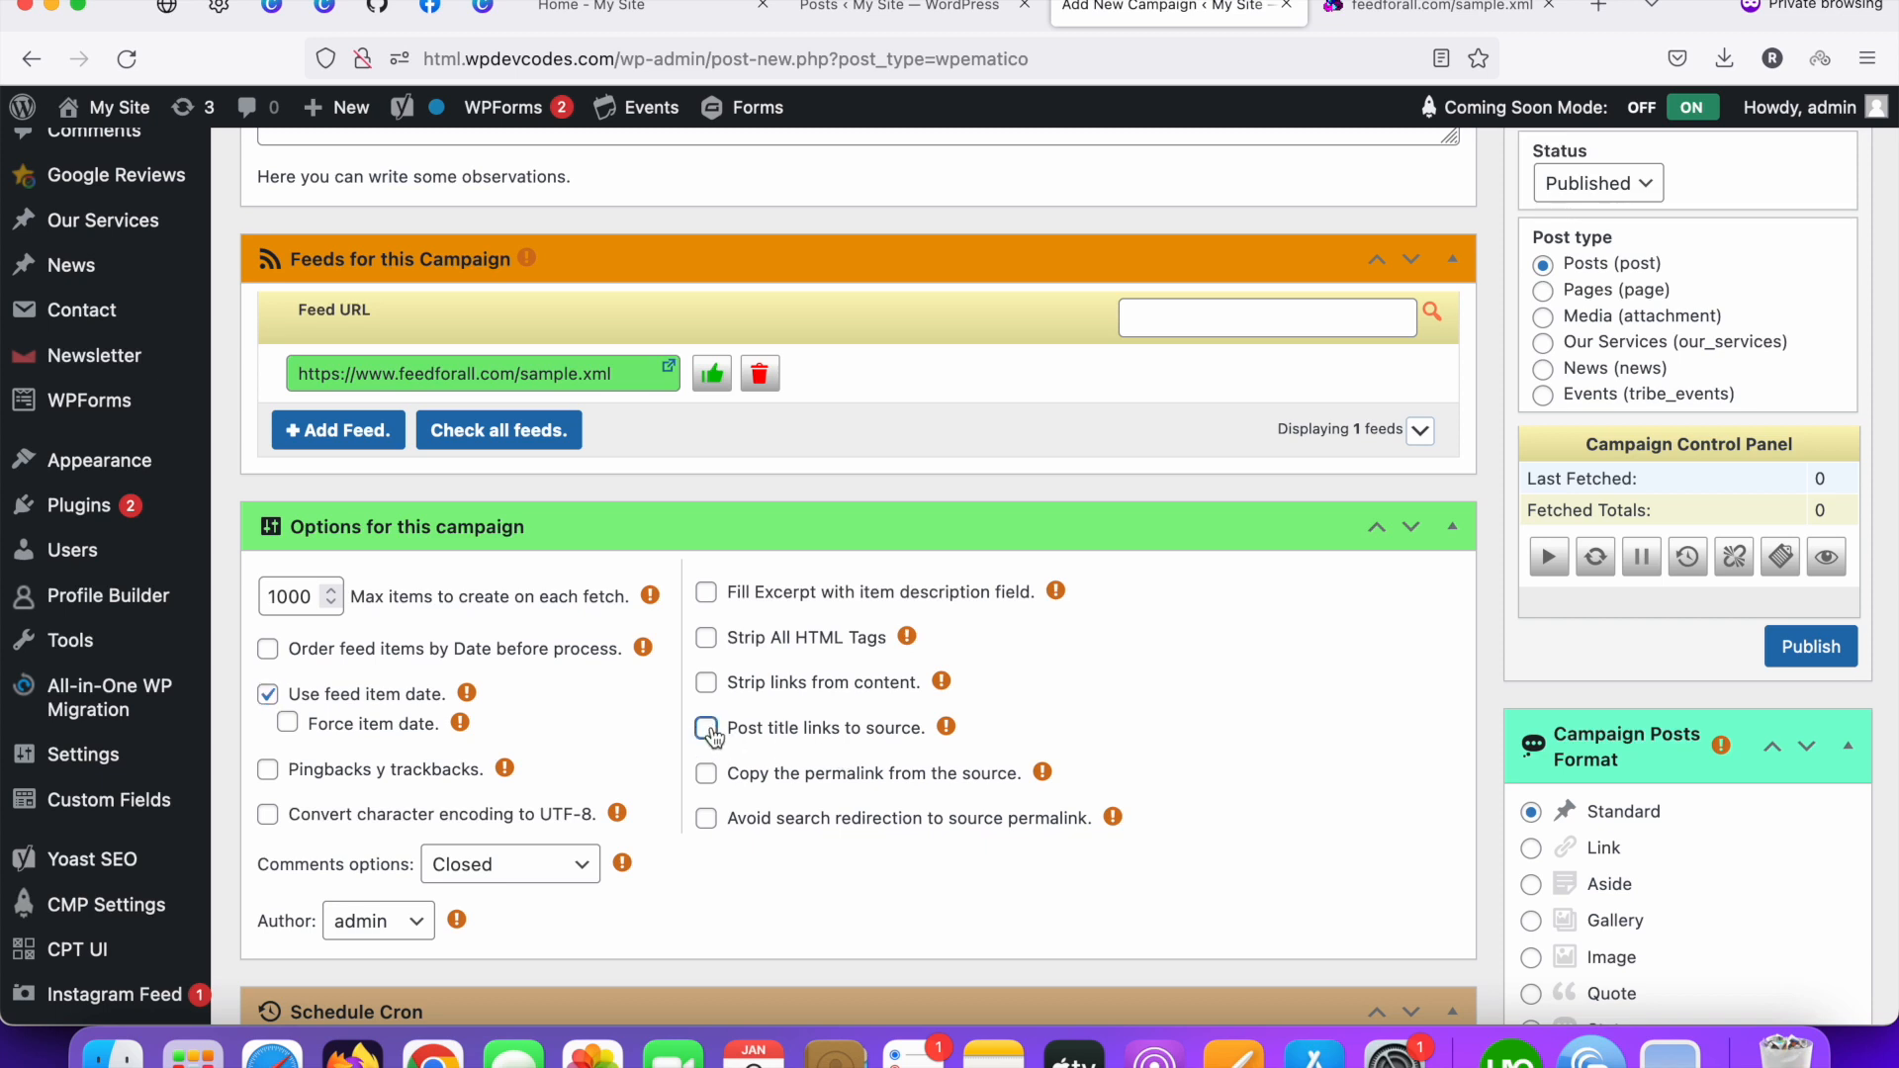
click(706, 726)
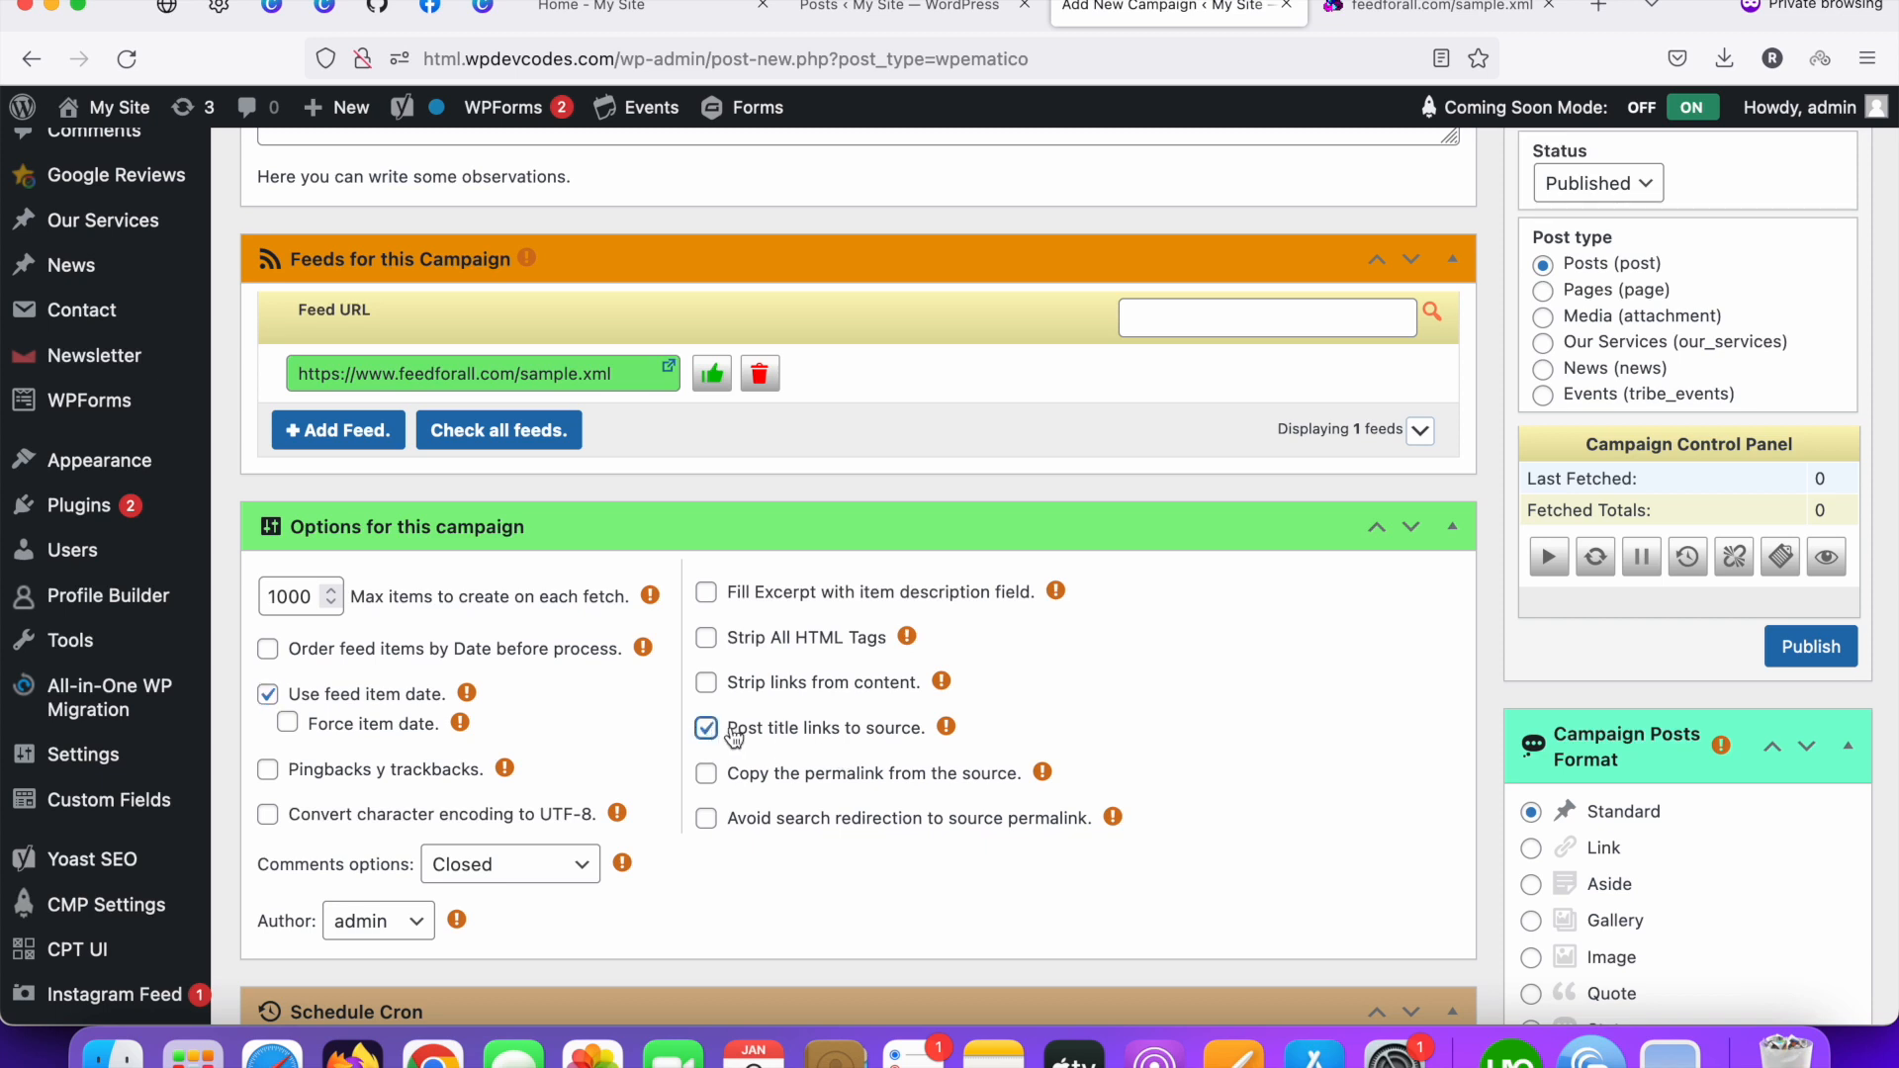
mouse_move(811, 743)
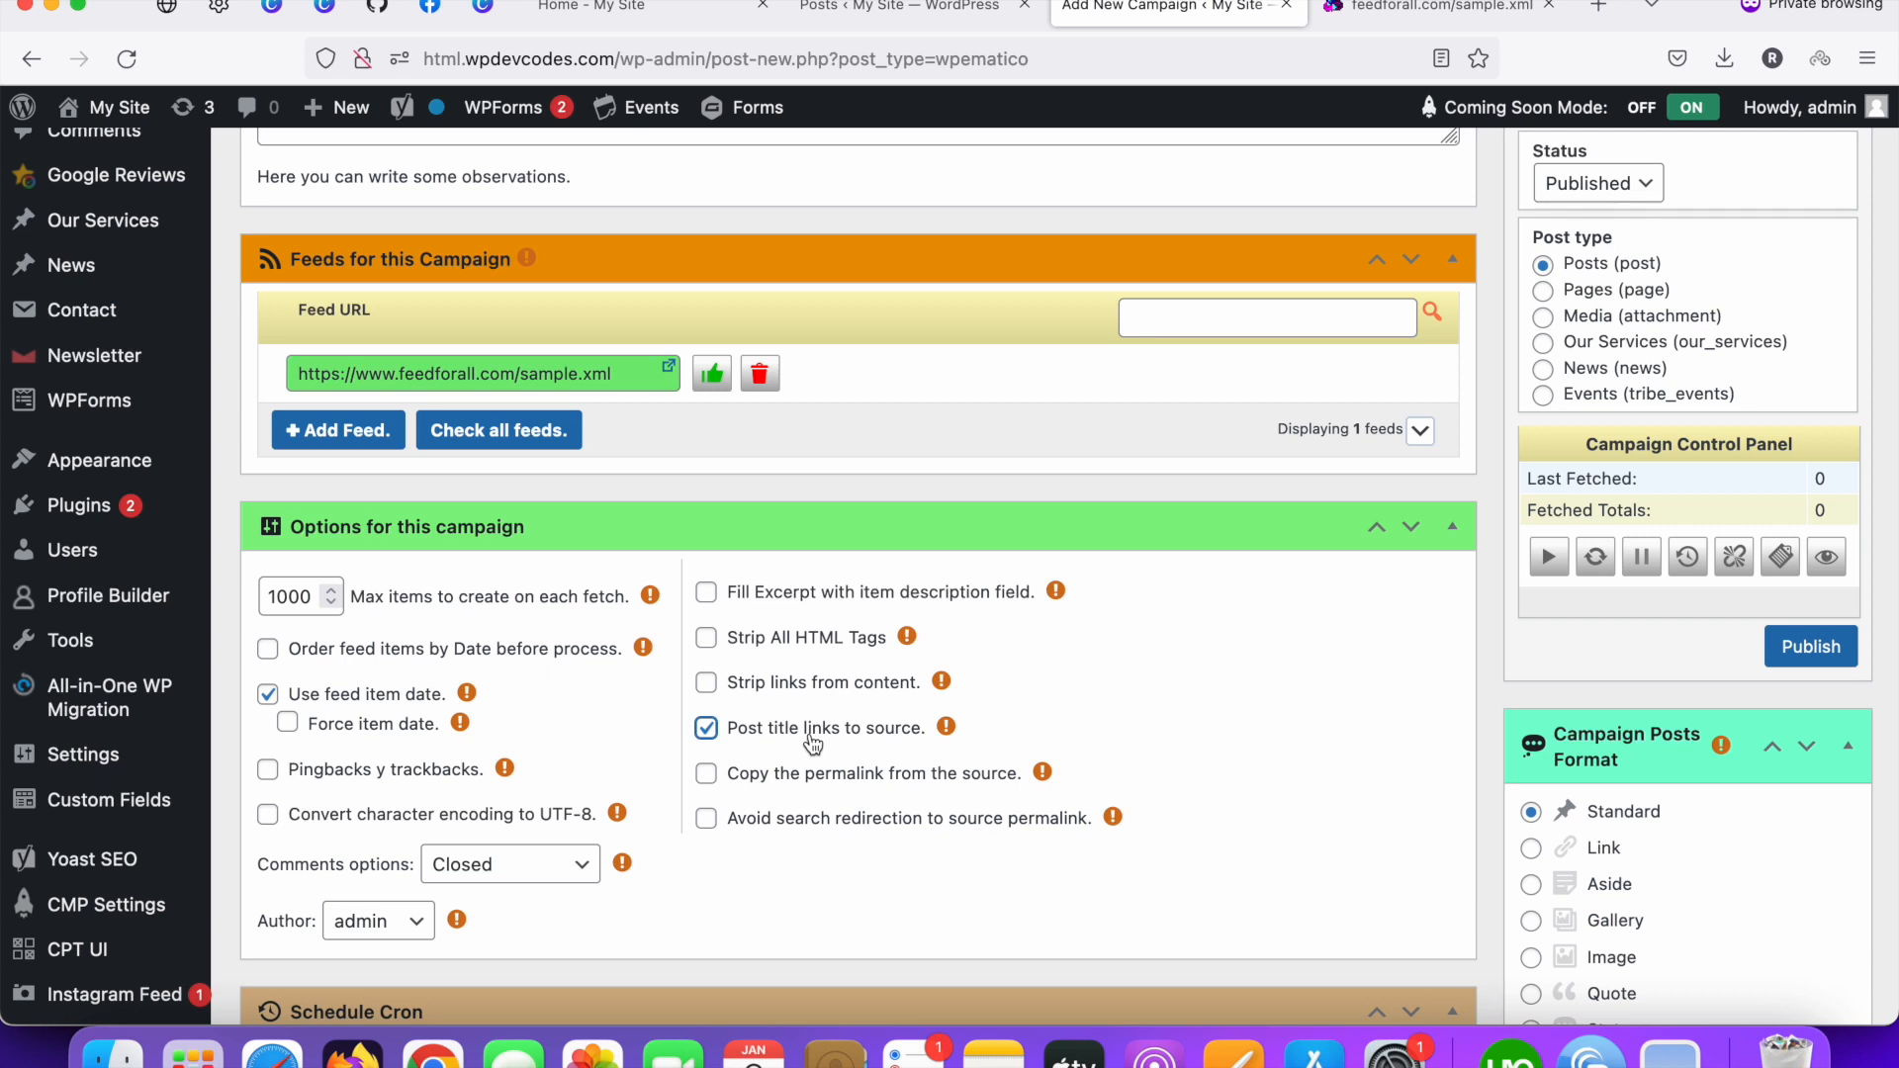
mouse_move(797, 750)
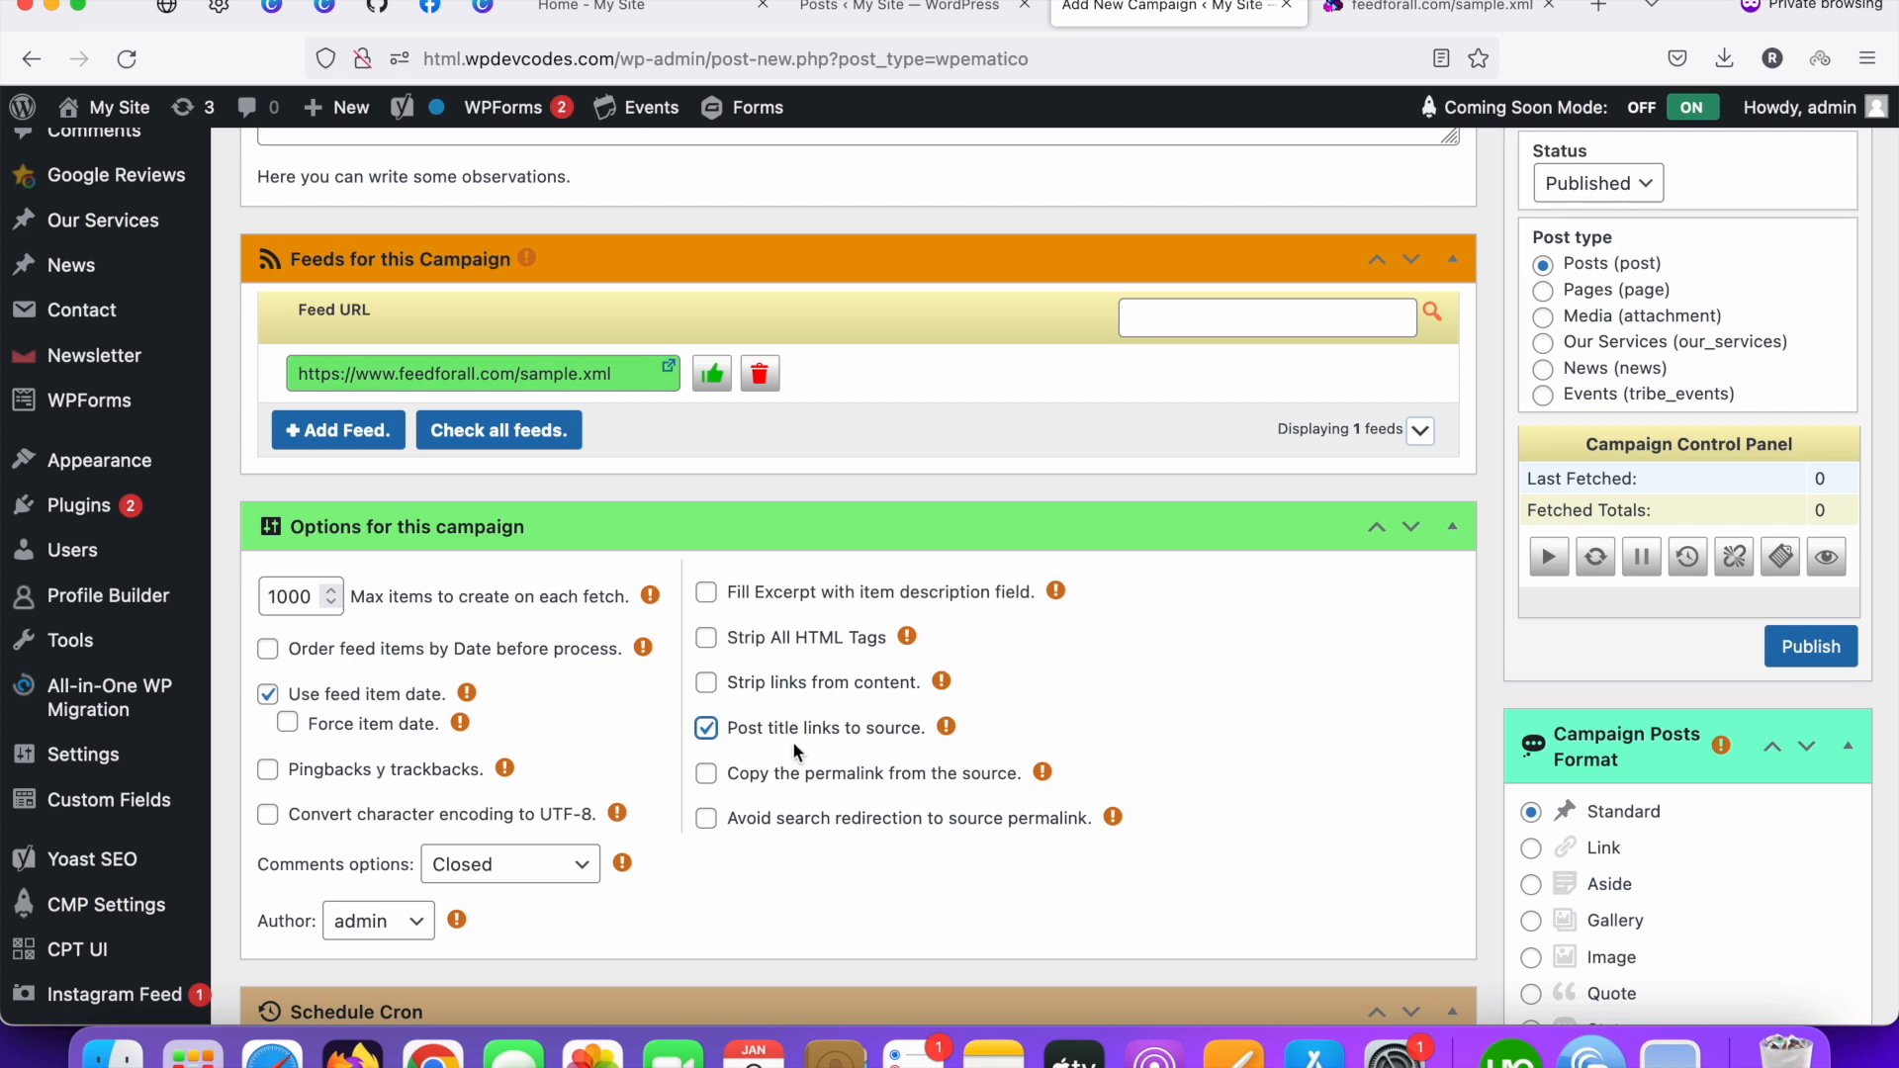
click(706, 727)
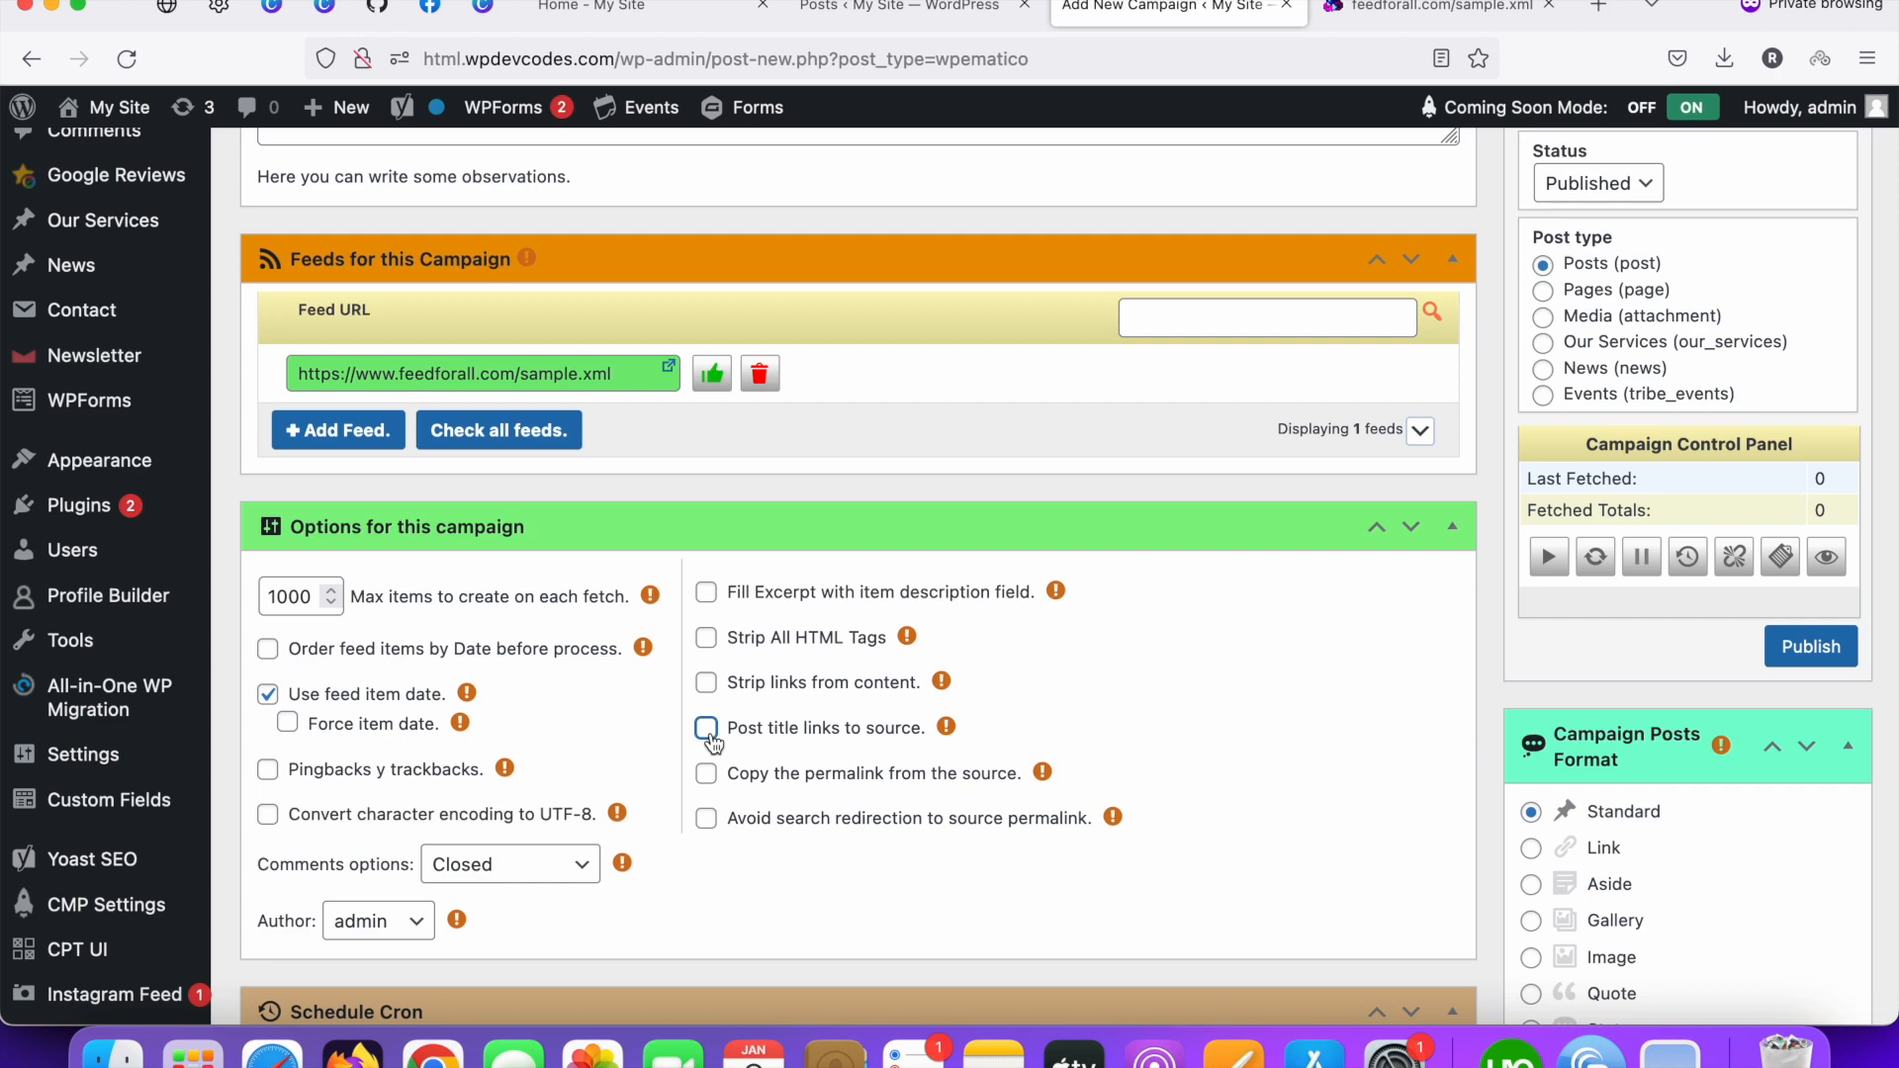
click(706, 728)
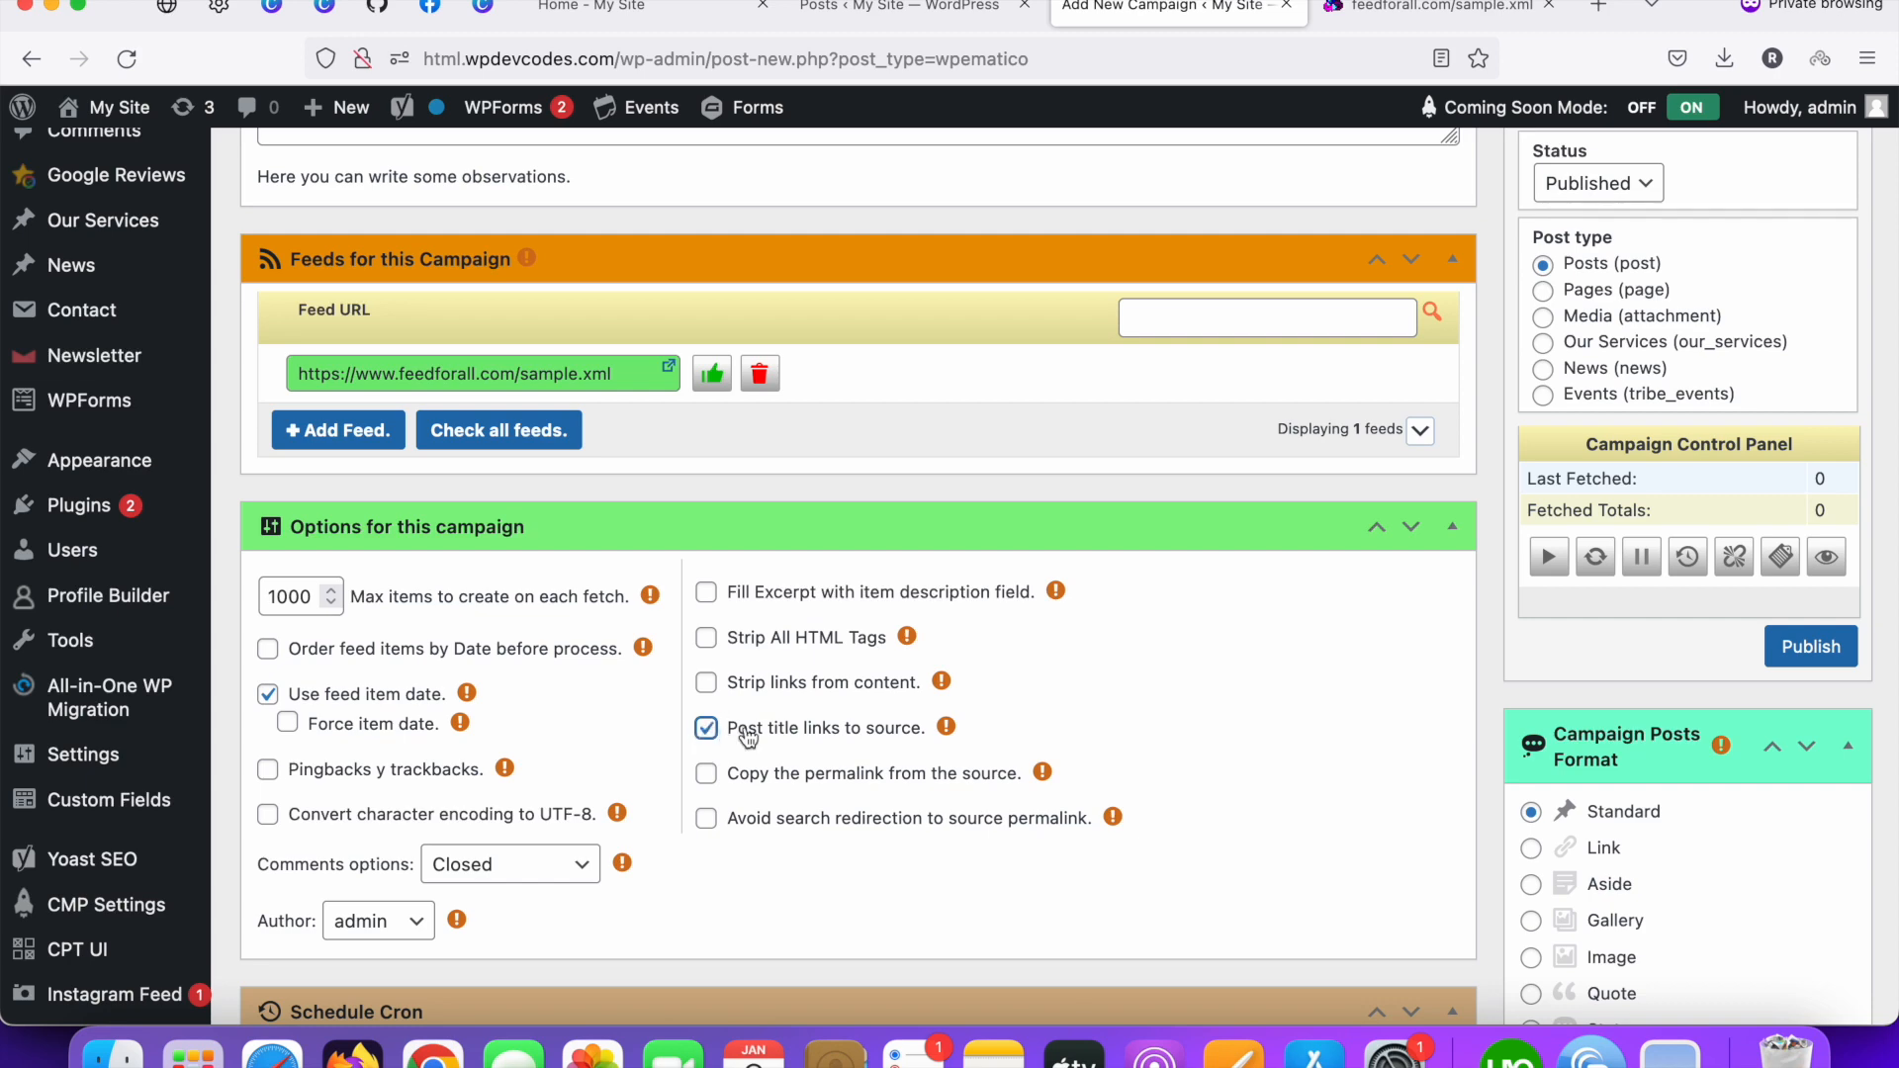
Step: Activate Schedule Cron with the 'Every 6 hours' preselected schedule
scroll(down, 3)
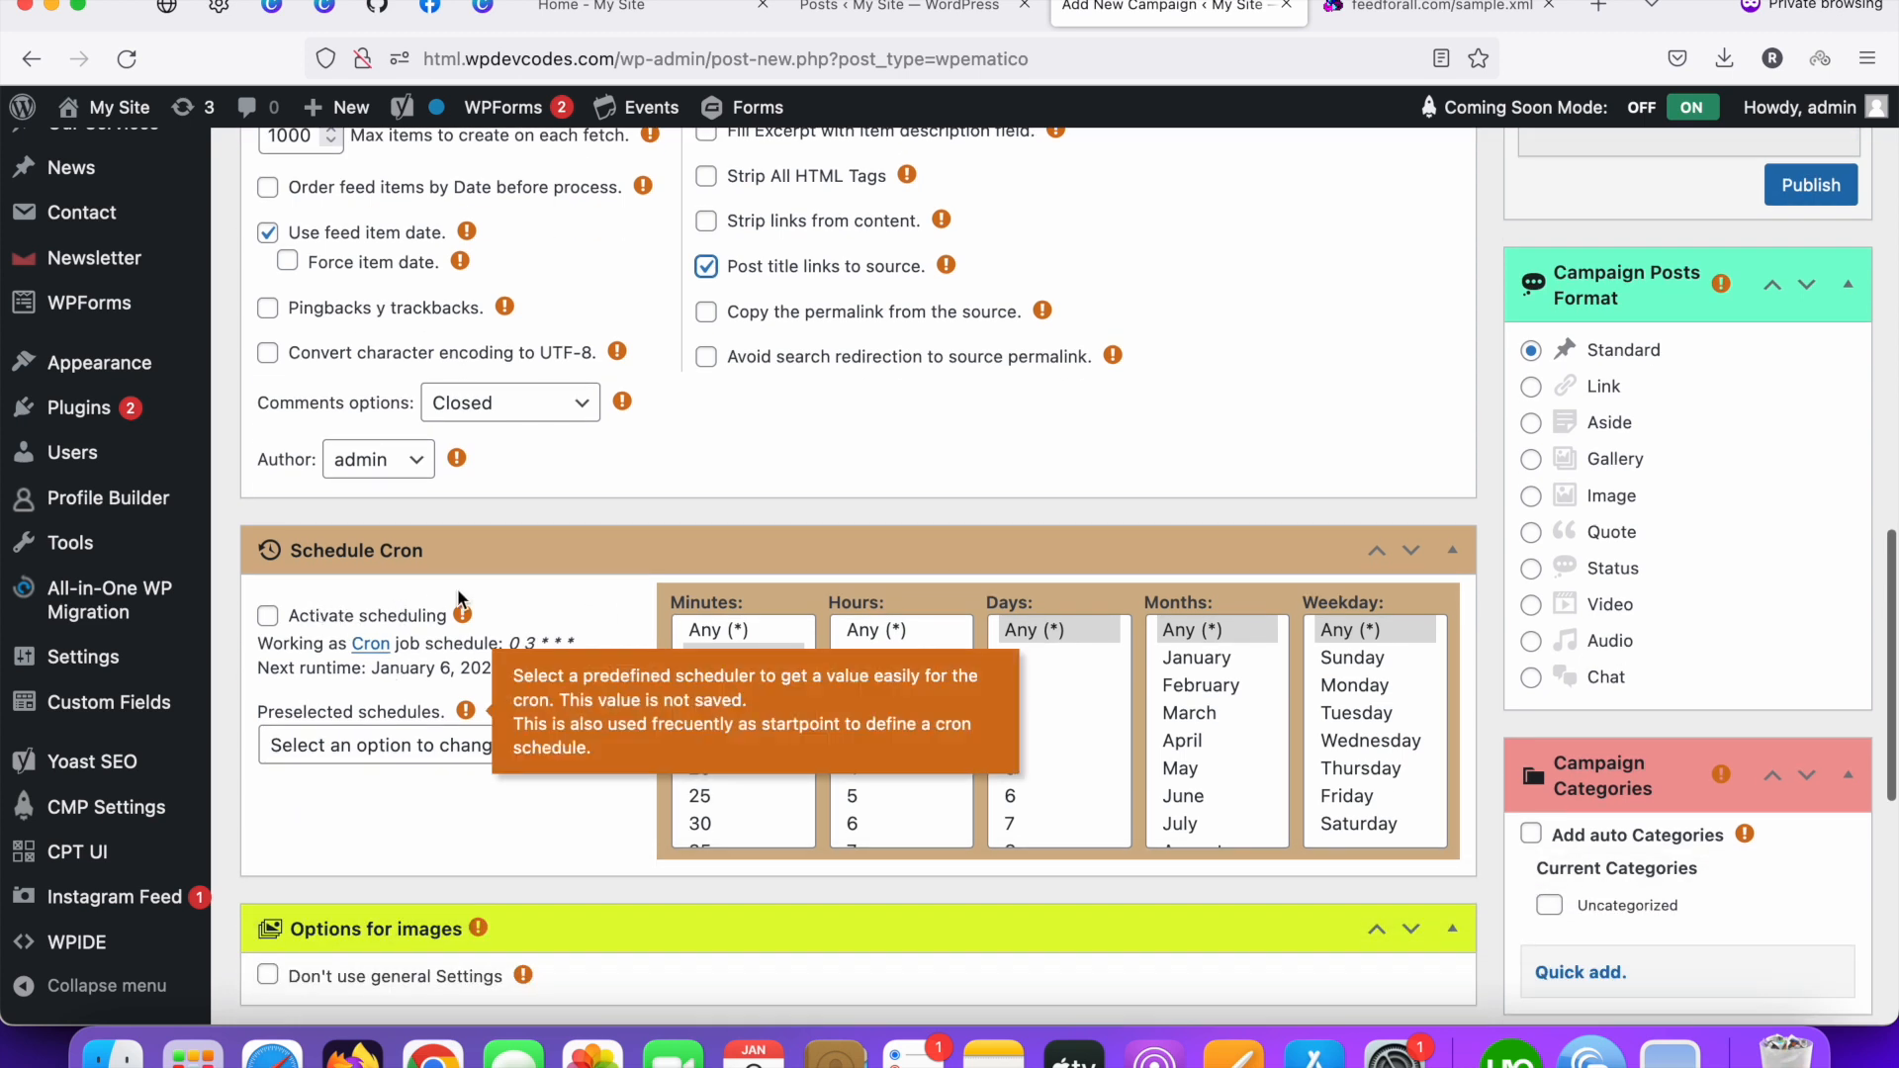
click(268, 615)
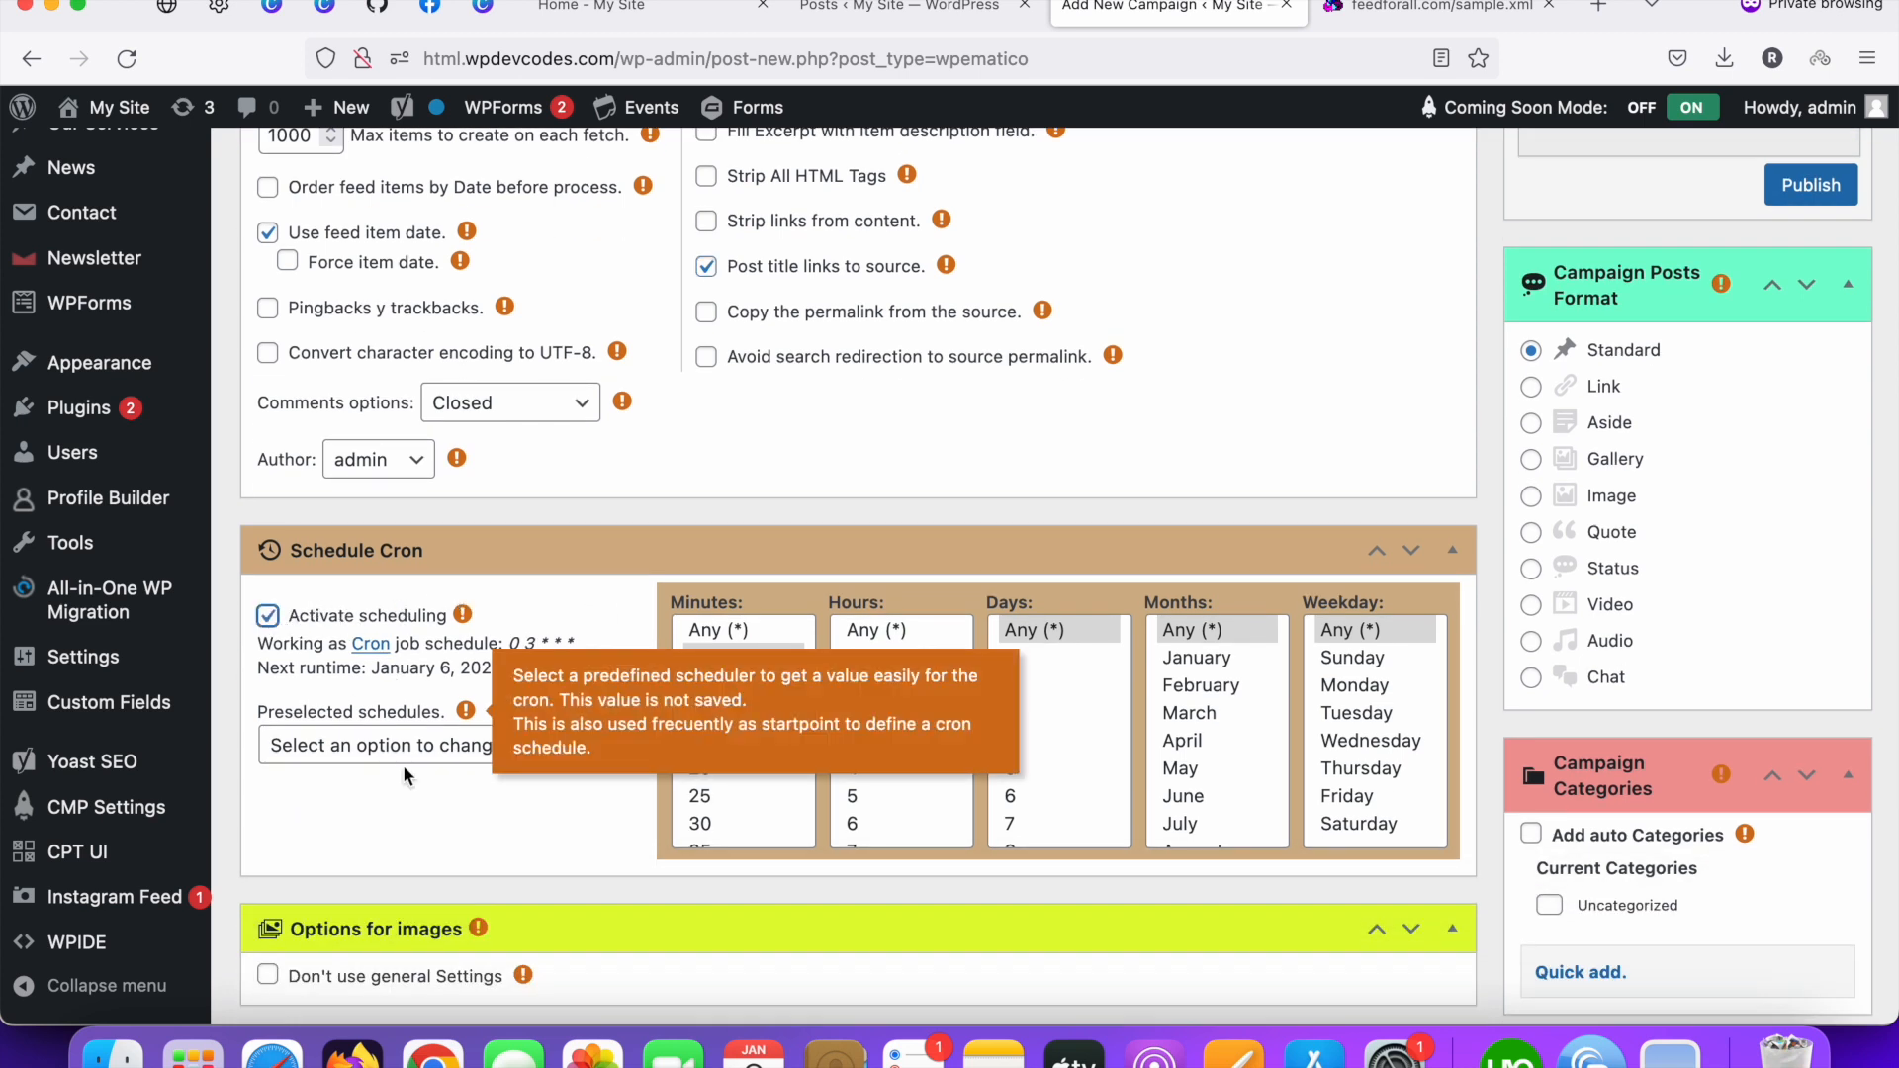
click(411, 744)
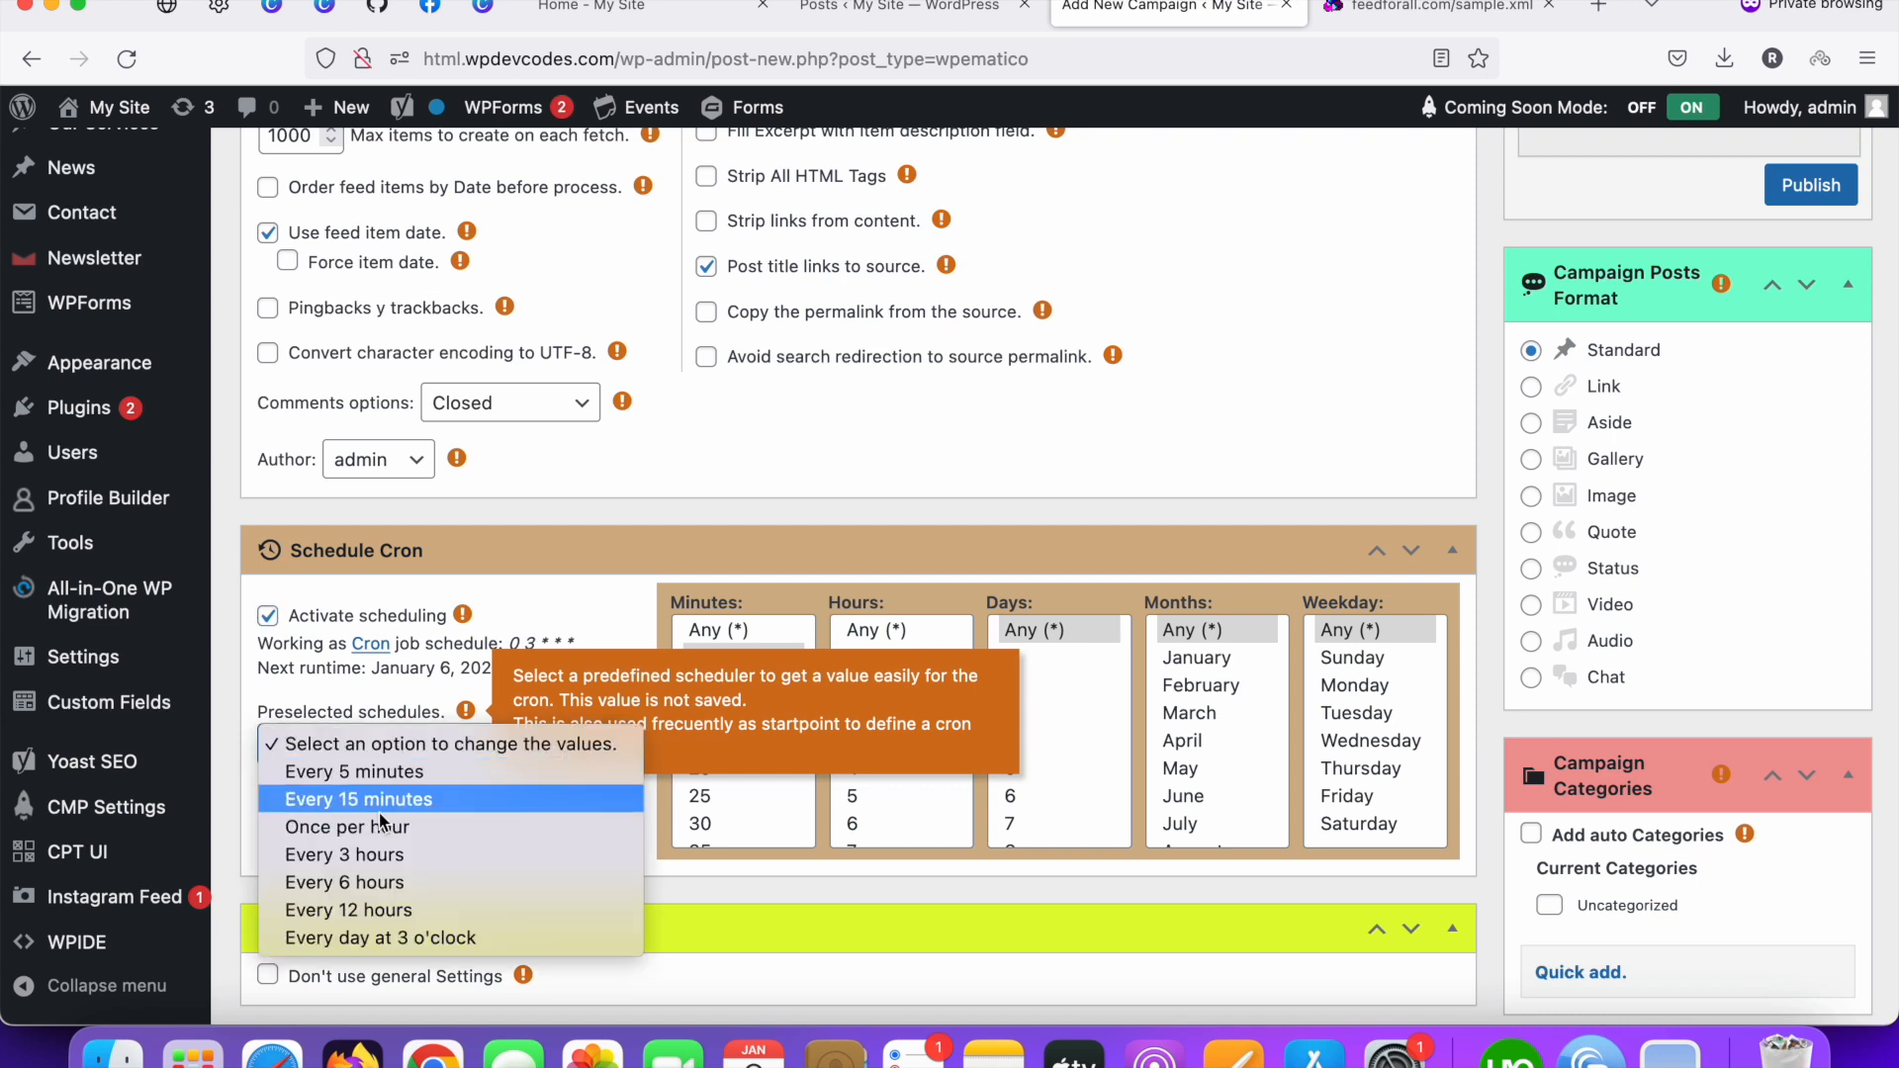
mouse_move(363, 881)
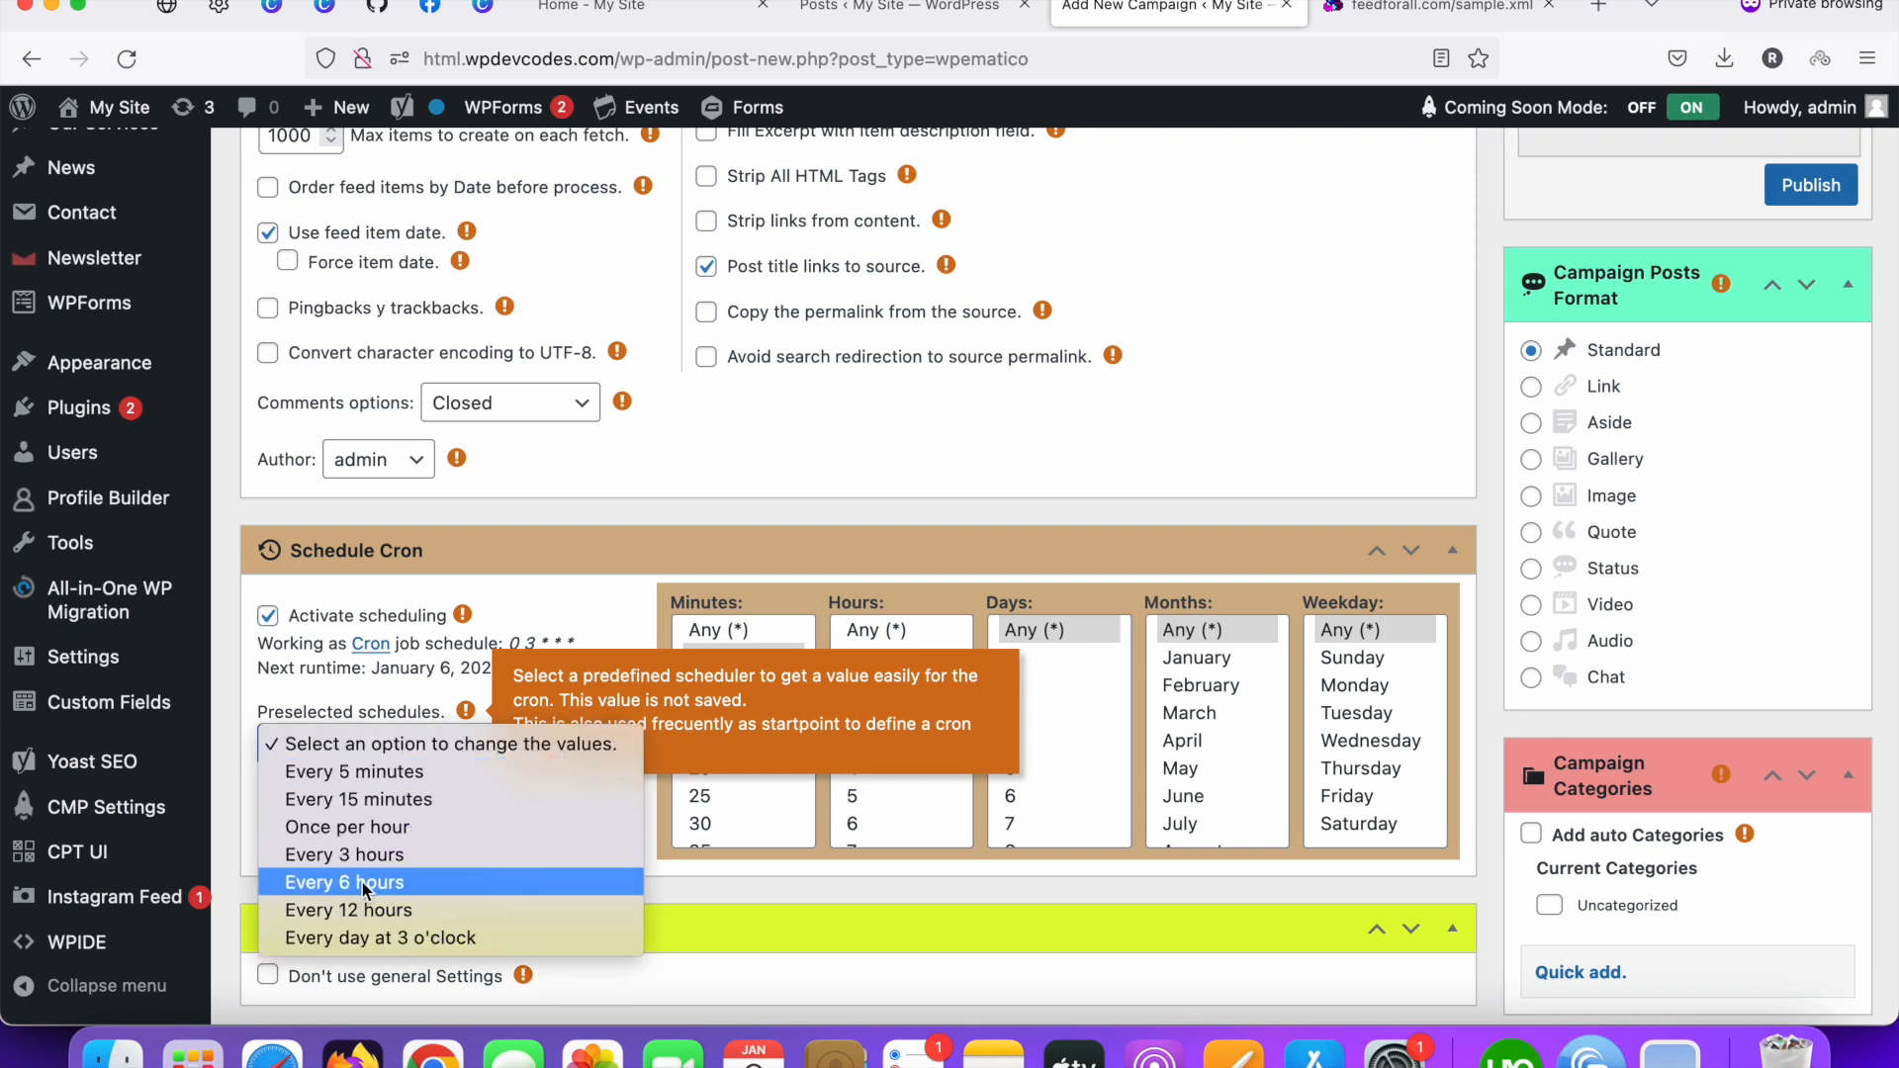
click(343, 881)
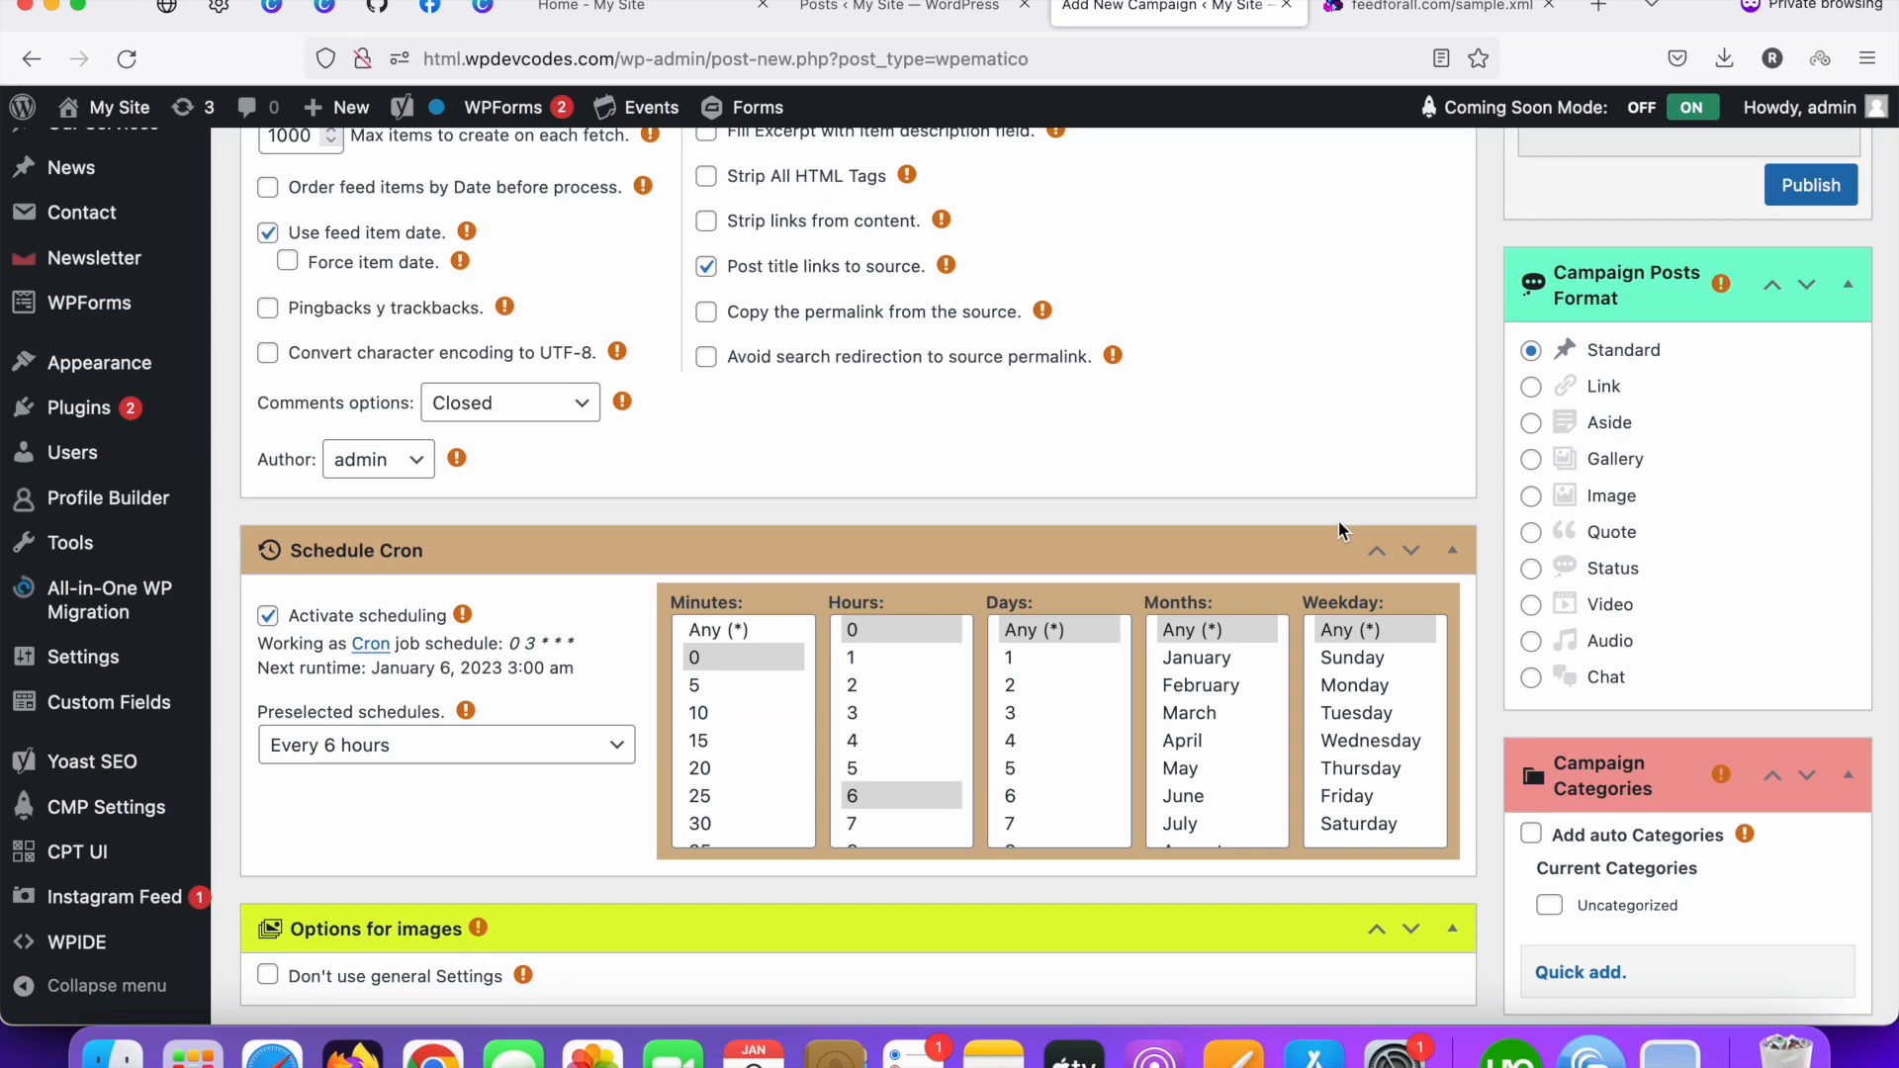
Step: Check that Status is Published and Post type is Posts, then scroll to the Publish box
scroll(up, 3)
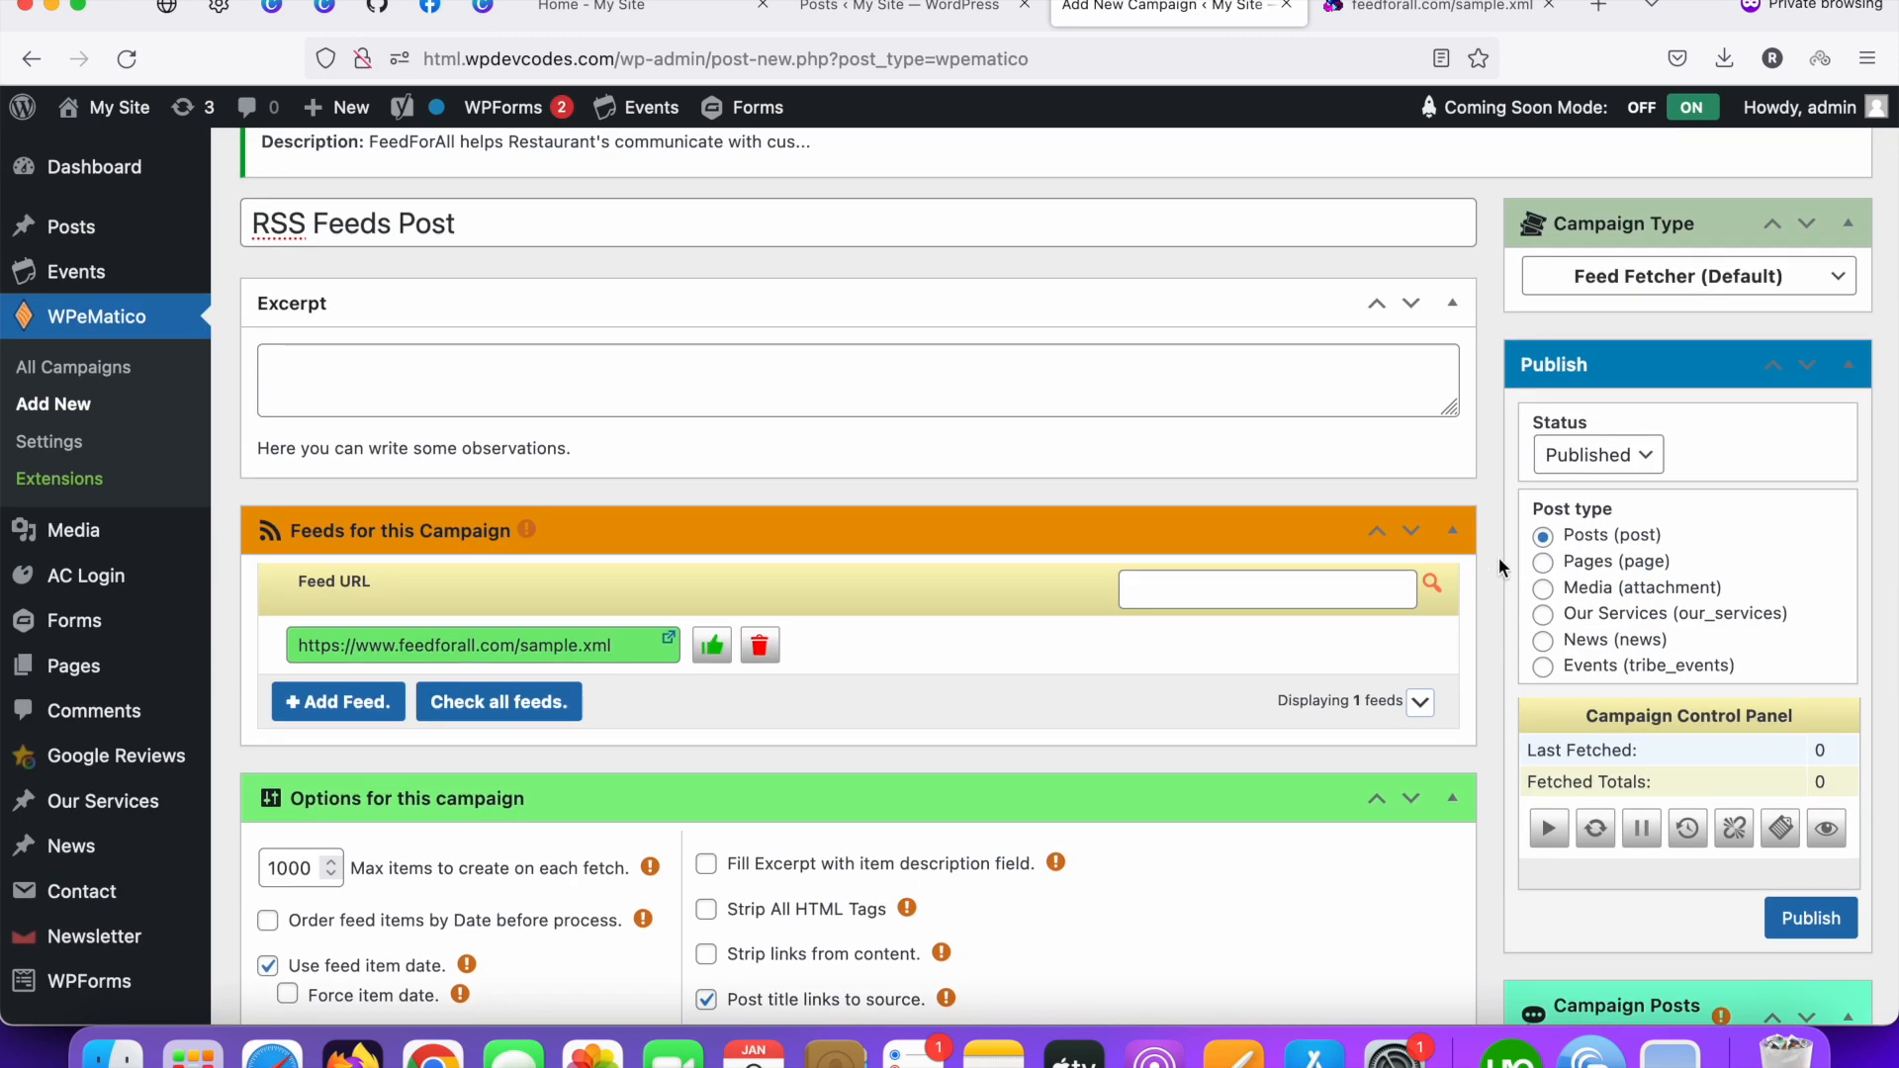
mouse_move(1712, 560)
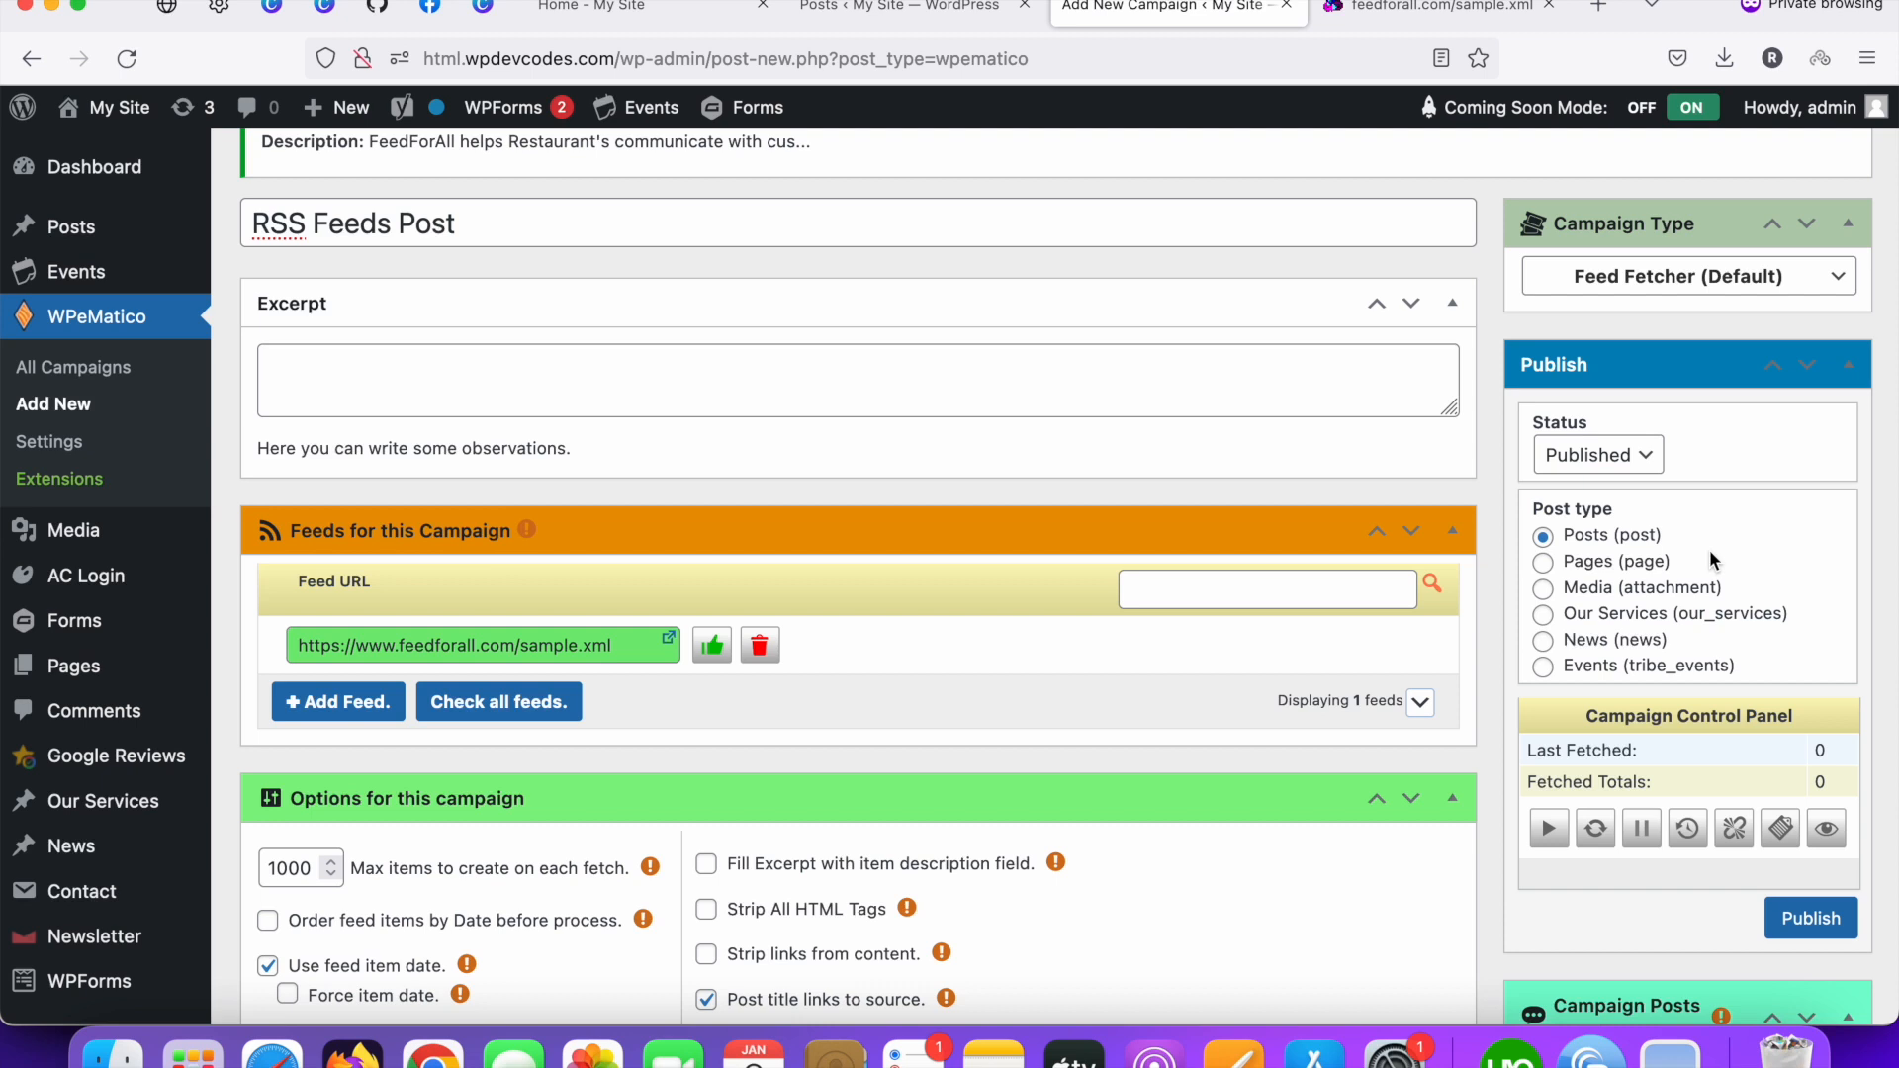
mouse_move(1514, 588)
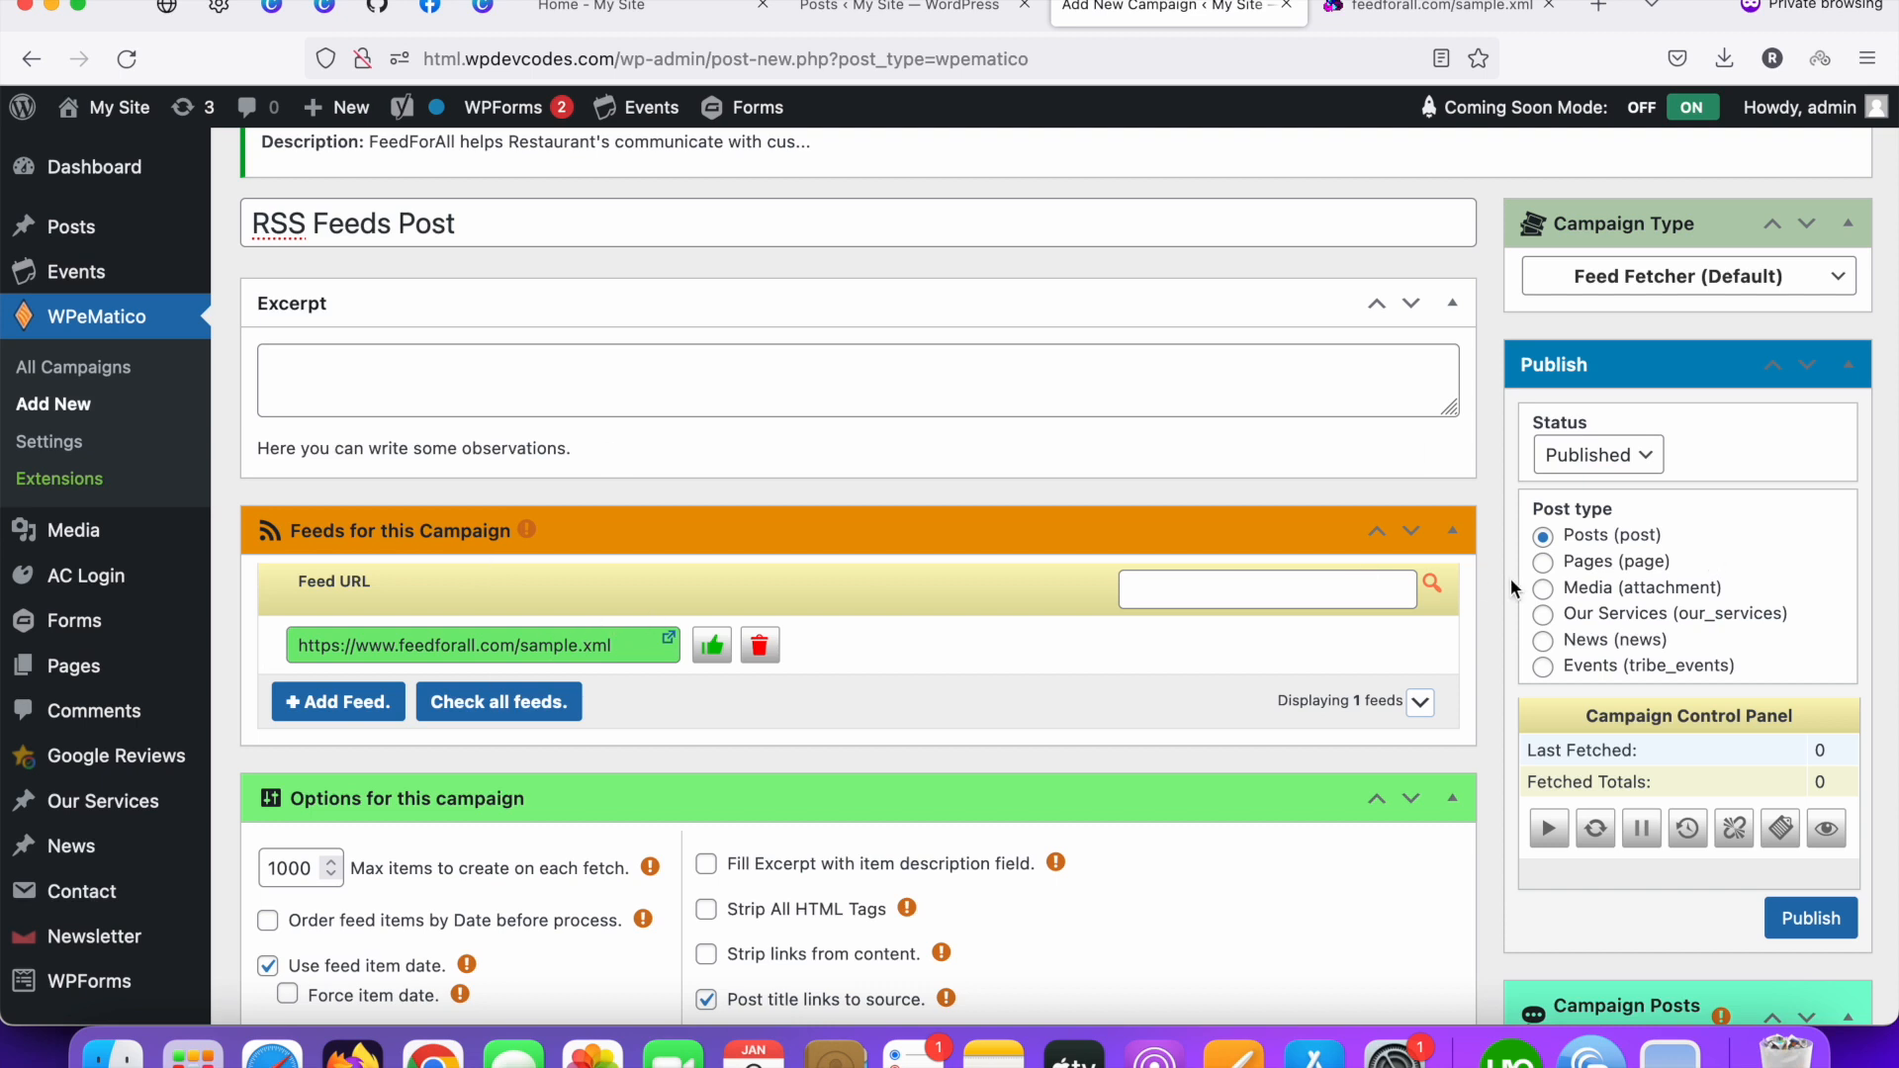
mouse_move(1615, 620)
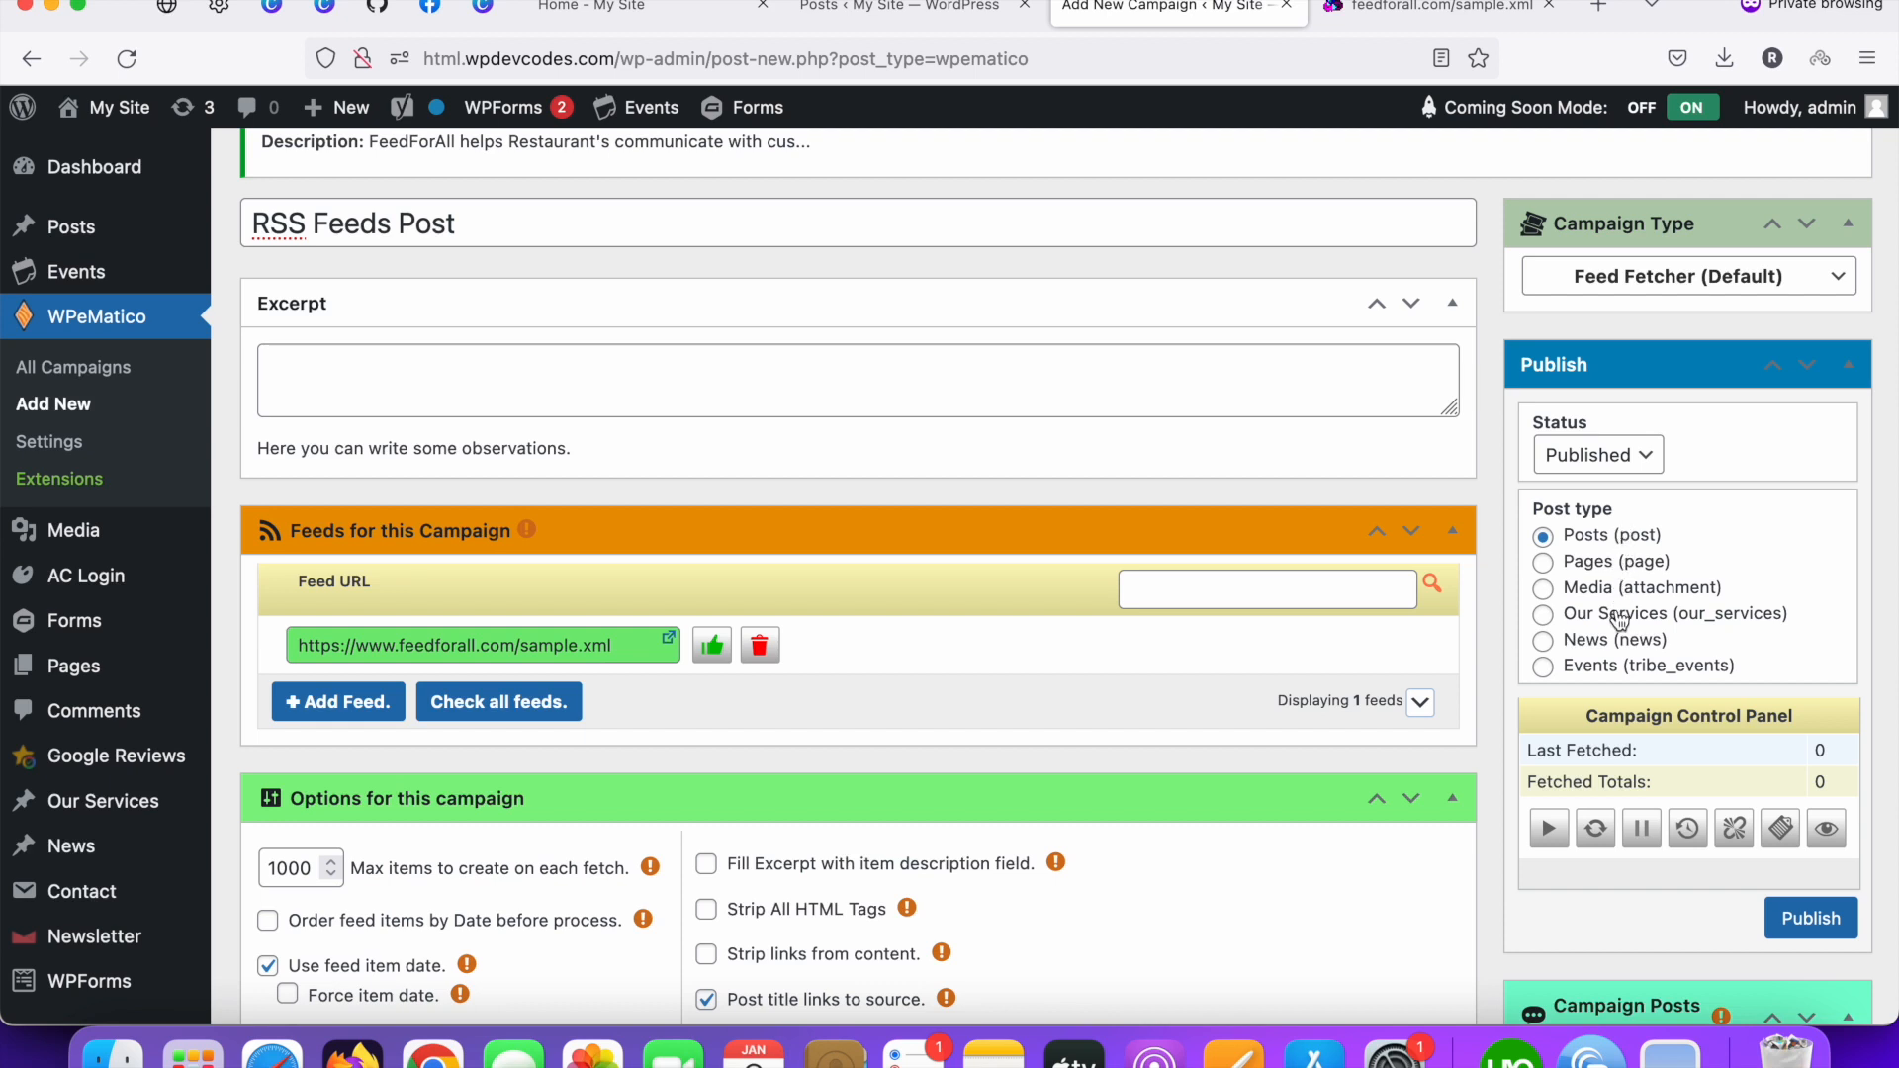
mouse_move(1613, 561)
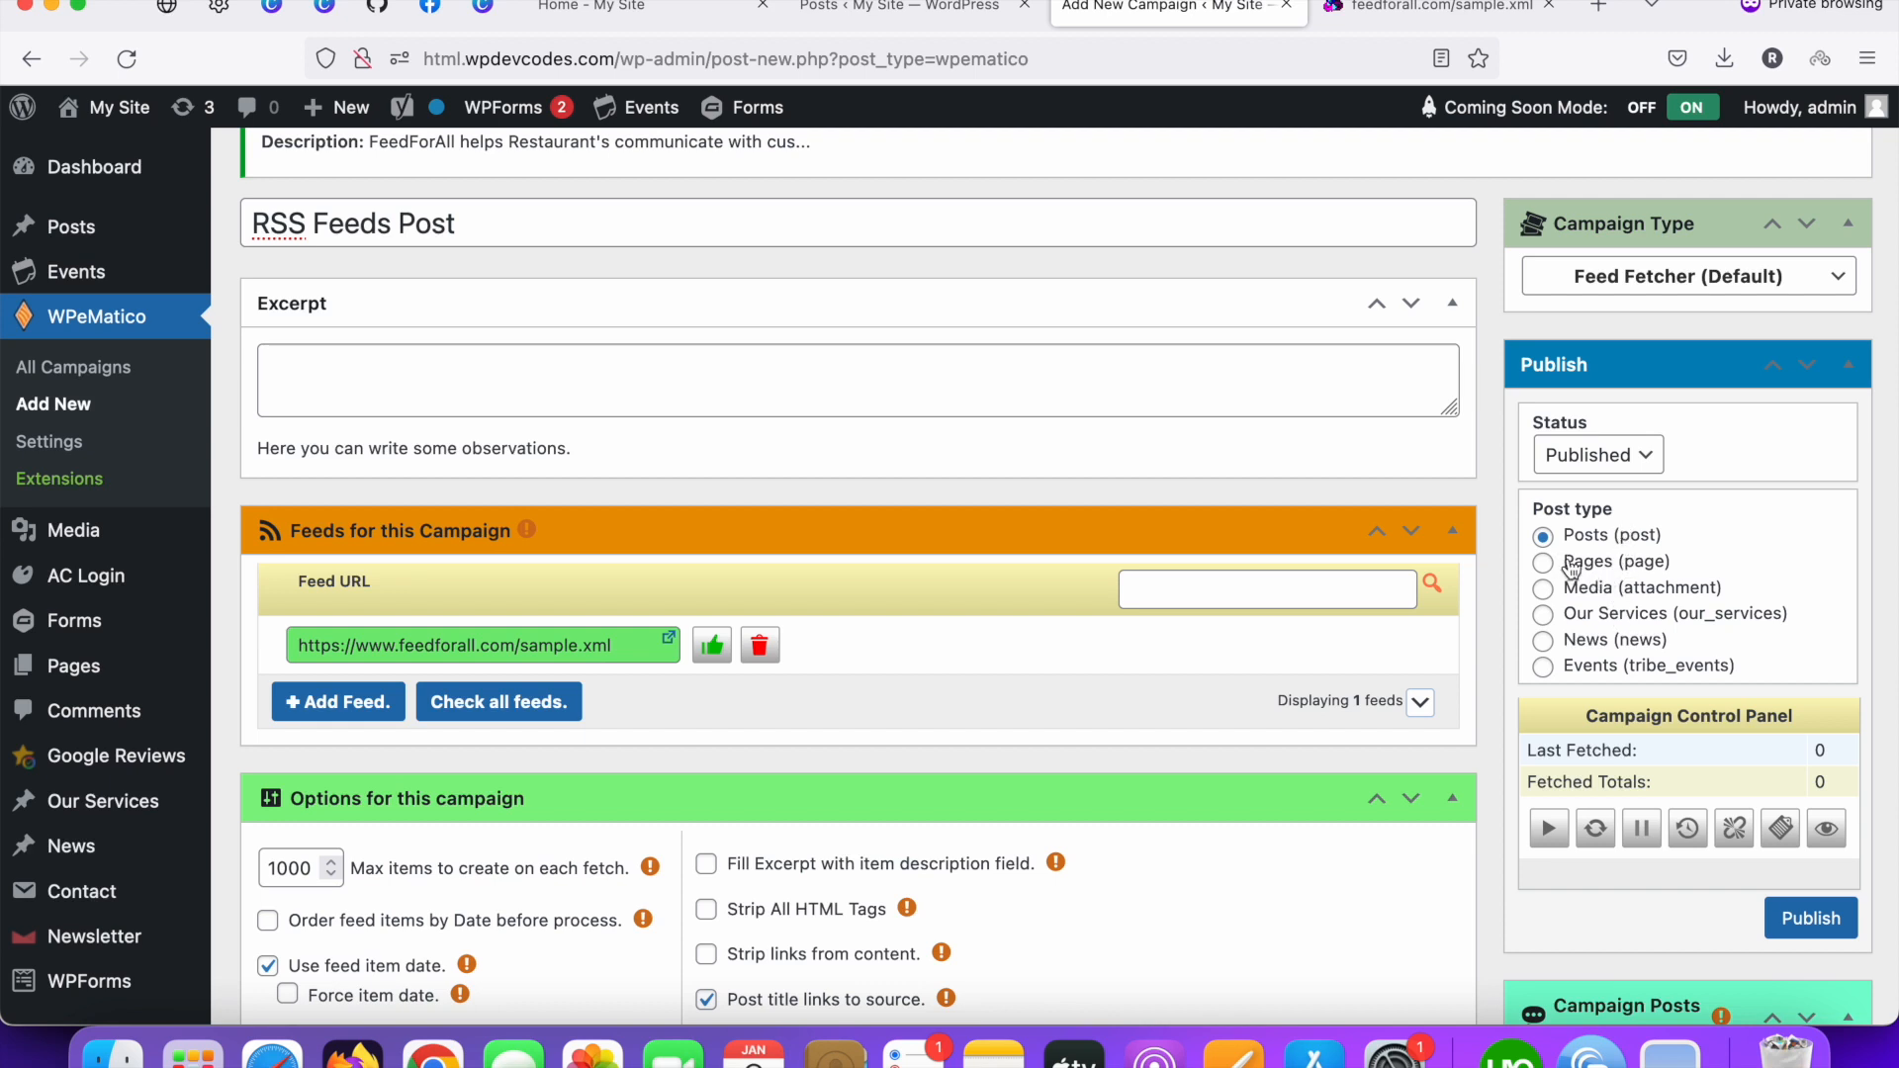
mouse_move(1659, 627)
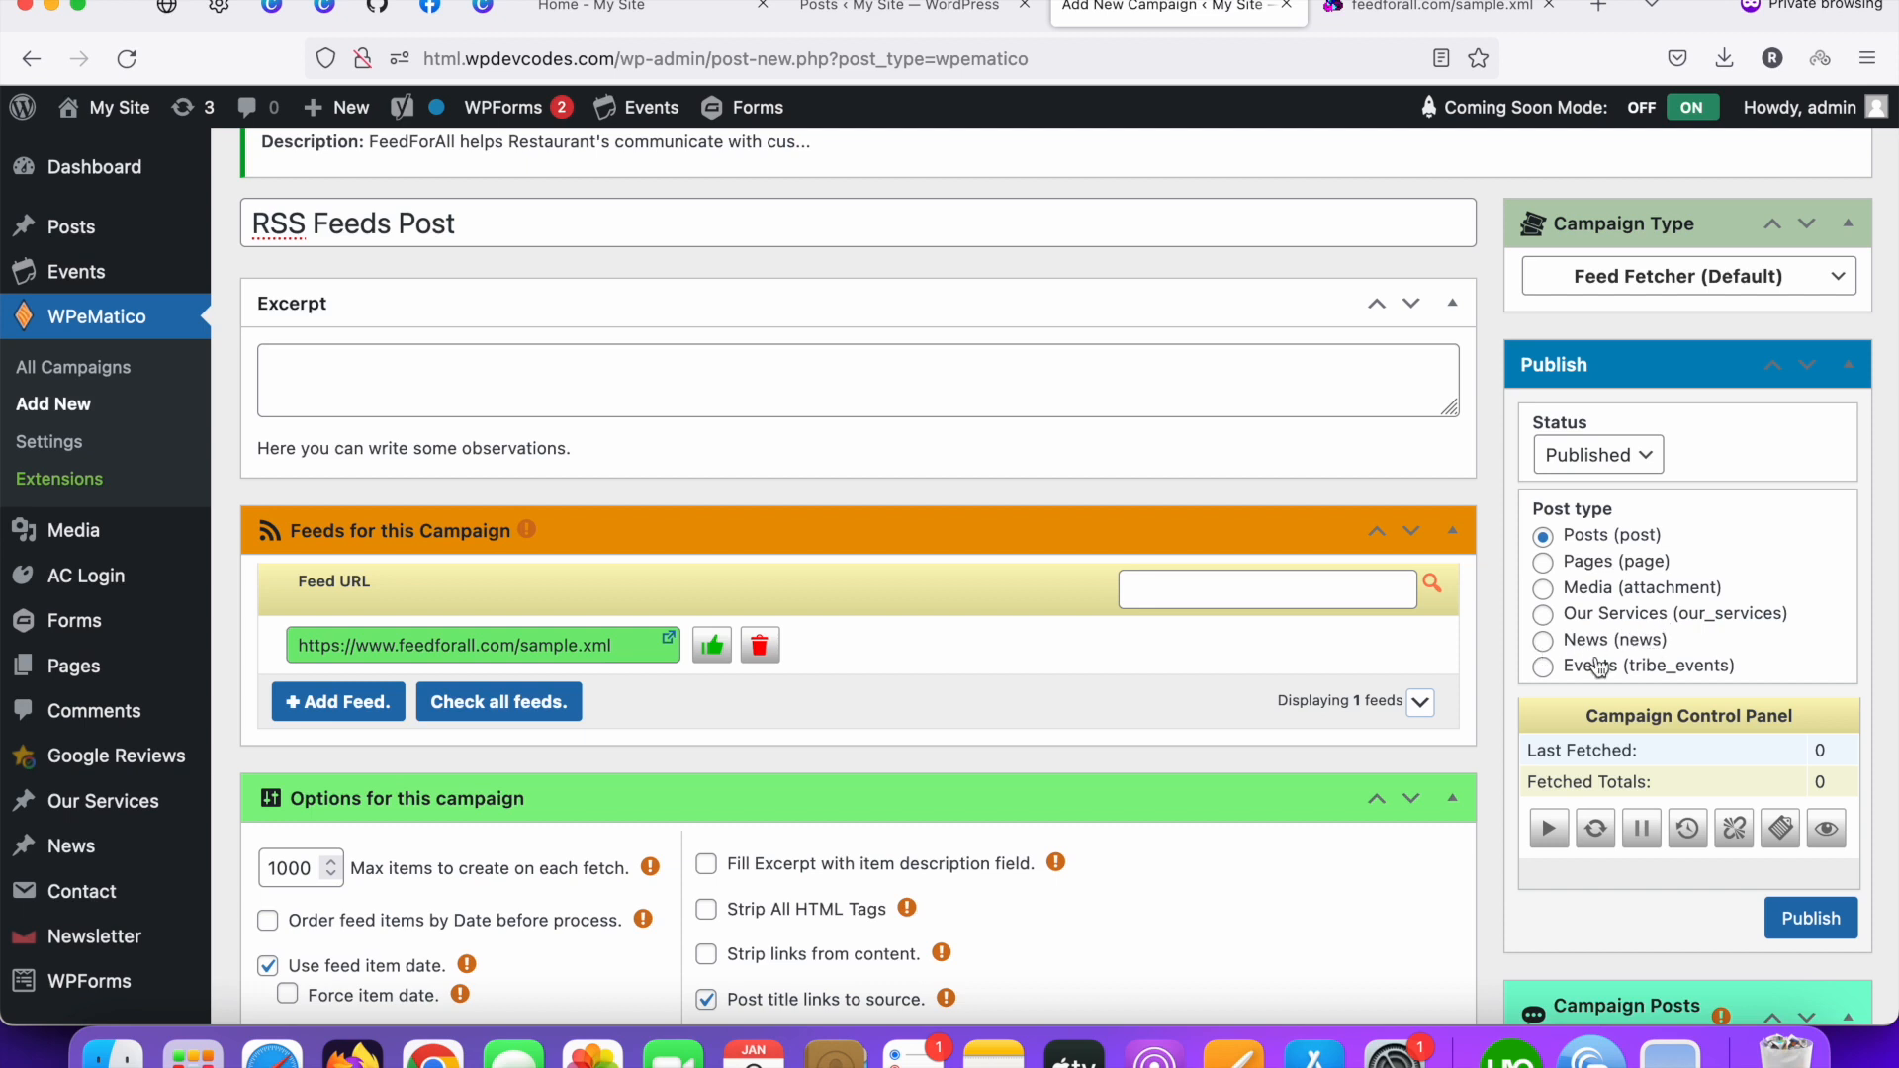
mouse_move(1594, 674)
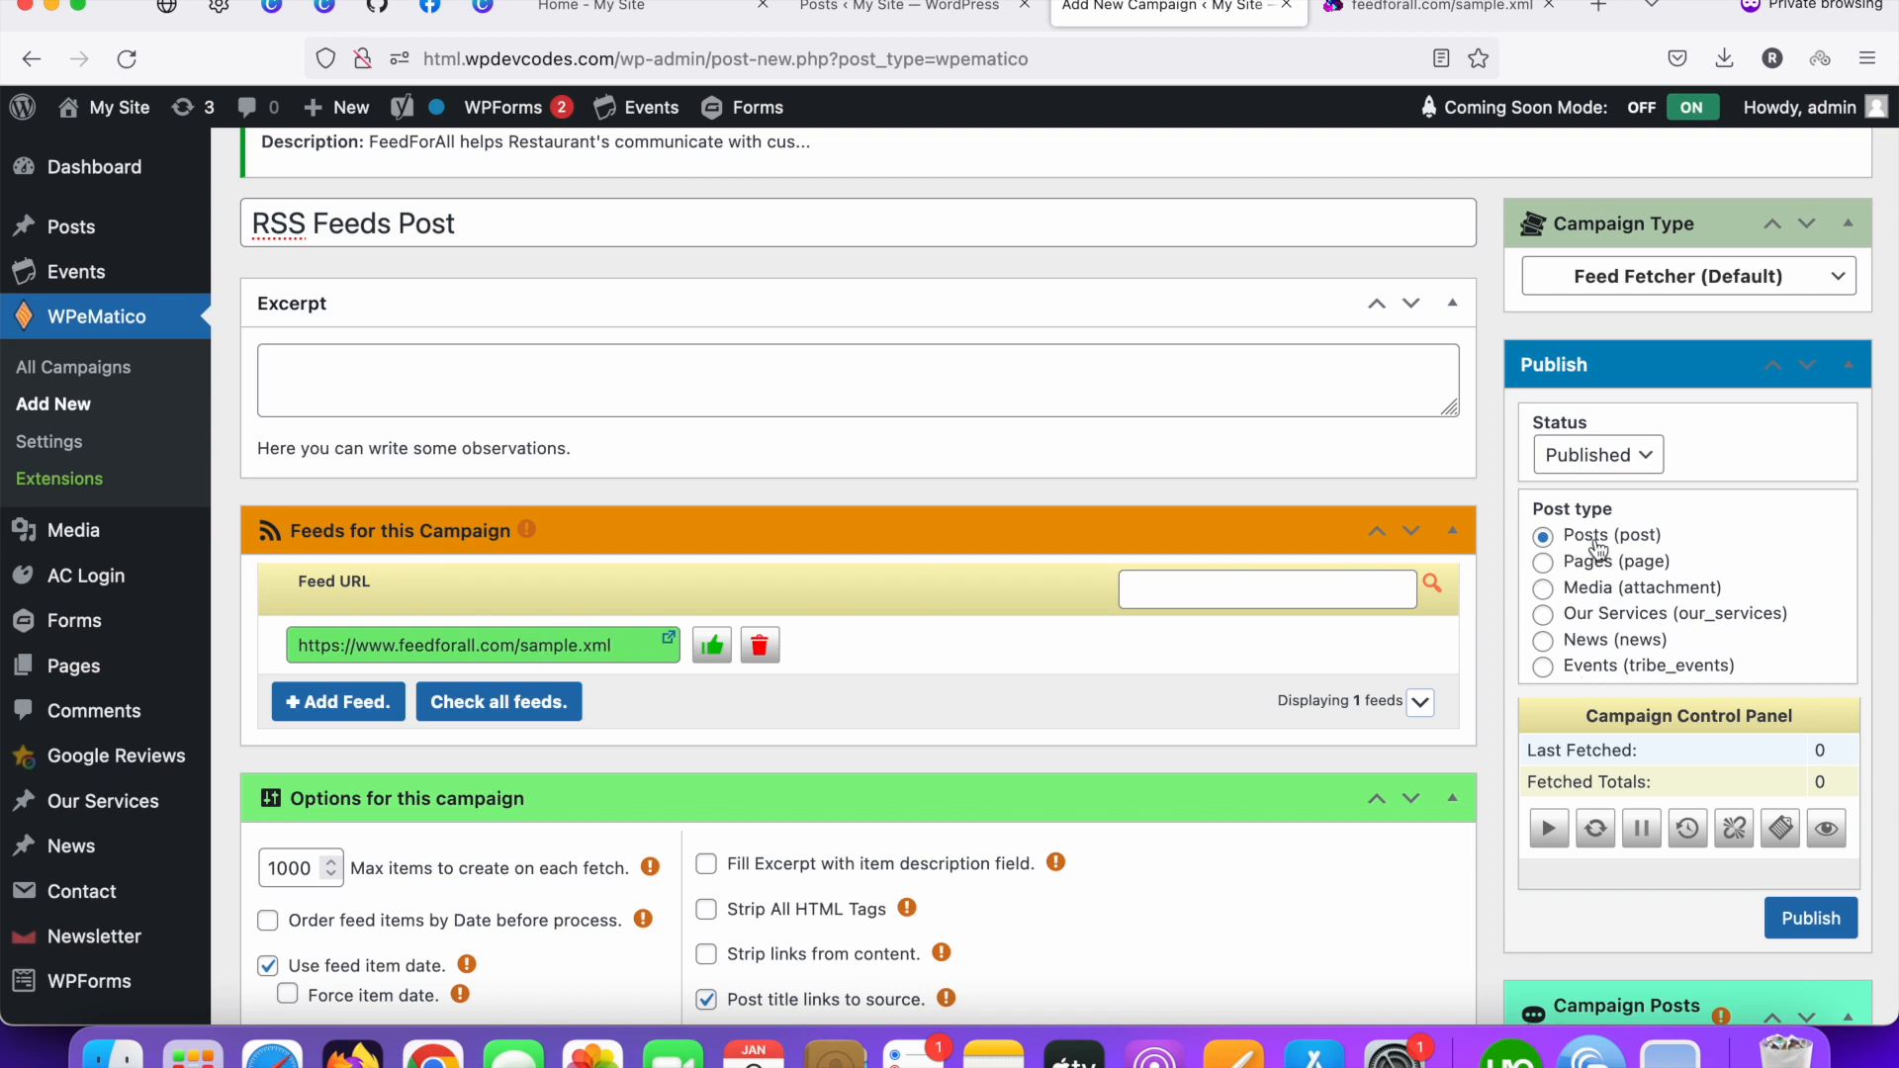
mouse_move(1544, 536)
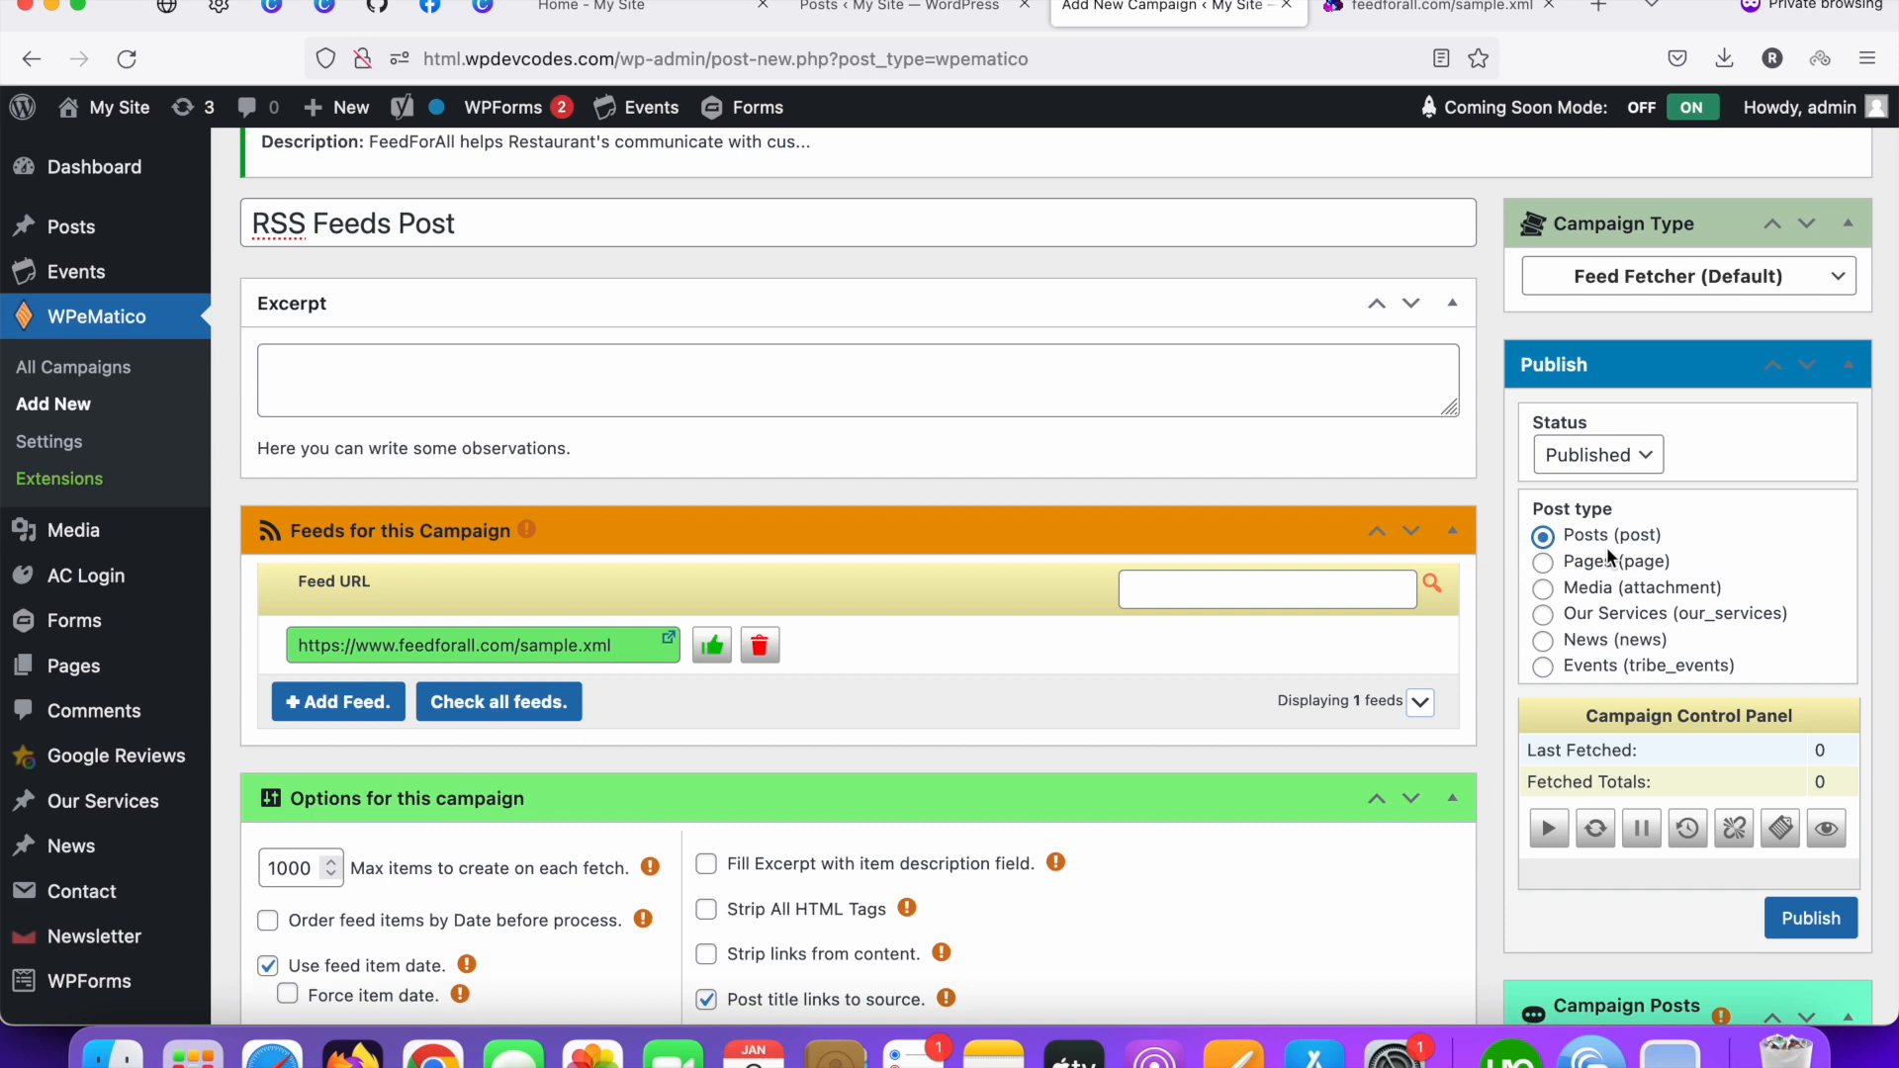
scroll(down, 3)
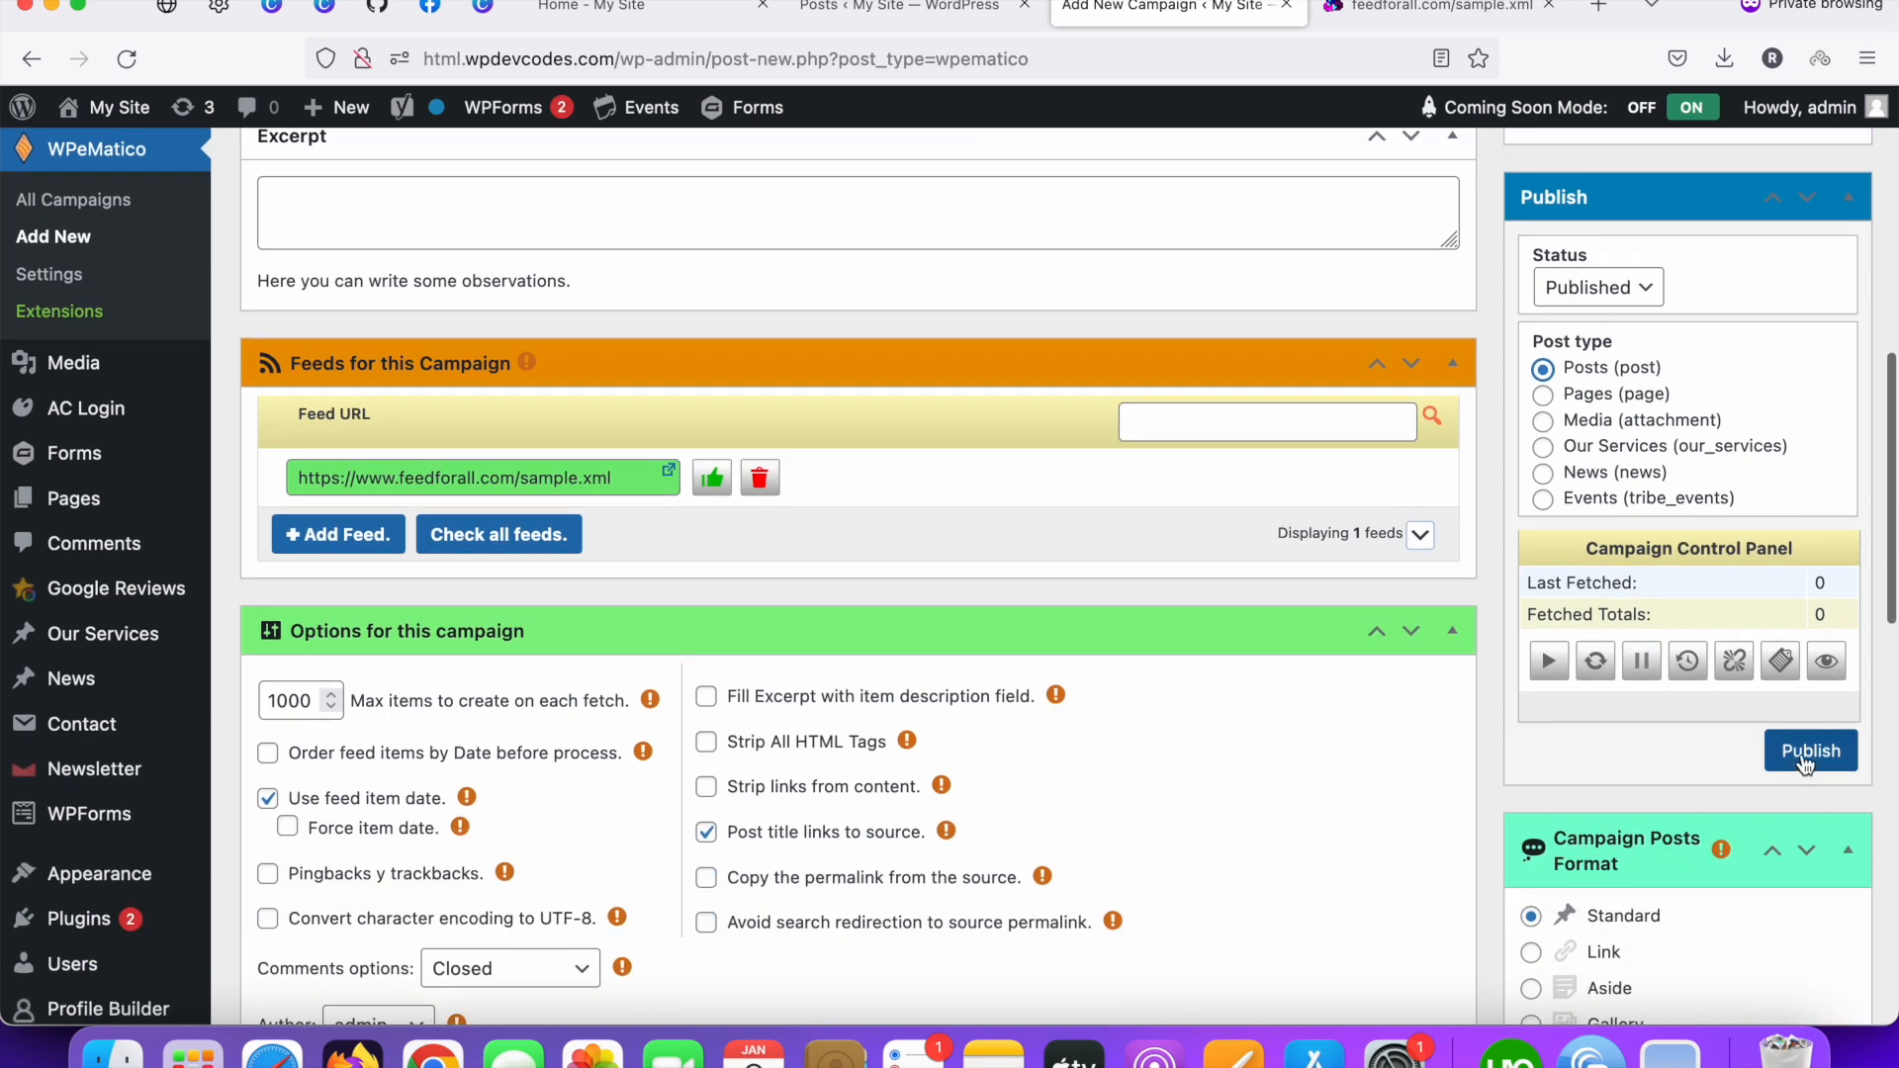
Step: Publish the campaign and use Run Once to fetch 9 posts in 4 seconds
click(1808, 750)
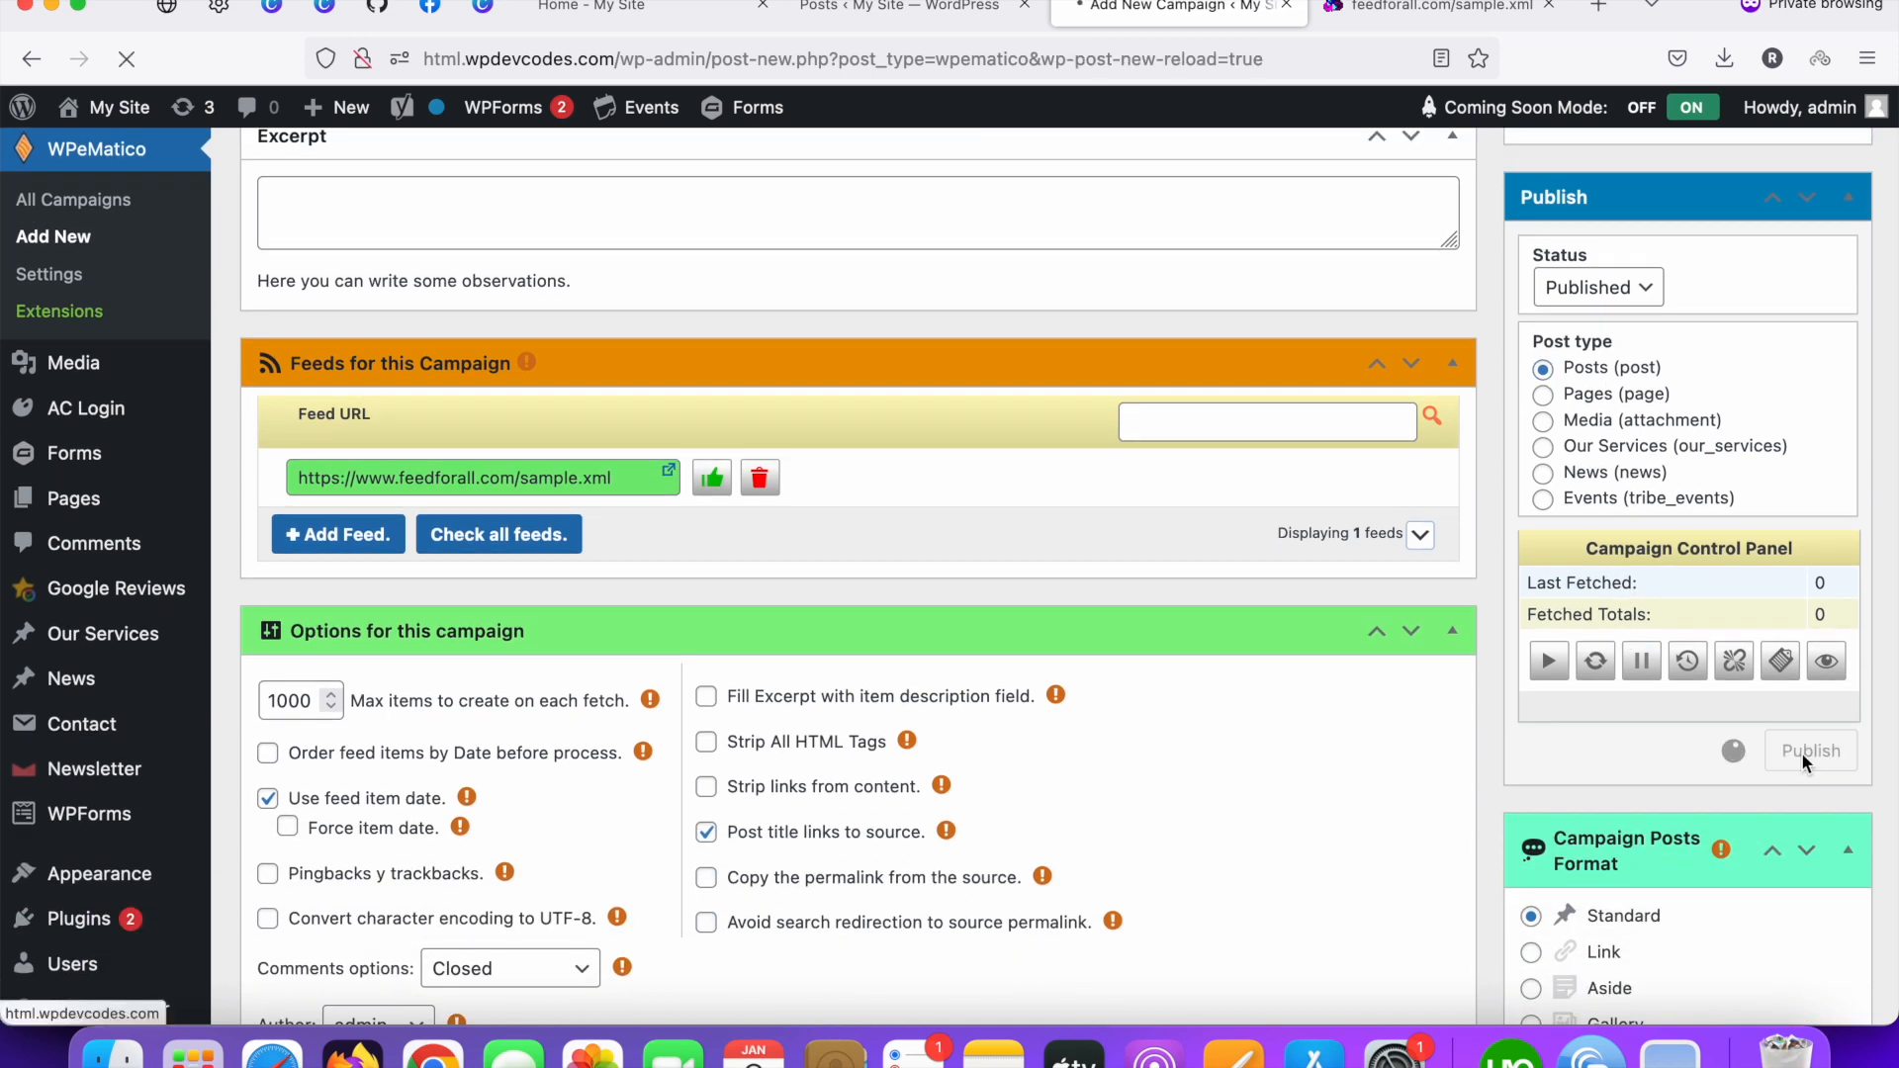
click(1809, 750)
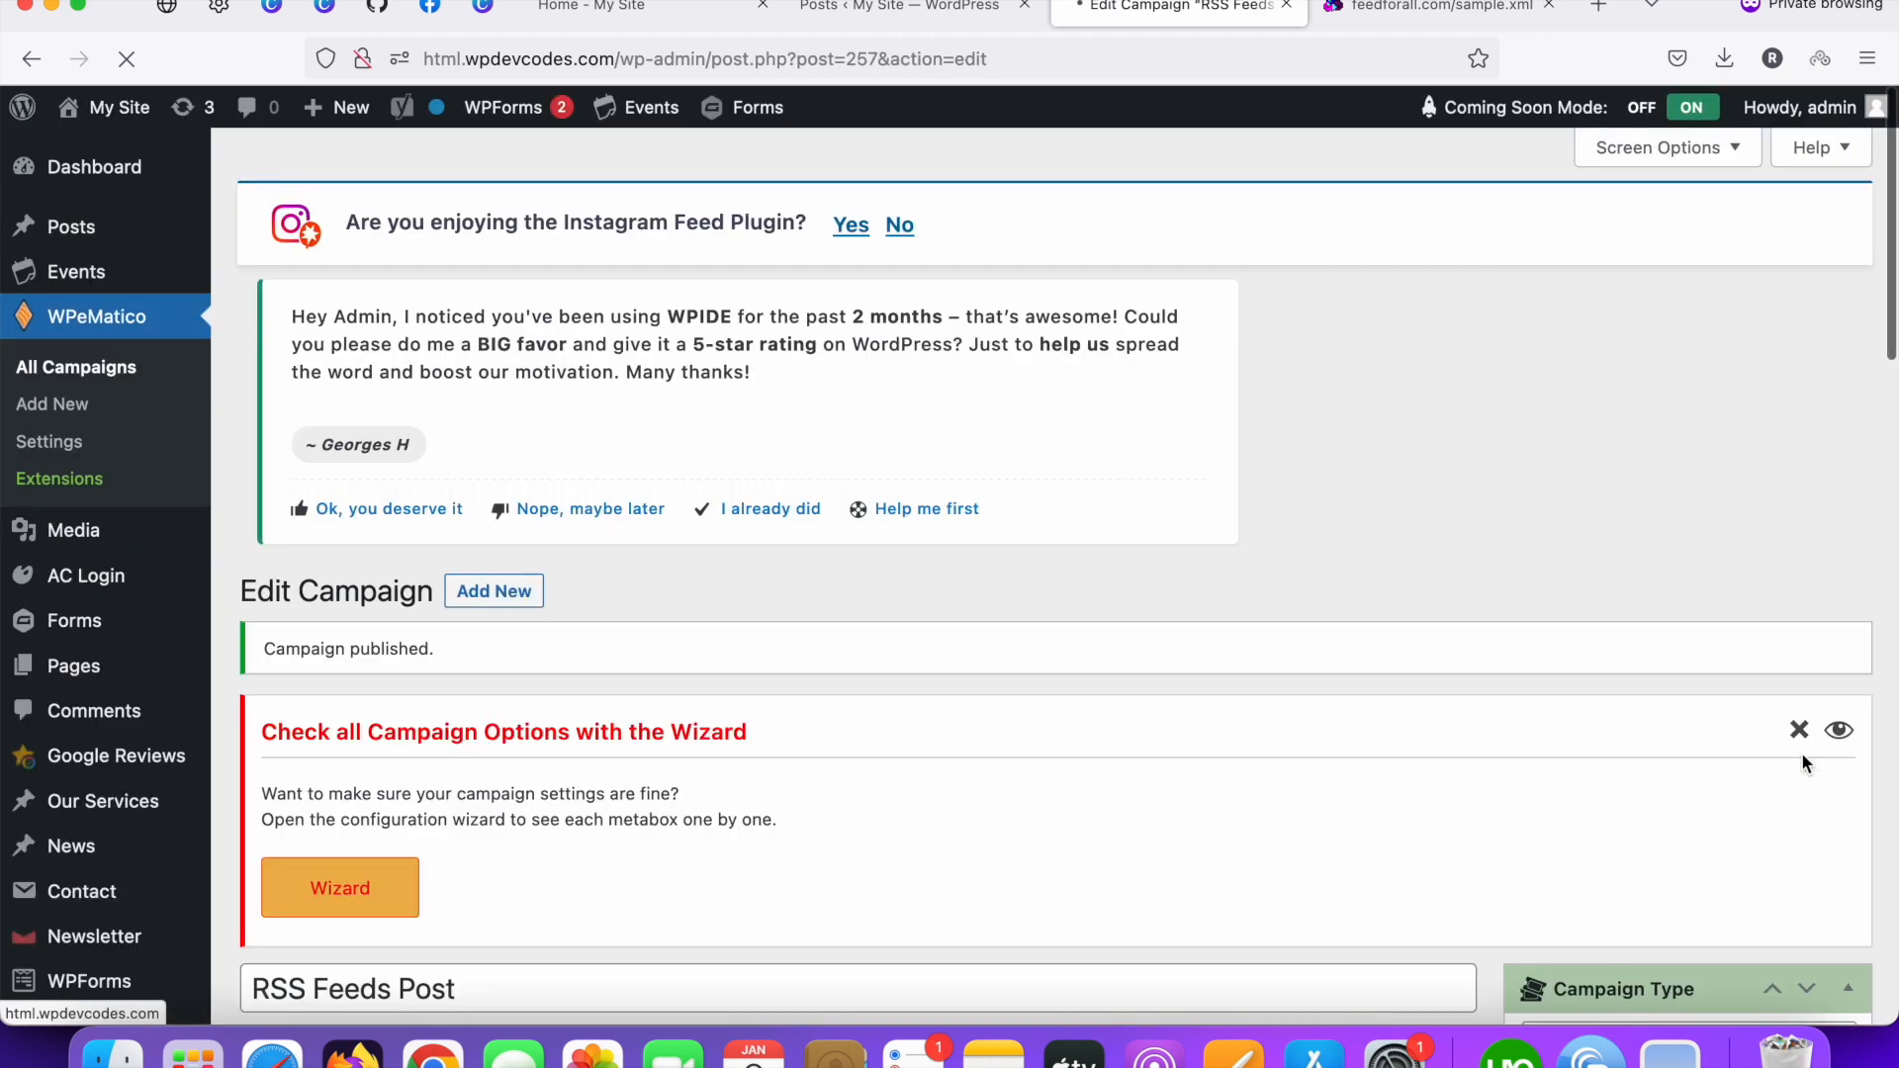
scroll(down, 3)
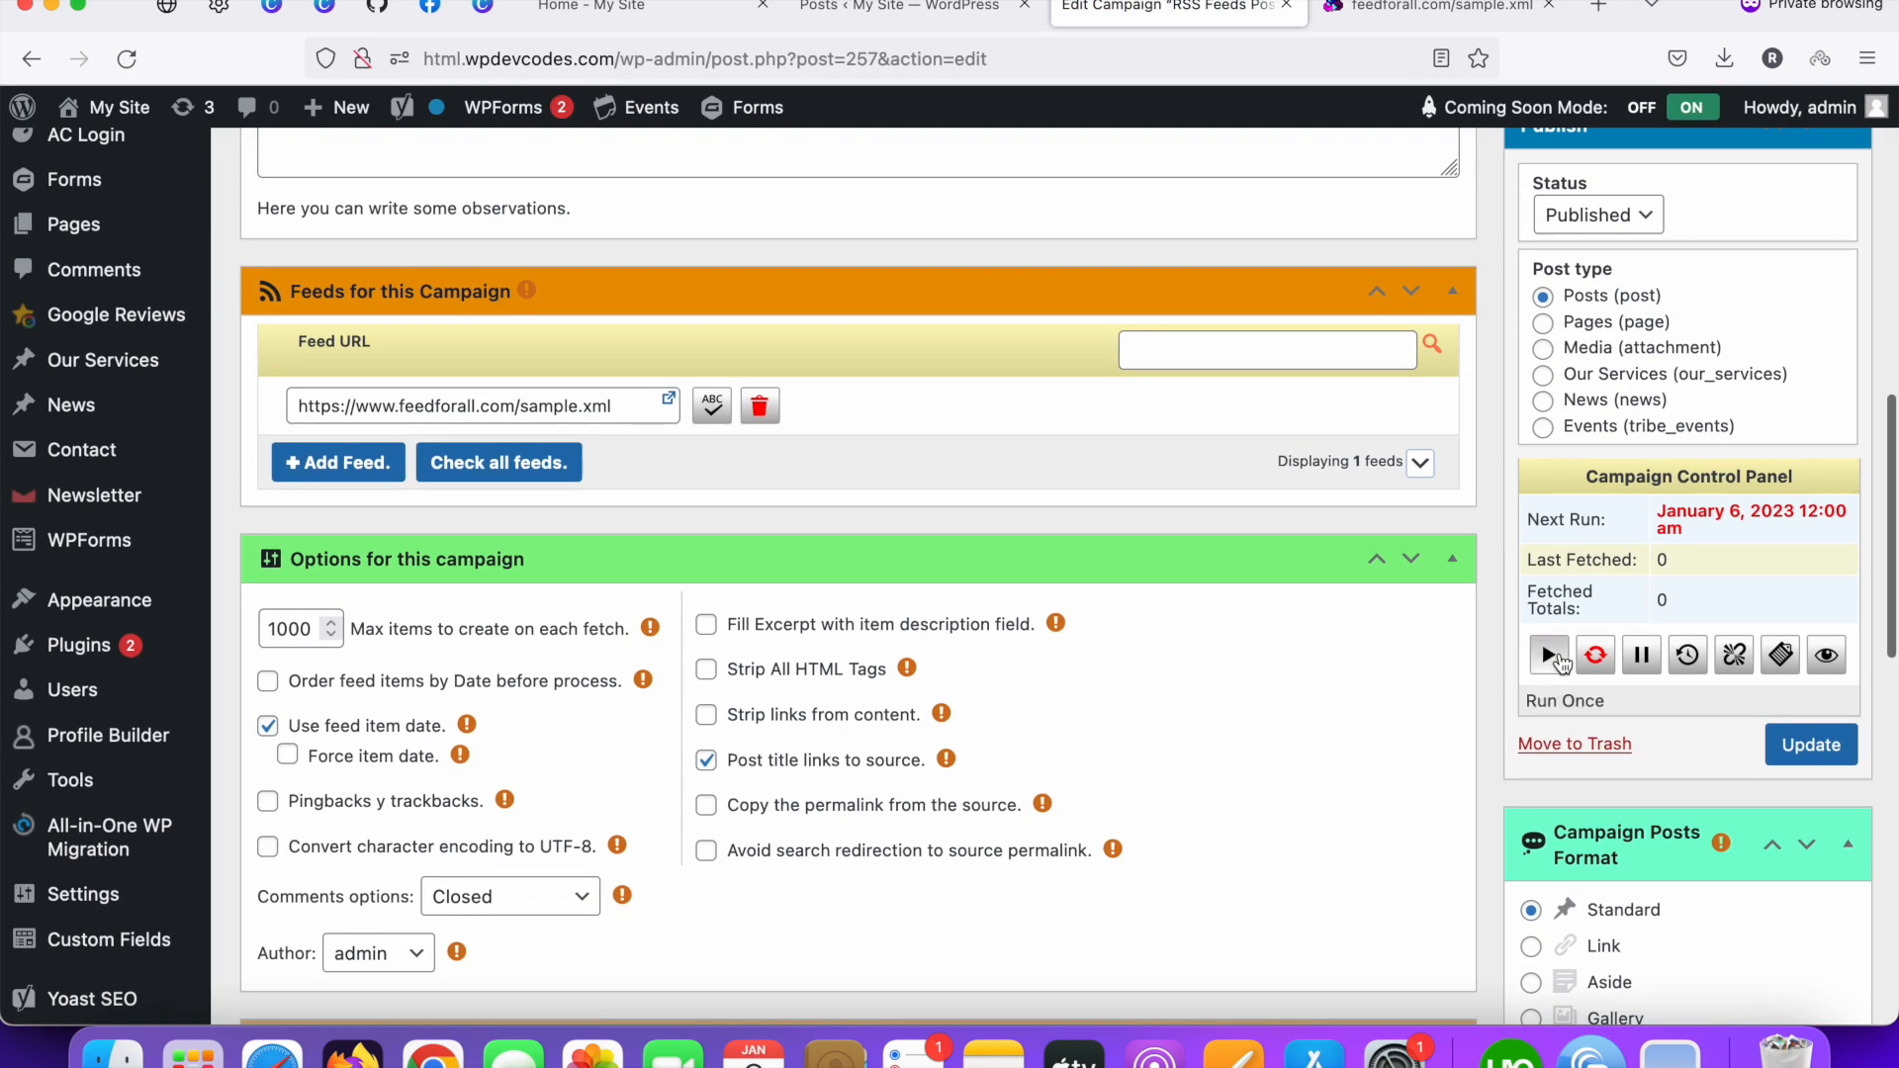
scroll(down, 3)
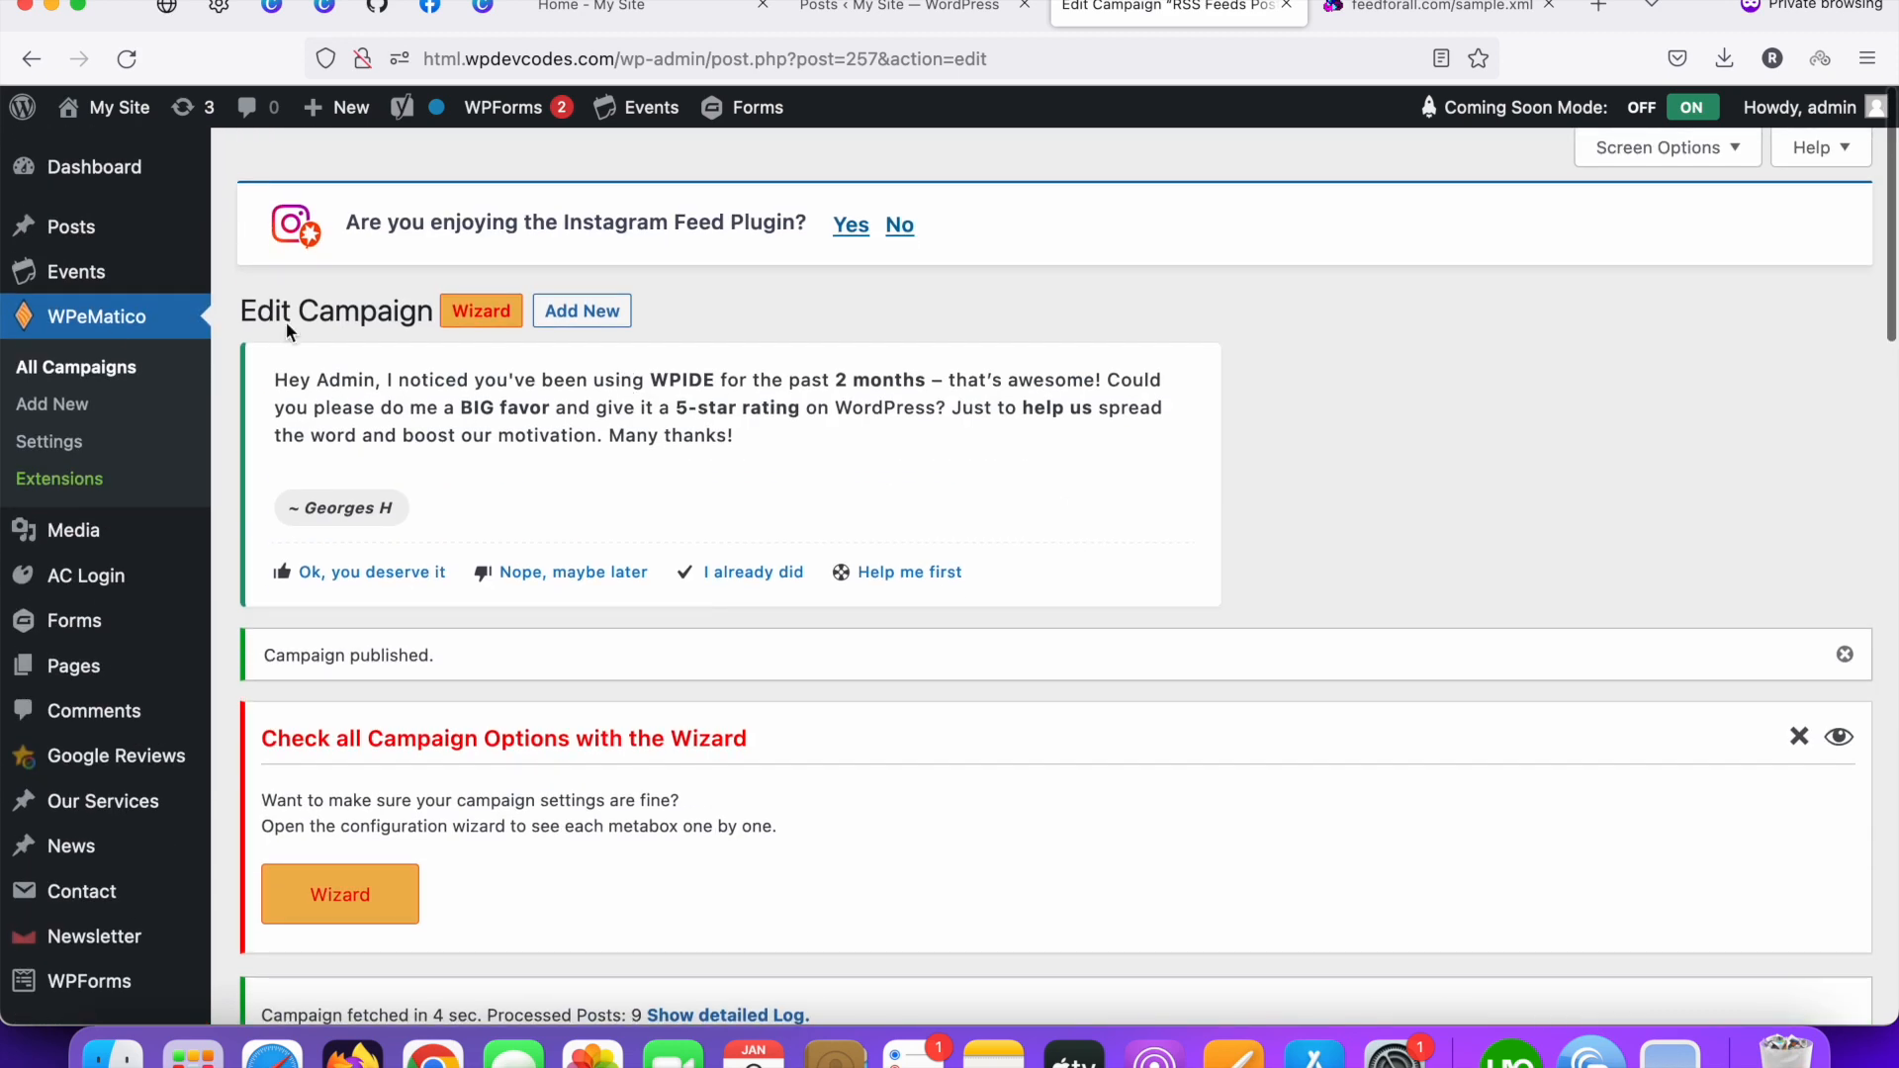
mouse_move(95, 316)
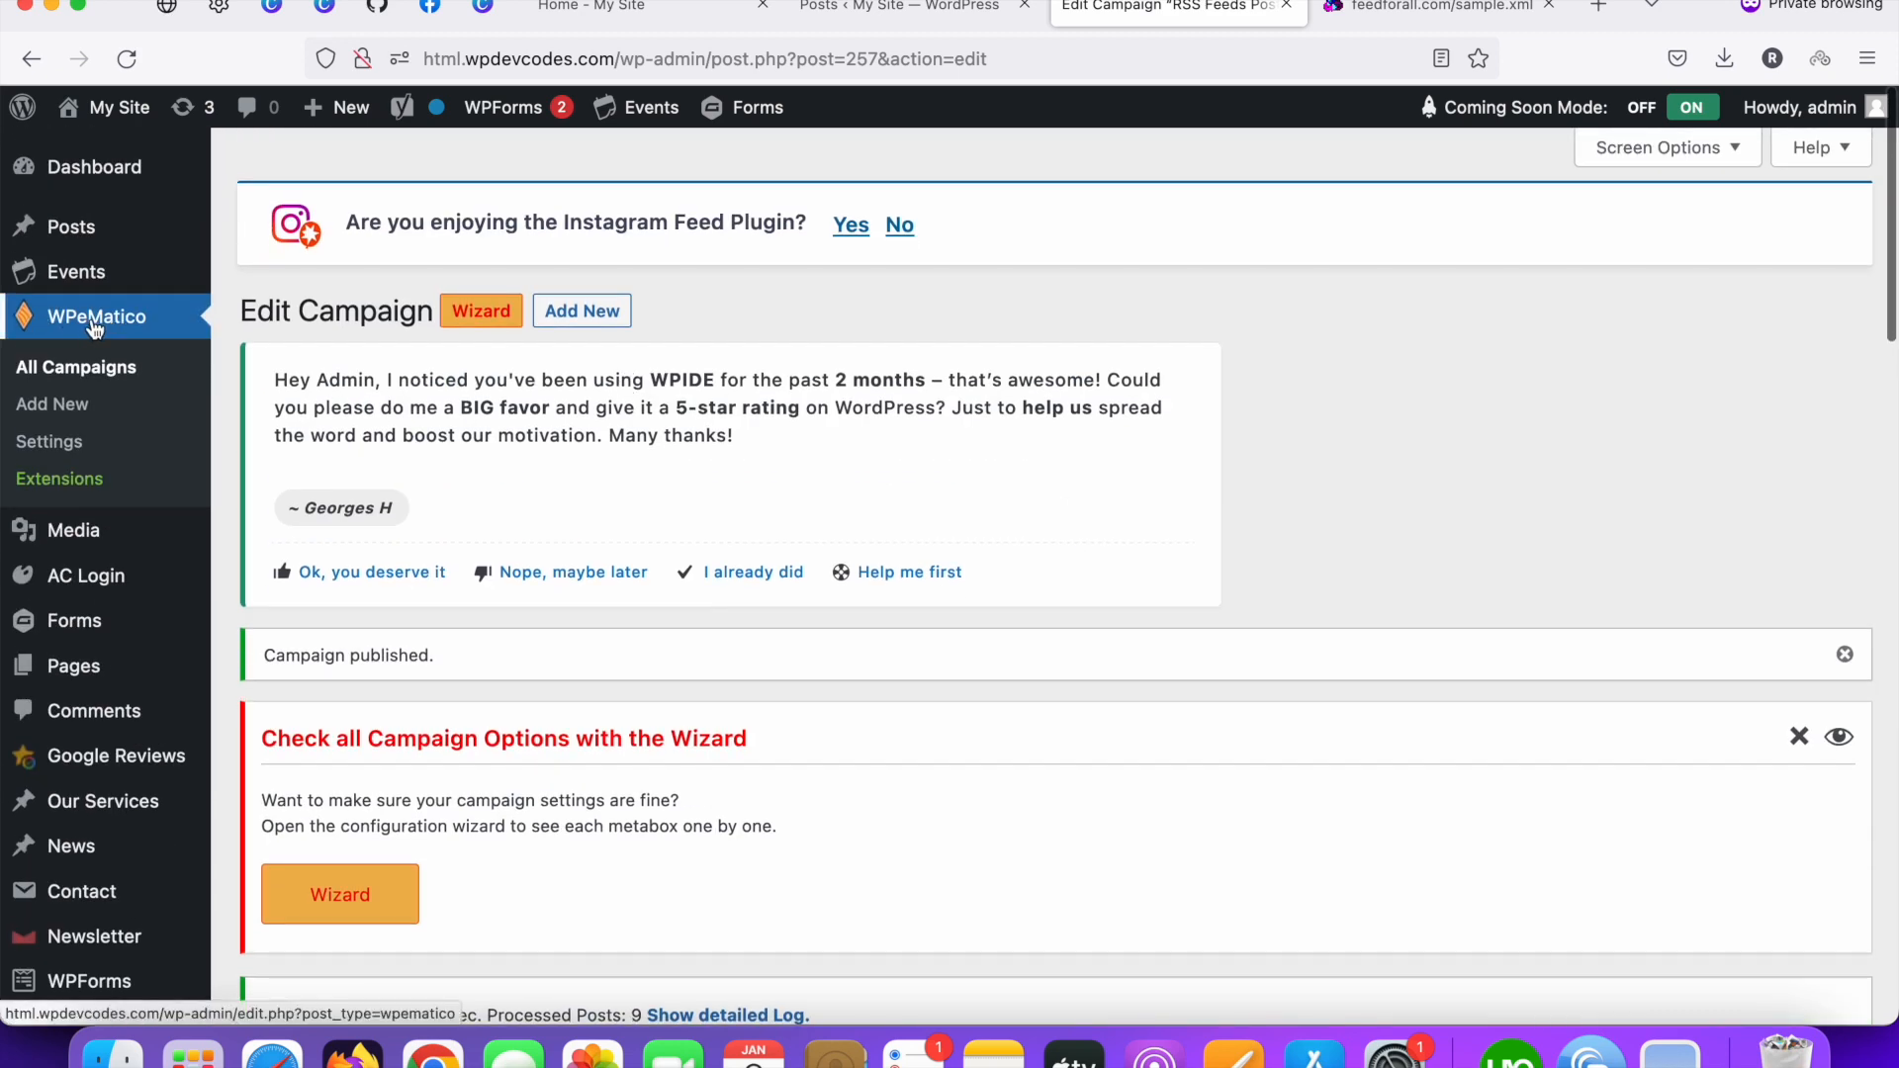
Step: Show the WPeMatico campaigns list with RSS Feeds Post's 4-second last run and 9 posts
click(75, 367)
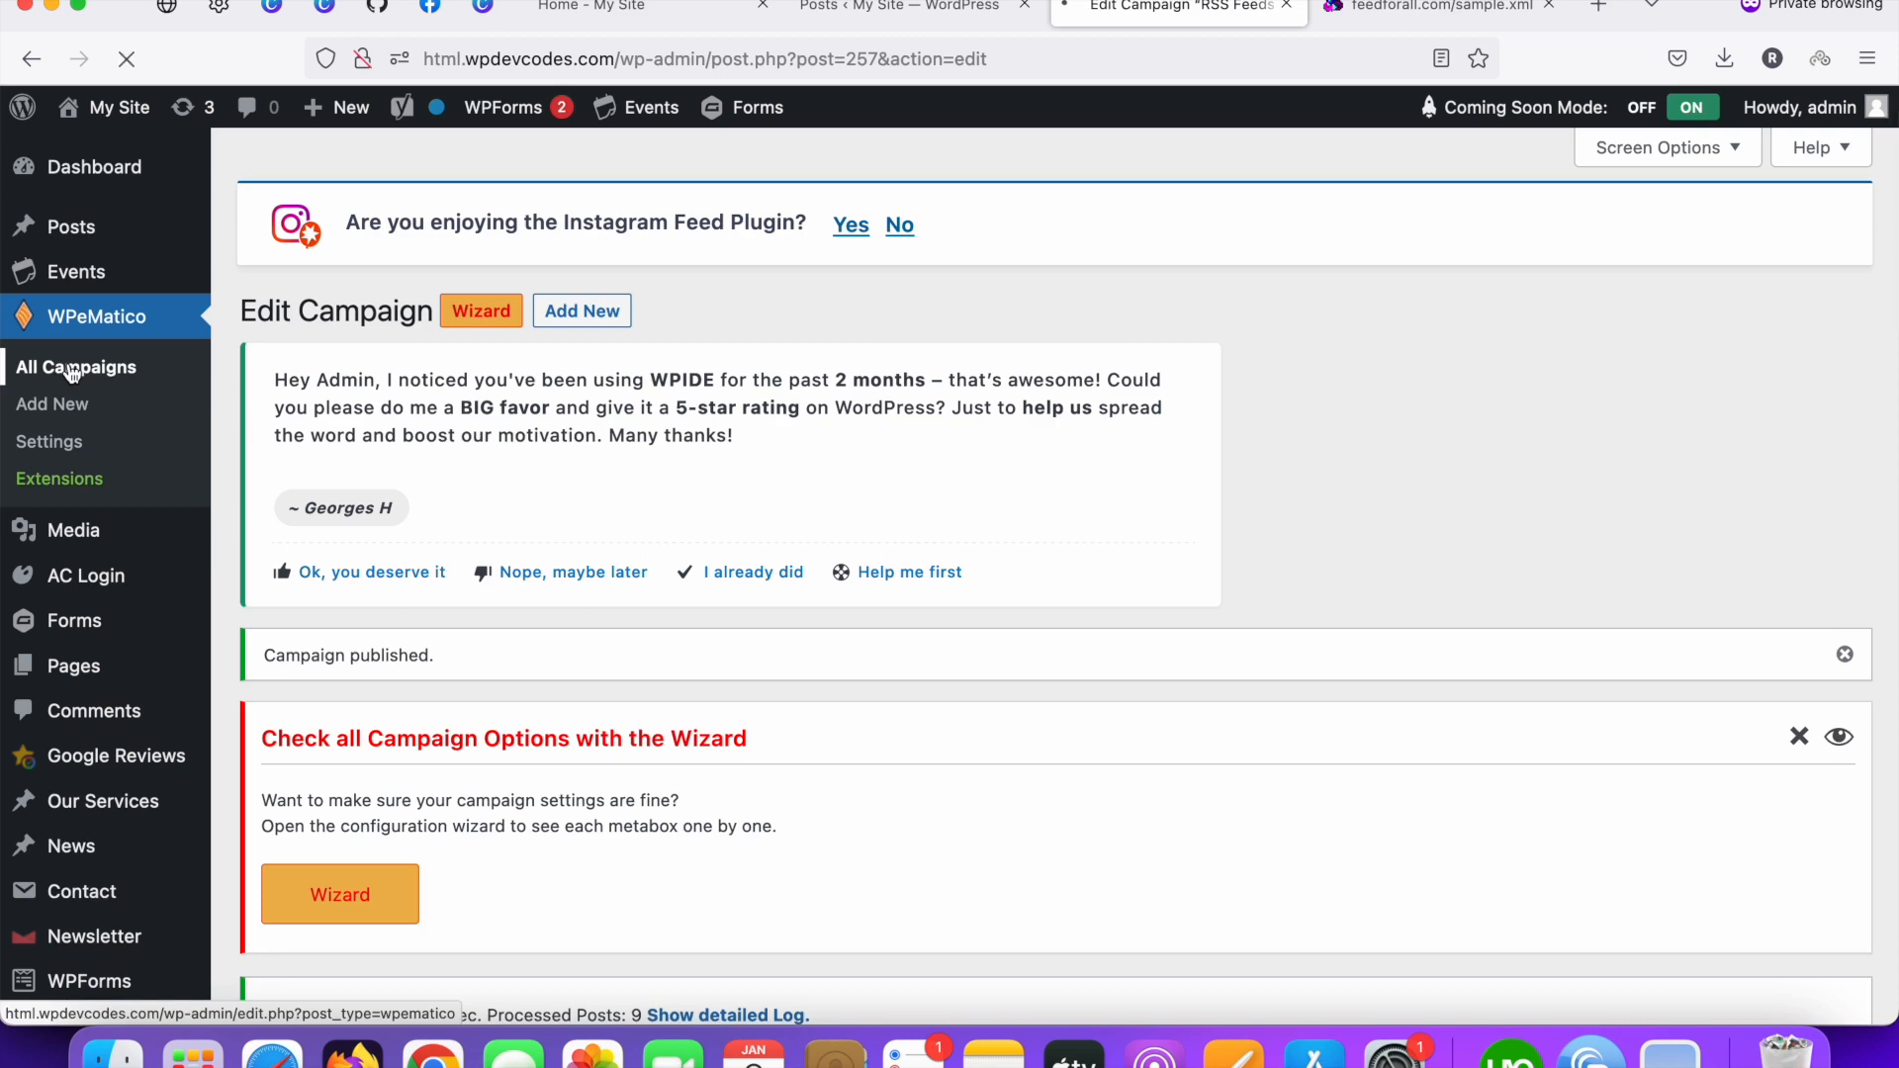
click(75, 367)
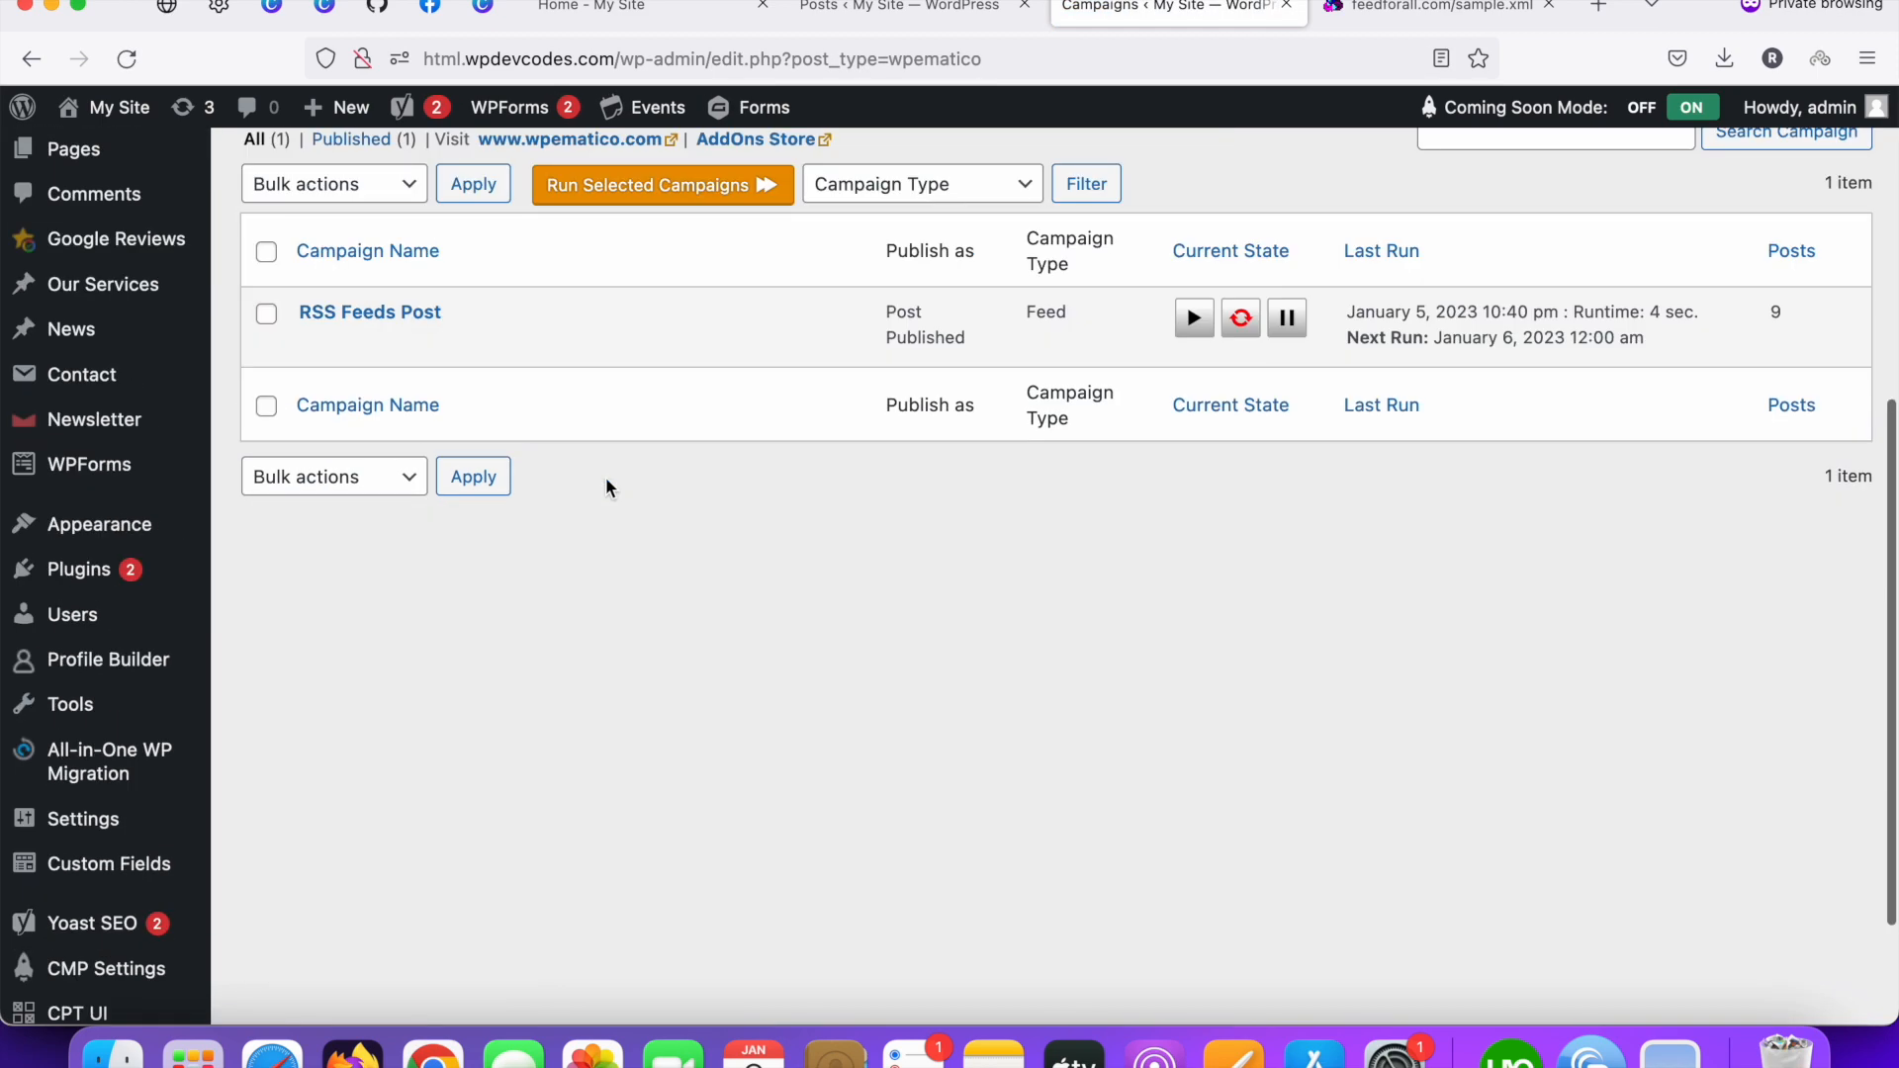
scroll(up, 3)
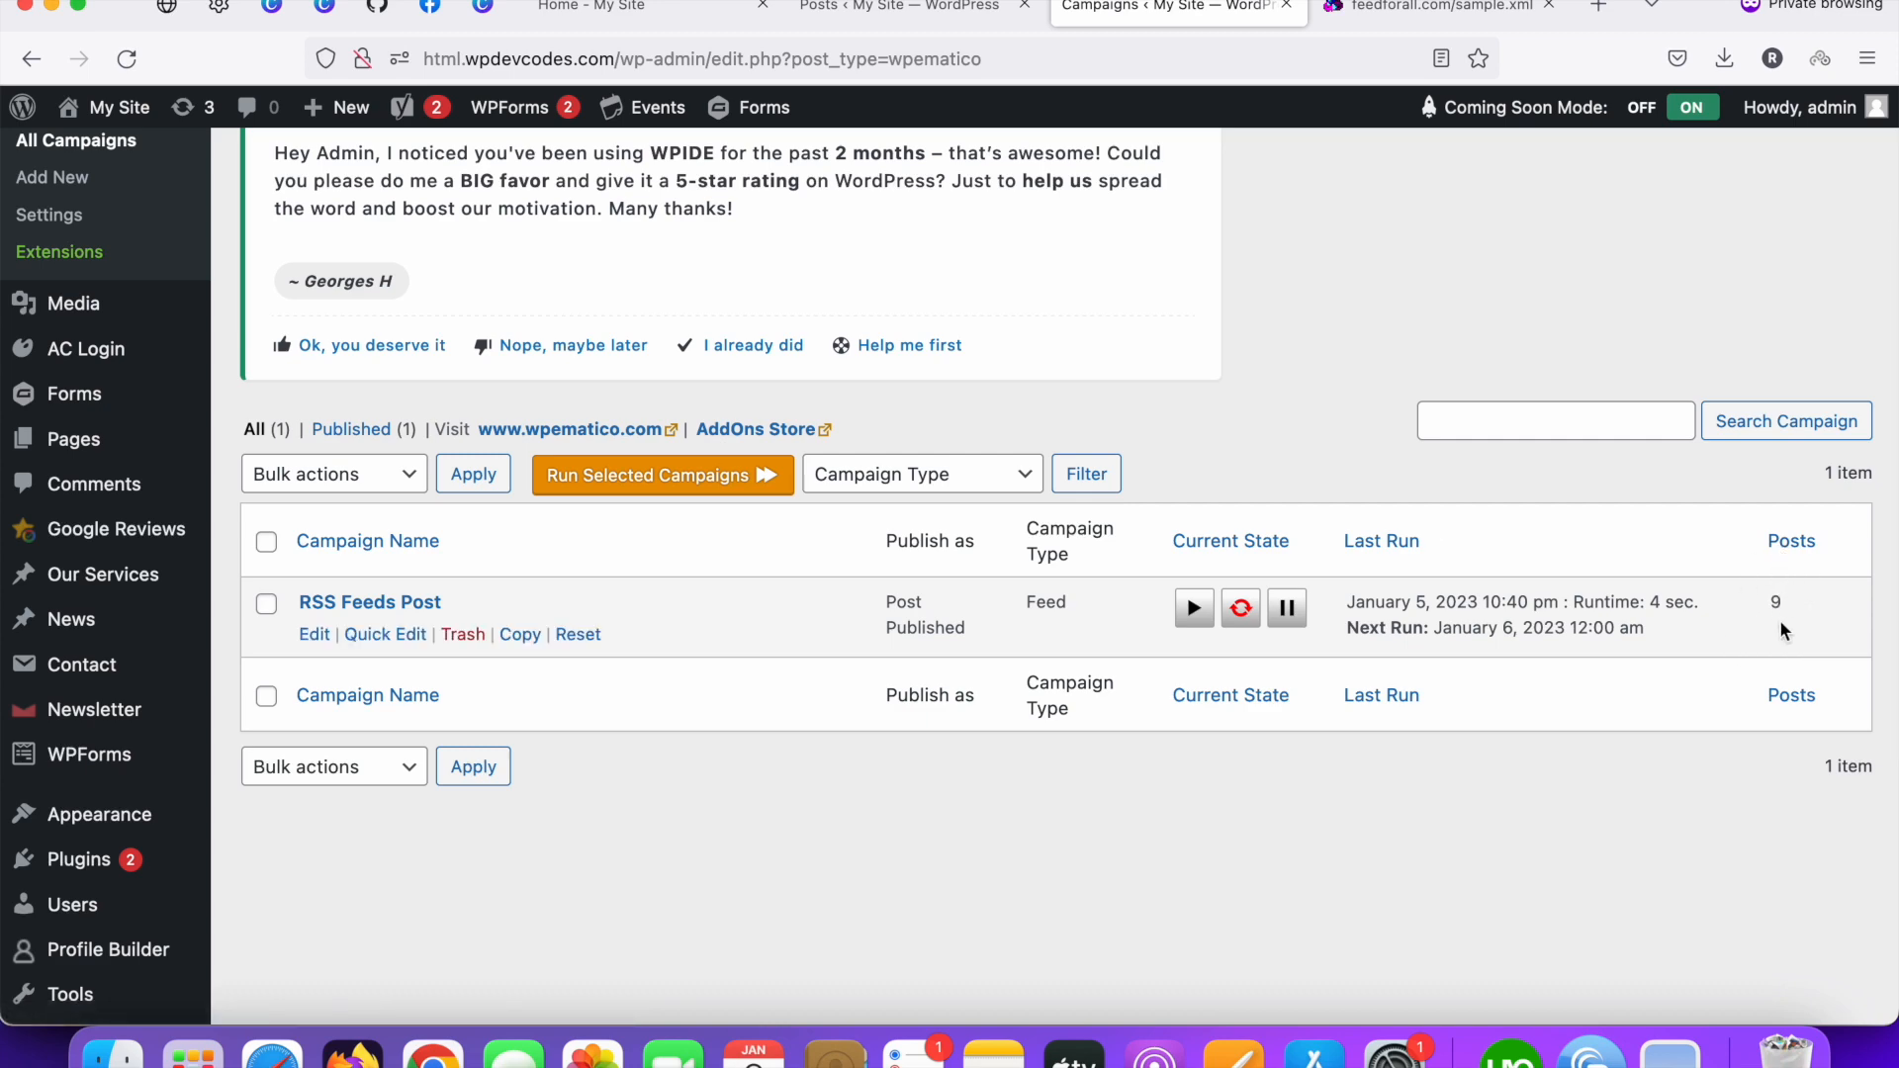
scroll(up, 3)
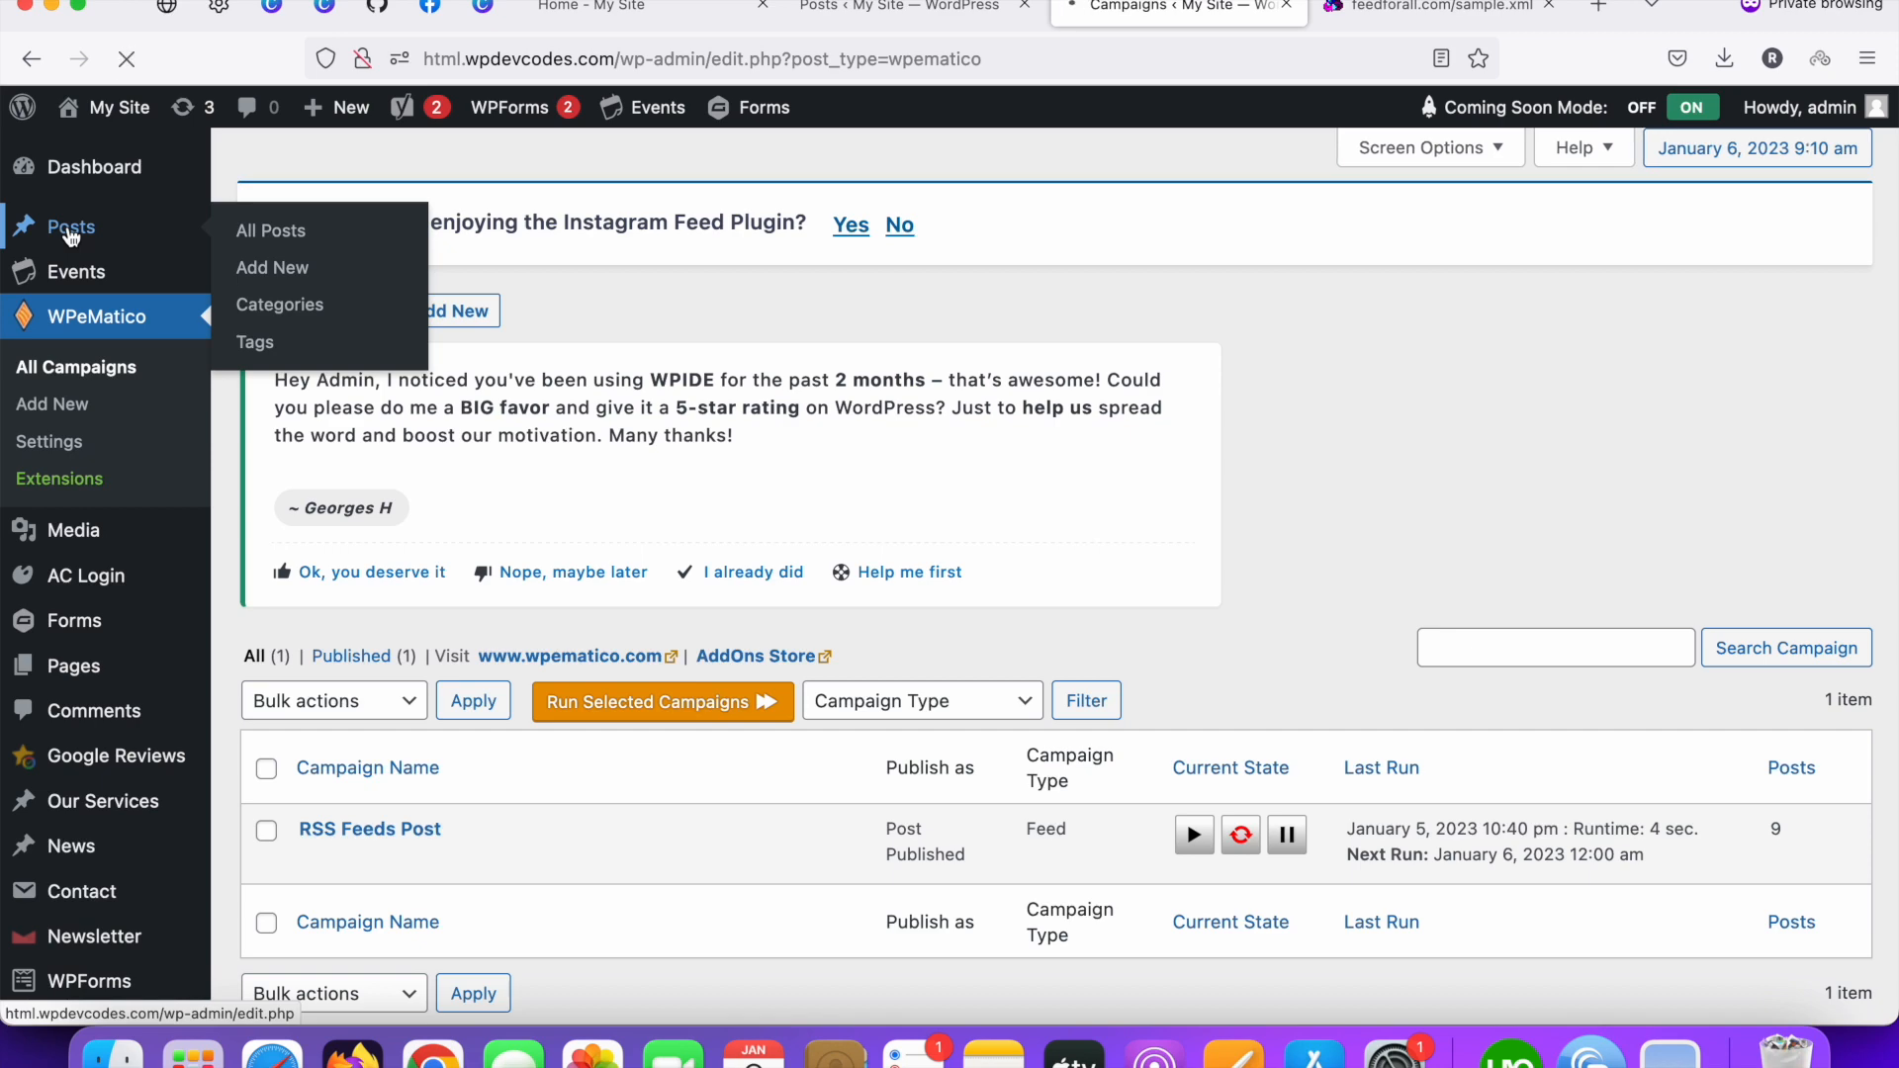
Step: Scroll through the nine published RSS Solutions posts, then bring forward the sample.xml feed tab
click(269, 230)
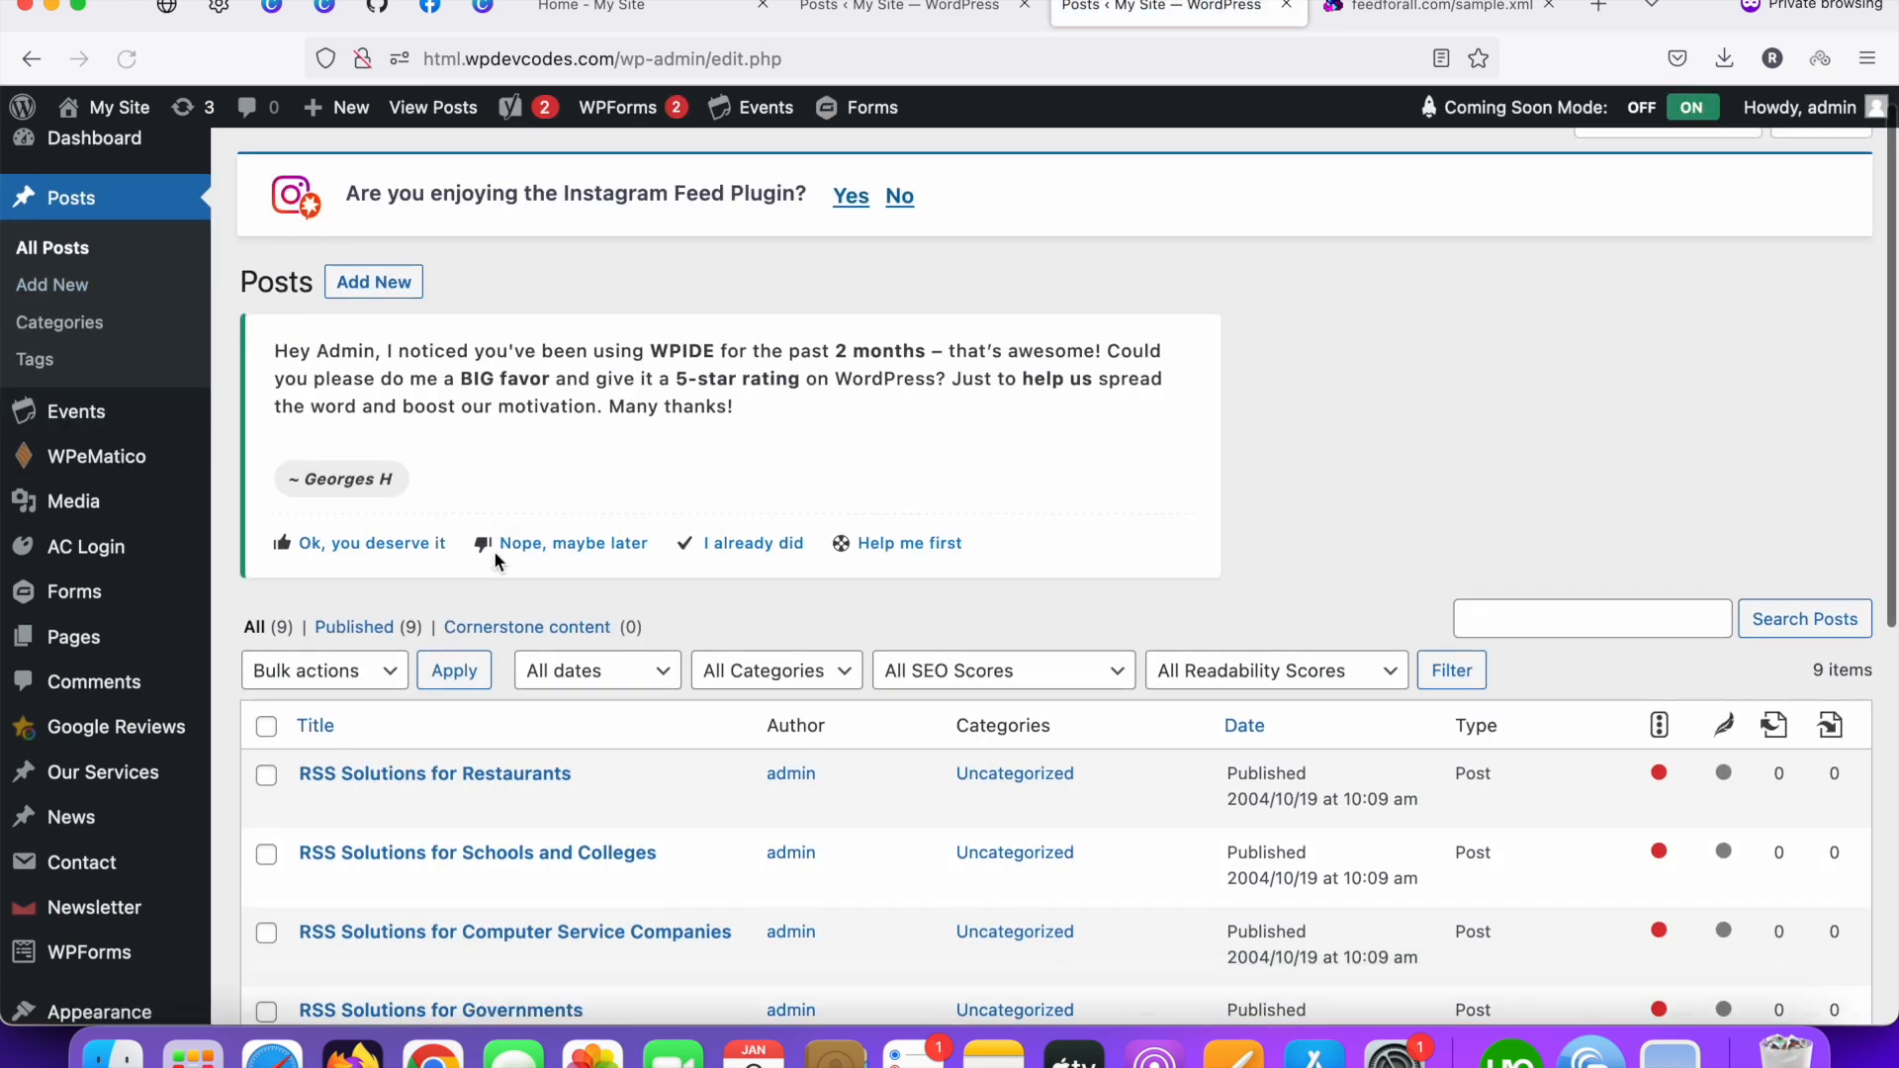
scroll(down, 3)
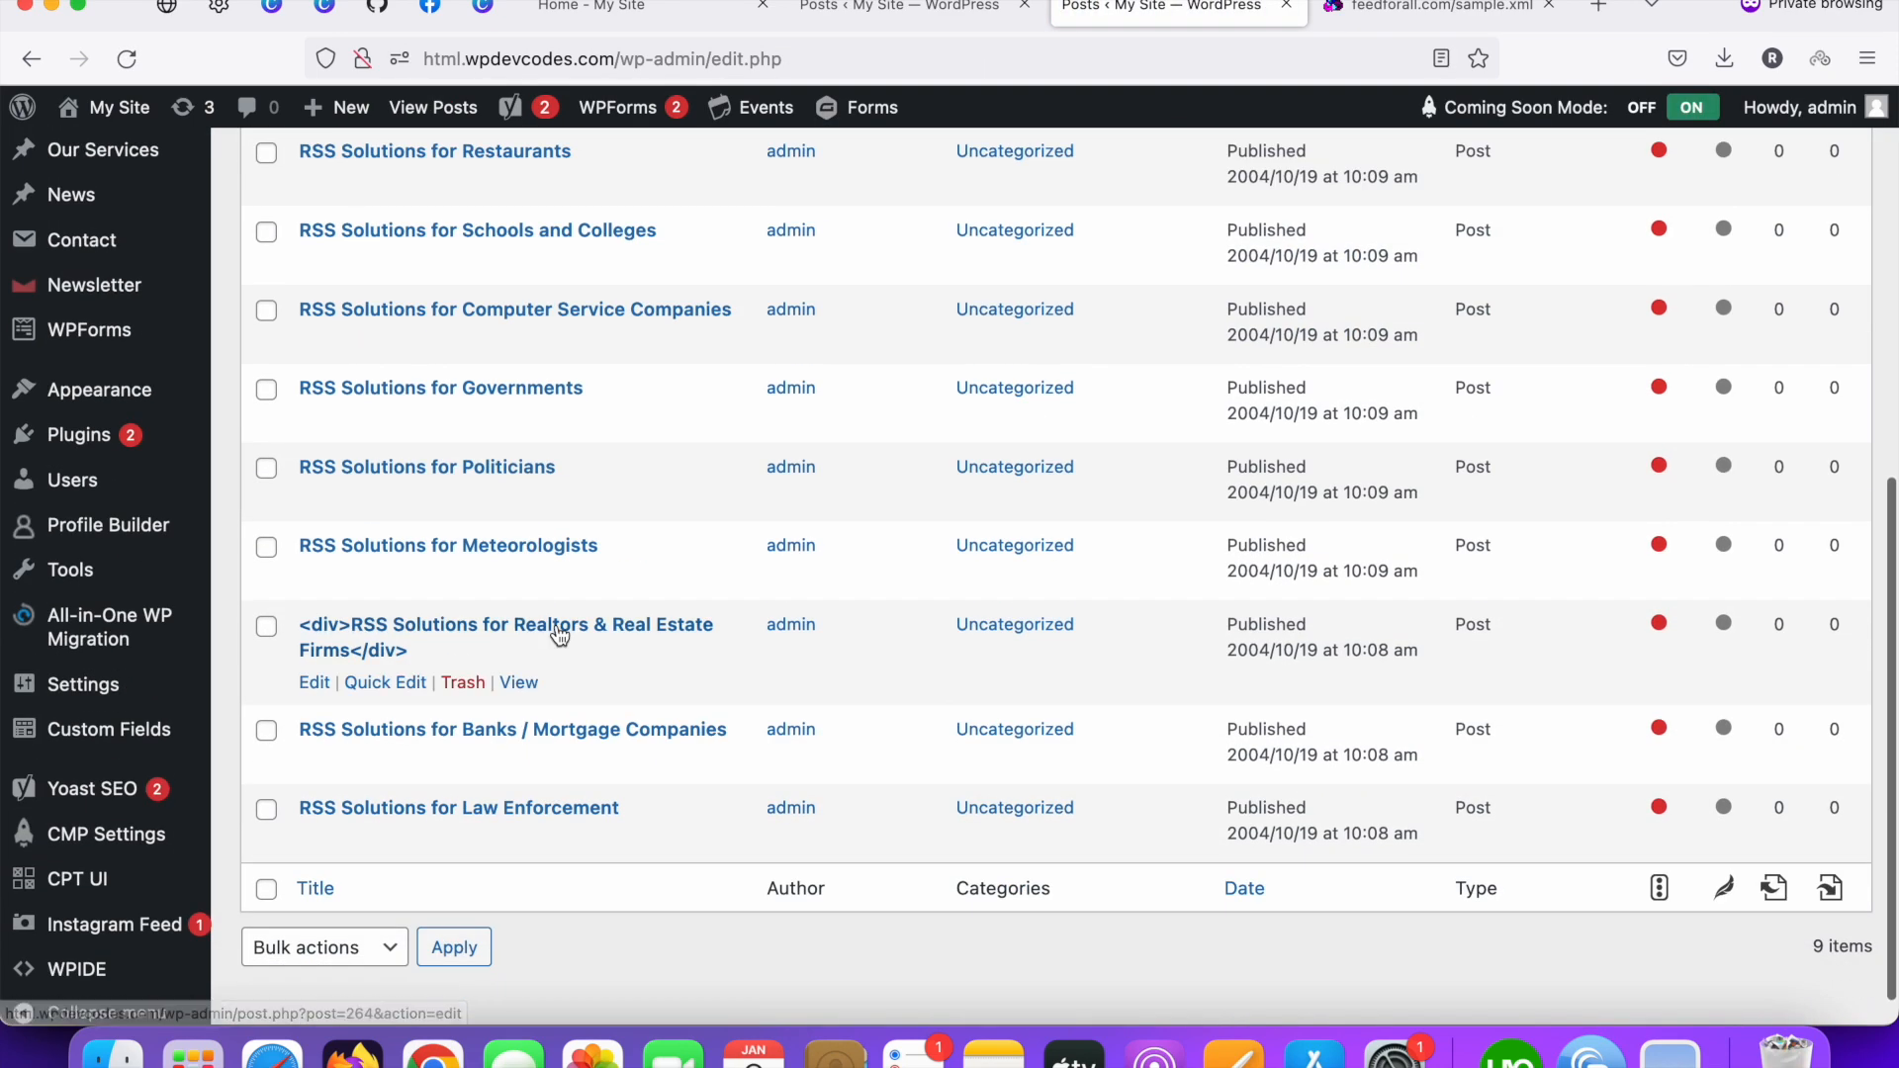
scroll(up, 3)
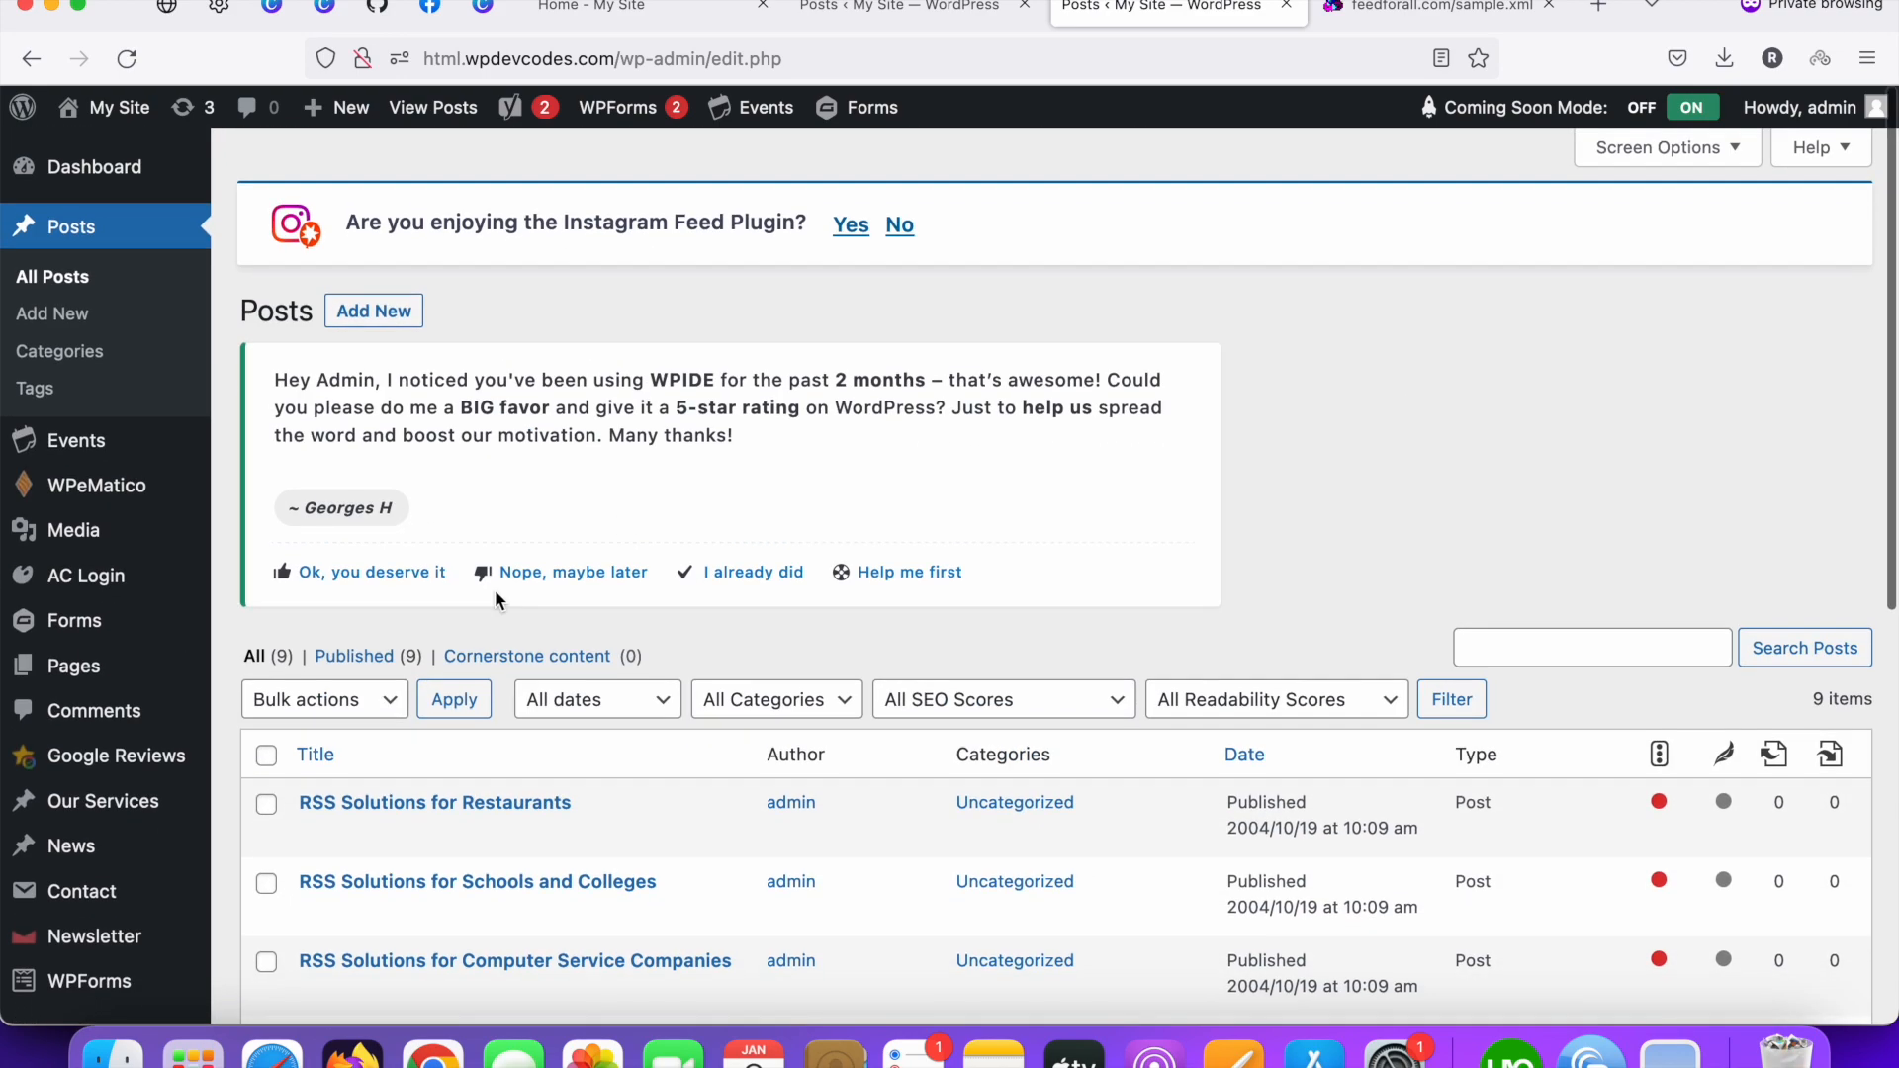
scroll(down, 3)
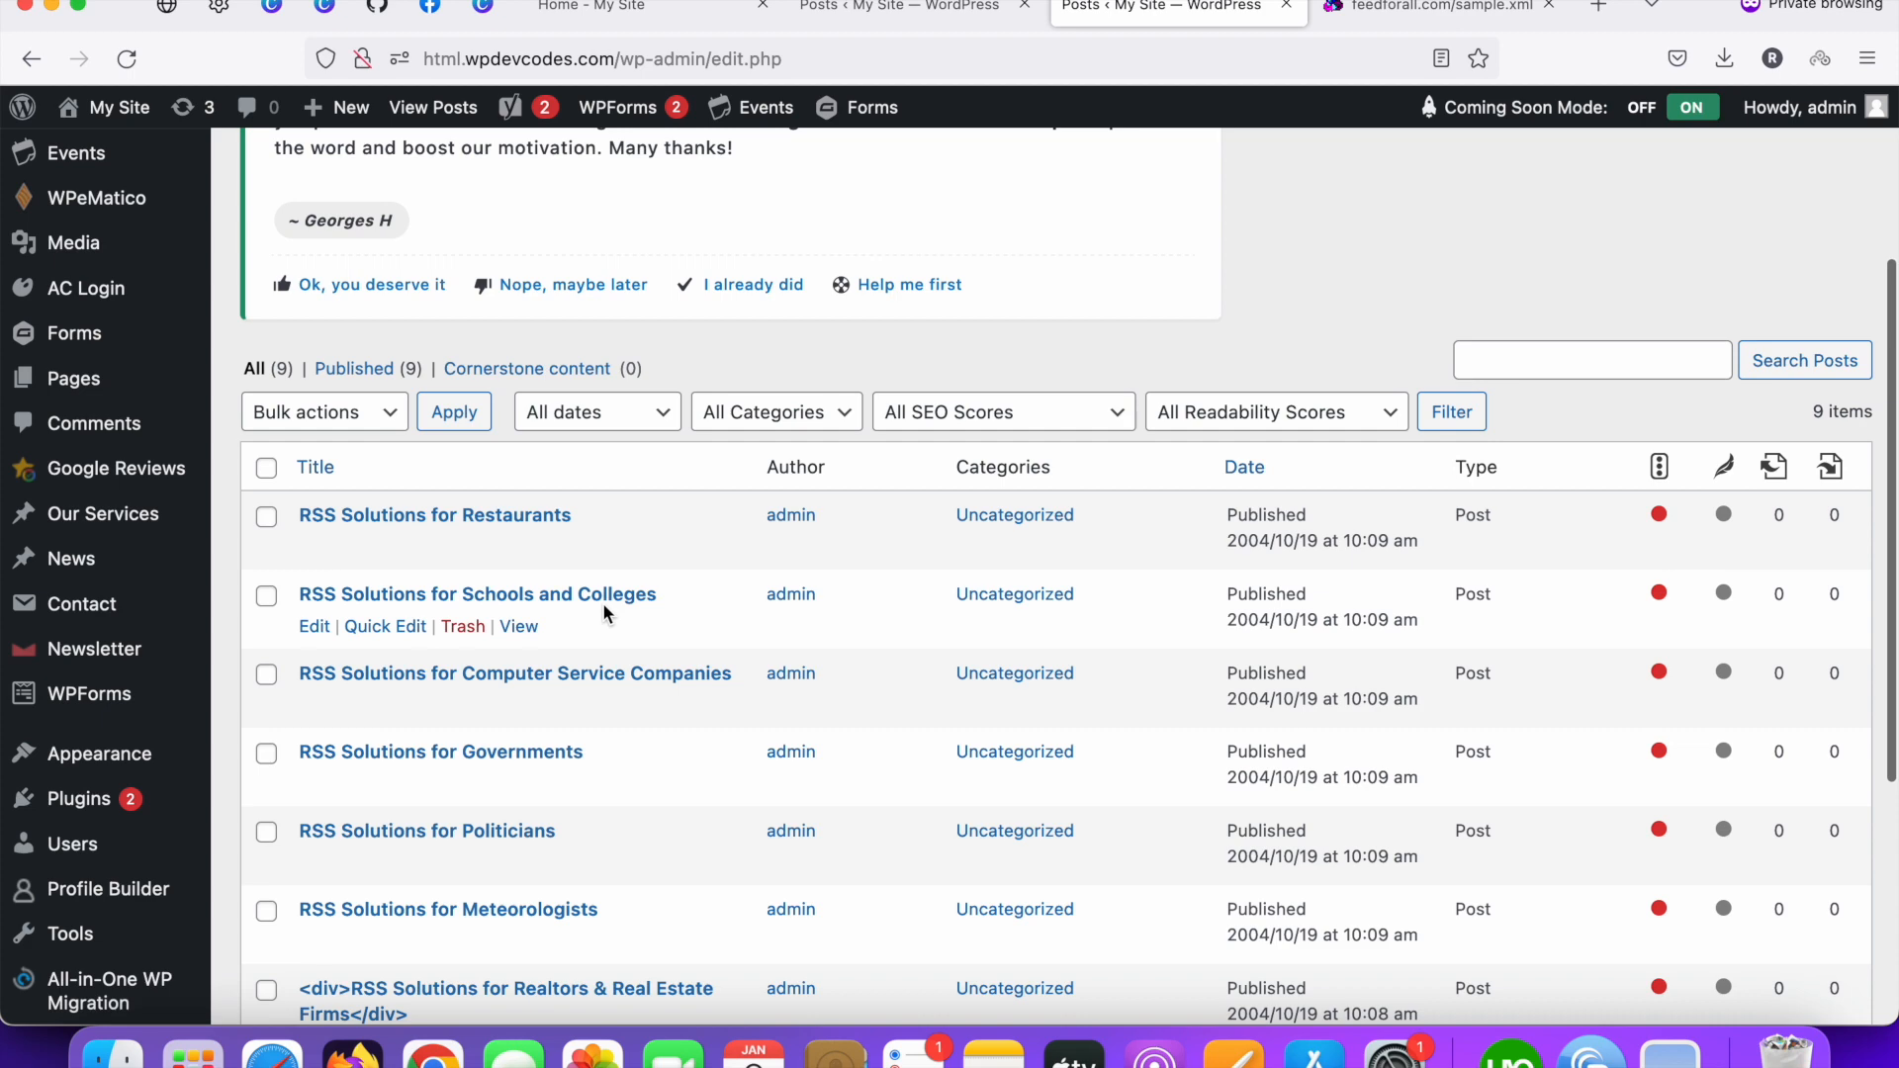
scroll(down, 3)
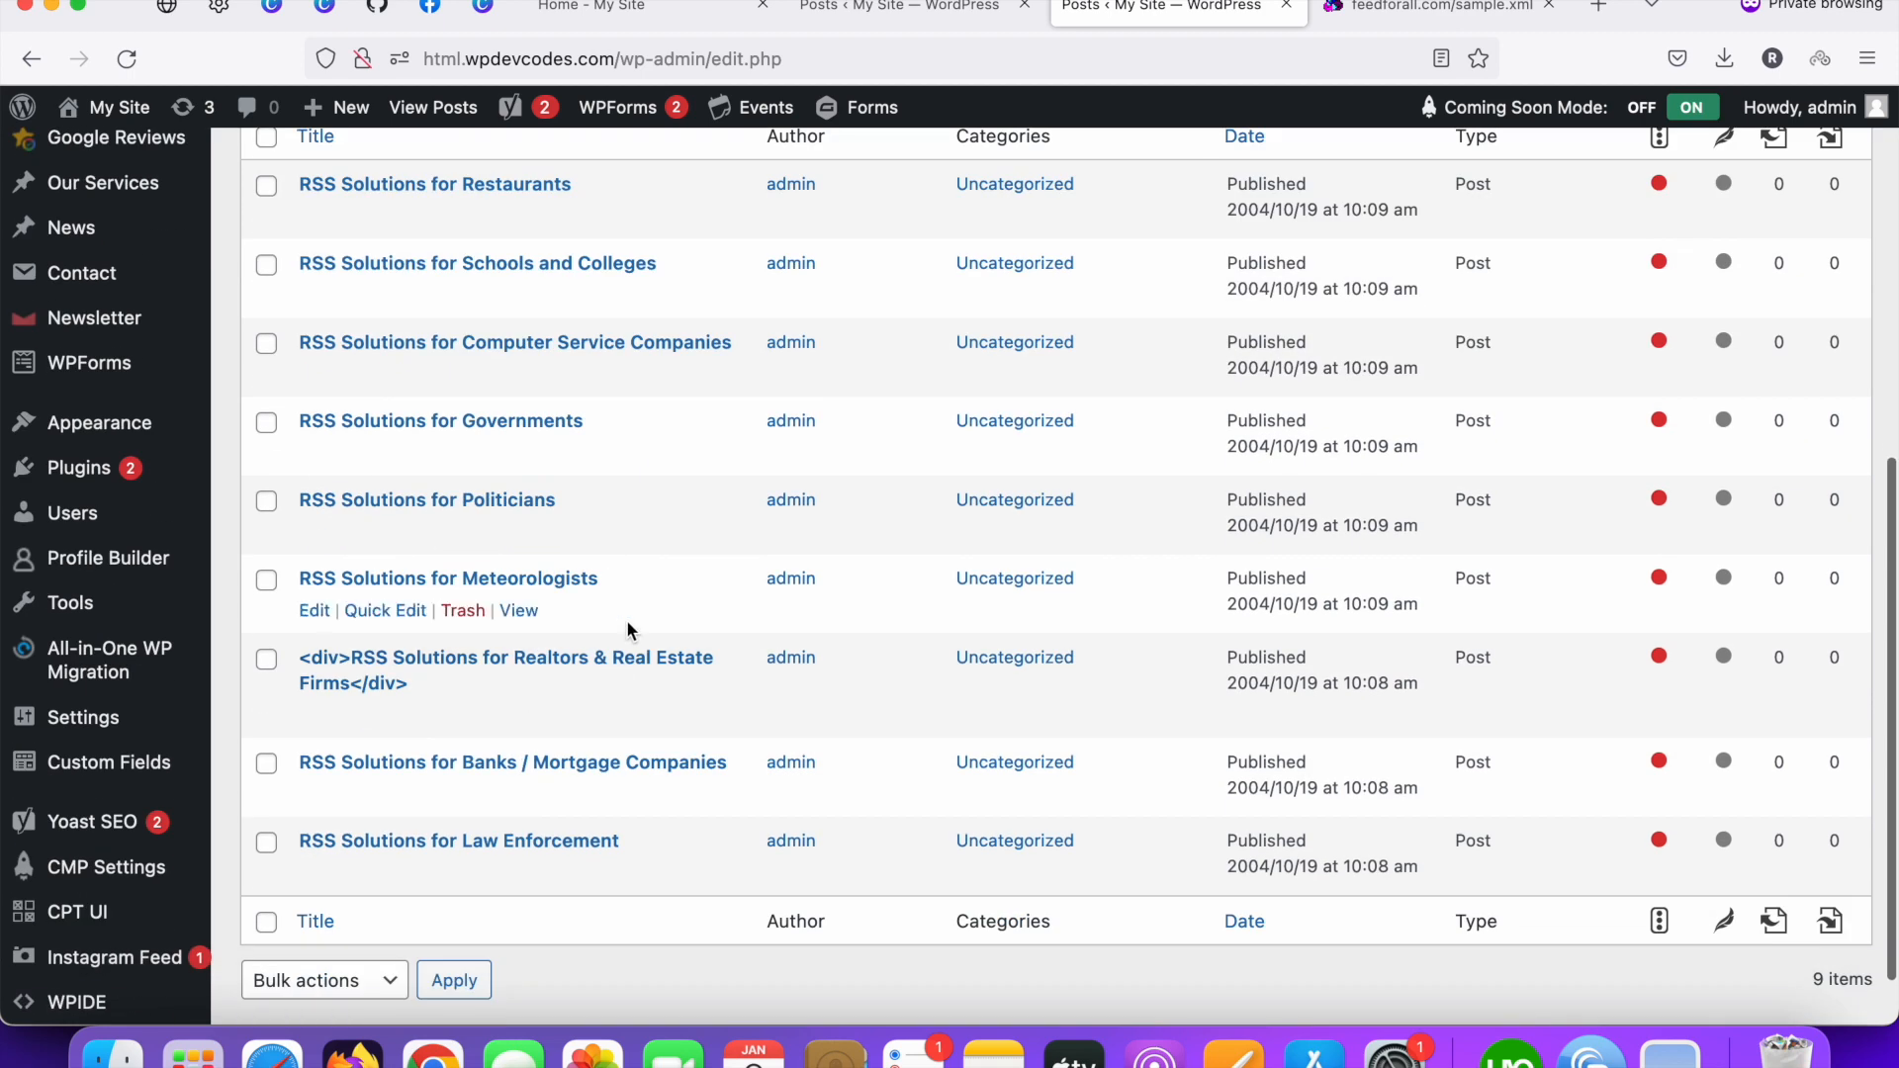
click(1435, 6)
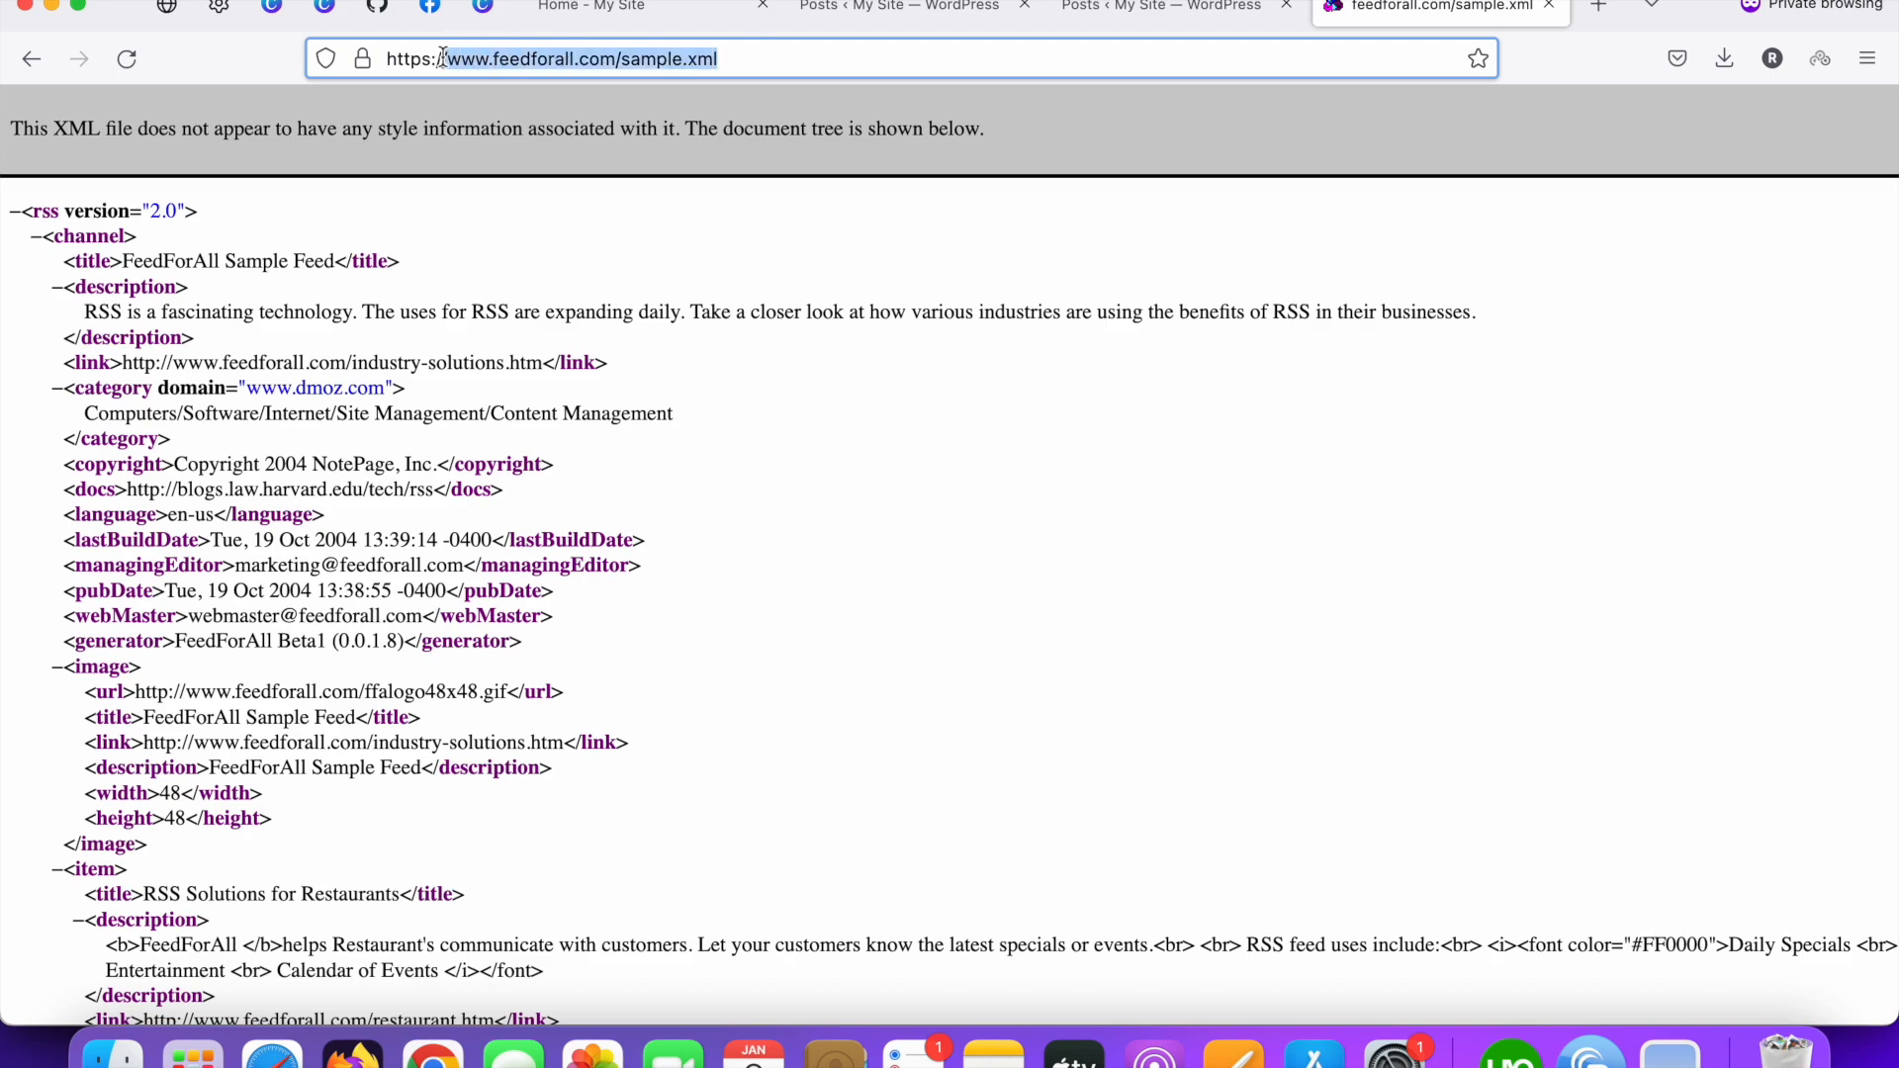
mouse_move(642, 168)
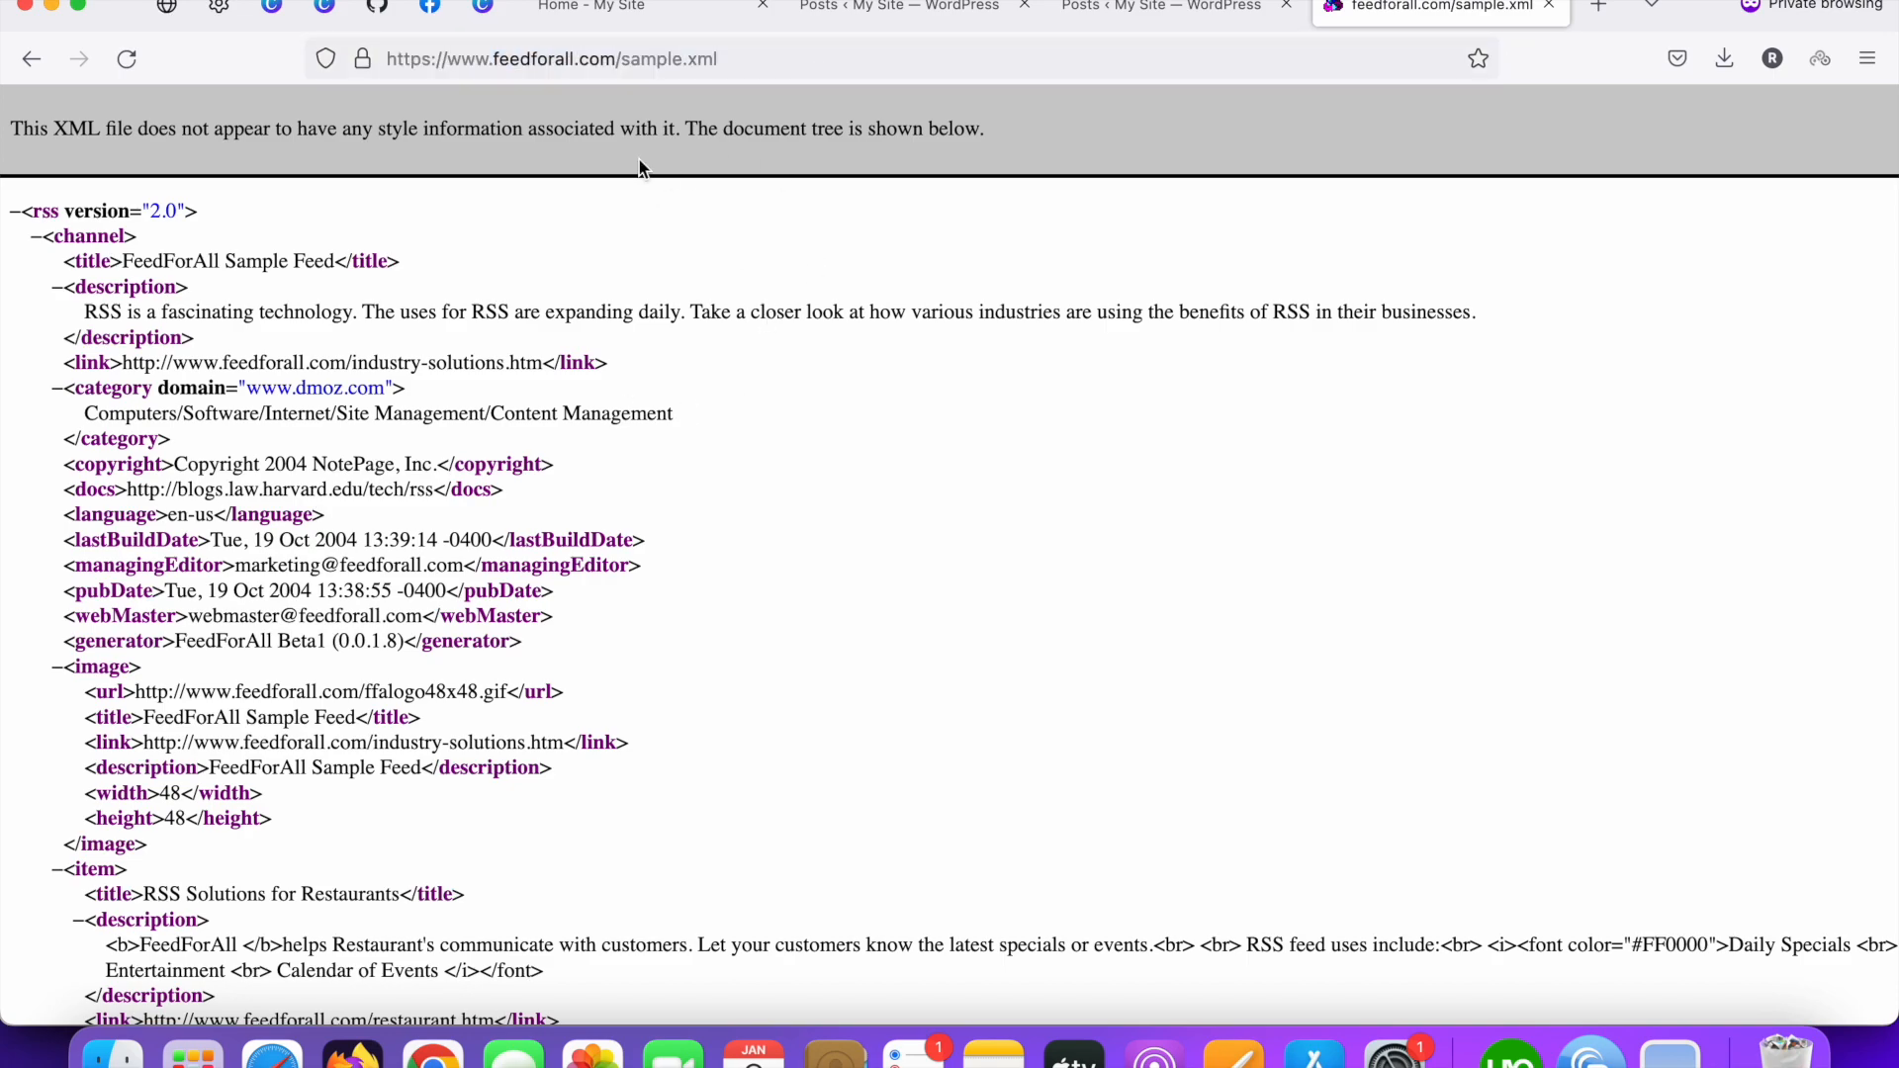
Step: Compare the sample.xml items, through the final Law Enforcement item, against the nine imported posts
scroll(down, 3)
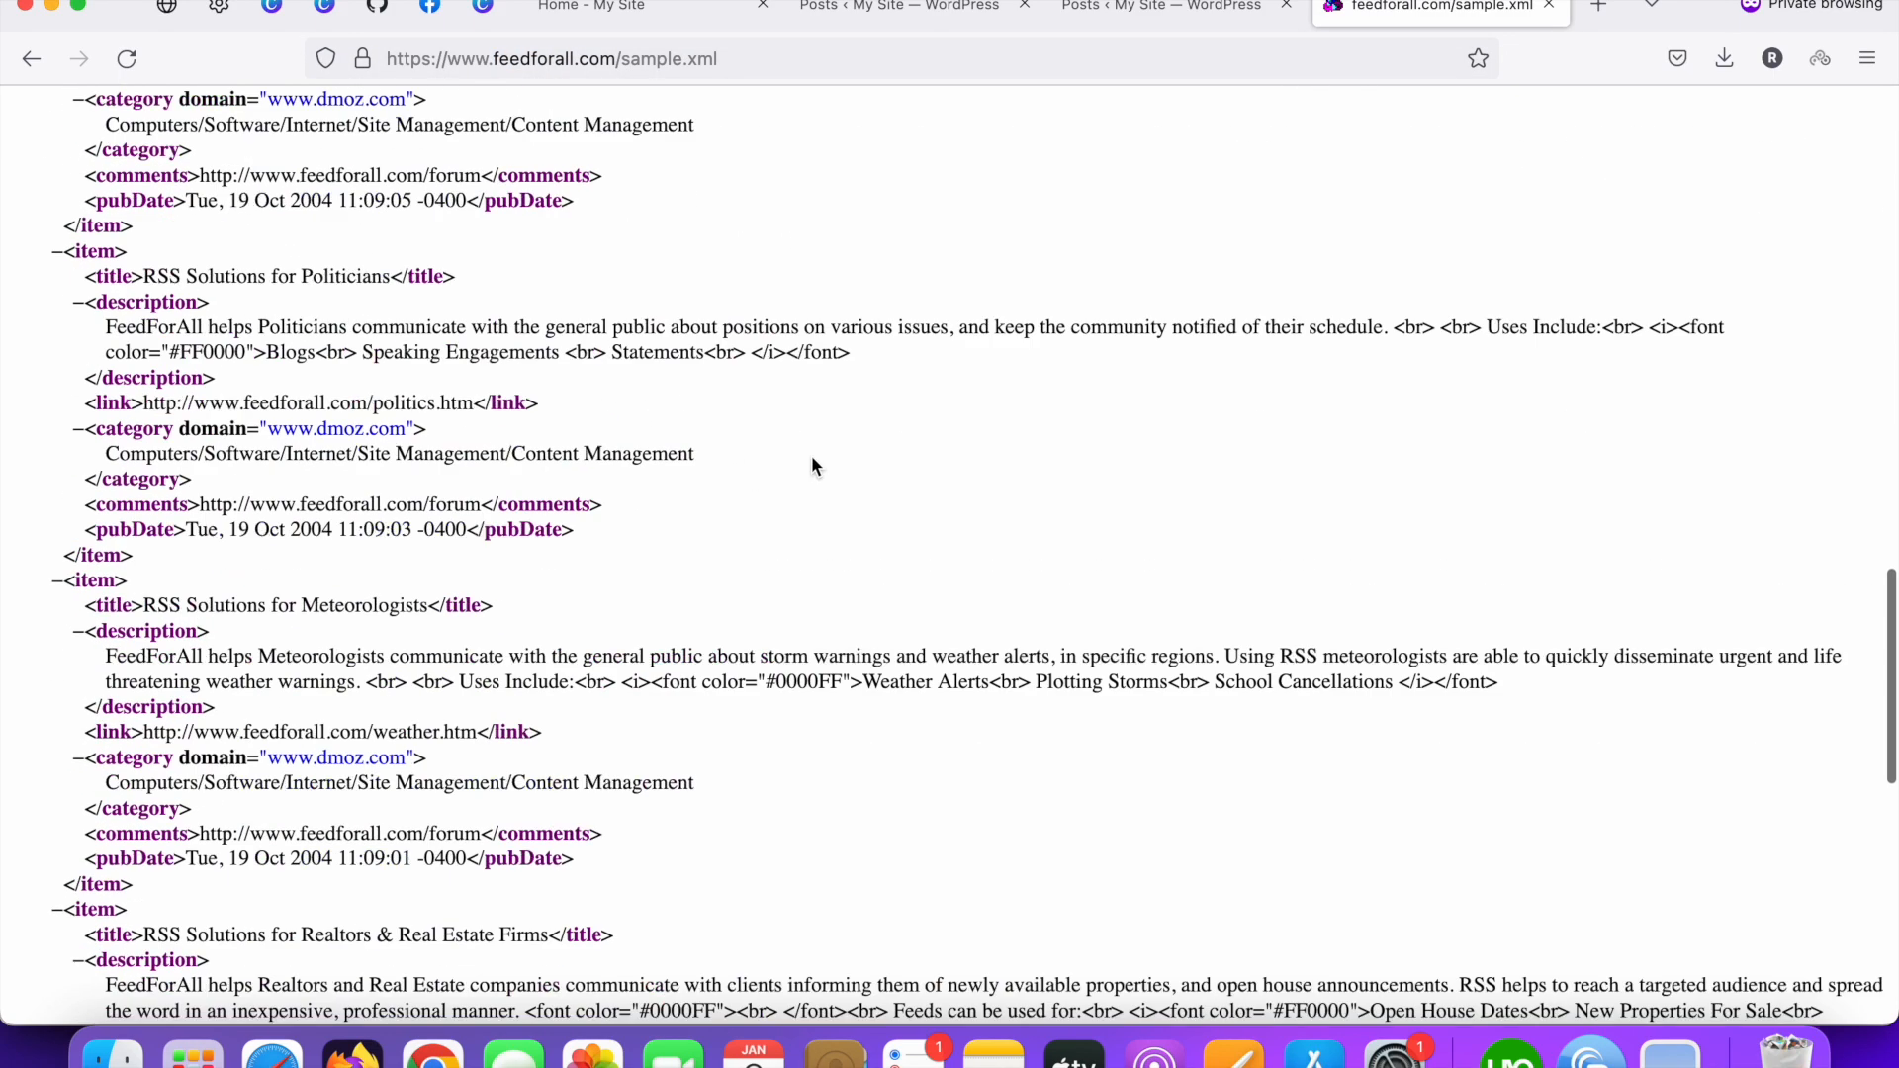
click(1174, 6)
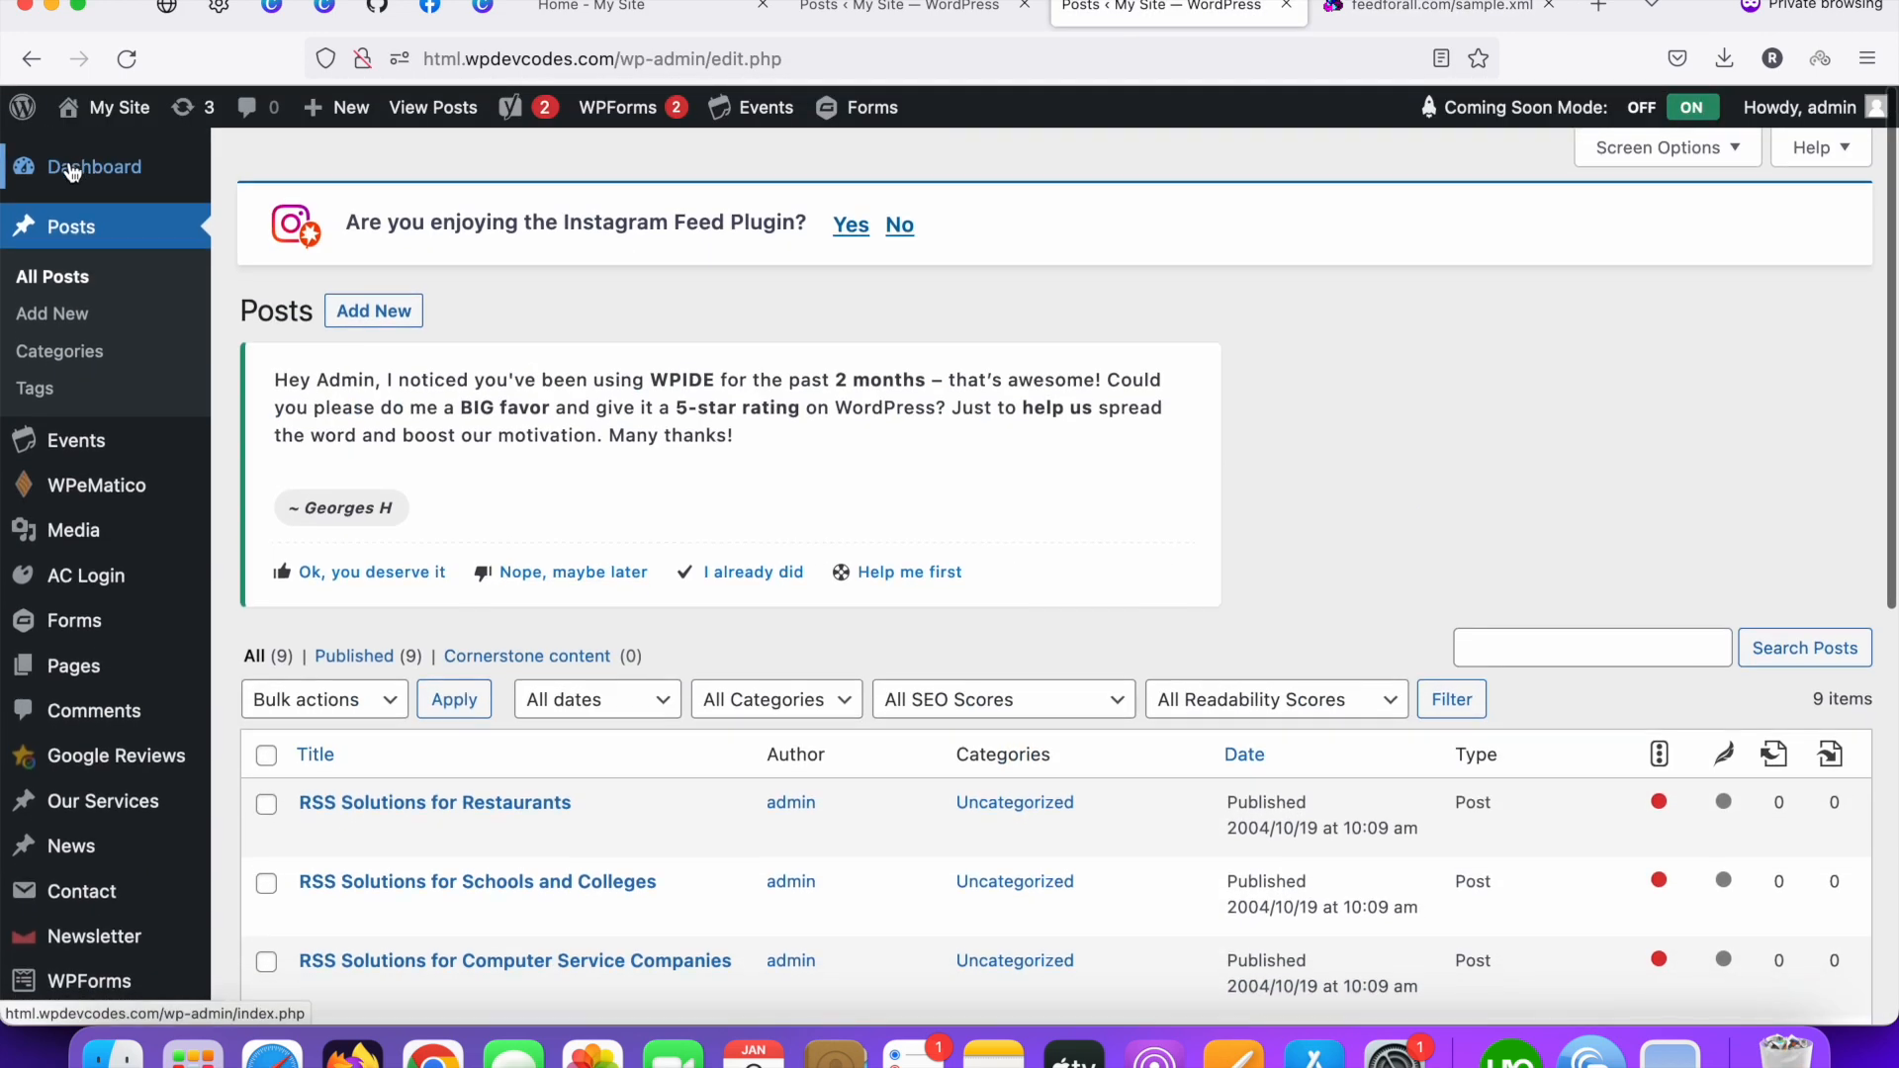
click(1429, 7)
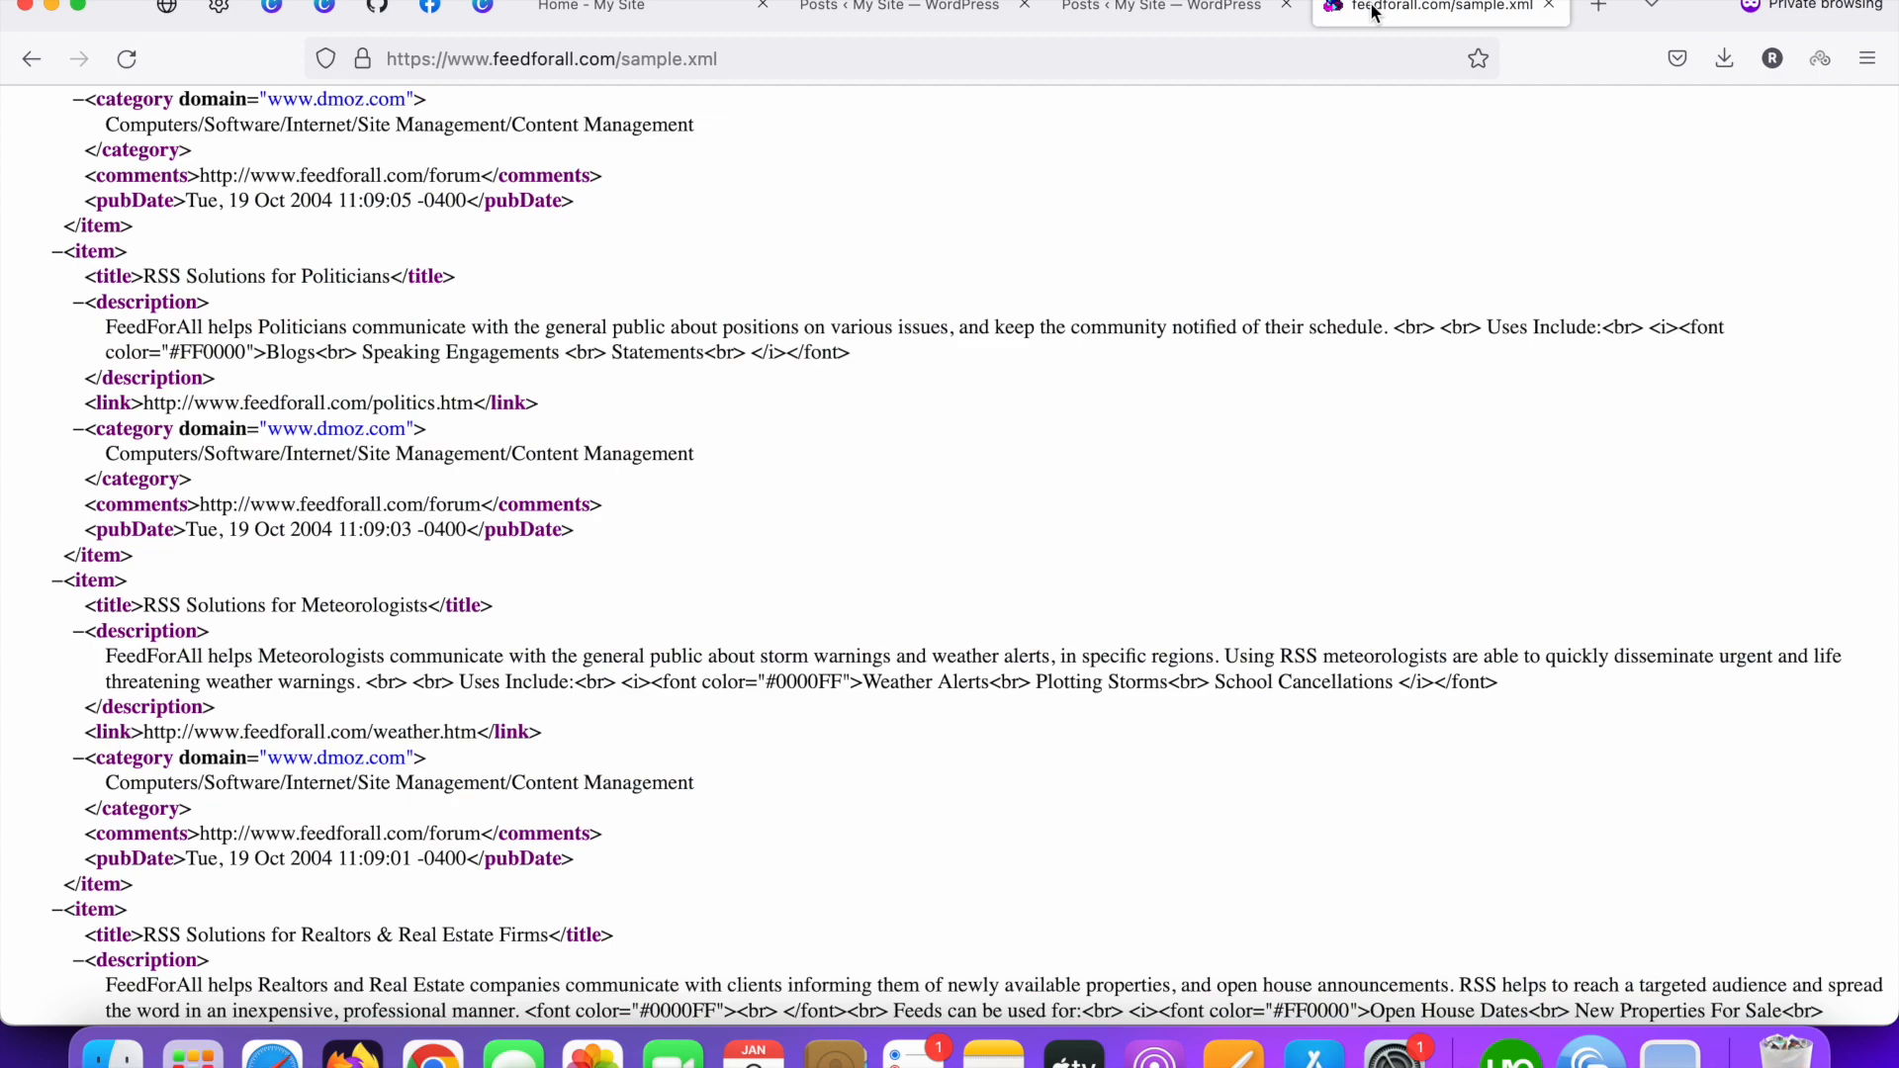
scroll(up, 3)
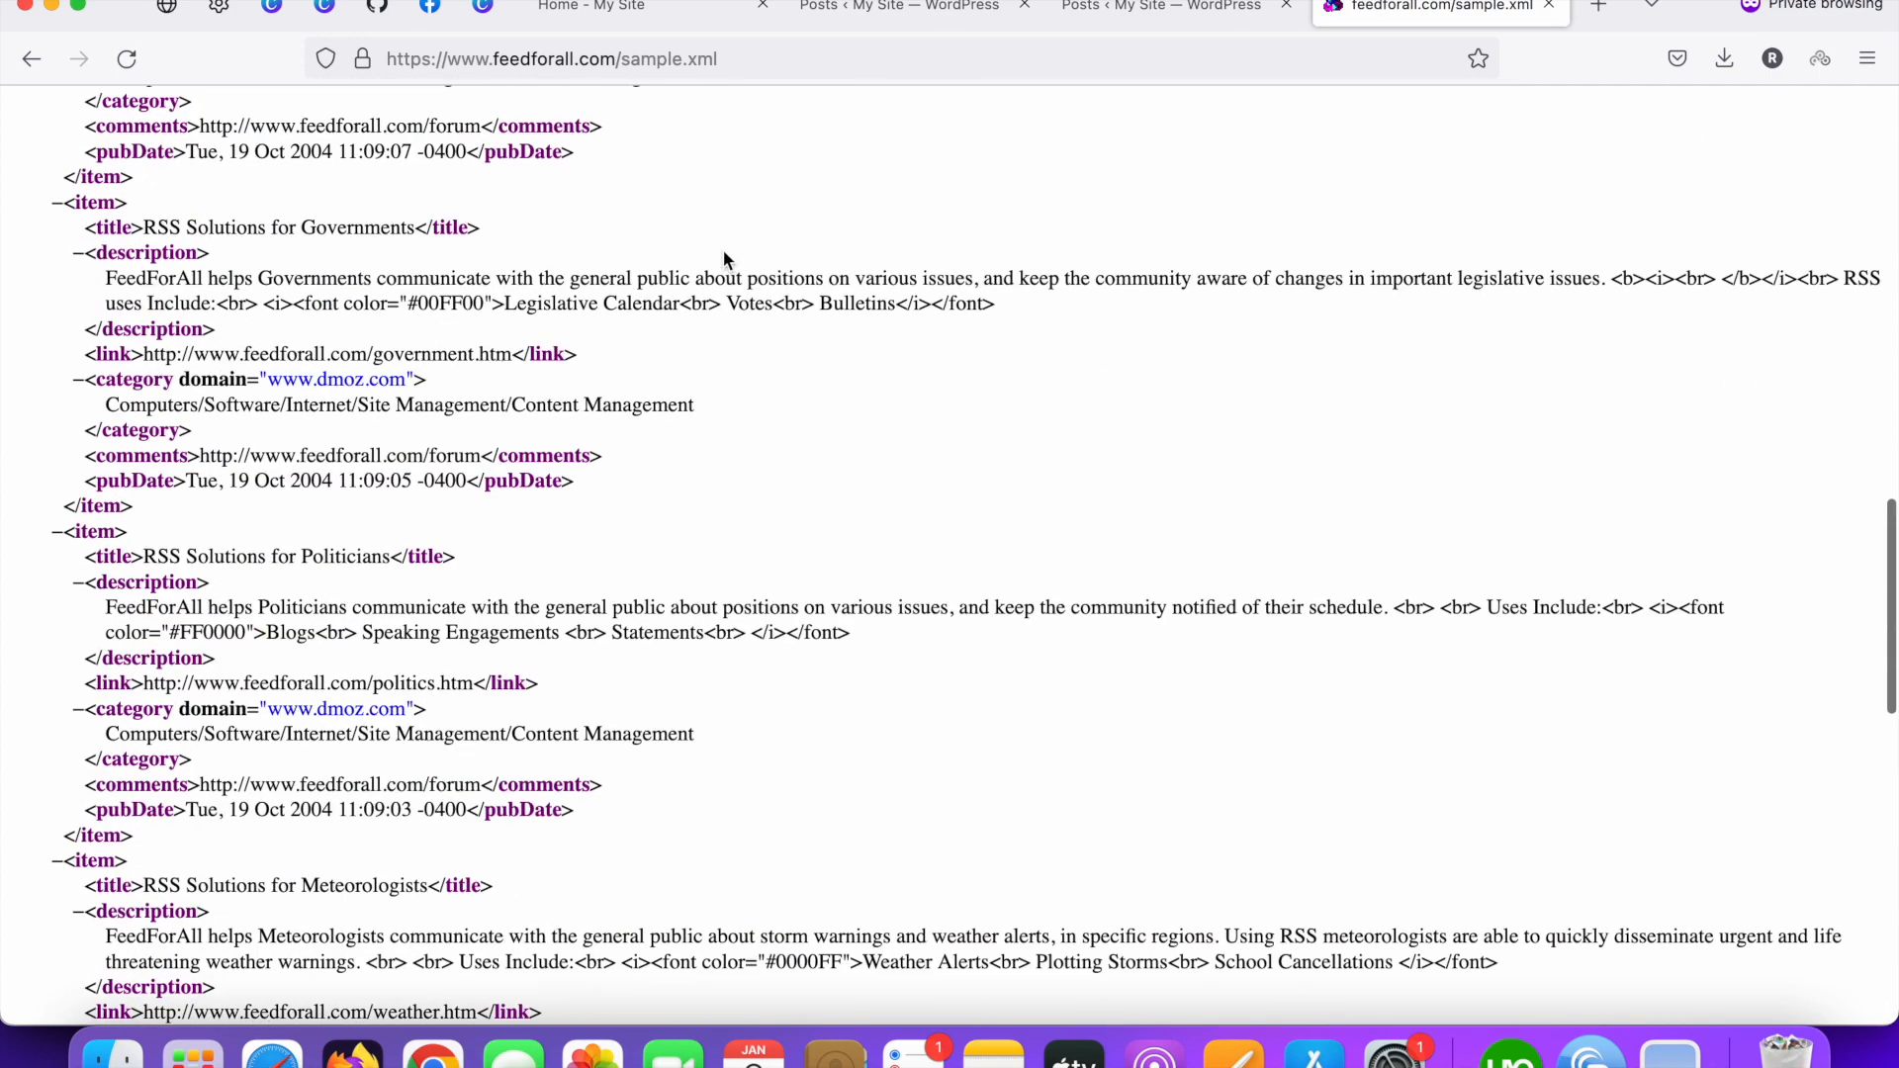
scroll(down, 3)
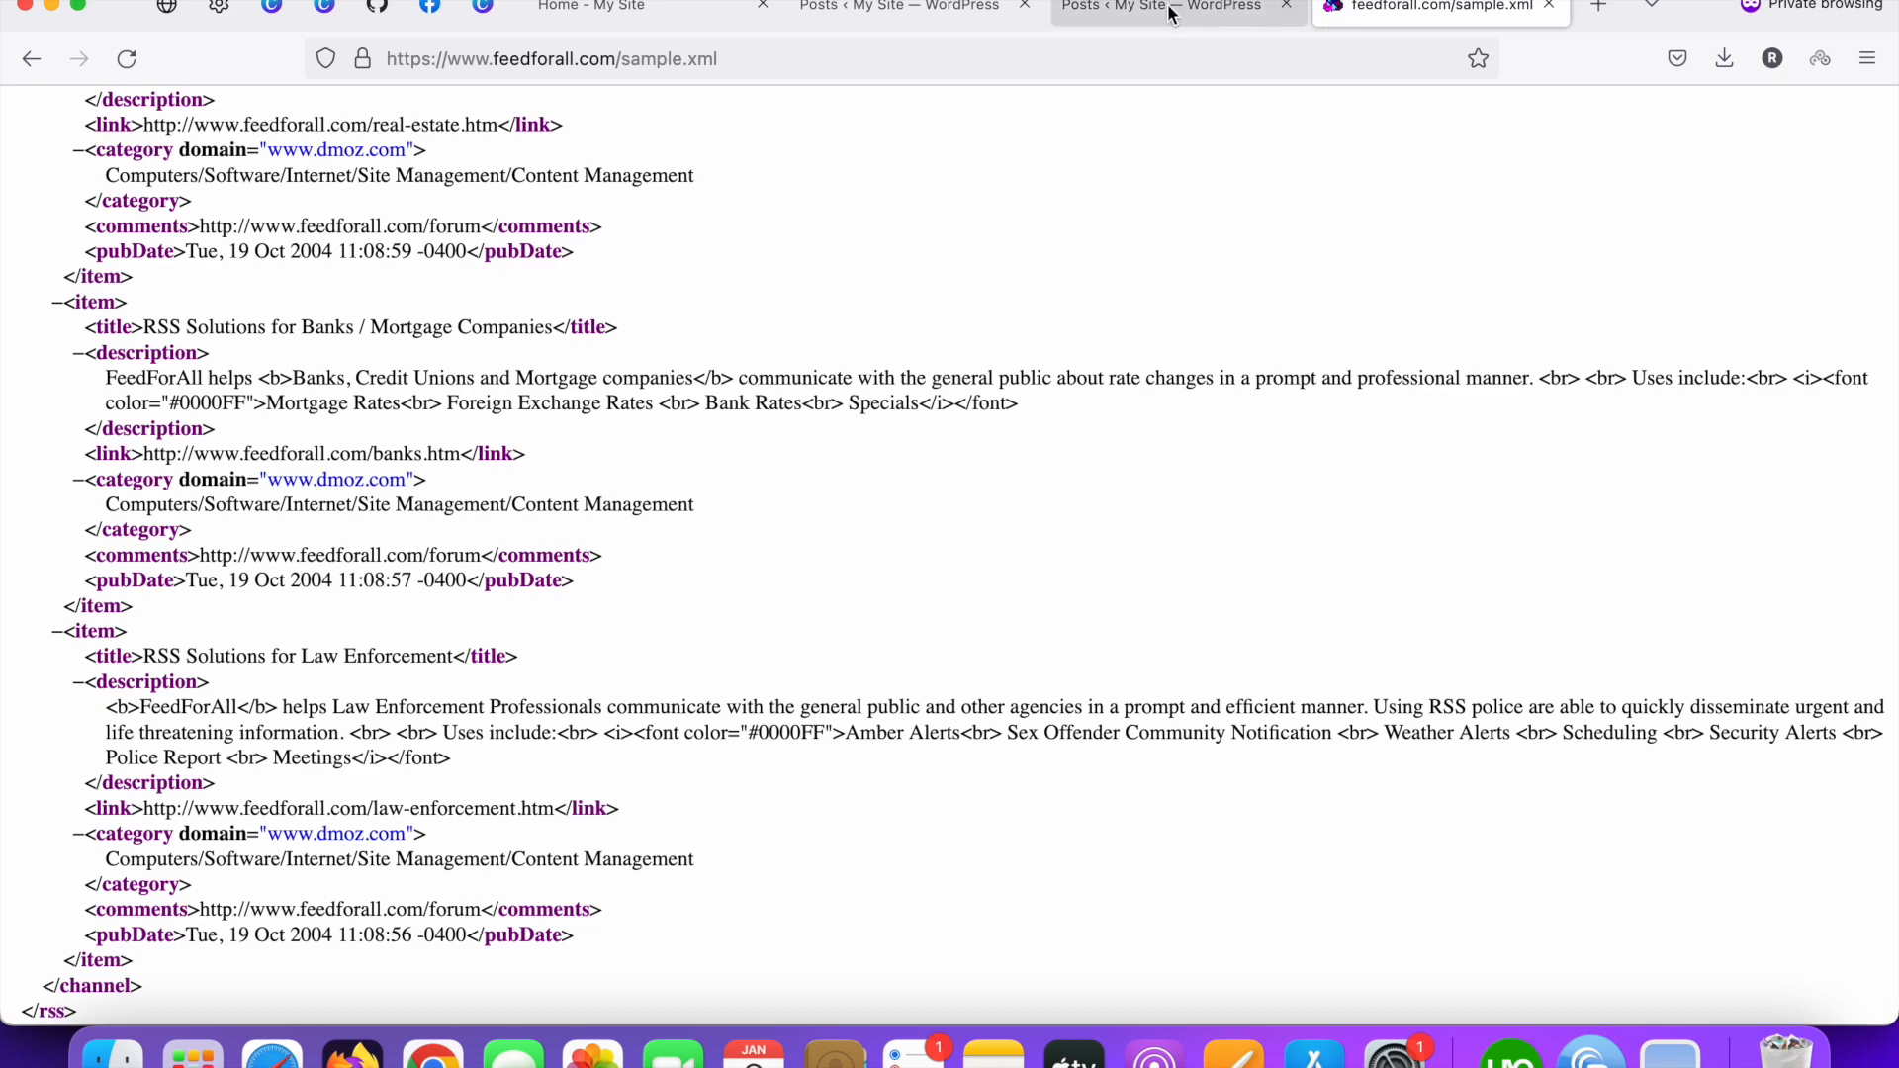
click(1163, 7)
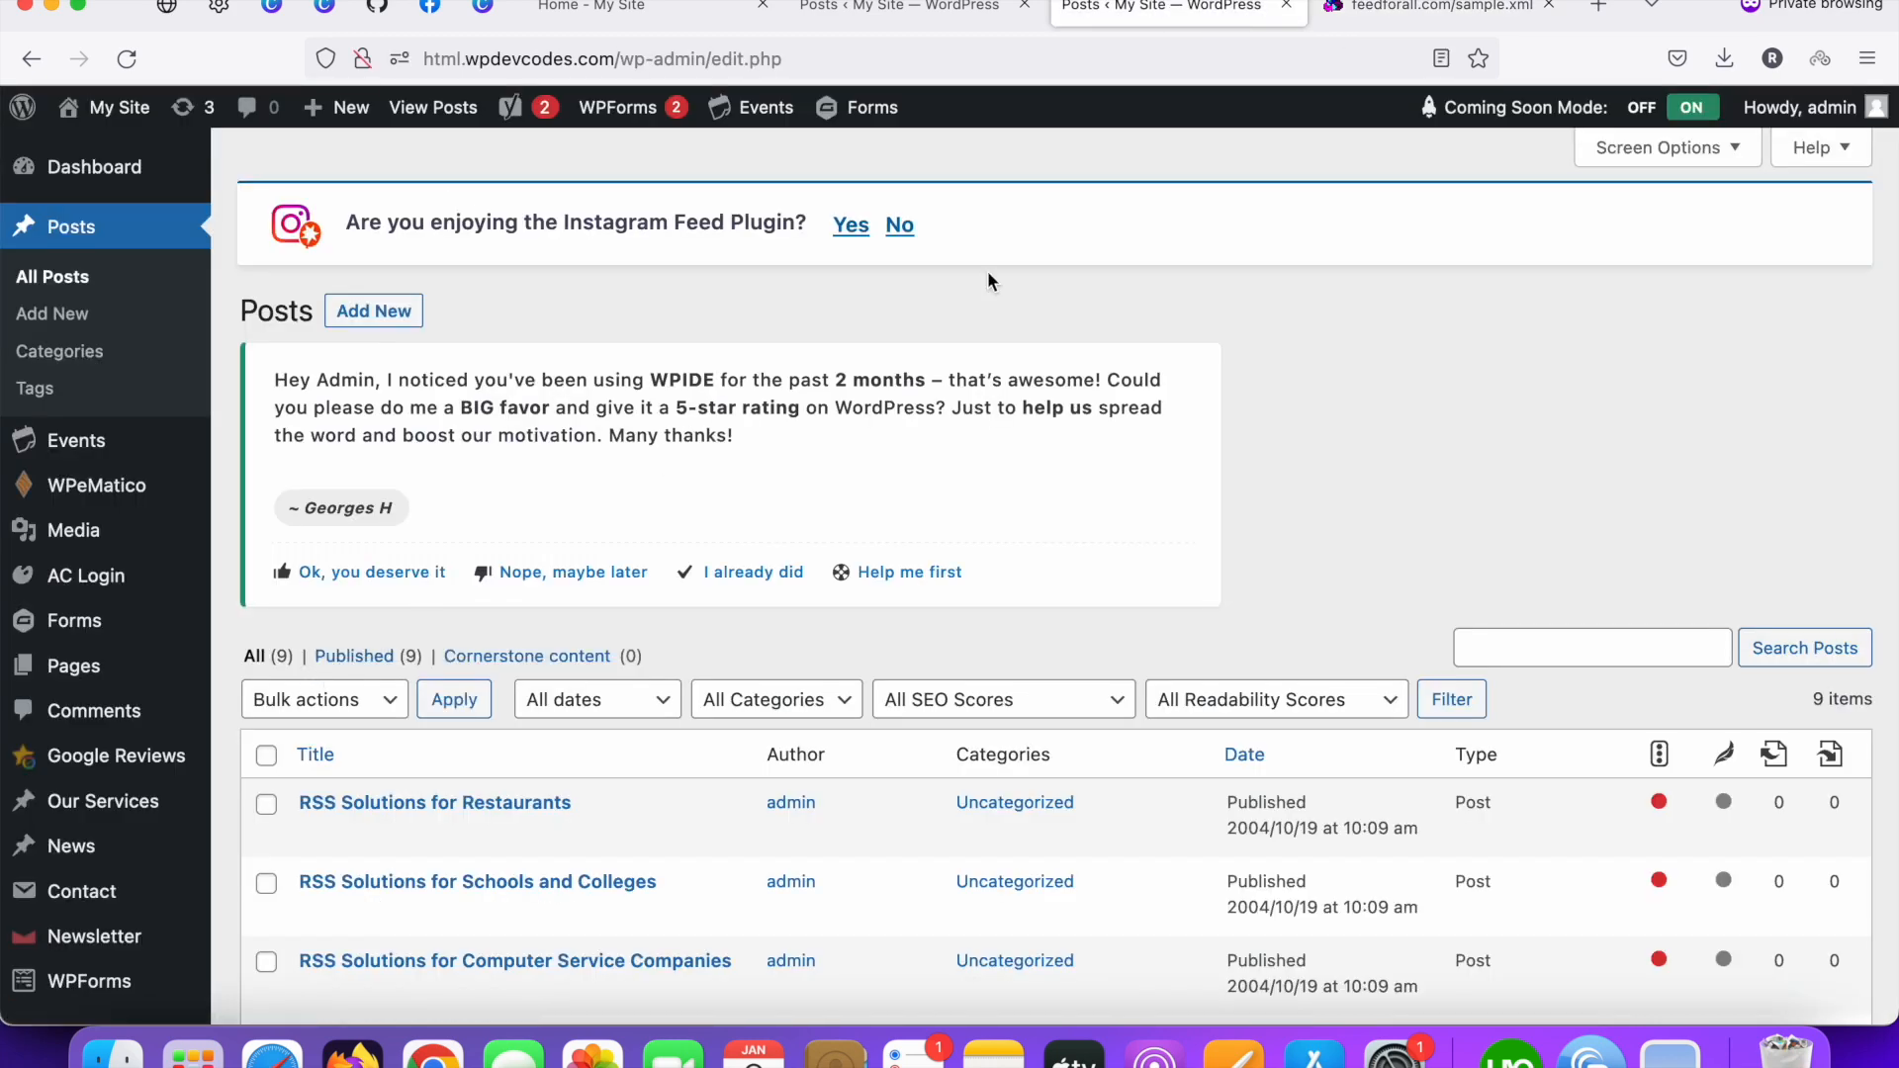
click(1429, 10)
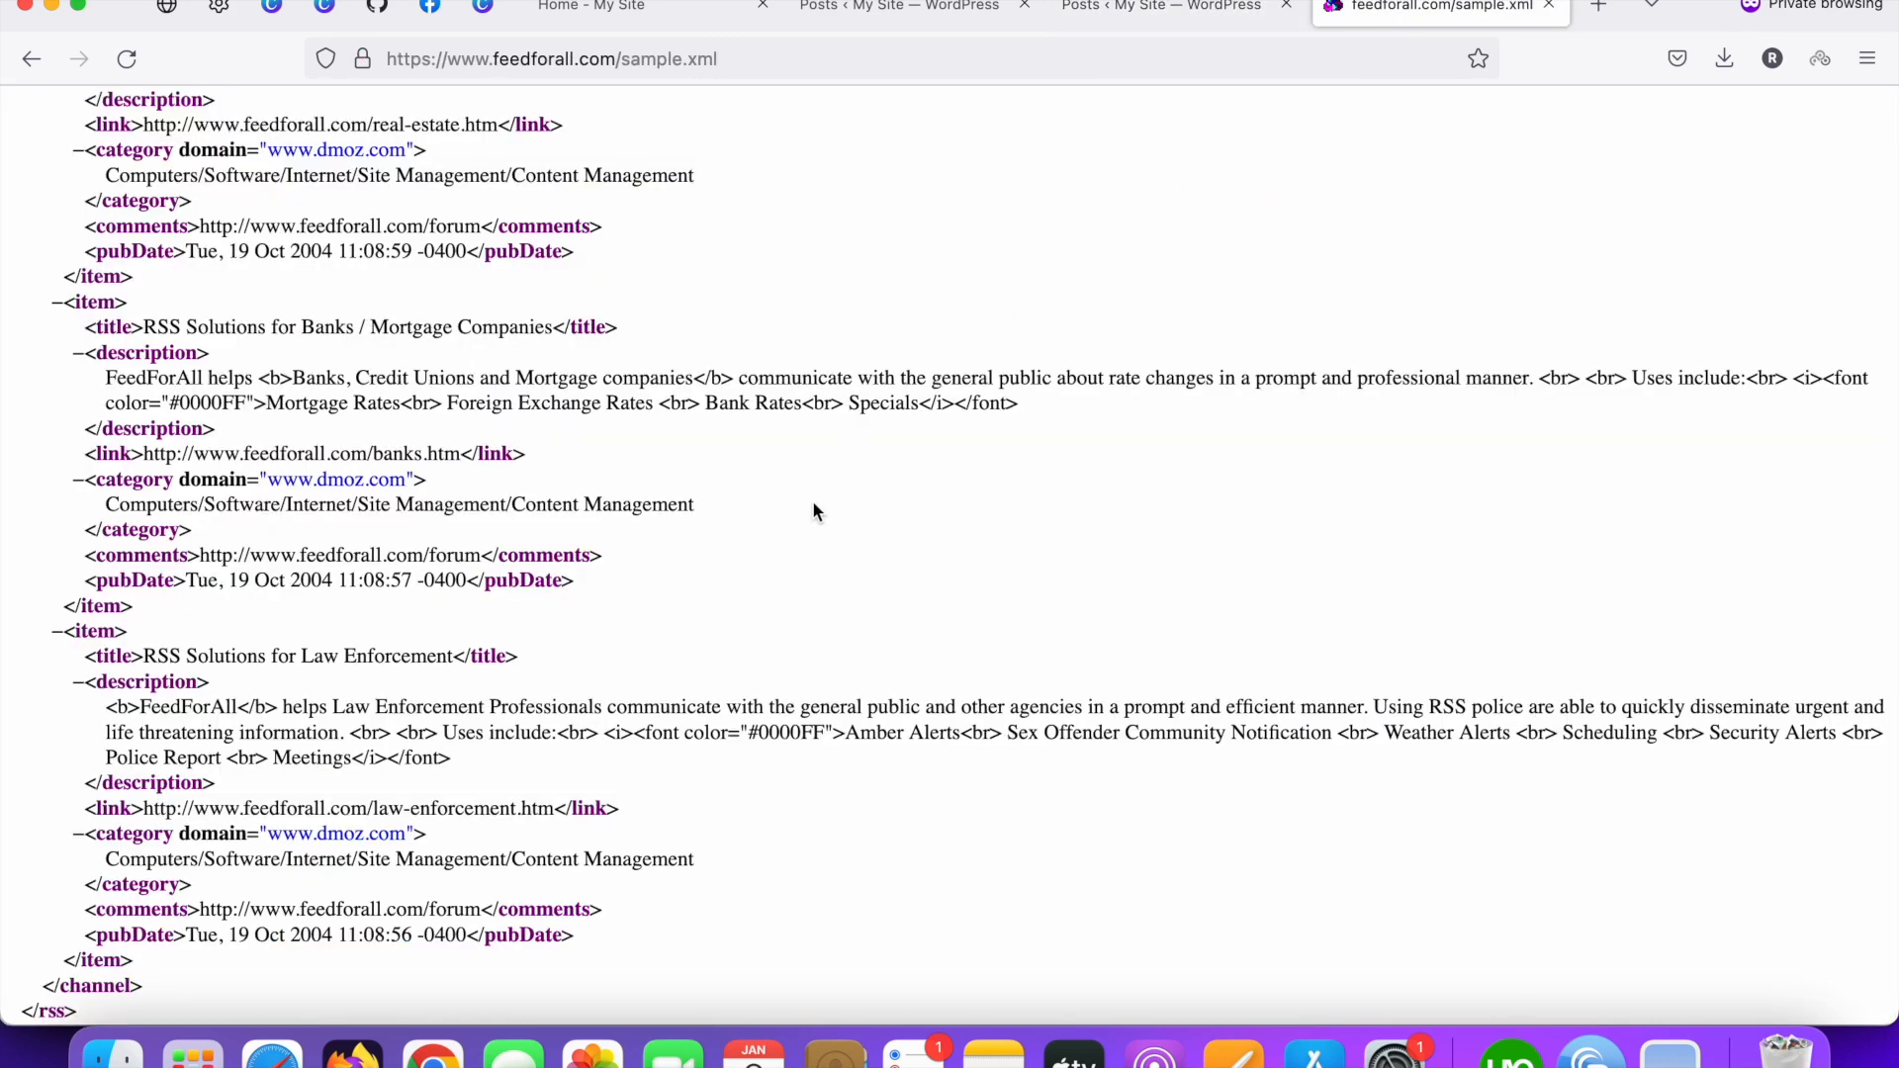
mouse_move(833, 522)
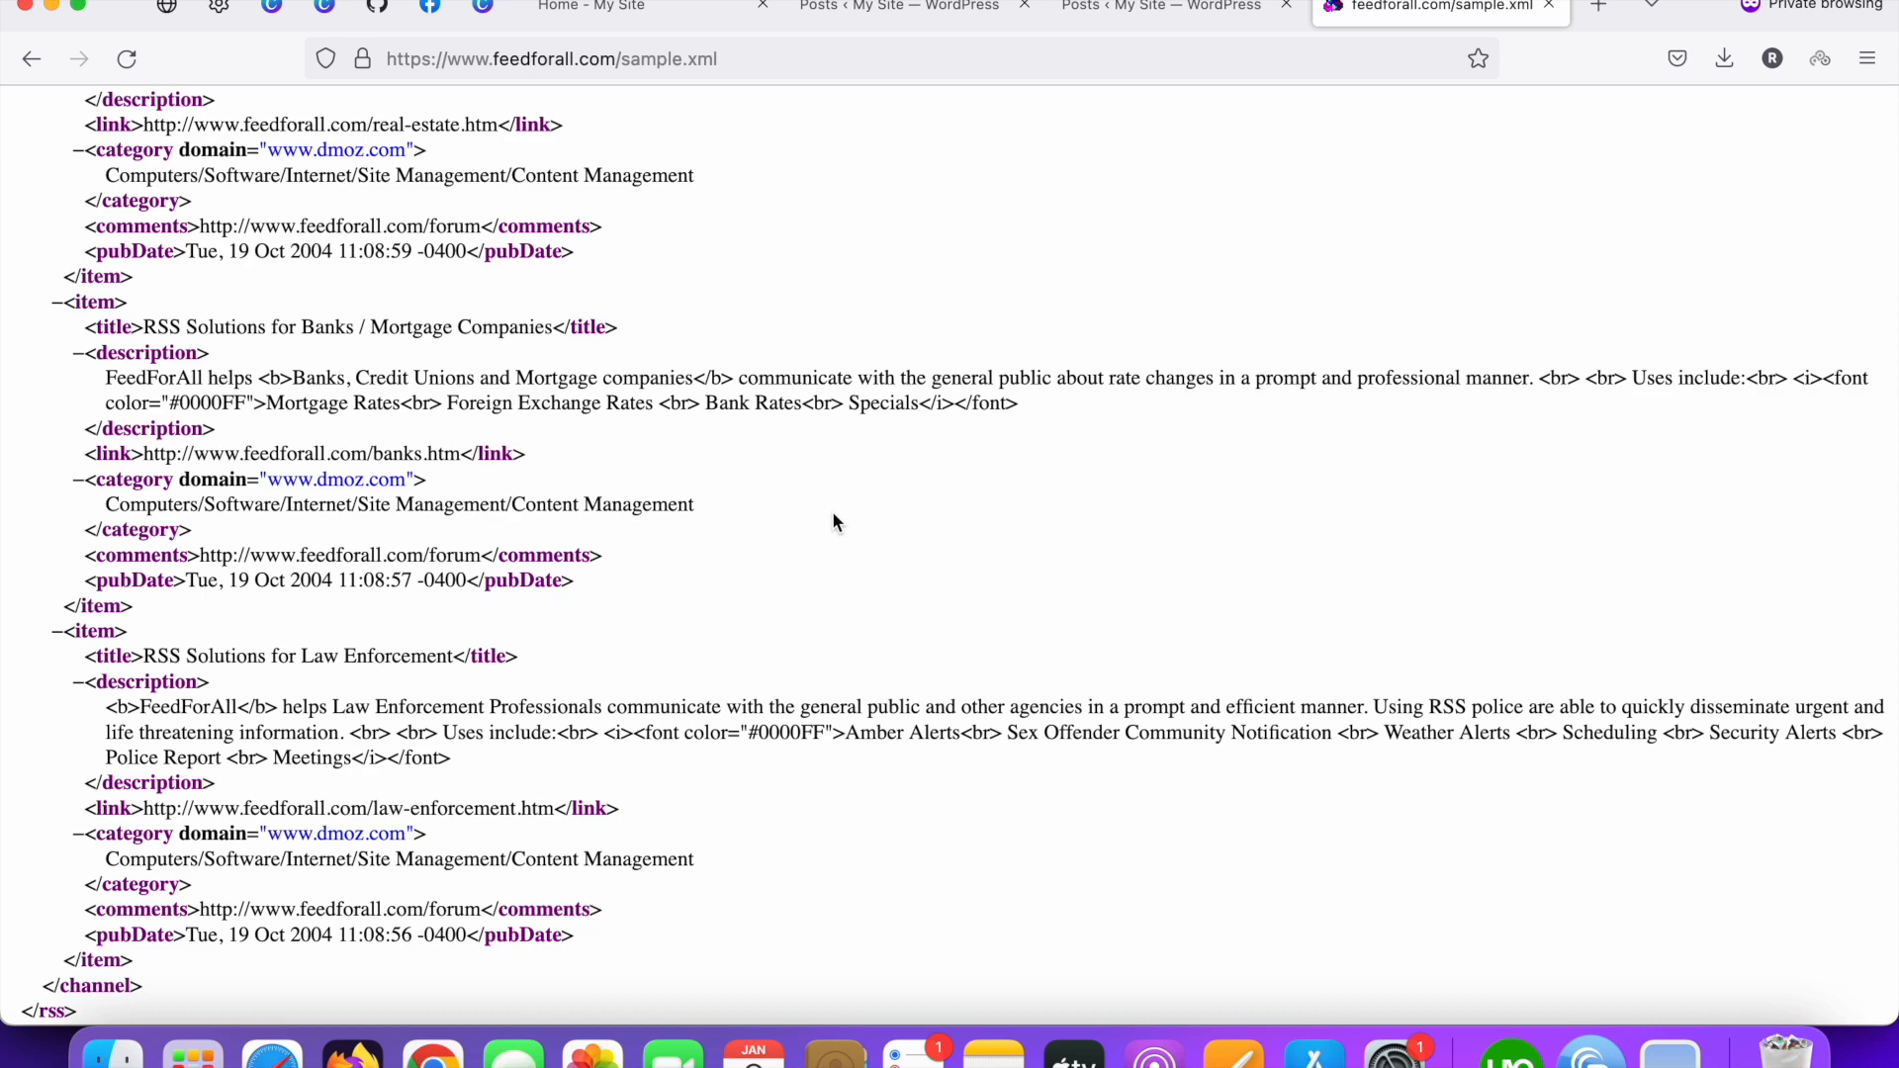
click(1165, 7)
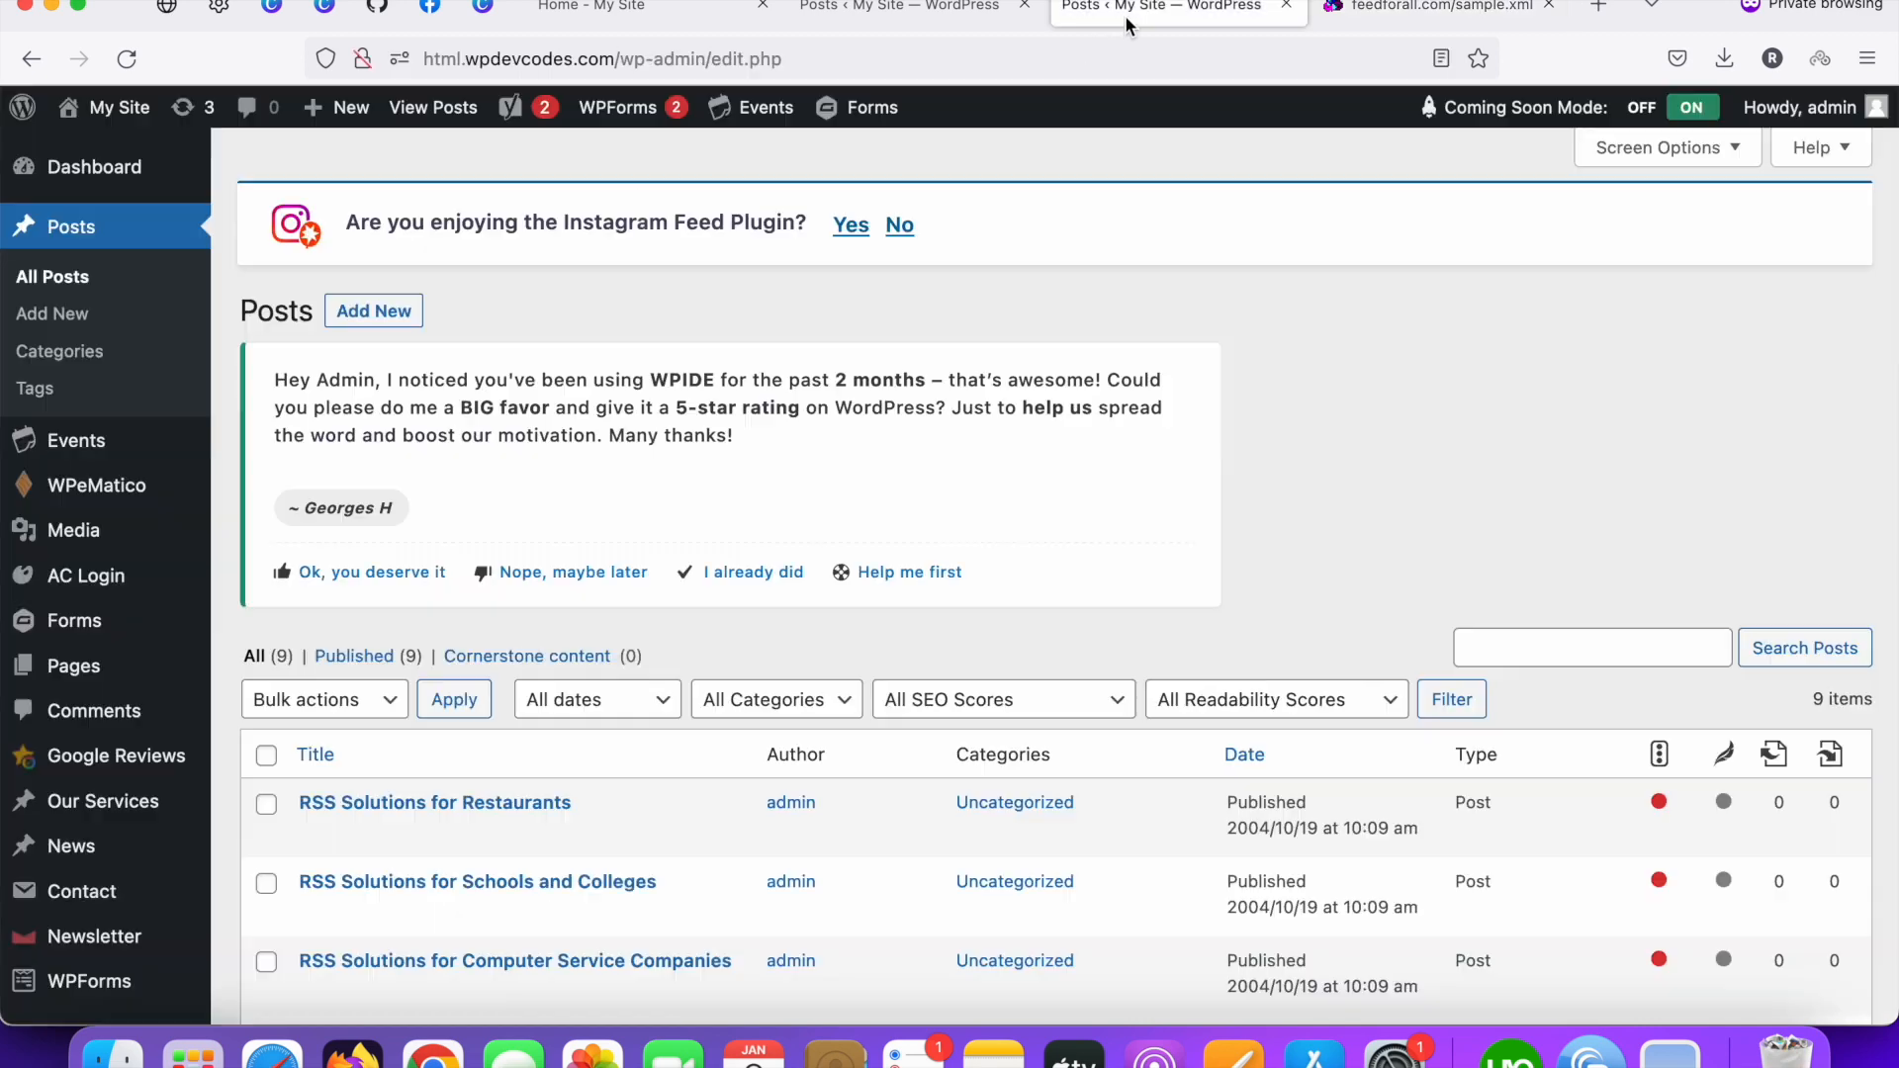
scroll(down, 3)
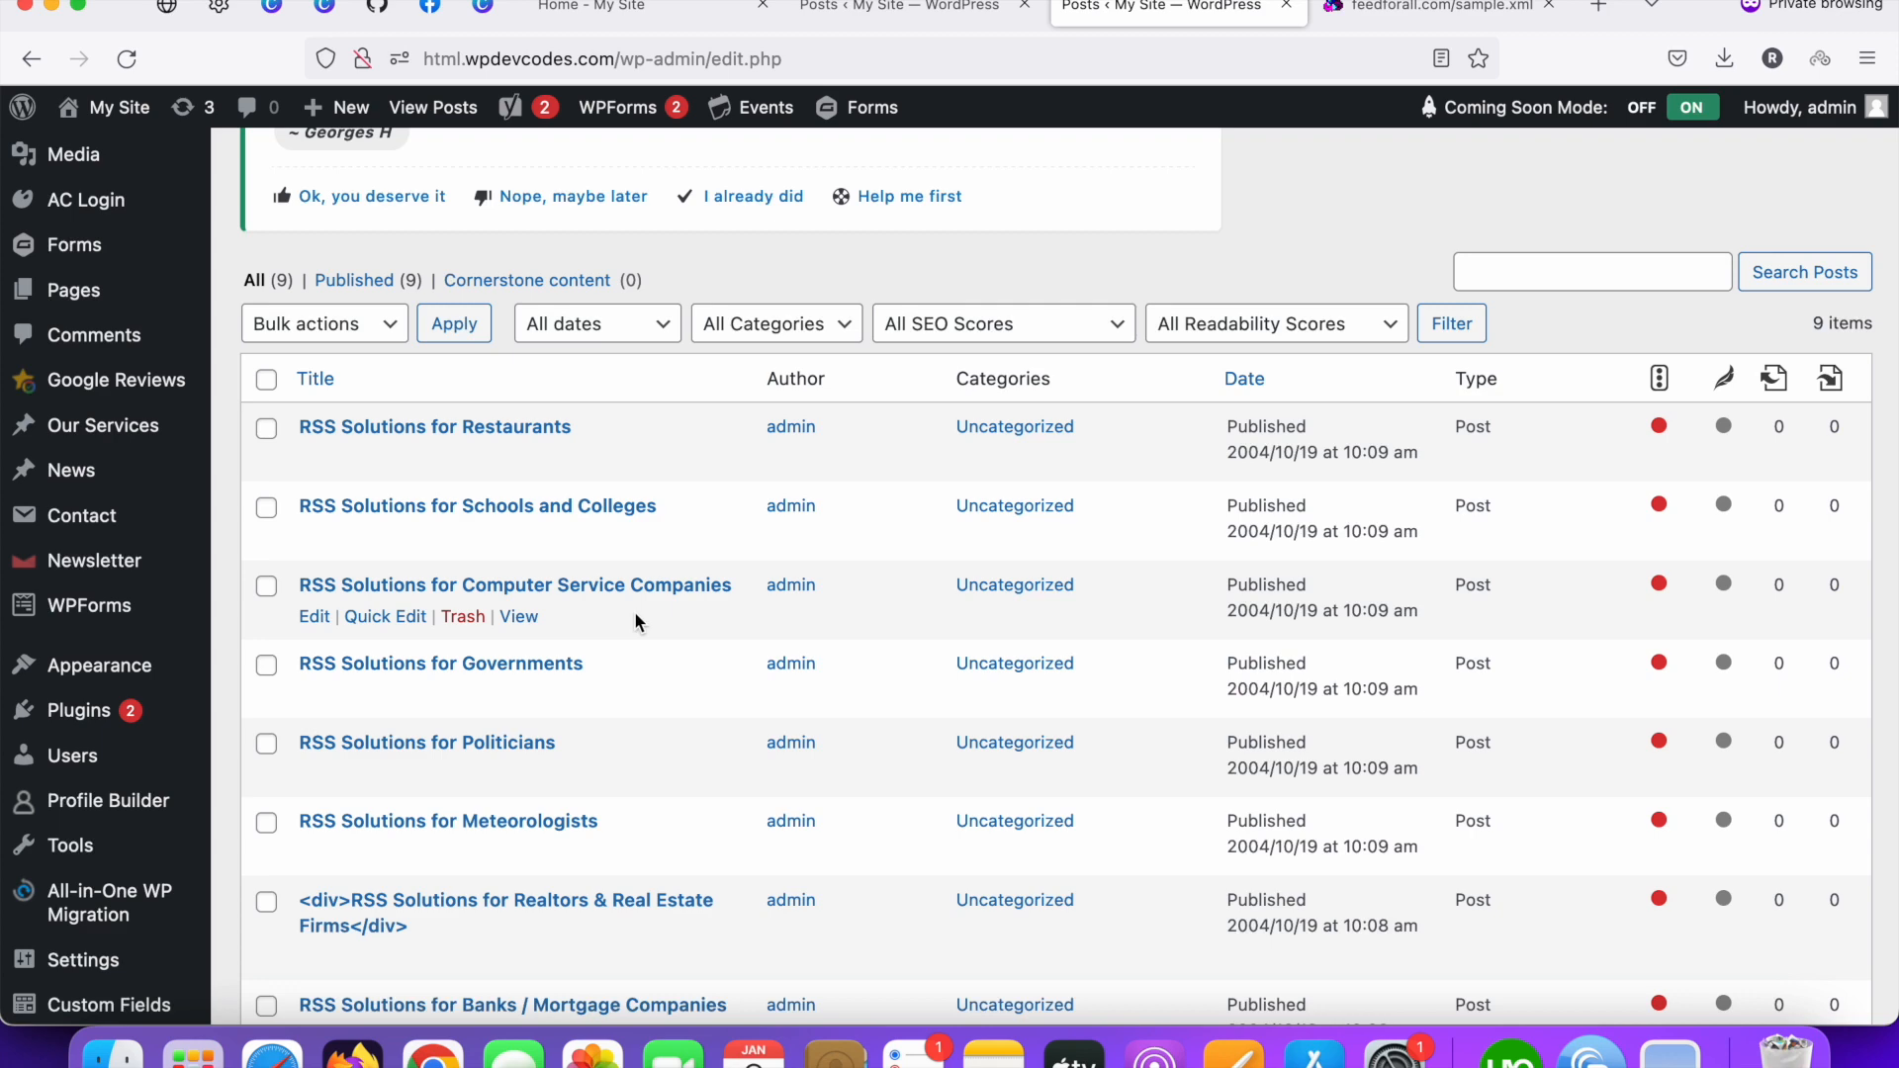
mouse_move(829, 543)
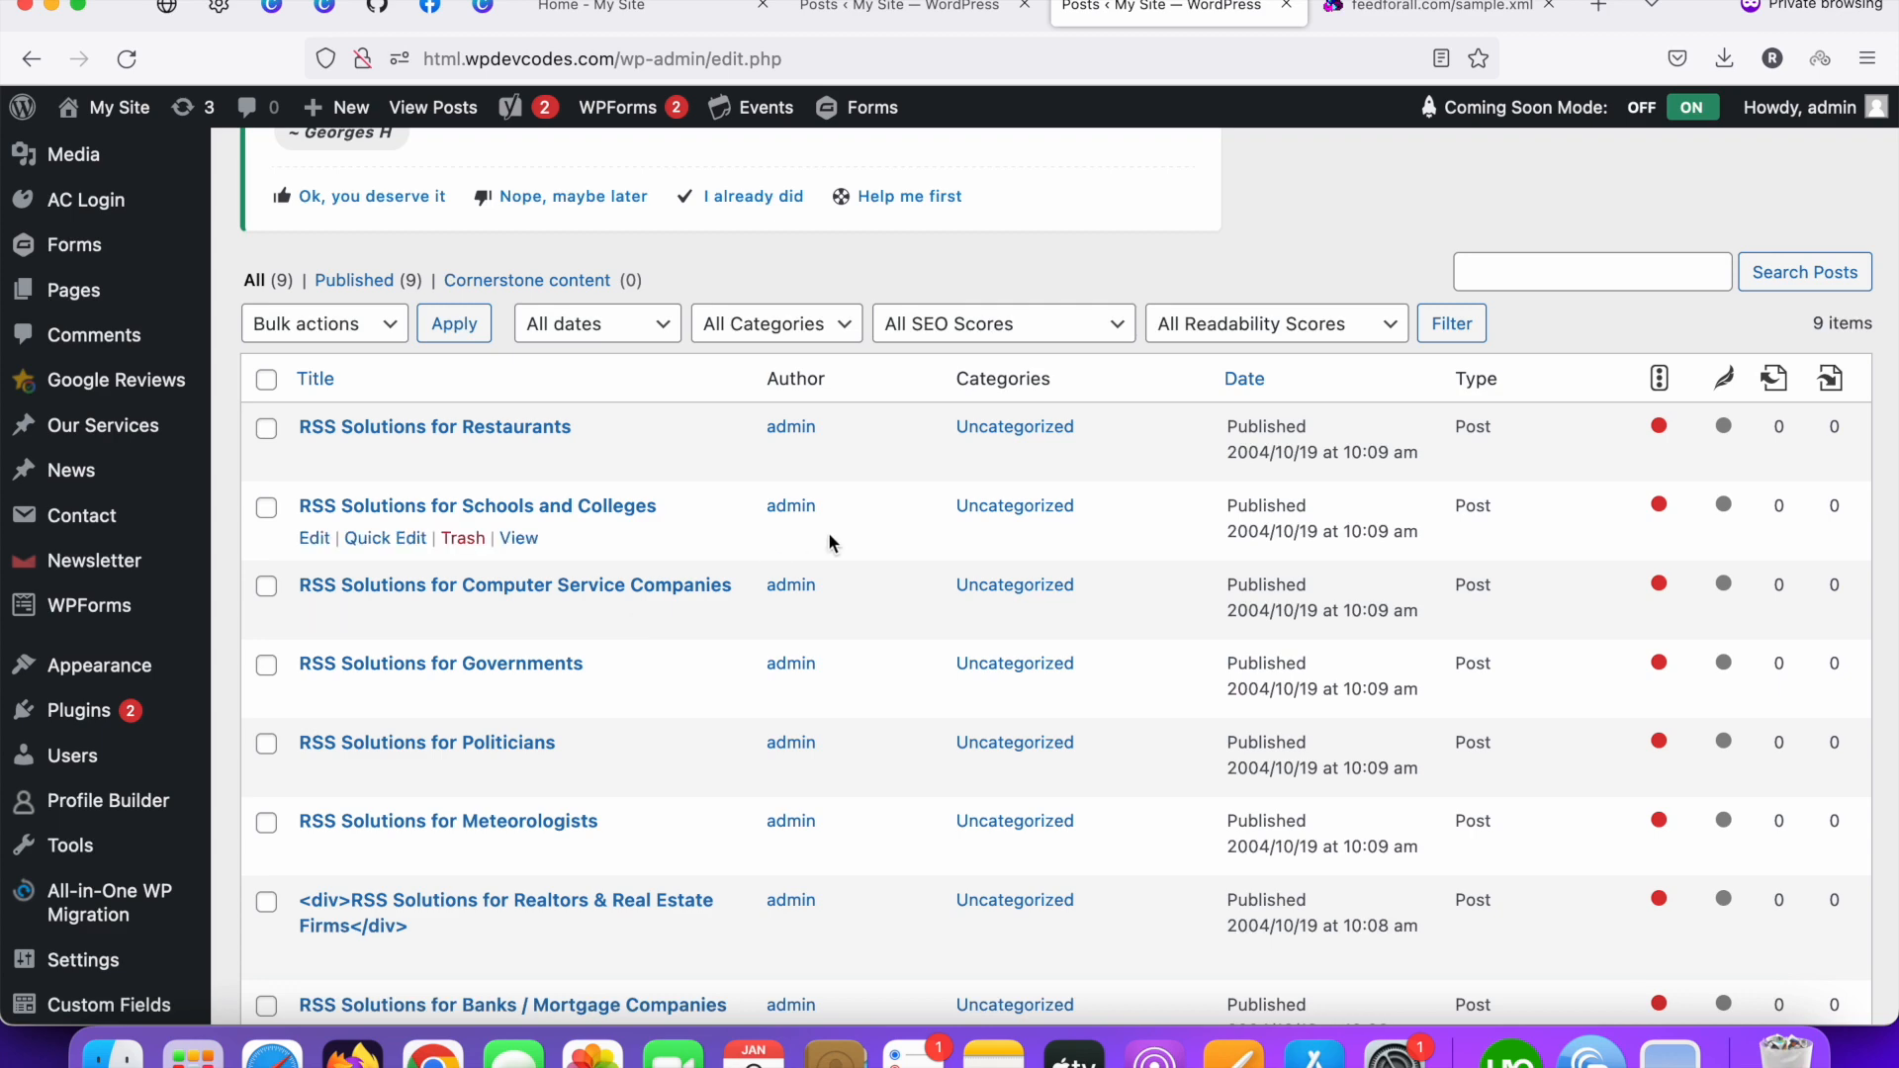